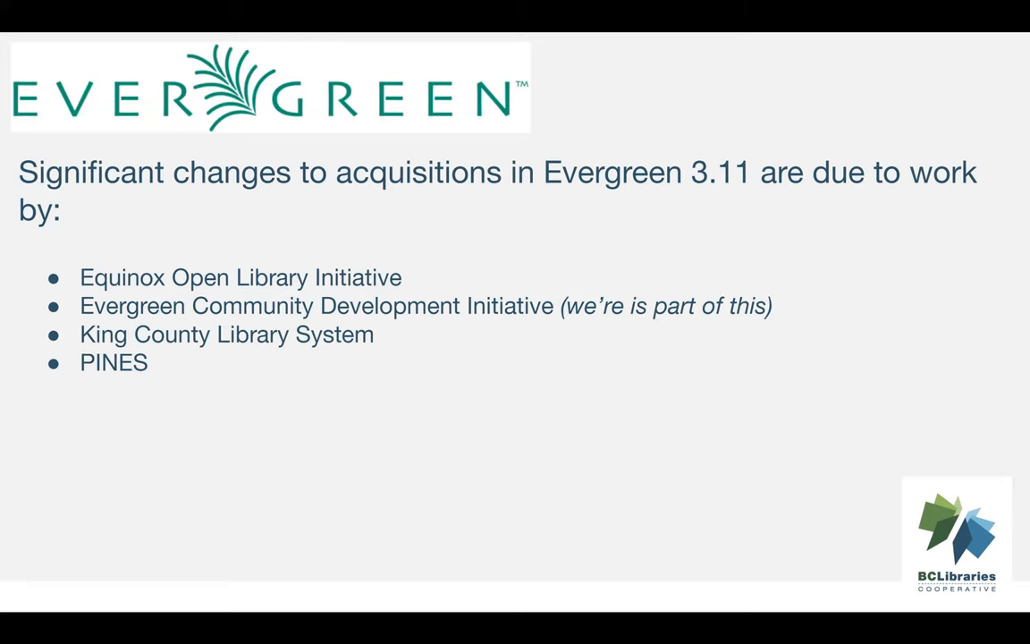
pyautogui.moveTo(812, 431)
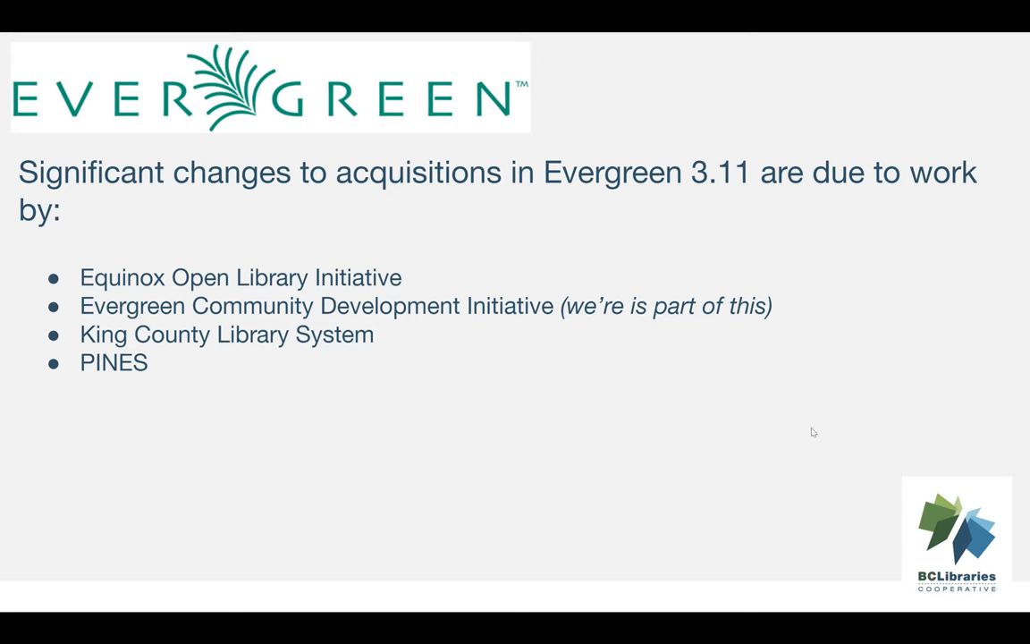
pyautogui.moveTo(574, 363)
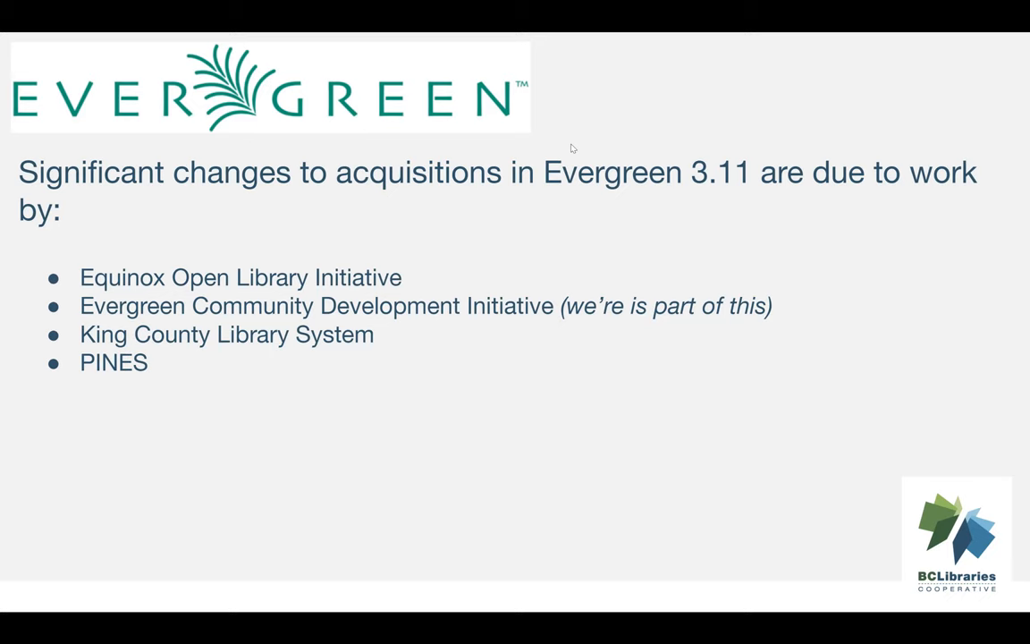
pyautogui.moveTo(581, 98)
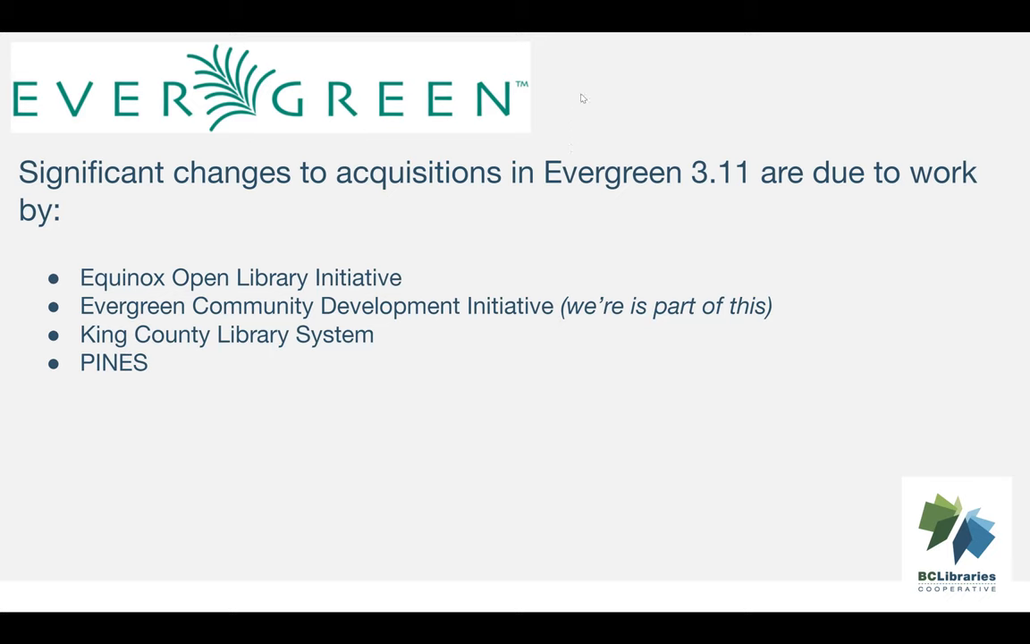
pyautogui.moveTo(579, 93)
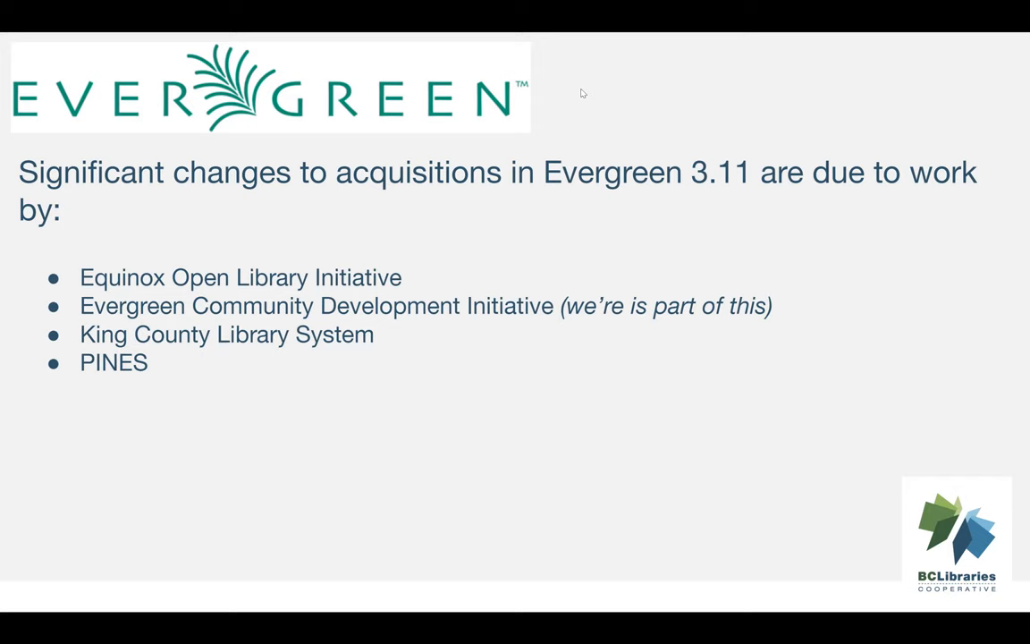
pyautogui.moveTo(960, 336)
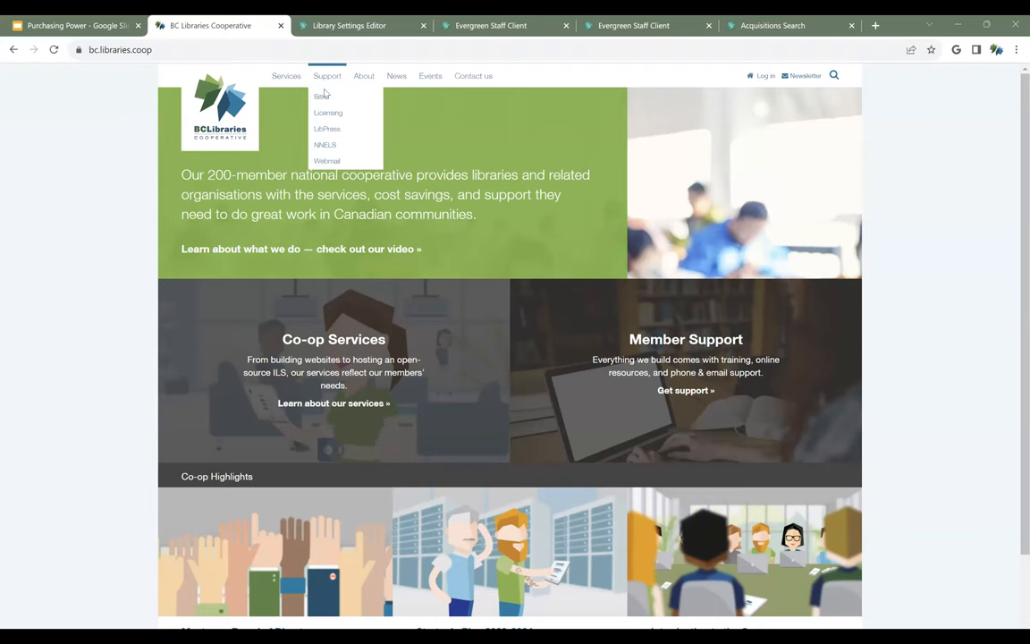
# - Go to the Sitka support page and view the Evergreen 3.11 Preview (Acquisitions Module Only) page
pyautogui.click(322, 96)
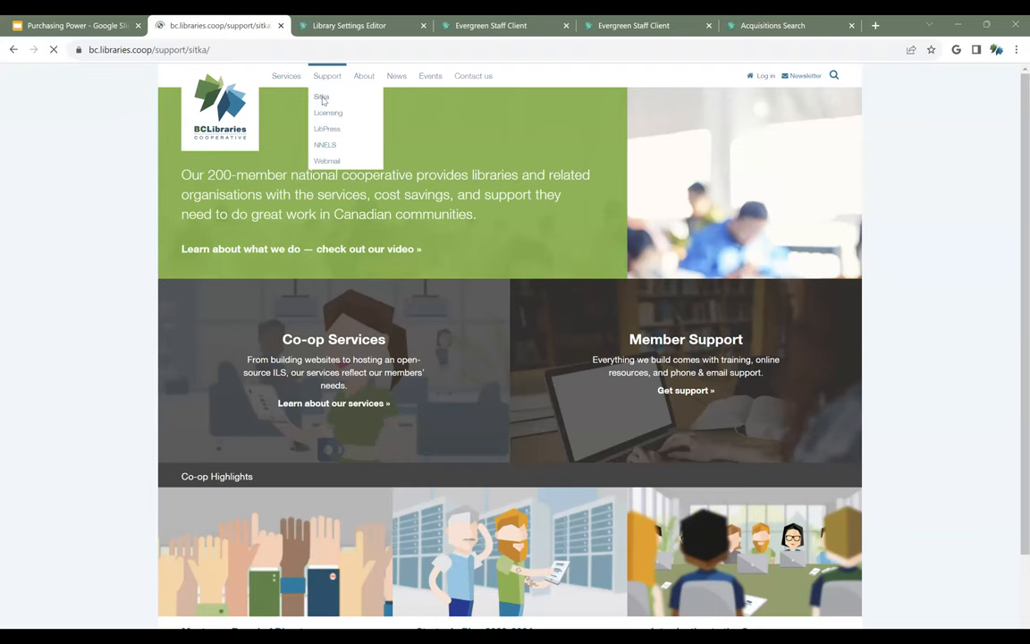
pyautogui.click(322, 96)
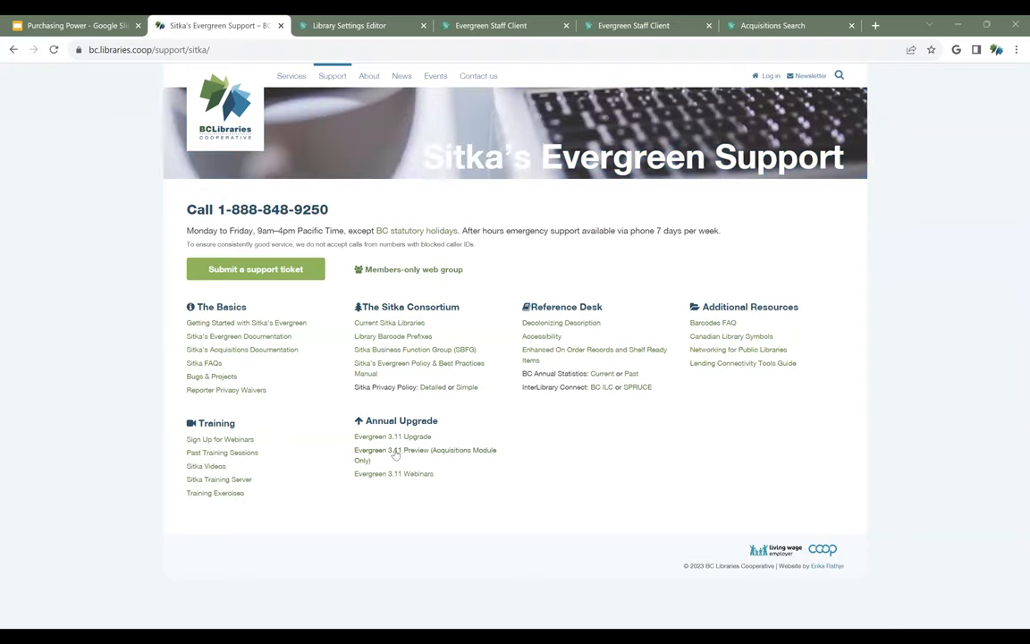
pyautogui.click(425, 454)
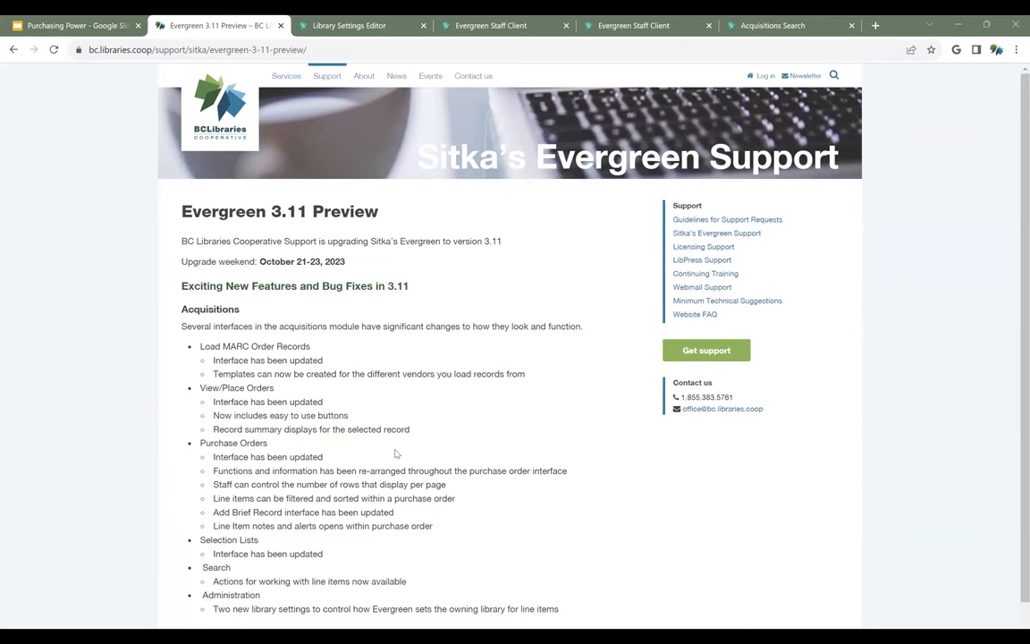
pyautogui.moveTo(500, 415)
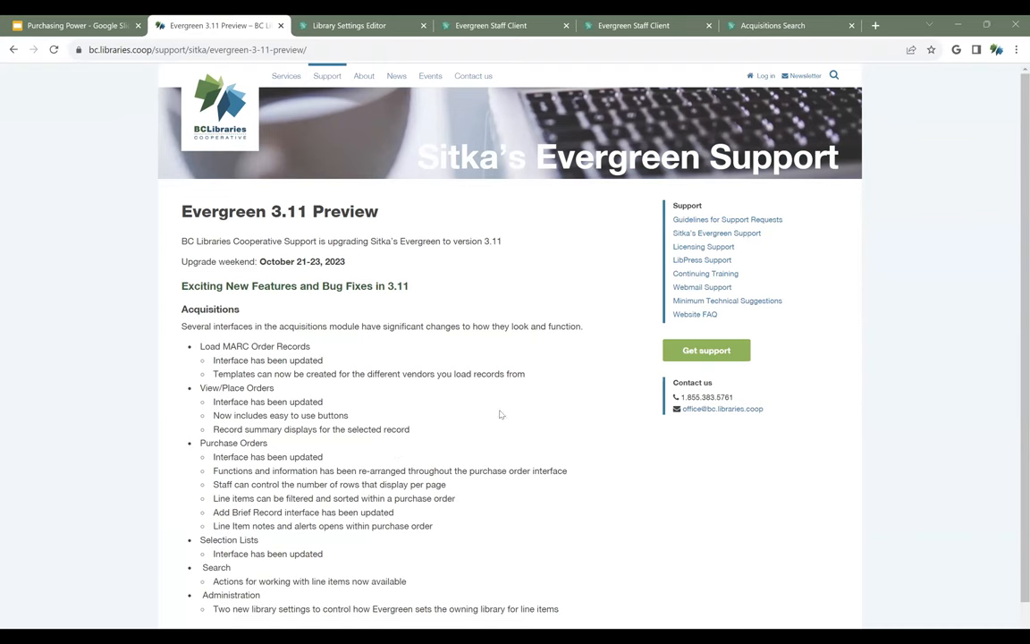
pyautogui.scroll(-3)
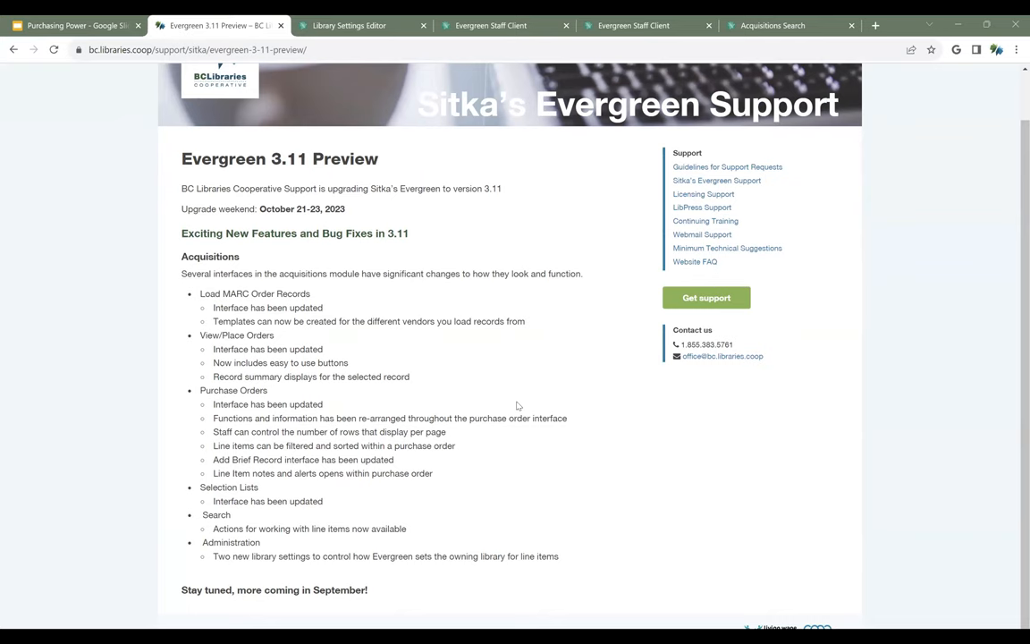
pyautogui.moveTo(265, 102)
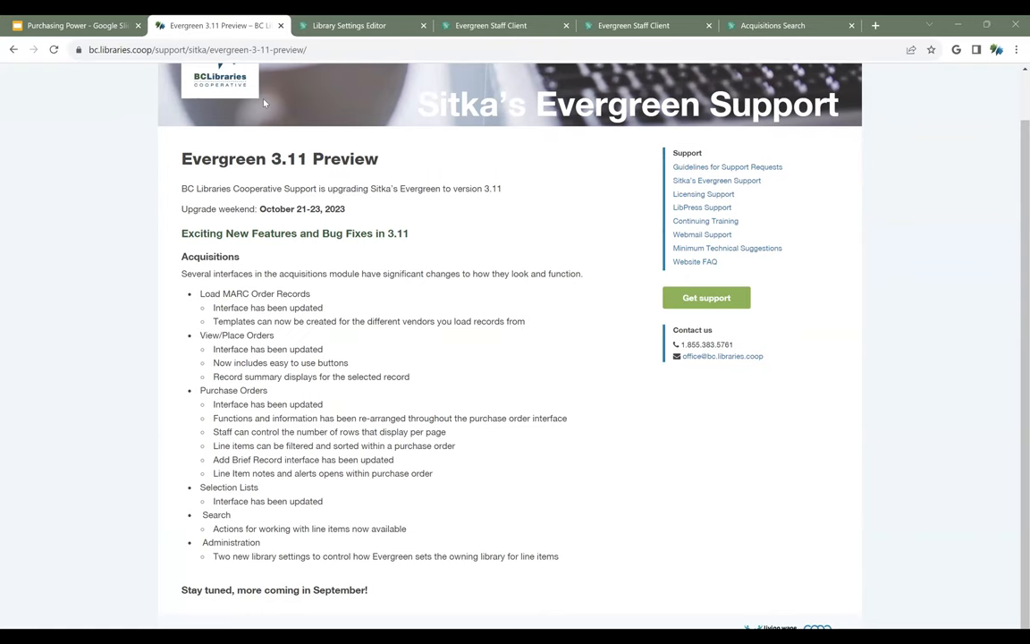
pyautogui.moveTo(361, 25)
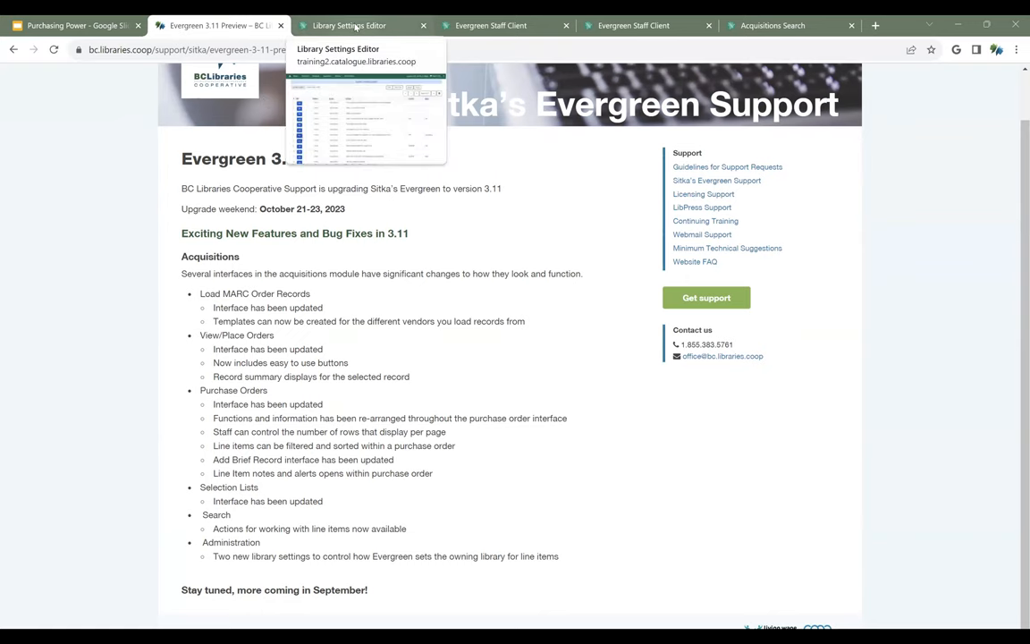
# - Show the Library Settings Editor and highlight the default owning library setting for line items
pyautogui.click(361, 25)
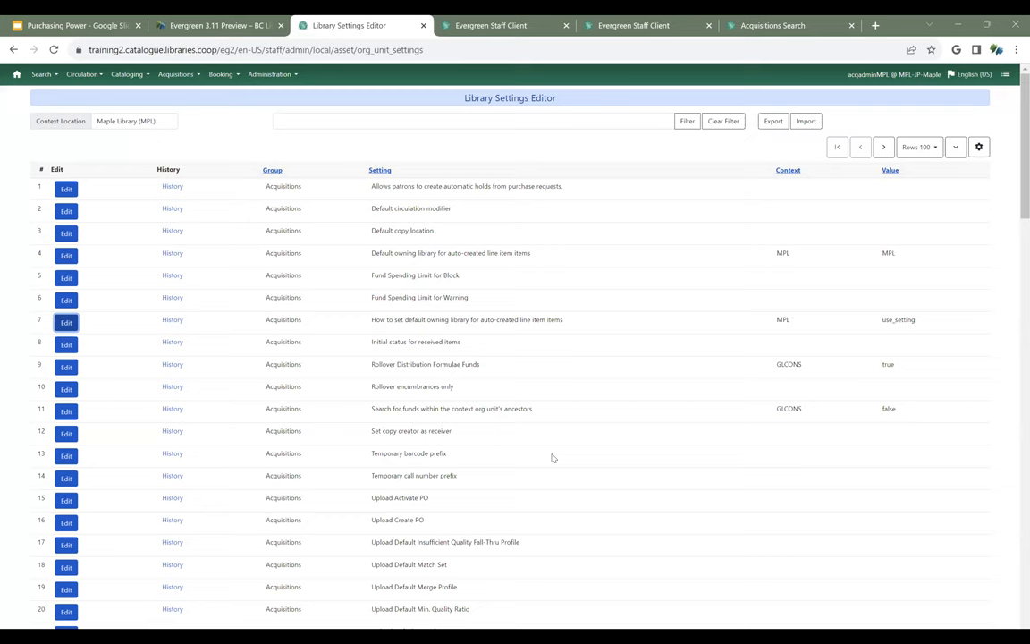
pyautogui.moveTo(497, 259)
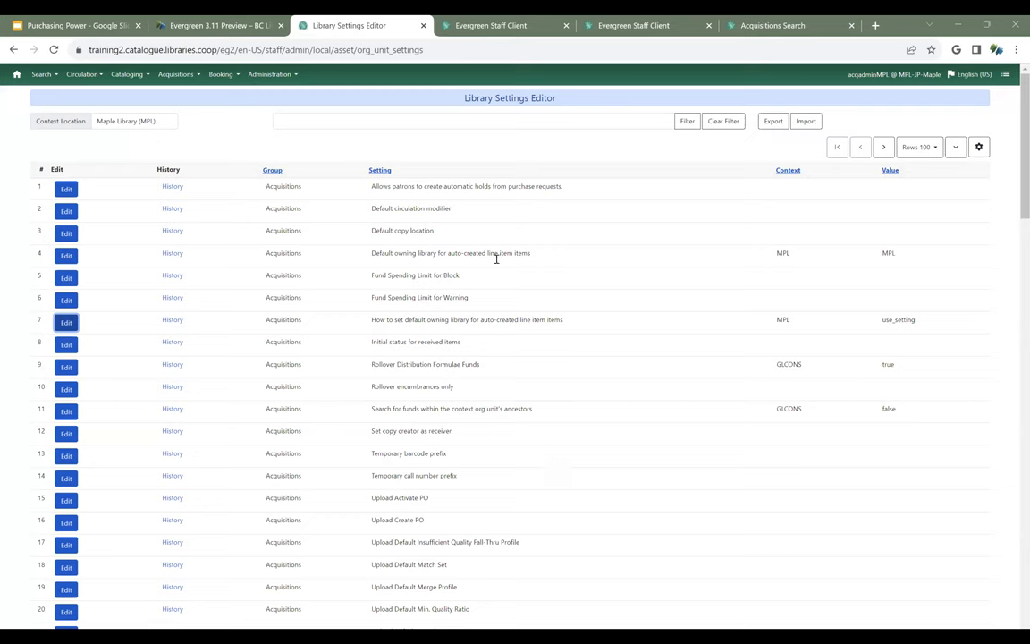
pyautogui.doubleClick(450, 252)
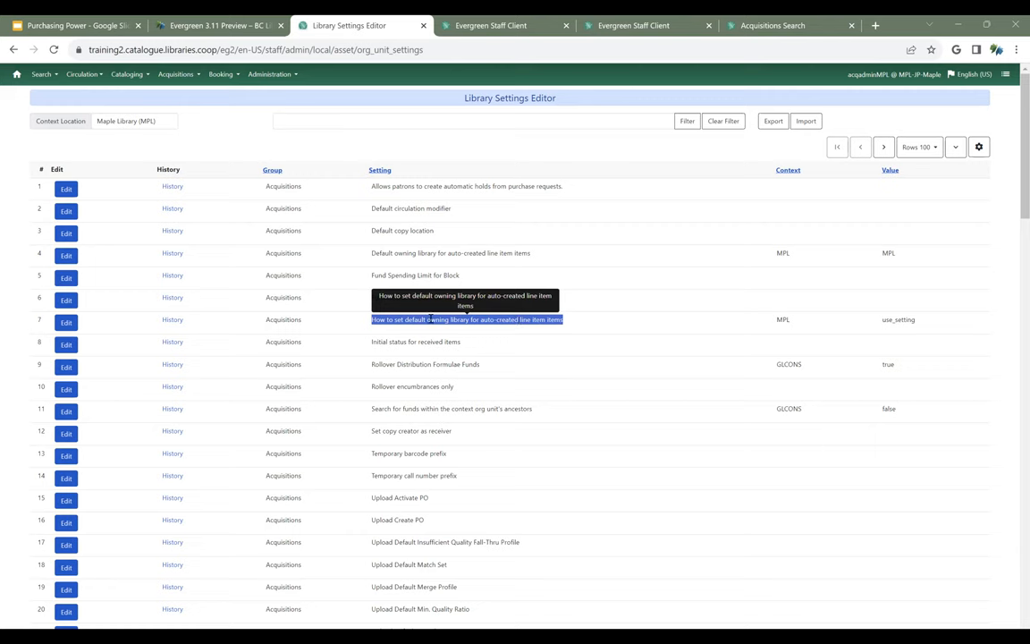
pyautogui.moveTo(86, 329)
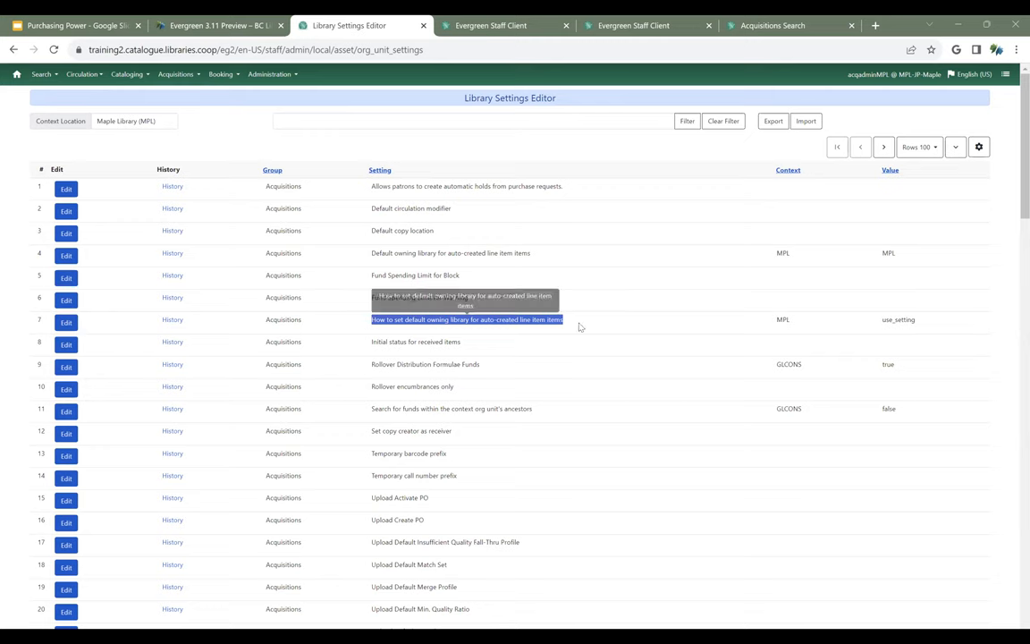
pyautogui.moveTo(898, 331)
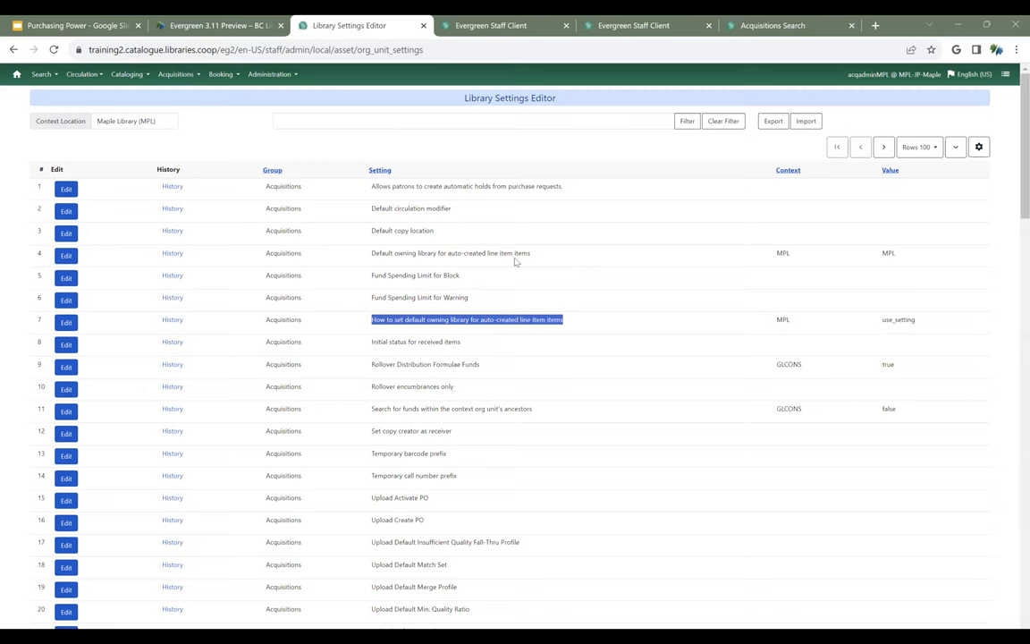
pyautogui.moveTo(450, 252)
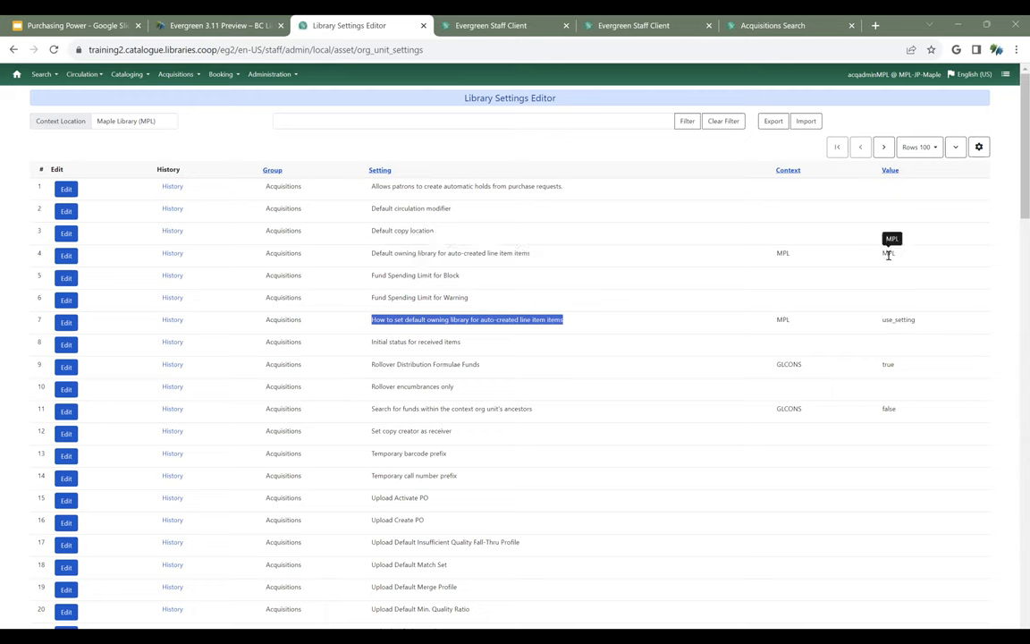
pyautogui.moveTo(587, 334)
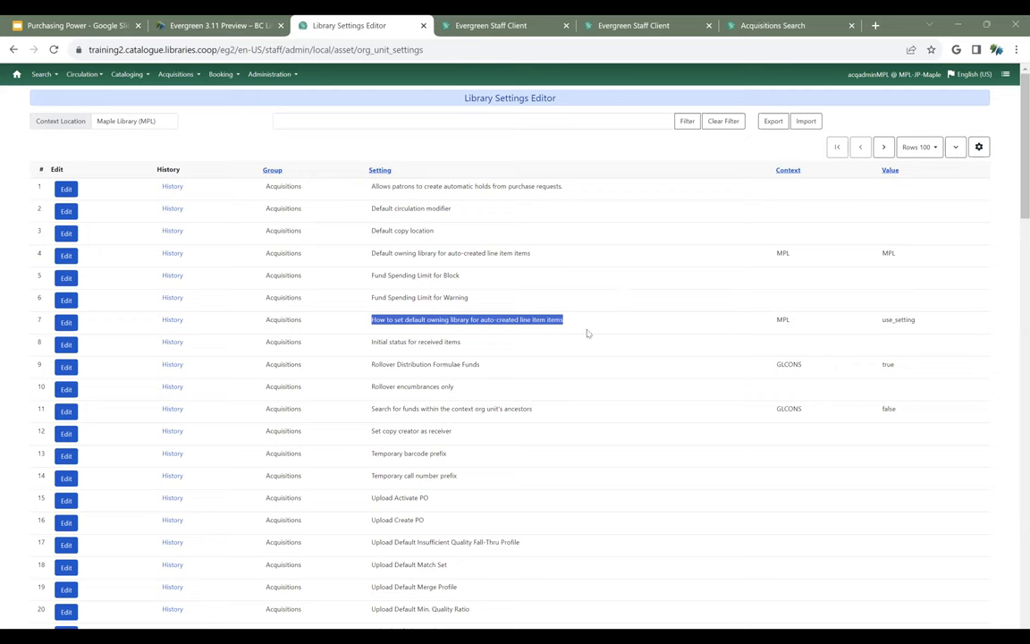
pyautogui.moveTo(606, 329)
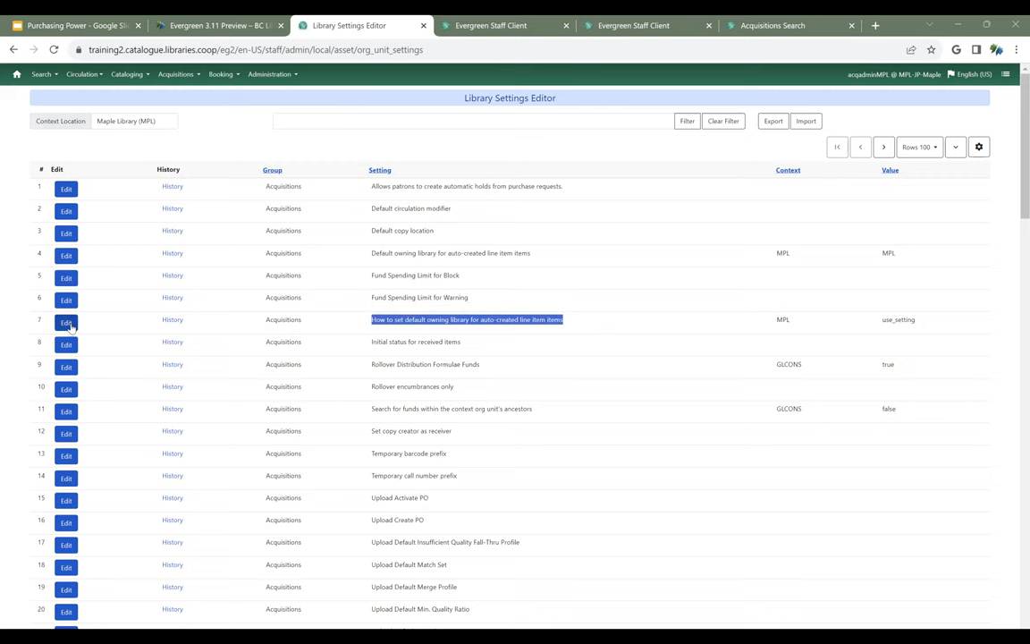
pyautogui.click(67, 322)
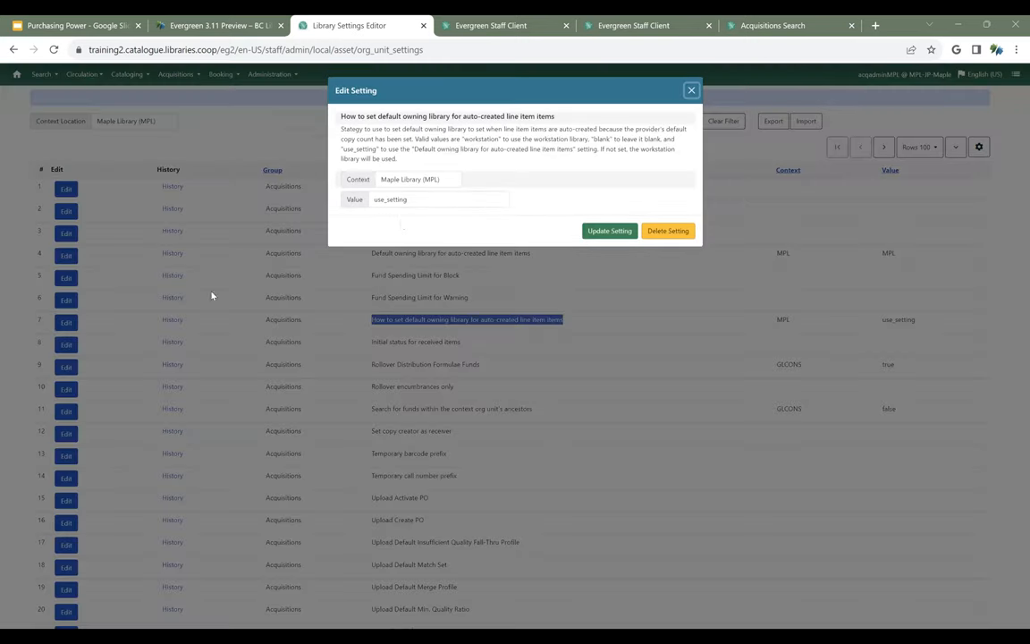
pyautogui.moveTo(562, 224)
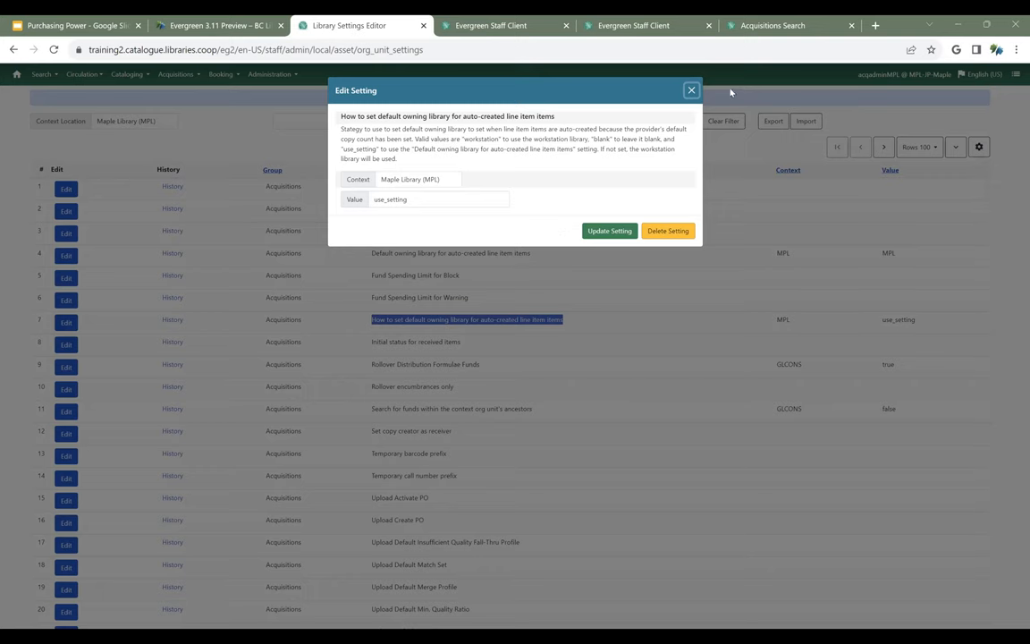
pyautogui.click(690, 89)
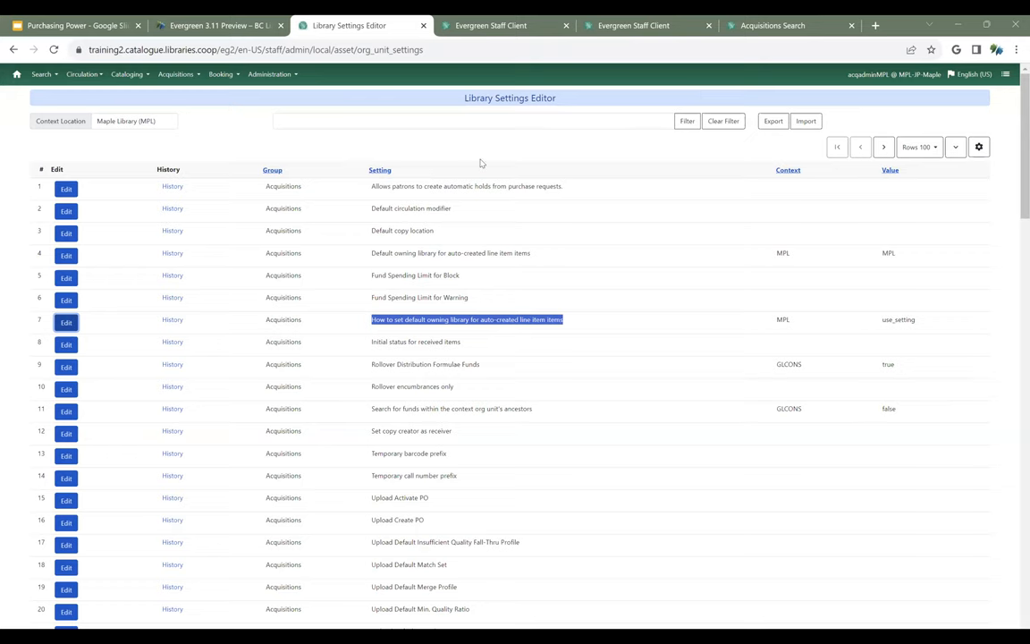
# - Go to Acquisitions > Load MARC Order Records from the staff client home page
pyautogui.click(490, 25)
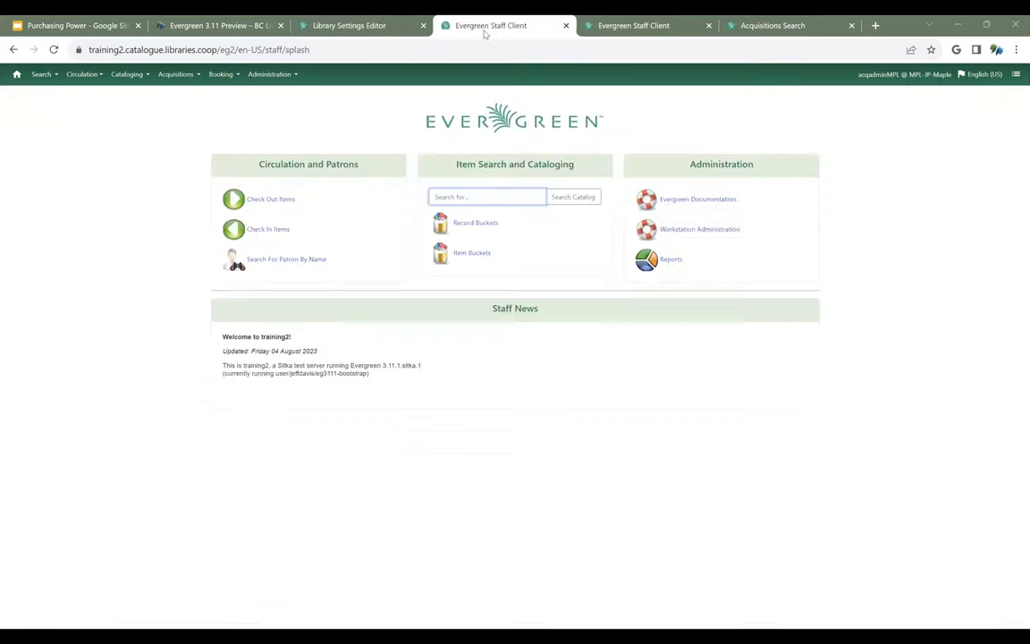
pyautogui.click(176, 76)
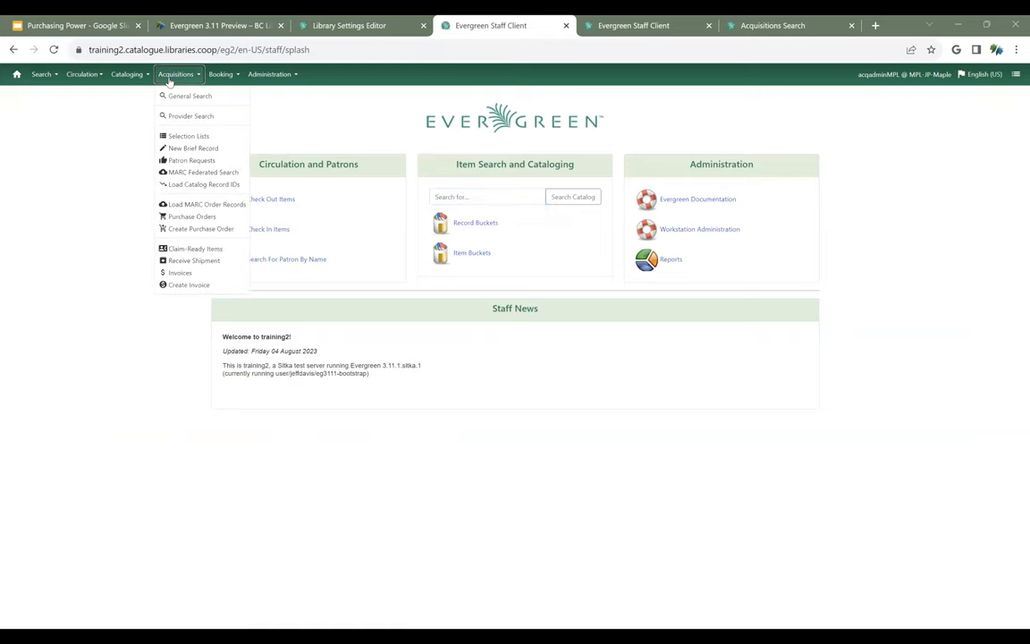
pyautogui.moveTo(211, 213)
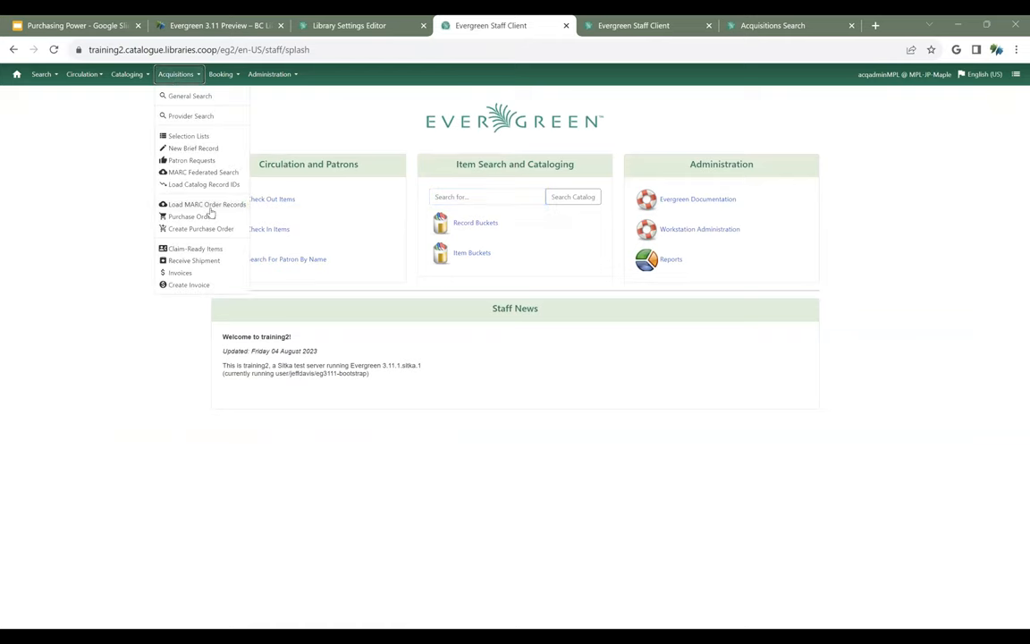
pyautogui.click(207, 204)
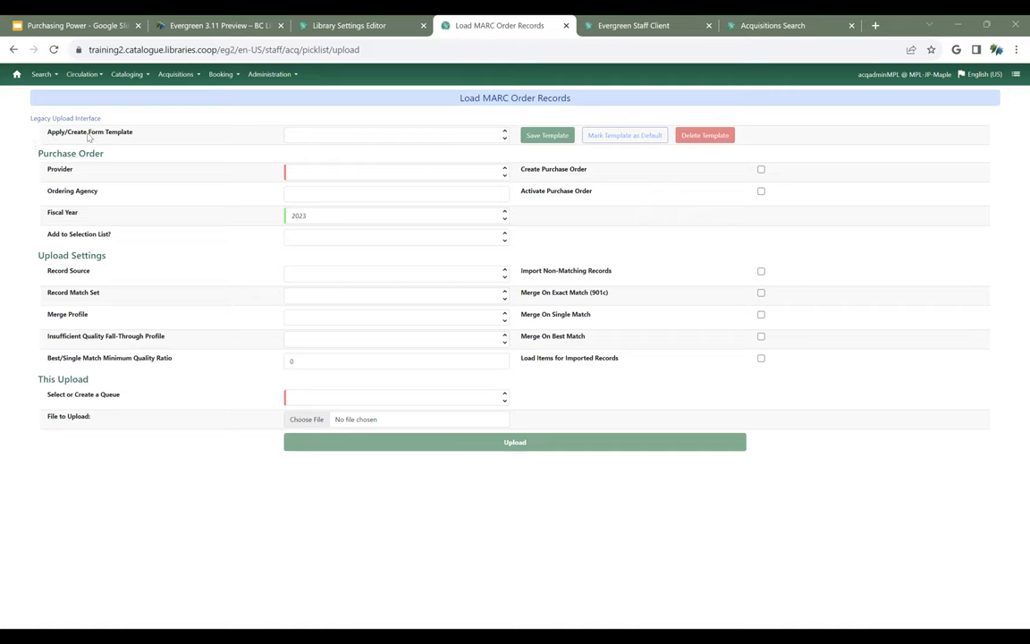
pyautogui.moveTo(147, 145)
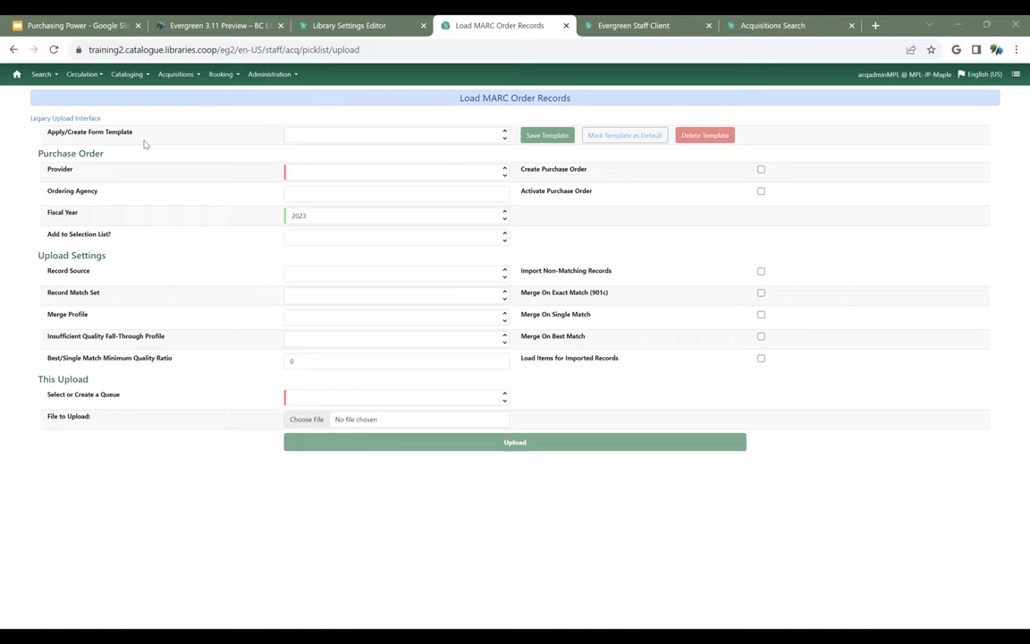
# - Apply the Fictional Provider template, then the Fake Provider template to the upload form
pyautogui.click(394, 134)
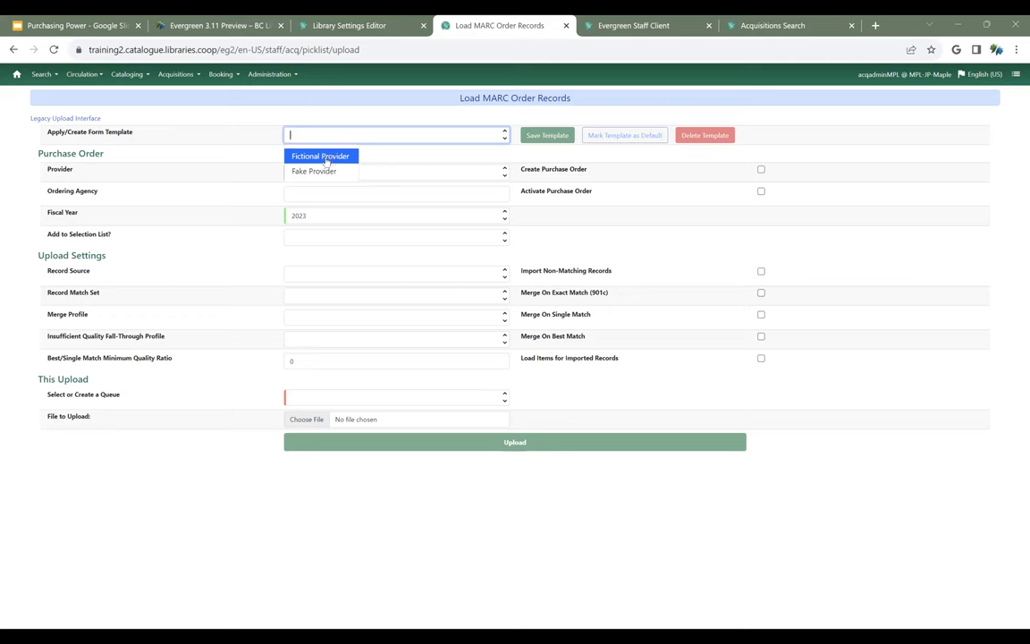
pyautogui.click(320, 155)
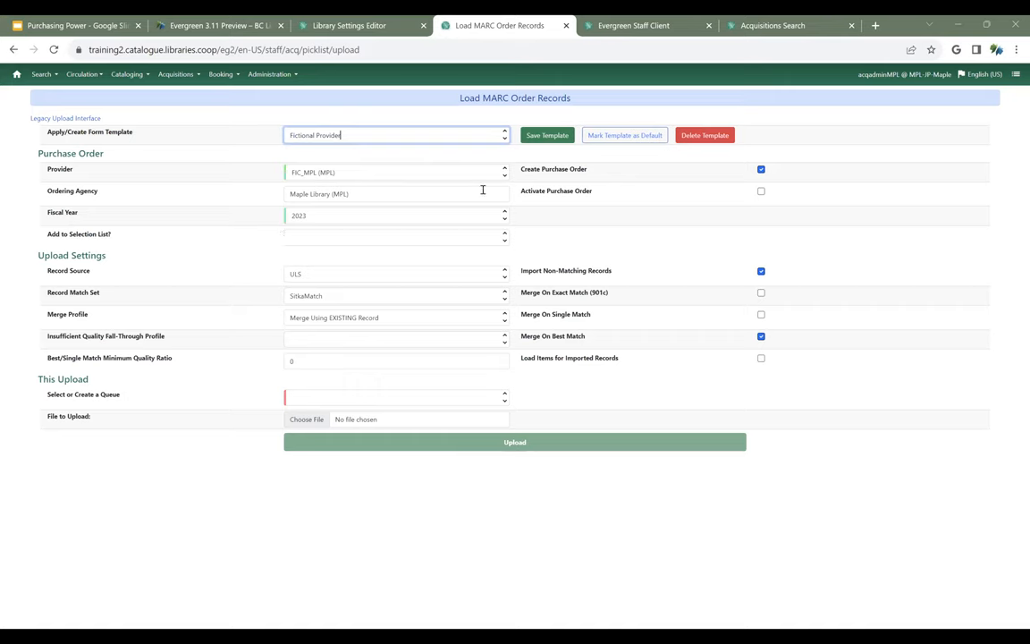
pyautogui.click(504, 171)
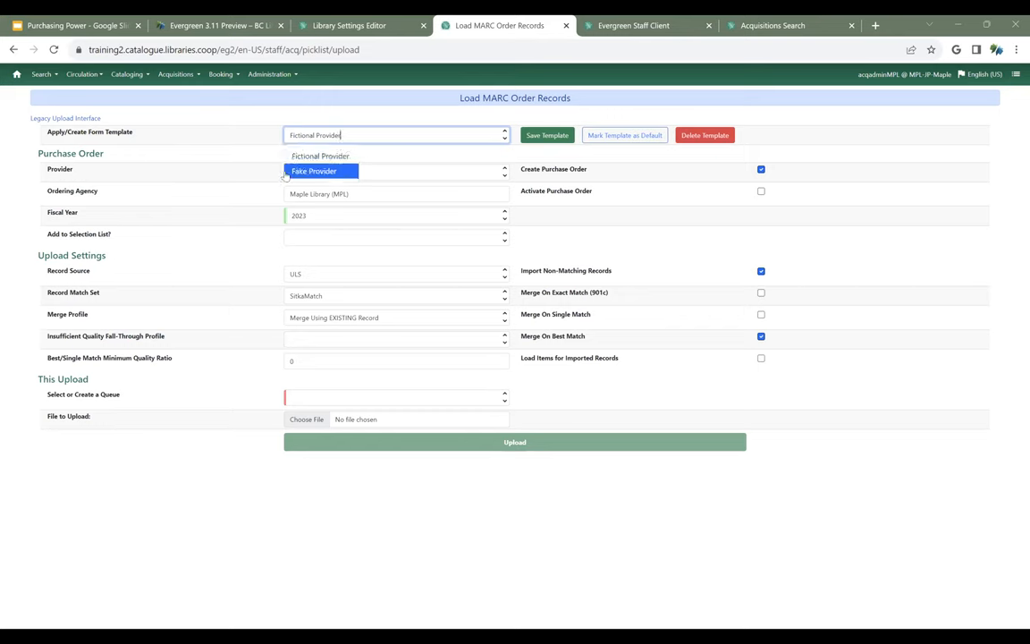
pyautogui.click(322, 172)
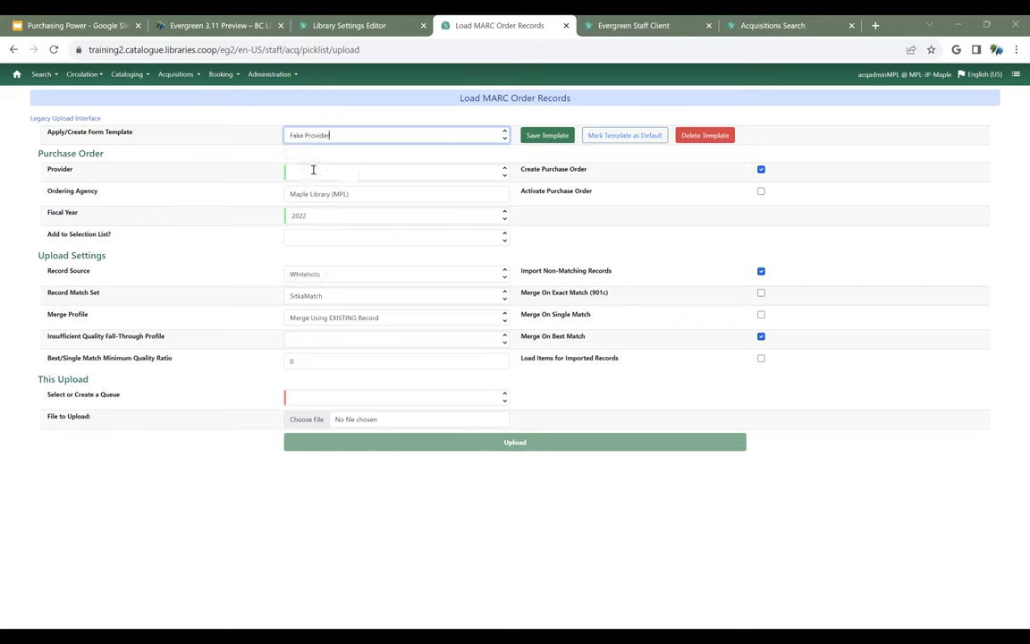
pyautogui.click(397, 172)
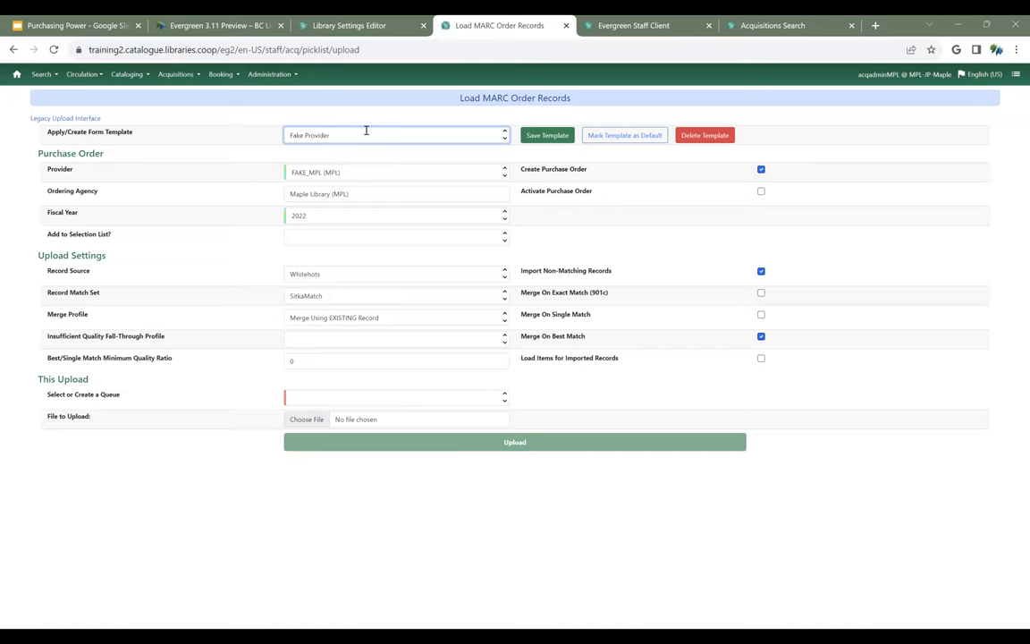
# - Save the current settings as a new OCLC template, then load the Fictional Provider template
pyautogui.click(365, 136)
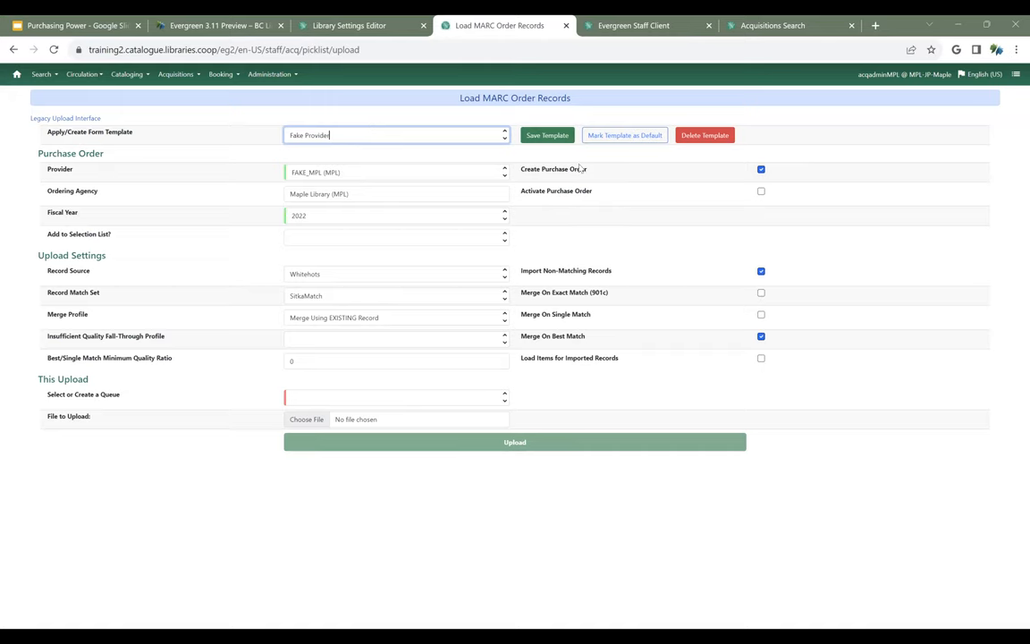
pyautogui.moveTo(626, 375)
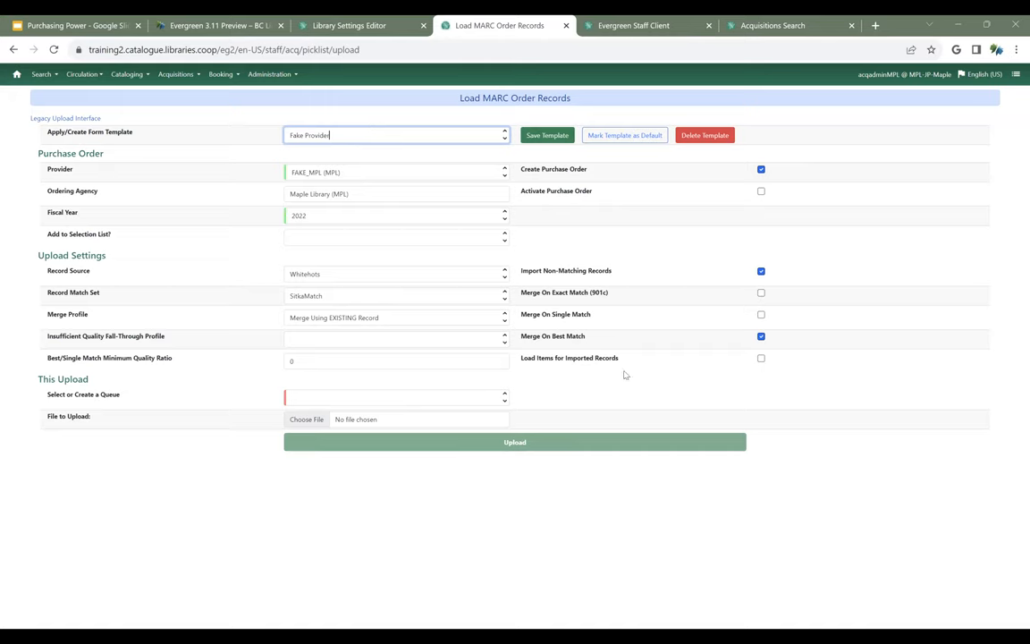
pyautogui.moveTo(623, 376)
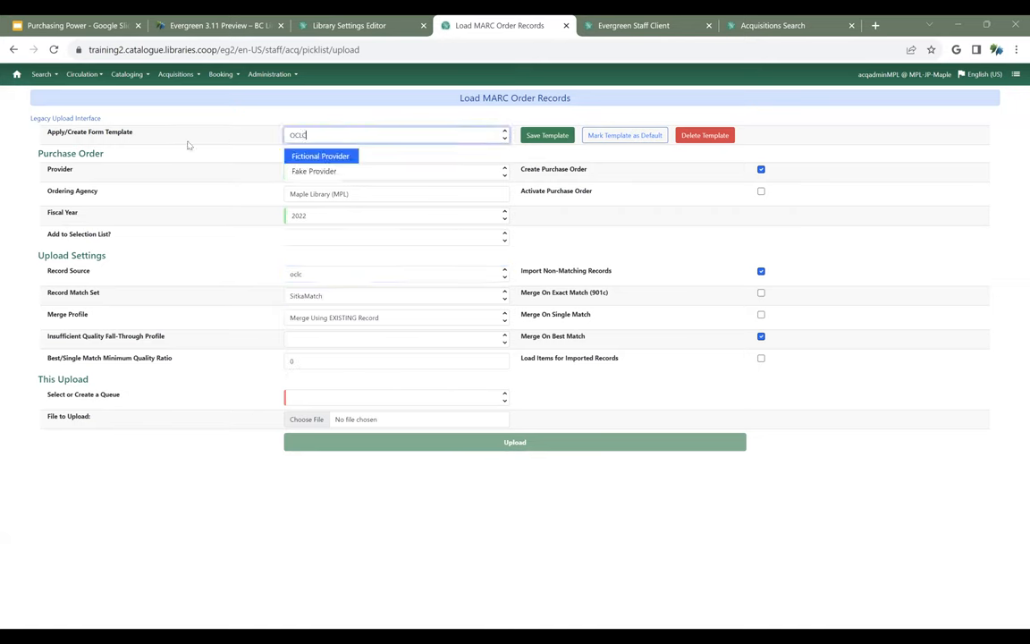
pyautogui.click(314, 172)
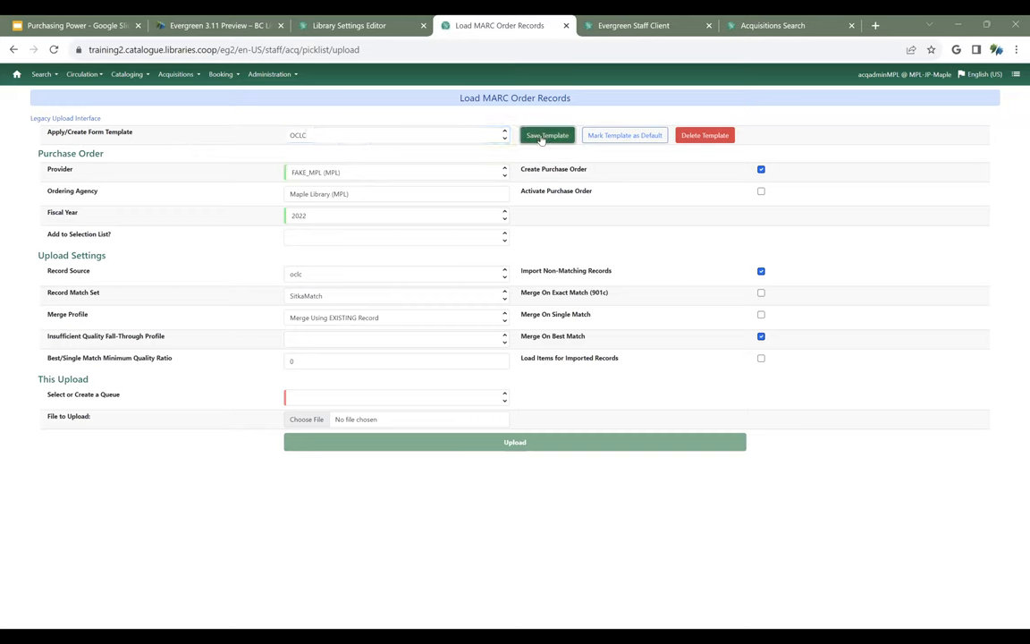
pyautogui.click(393, 136)
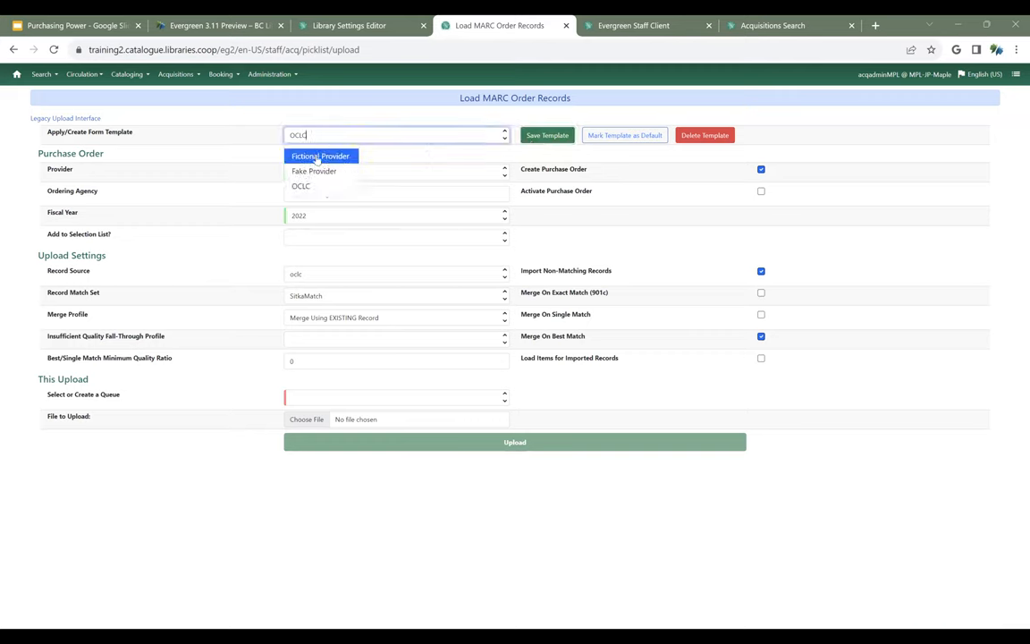
pyautogui.click(318, 155)
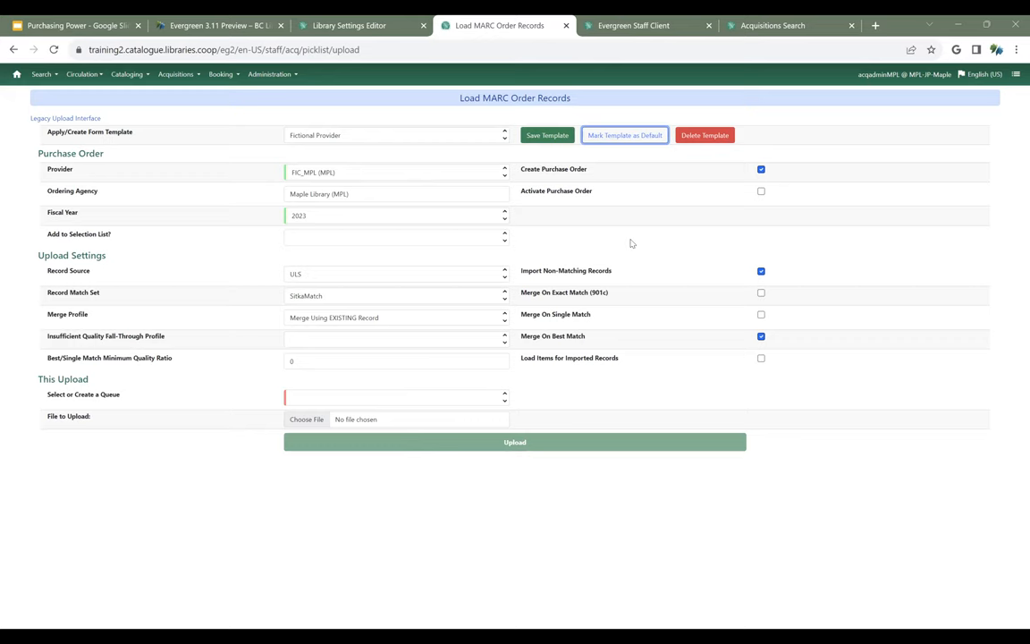
pyautogui.moveTo(569, 390)
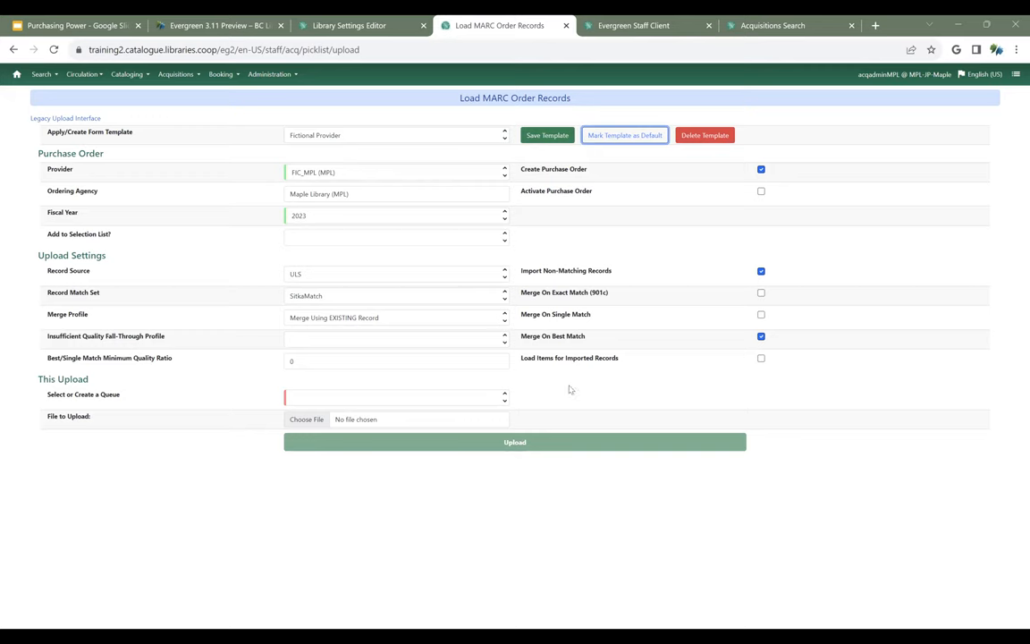
pyautogui.moveTo(501, 207)
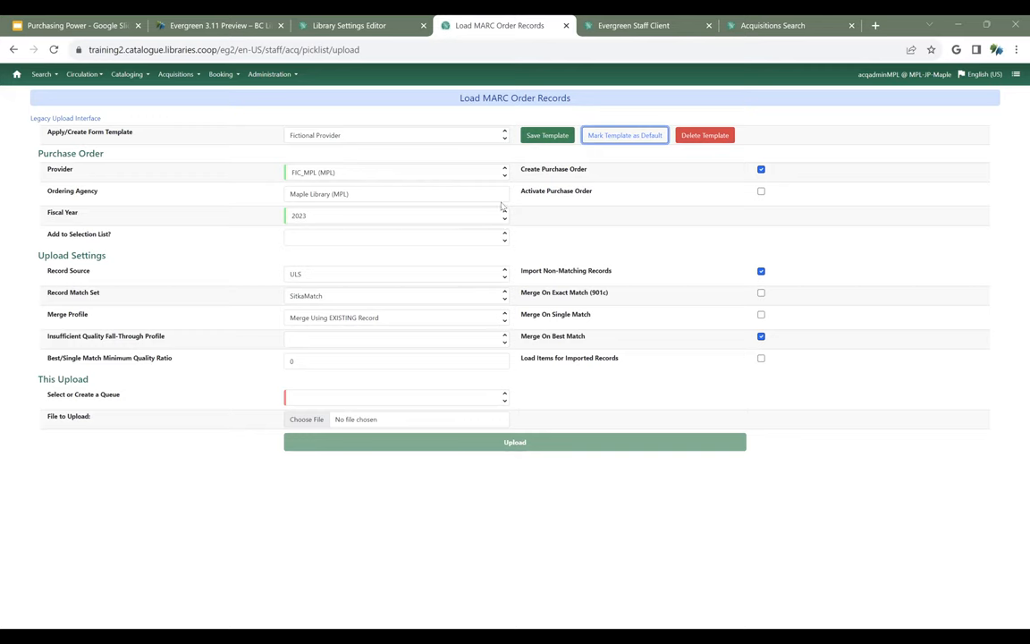
pyautogui.moveTo(490, 208)
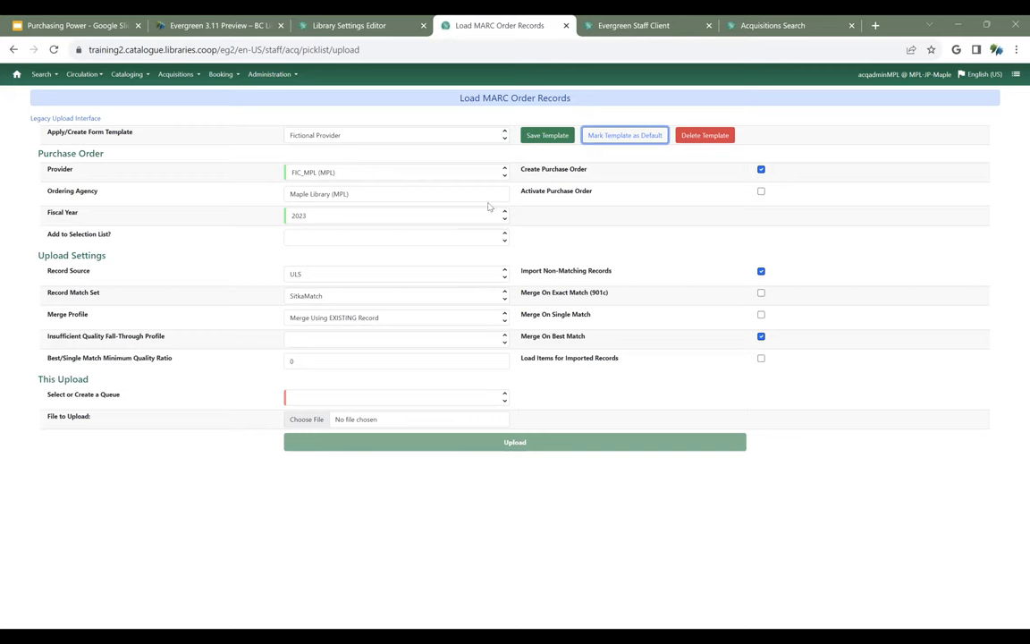
pyautogui.moveTo(347, 229)
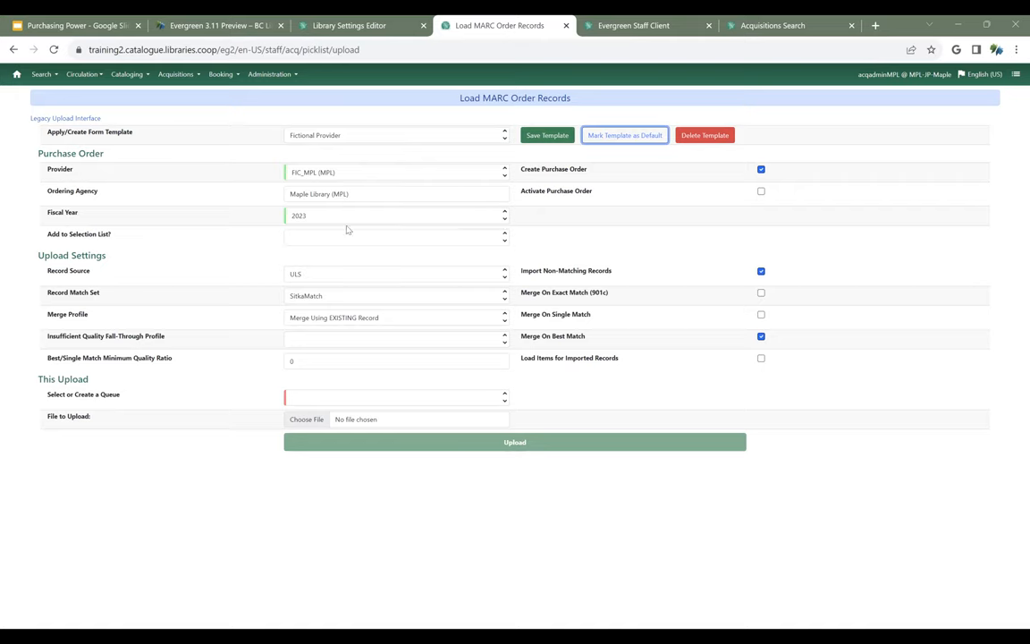
pyautogui.moveTo(297, 222)
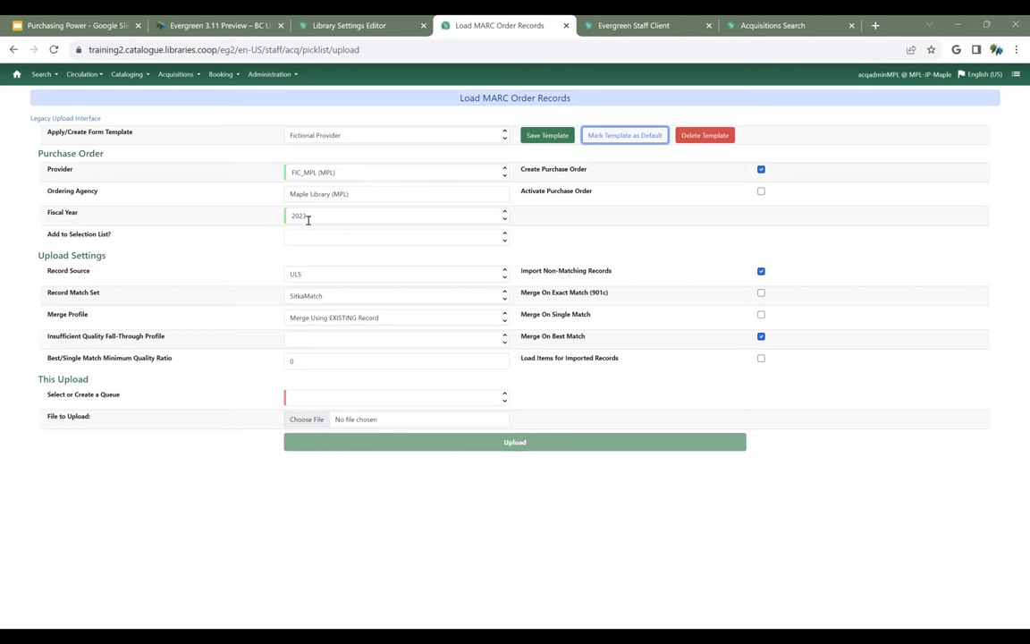
pyautogui.click(393, 193)
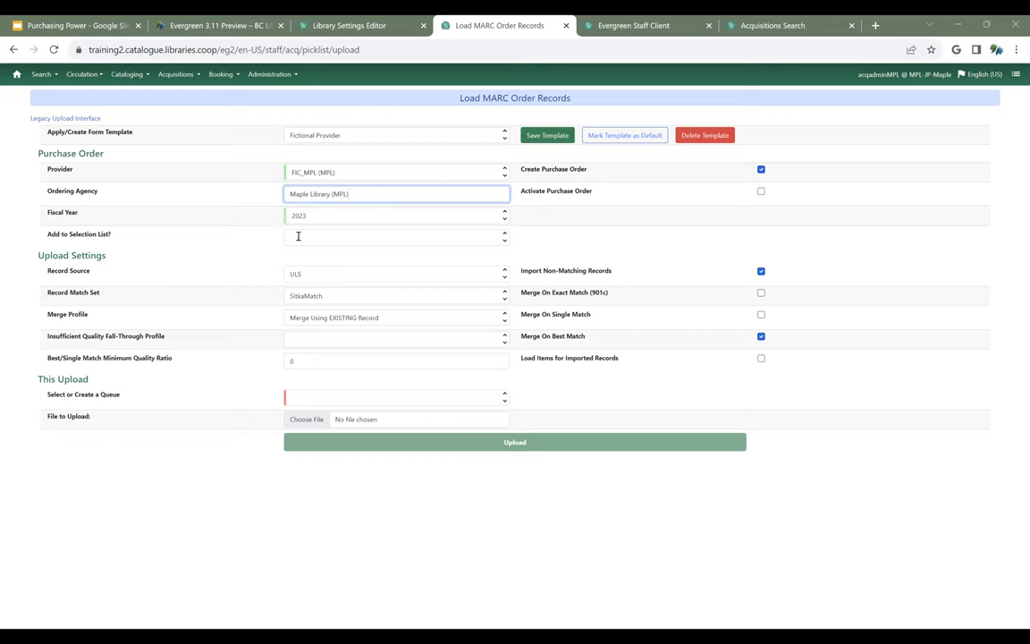
pyautogui.moveTo(348, 239)
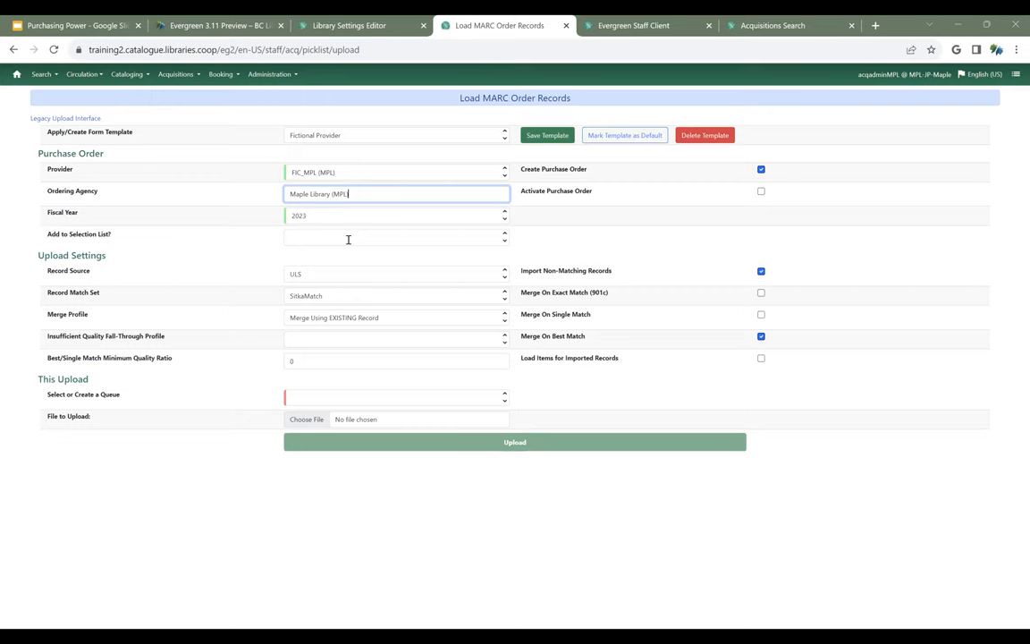
pyautogui.moveTo(258, 243)
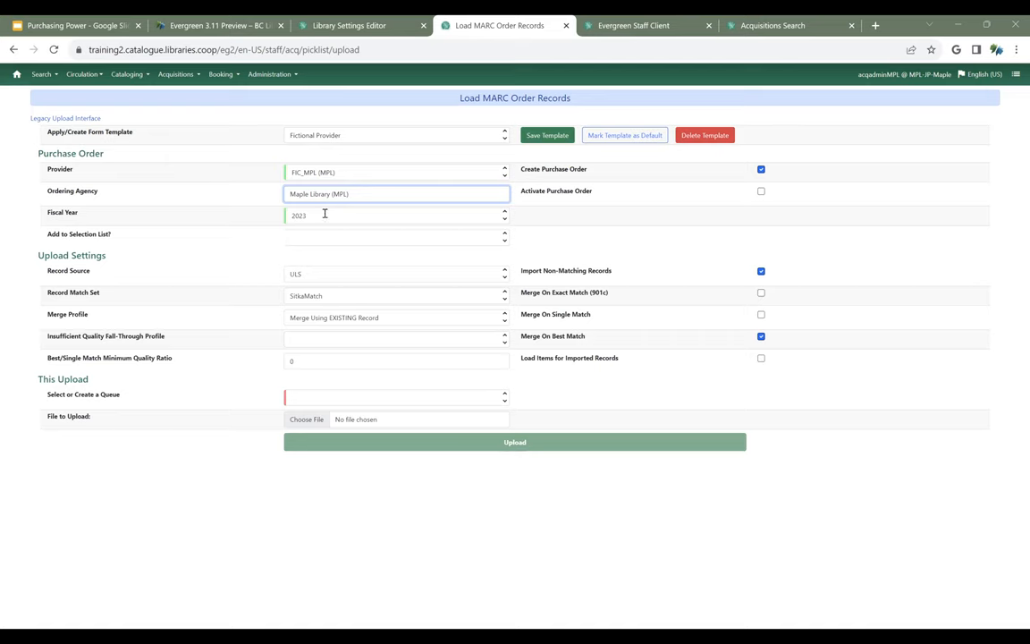
pyautogui.moveTo(234, 247)
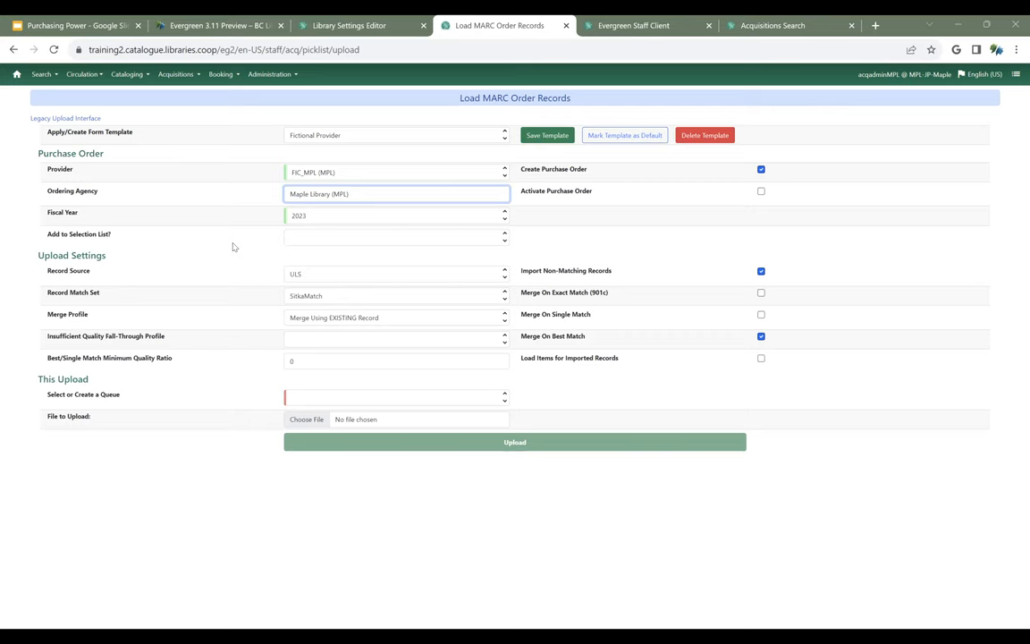
pyautogui.click(397, 193)
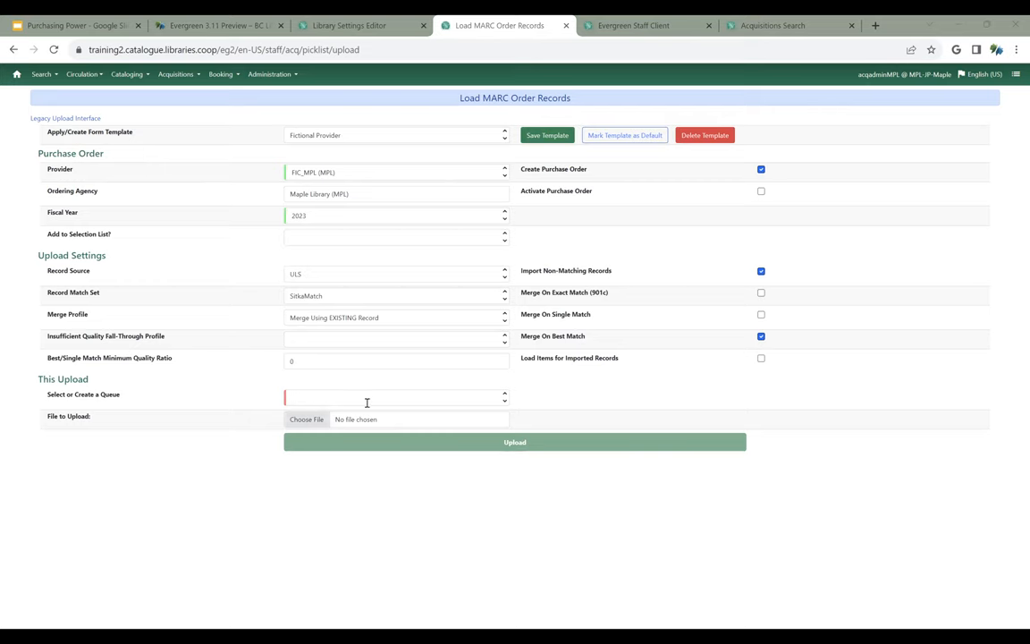
# - Create a new import queue named 'JP Acq August' for the upload
pyautogui.click(393, 397)
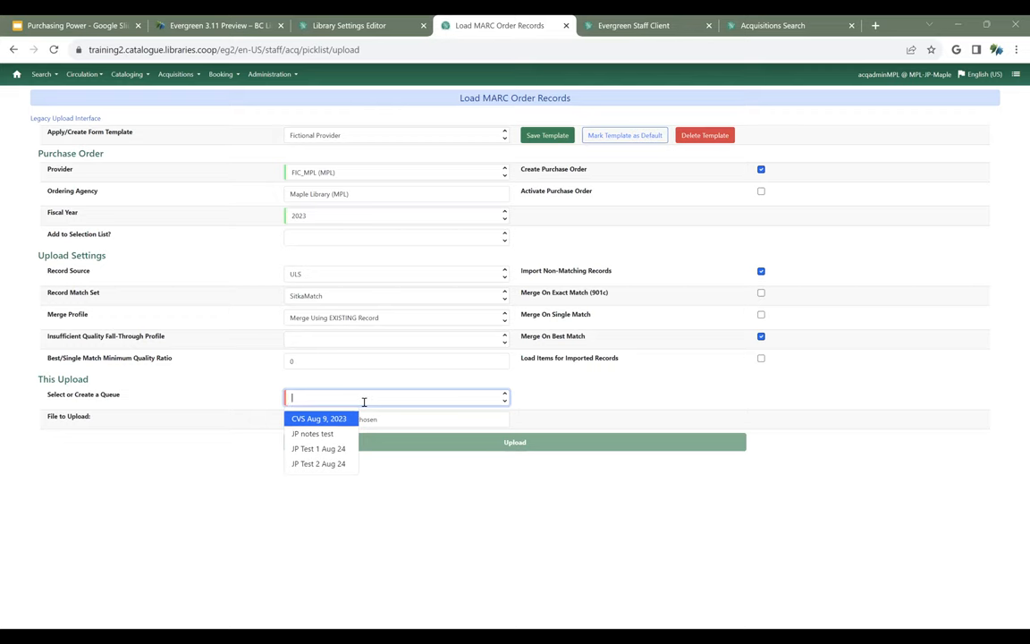
pyautogui.write('JP Acq')
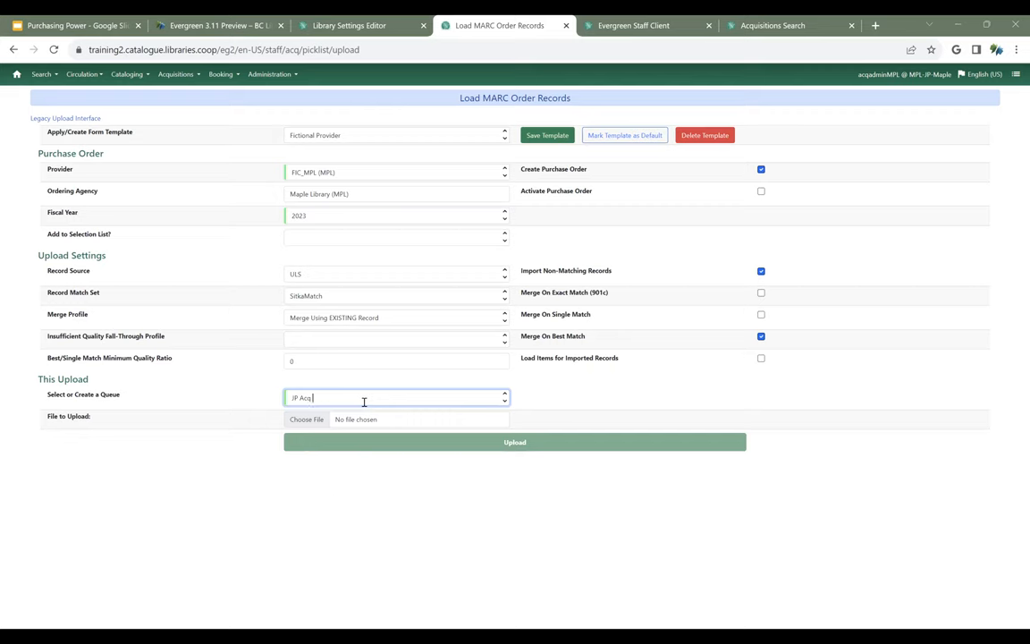
pyautogui.write('August')
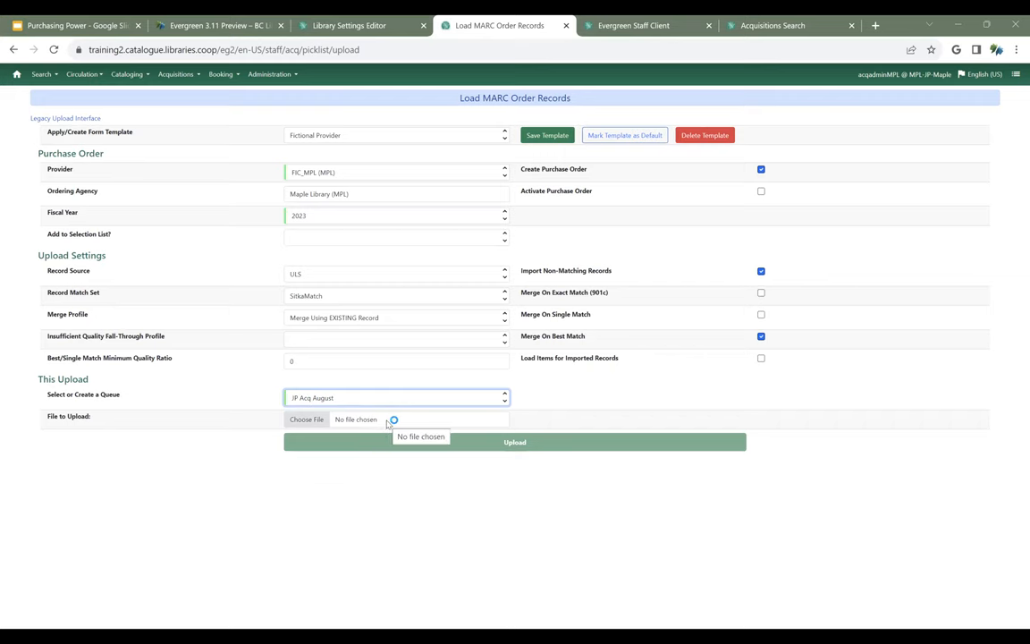
# - Choose mpl-acq-2.mrk as the MARC file to upload
pyautogui.click(308, 419)
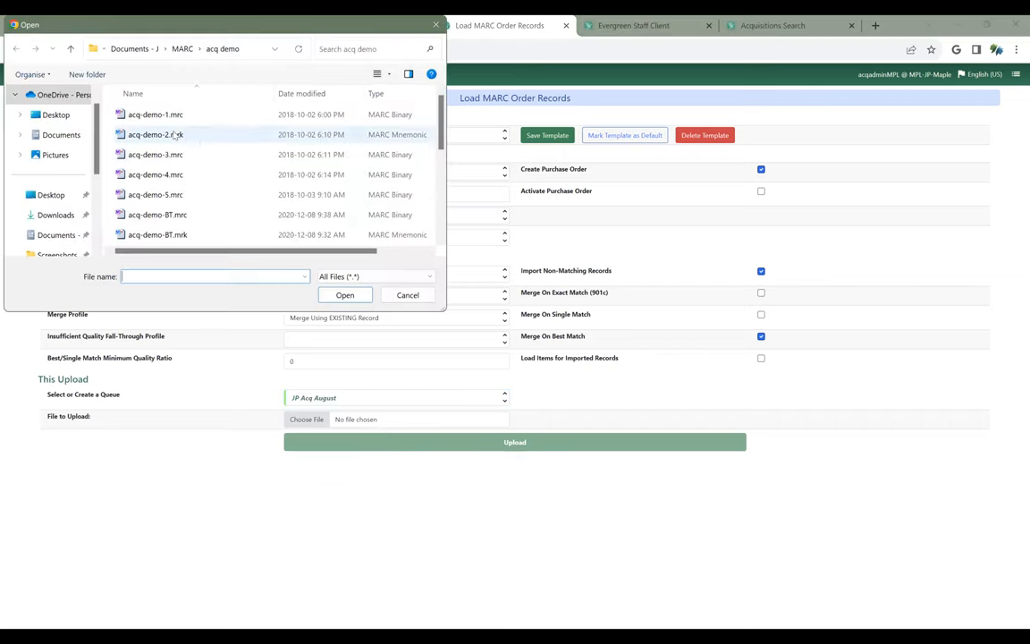
pyautogui.scroll(-3)
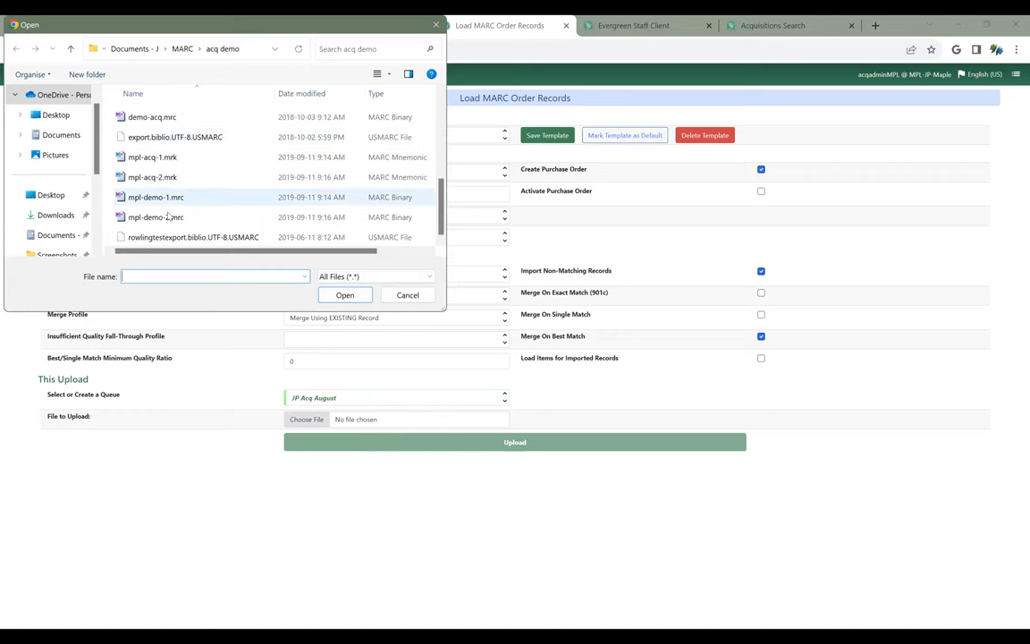
pyautogui.click(152, 177)
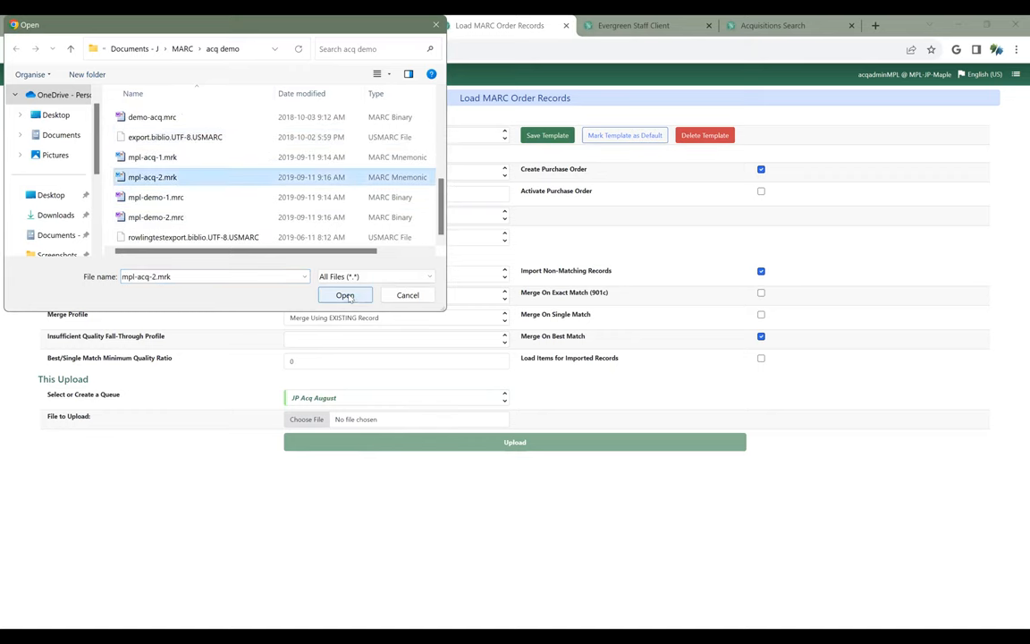
pyautogui.click(345, 295)
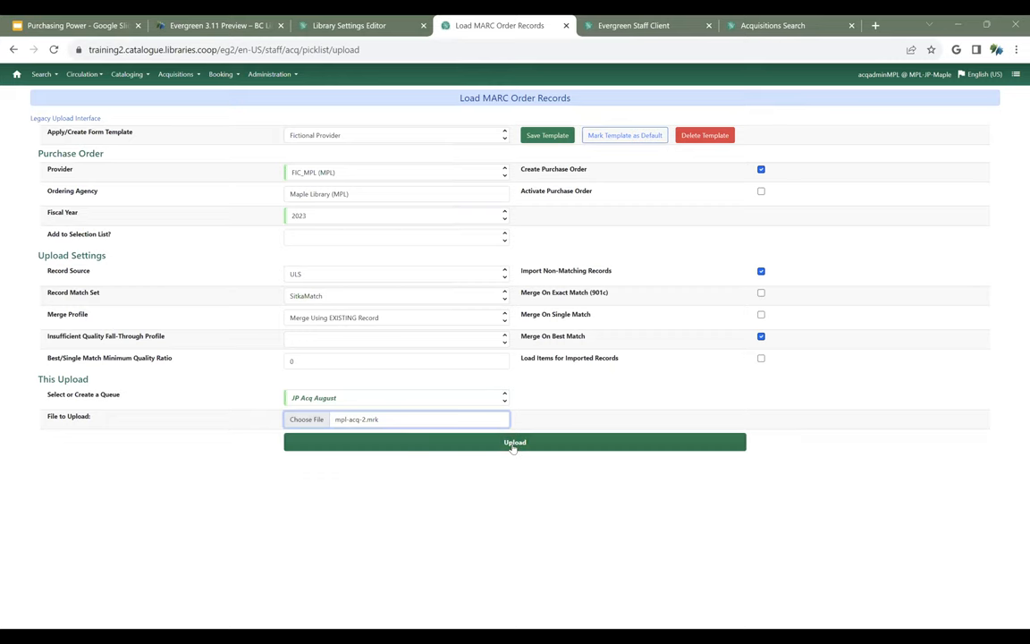
pyautogui.moveTo(463, 456)
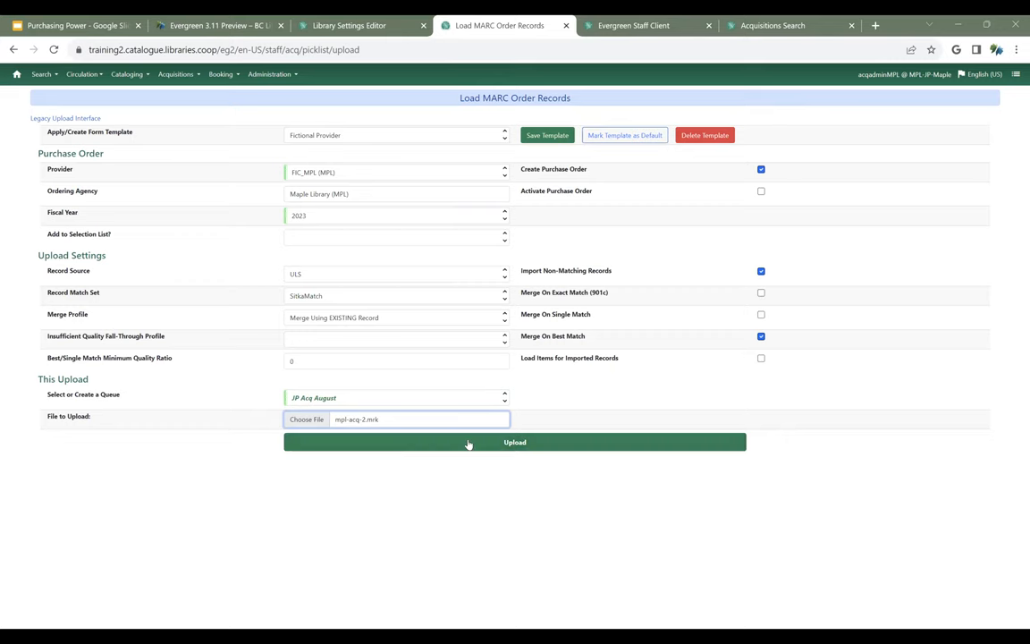
# - Upload the MARC order records and reach the Upload Complete confirmation
pyautogui.click(515, 442)
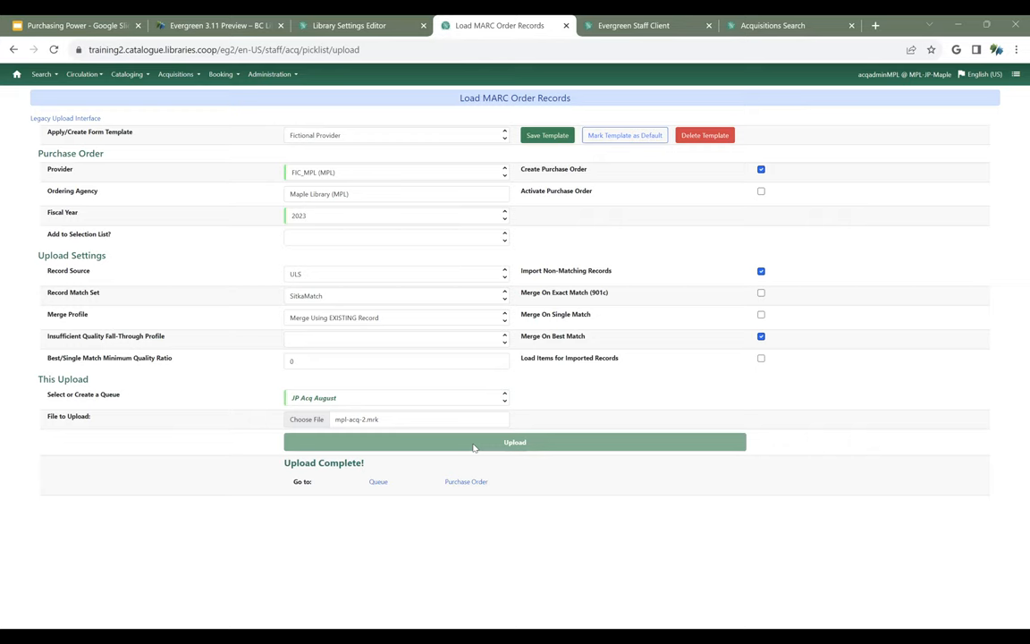
pyautogui.moveTo(472, 486)
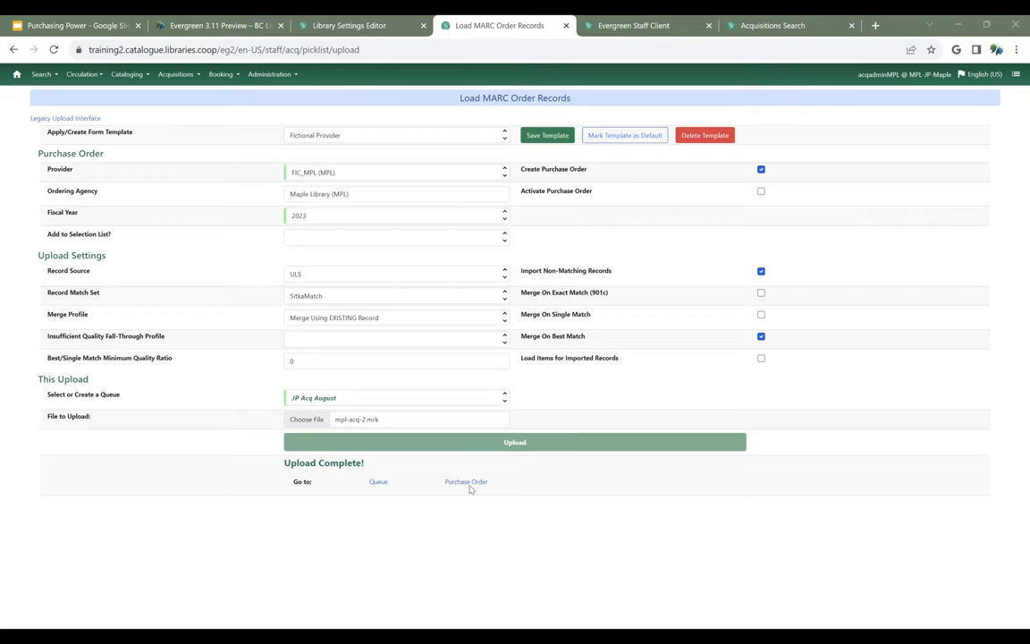
pyautogui.moveTo(472, 480)
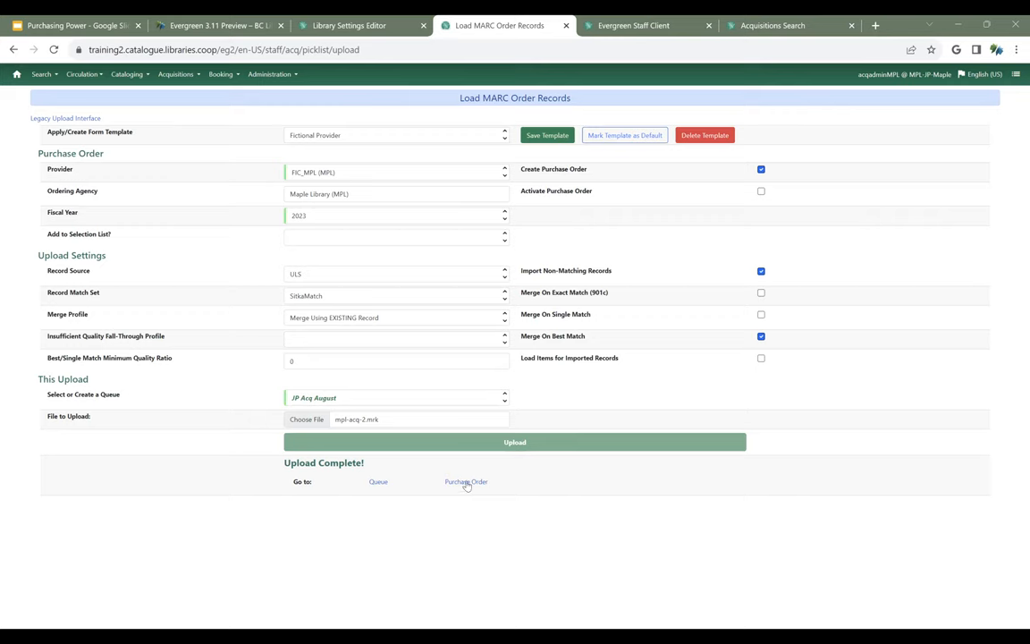
pyautogui.moveTo(465, 482)
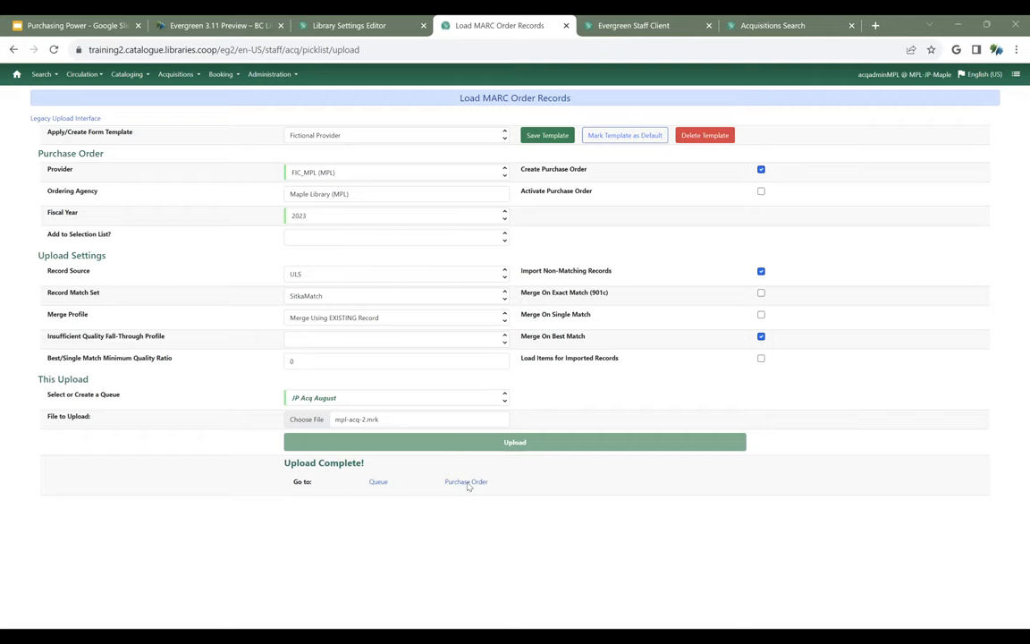
pyautogui.click(465, 481)
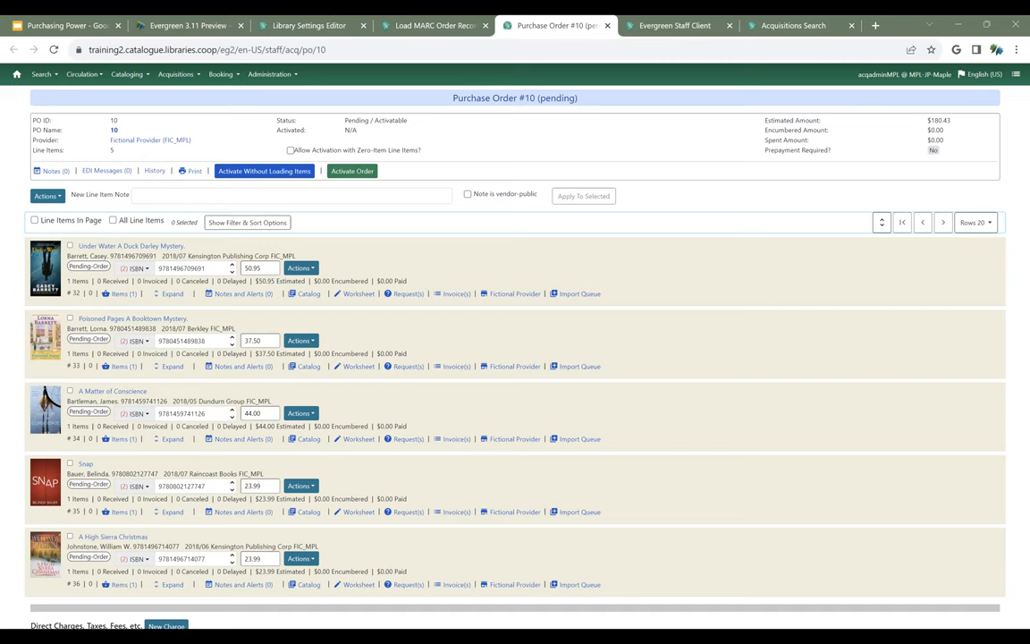
pyautogui.moveTo(547, 152)
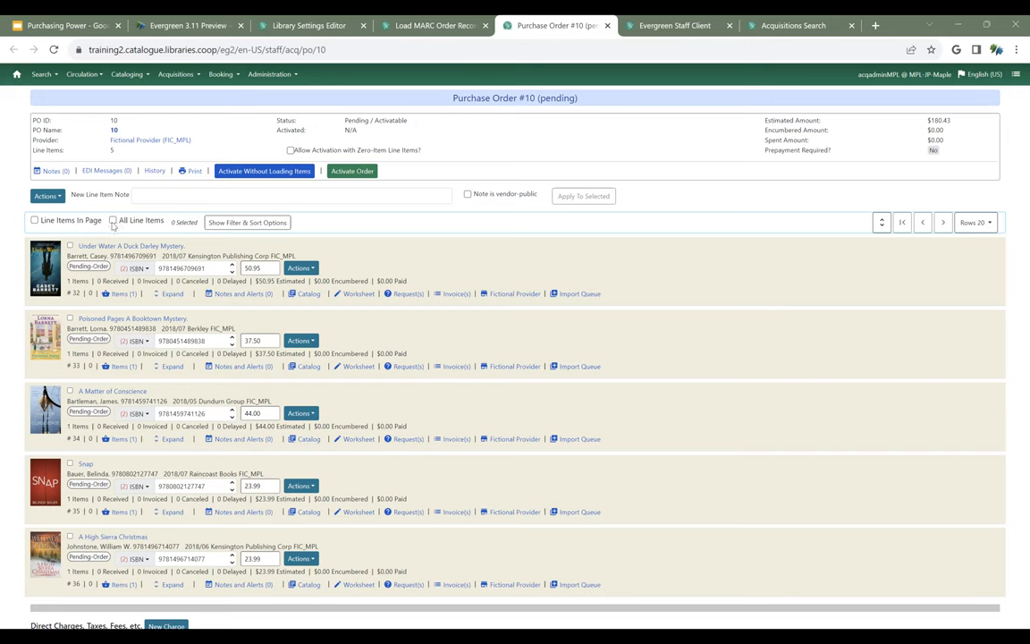
pyautogui.moveTo(855, 225)
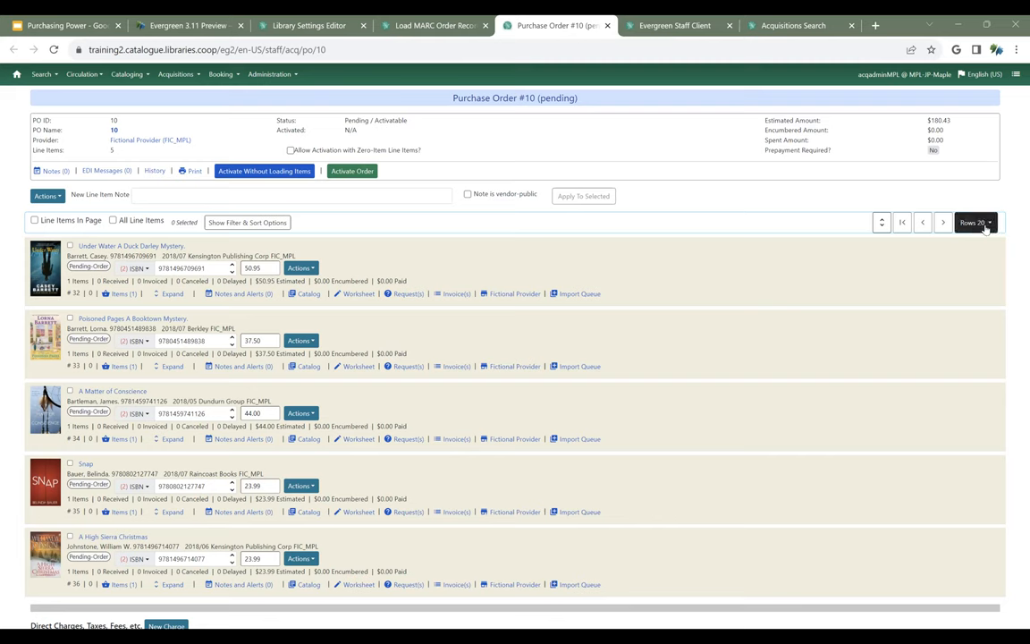
pyautogui.click(974, 221)
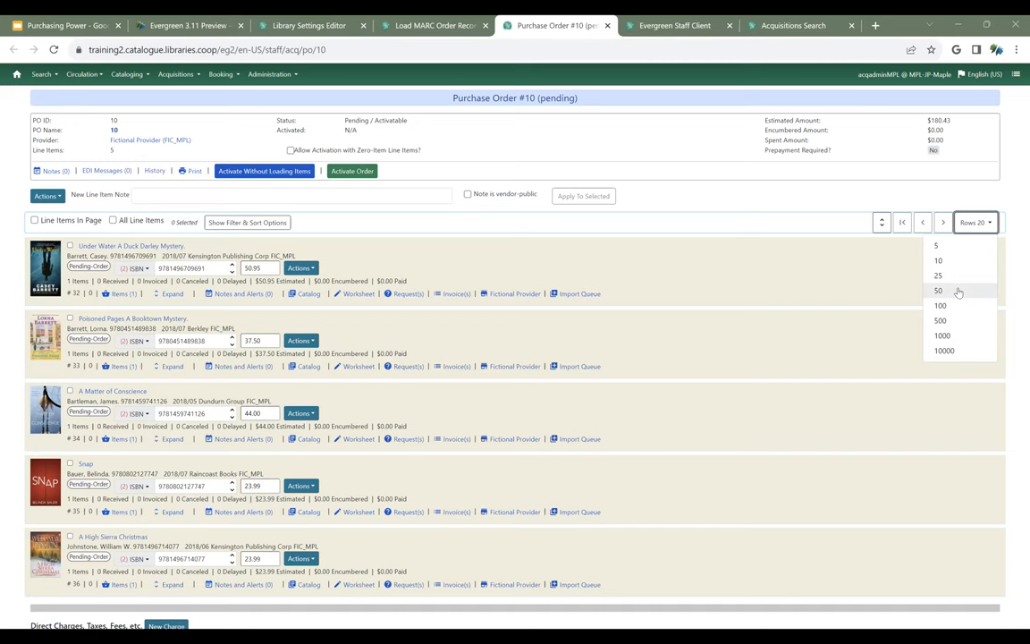
pyautogui.moveTo(959, 289)
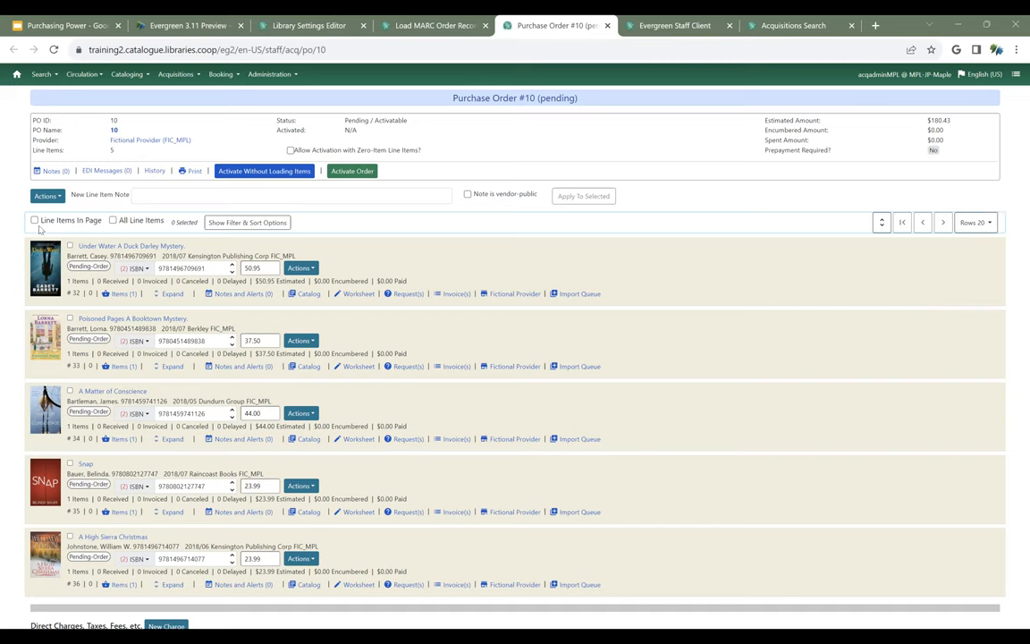
pyautogui.moveTo(150, 236)
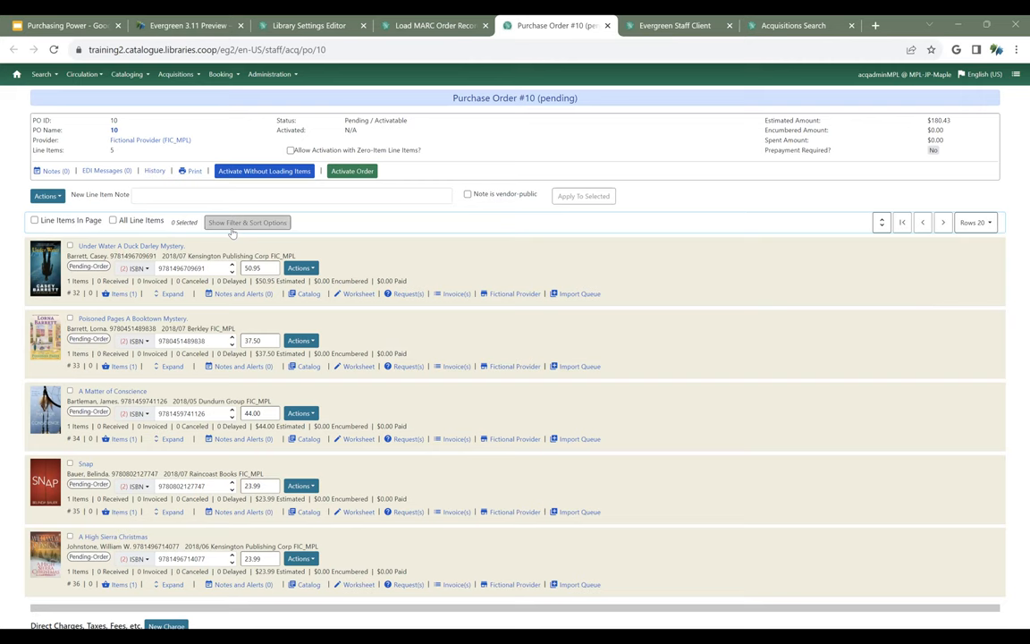
# - Show the filter options, filter line items by title 'po', then reset the filter
pyautogui.click(246, 222)
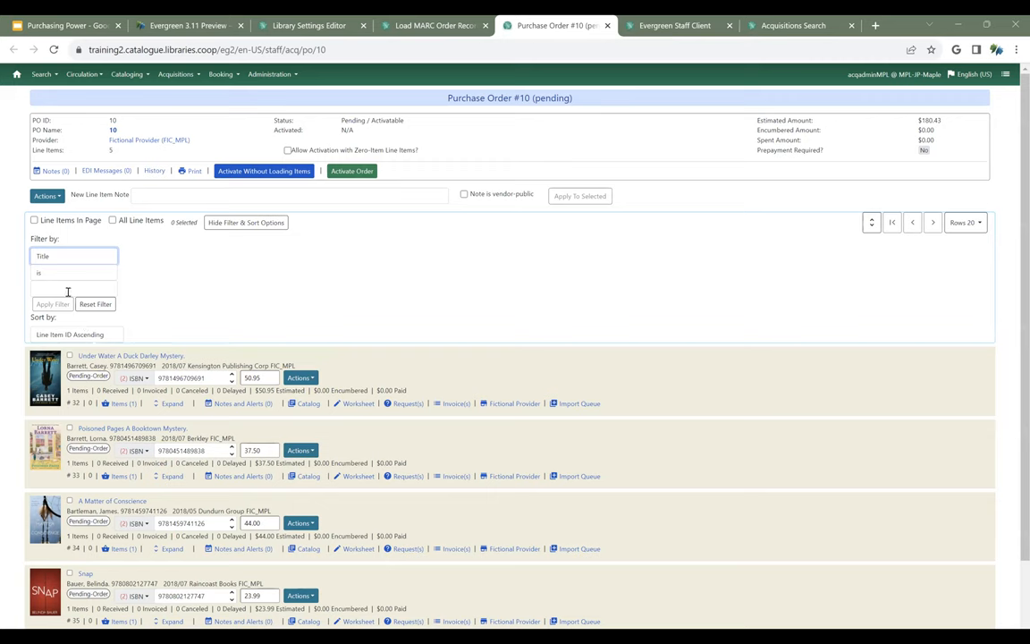
pyautogui.write('poisoned')
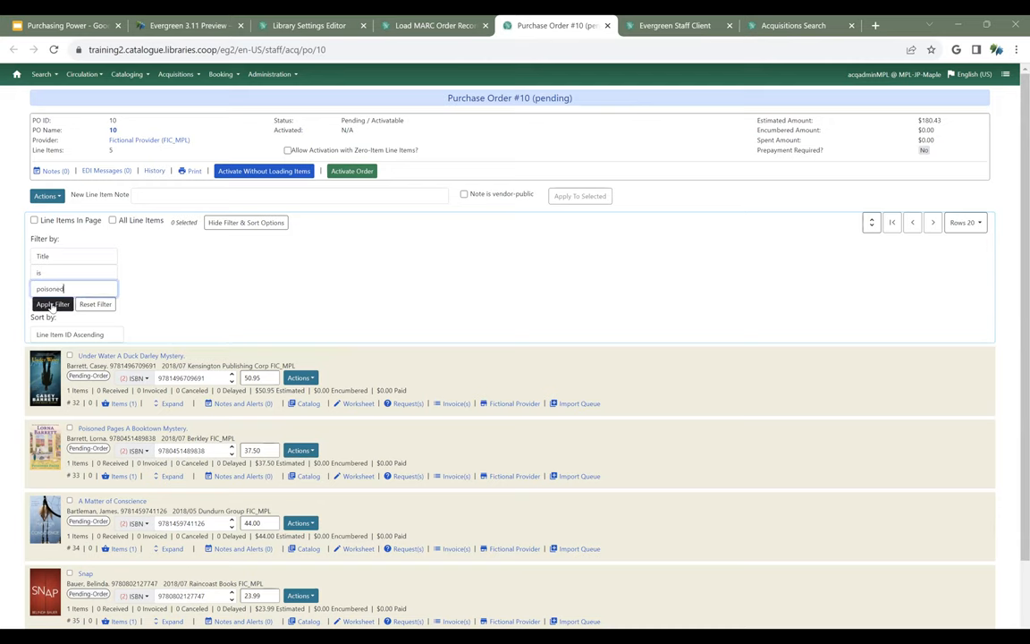
pyautogui.click(51, 304)
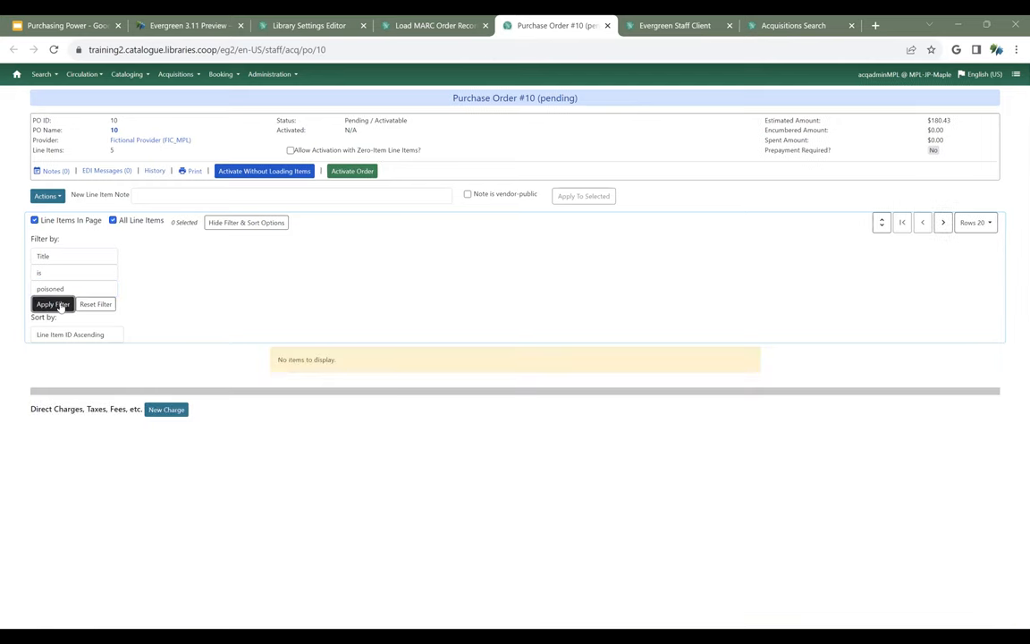
pyautogui.click(54, 304)
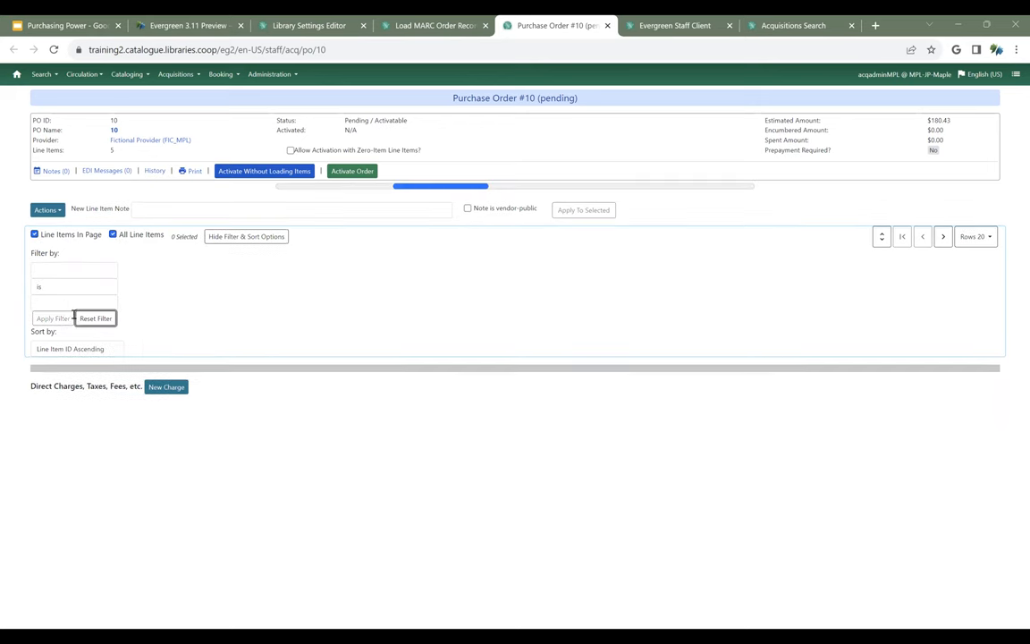
# - Filter line items to the title 'Under Water A Duck Dark', then clear the filter again
pyautogui.click(73, 258)
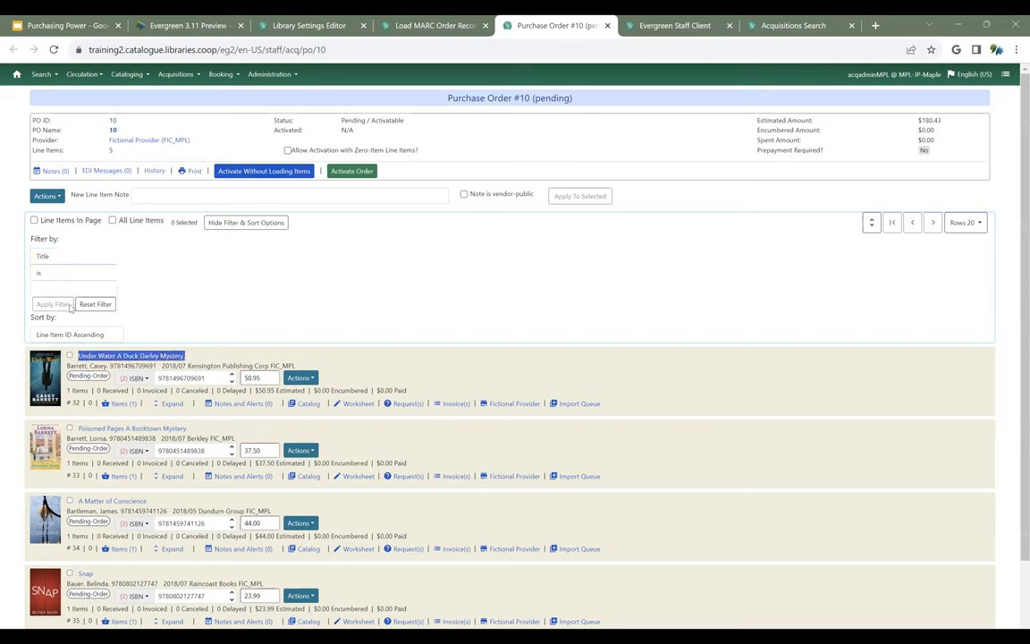
pyautogui.write('Under Water A Duck Dark')
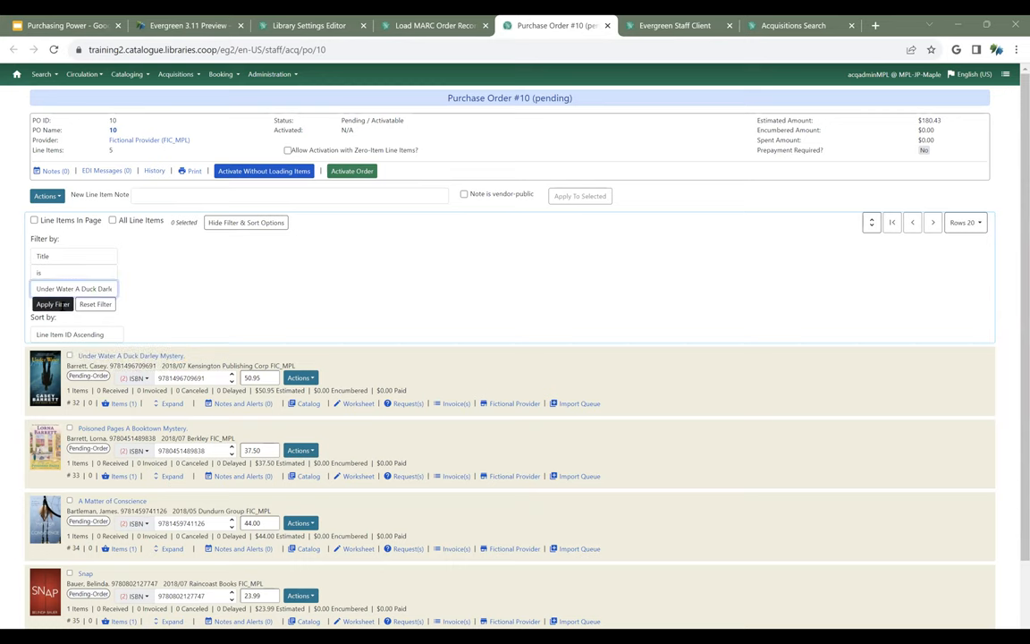
pyautogui.click(52, 304)
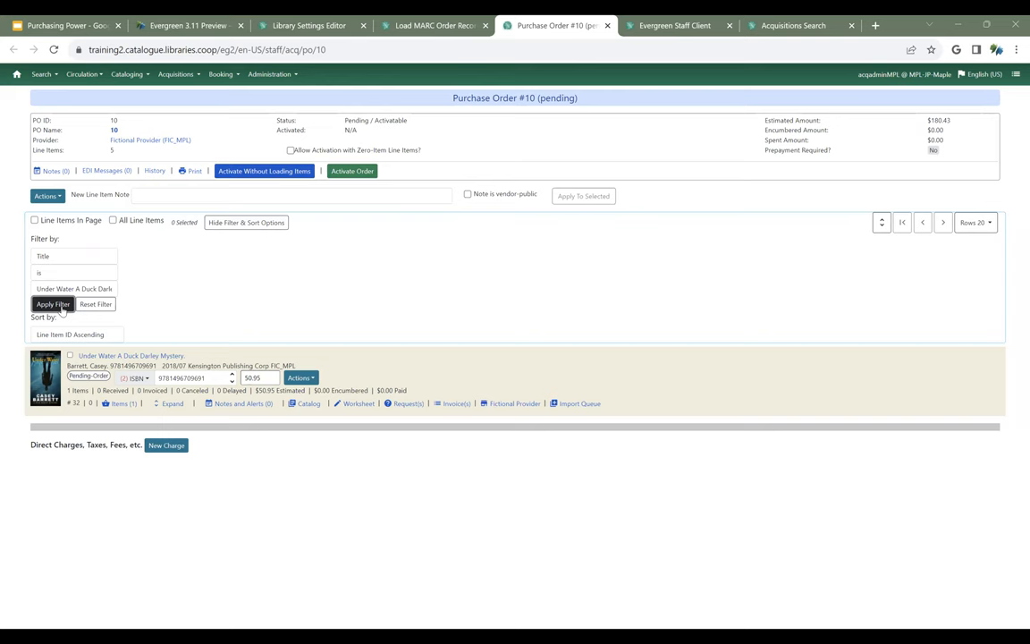
pyautogui.click(96, 304)
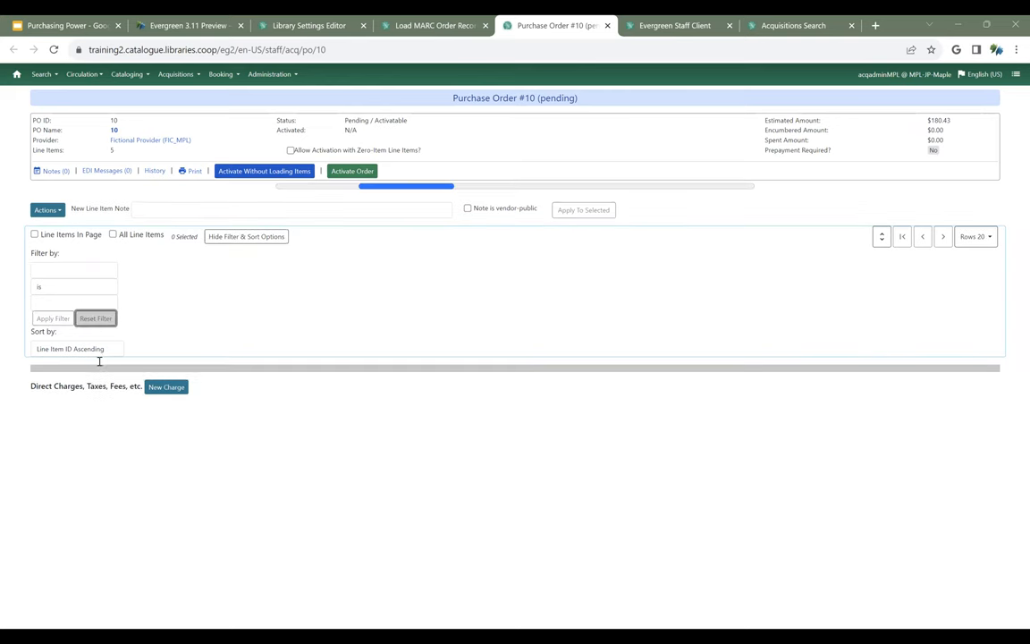
# - Show the Sort by choices to order line items by Title Ascending
pyautogui.click(76, 349)
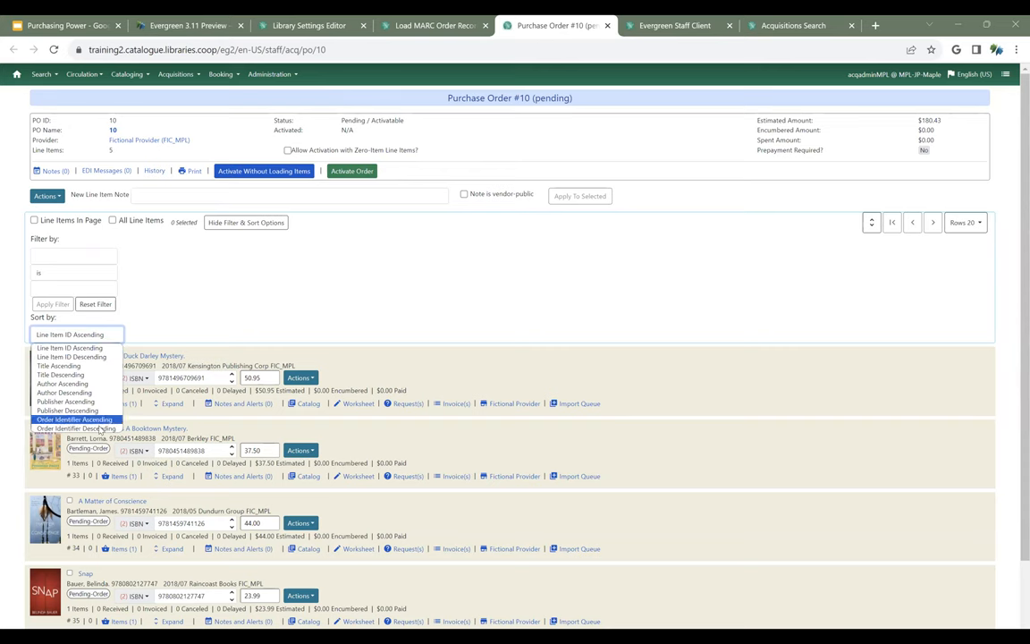
pyautogui.moveTo(61, 374)
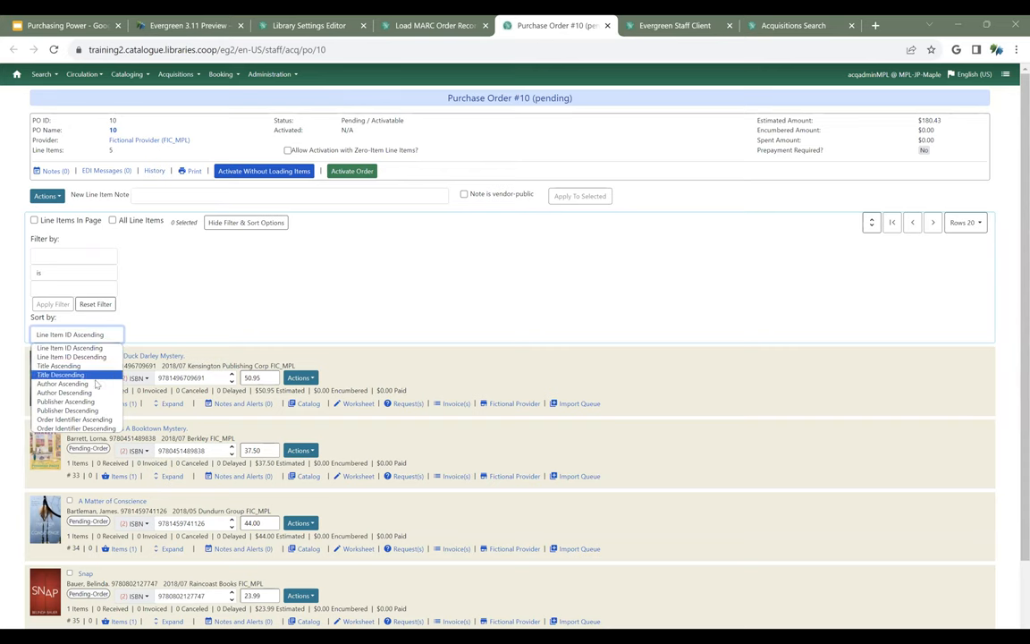
pyautogui.moveTo(75, 409)
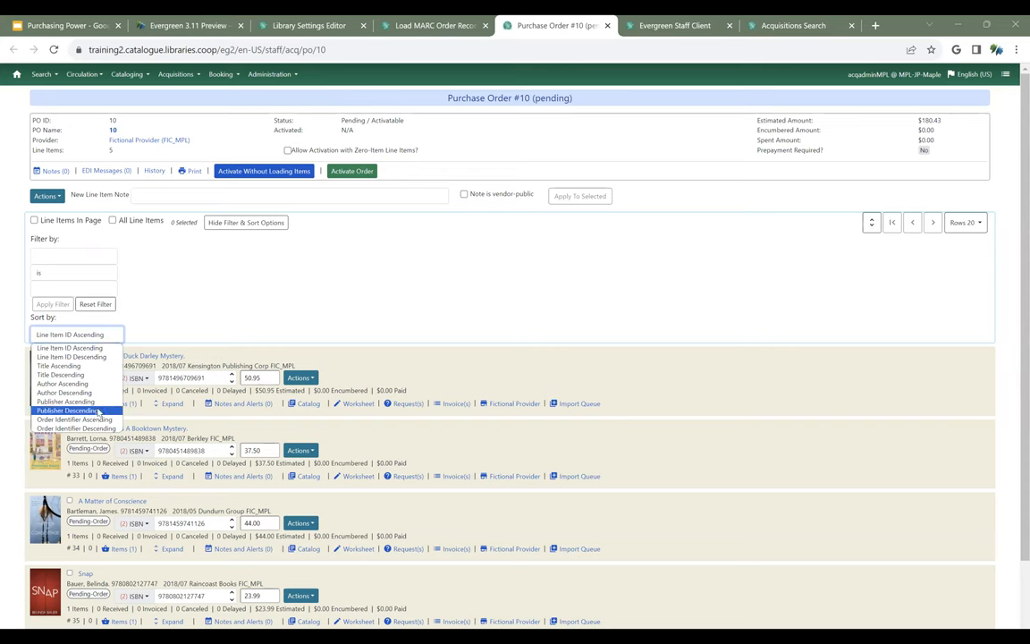
pyautogui.moveTo(75, 347)
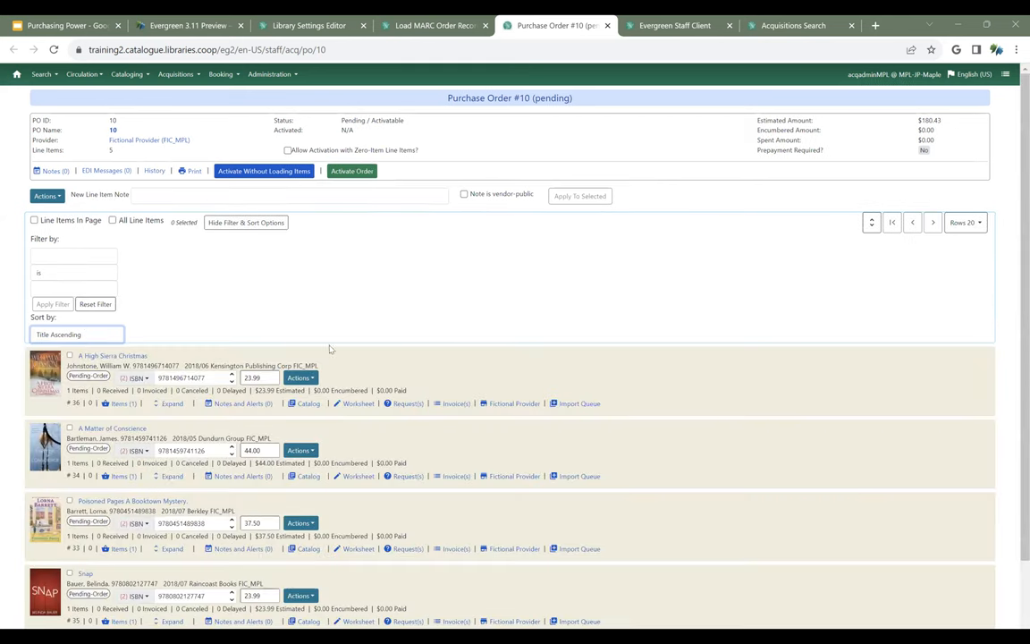
pyautogui.moveTo(443, 354)
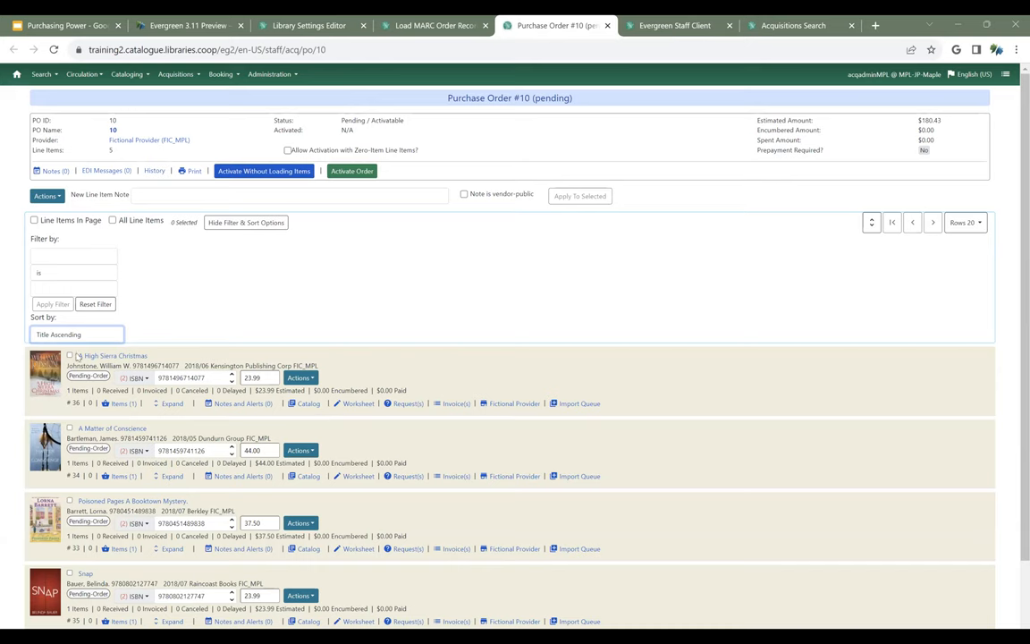
pyautogui.moveTo(111, 354)
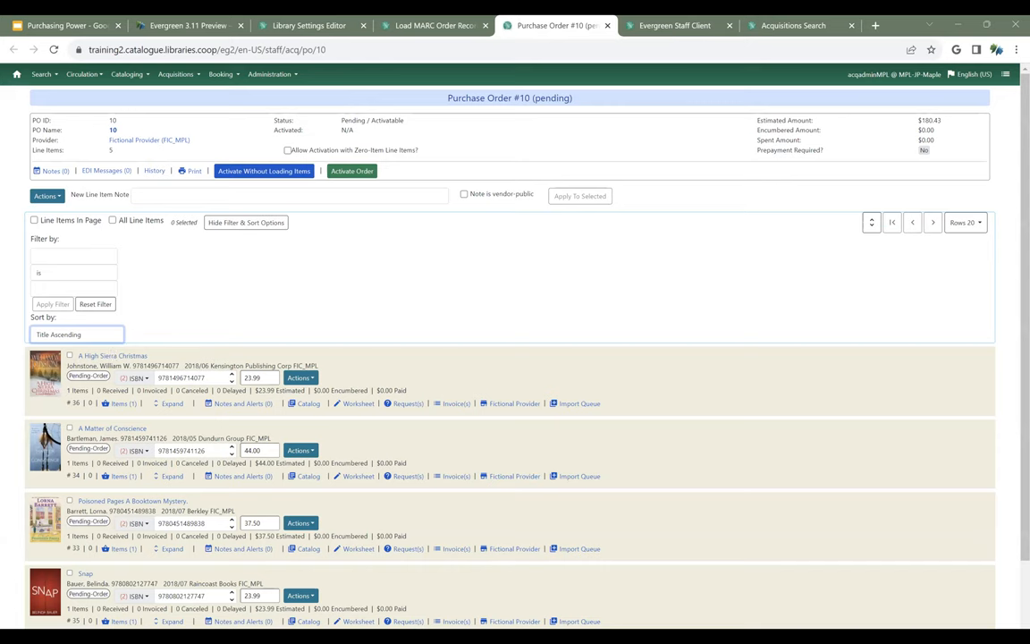
pyautogui.moveTo(336, 319)
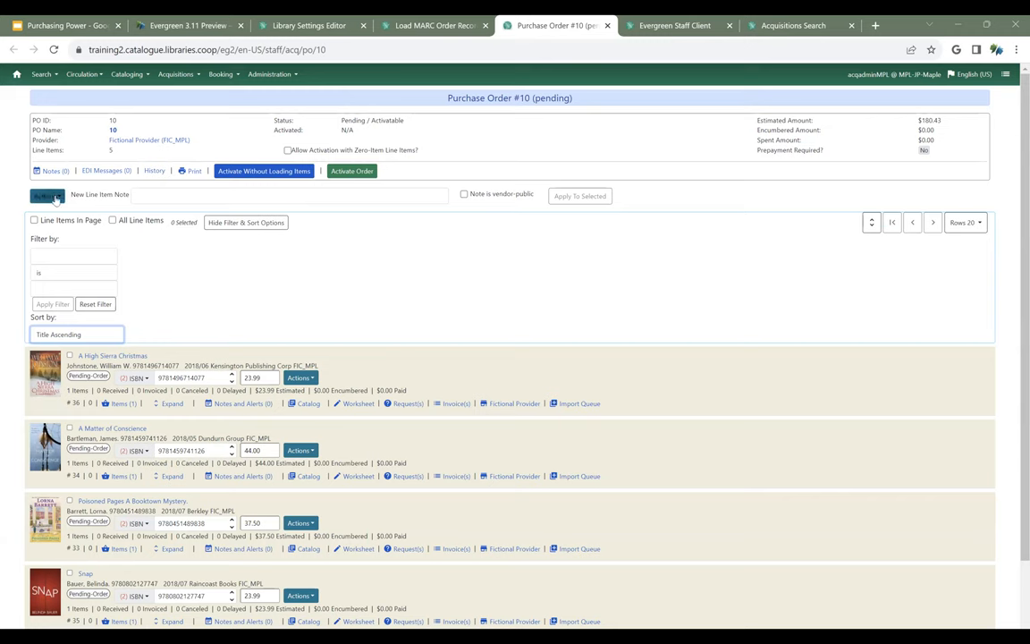
# - Review the Actions menu of line-item options for Purchase Order #10
pyautogui.click(47, 195)
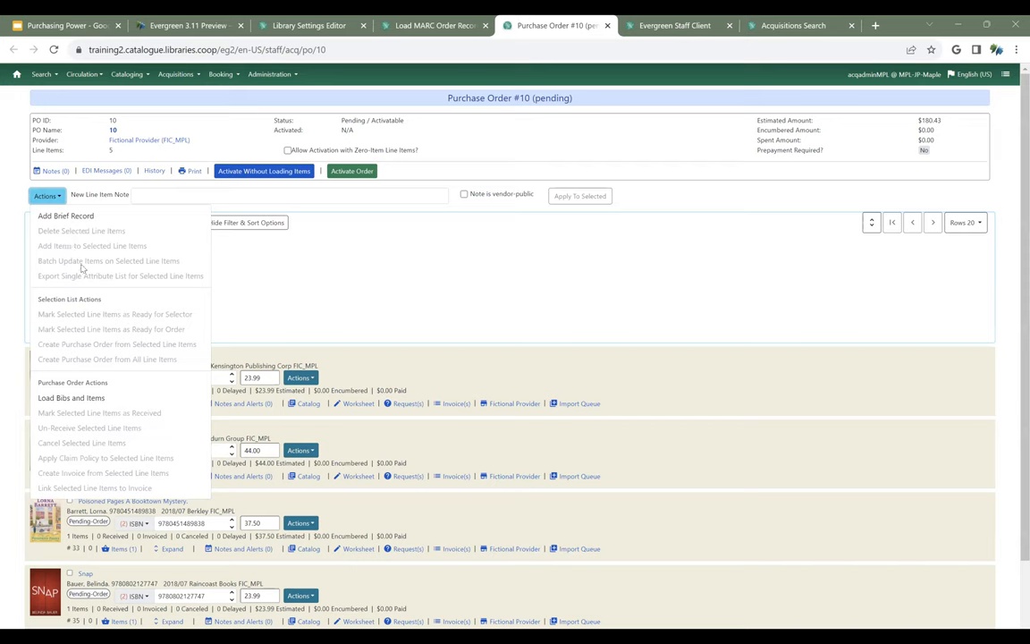
pyautogui.moveTo(172, 272)
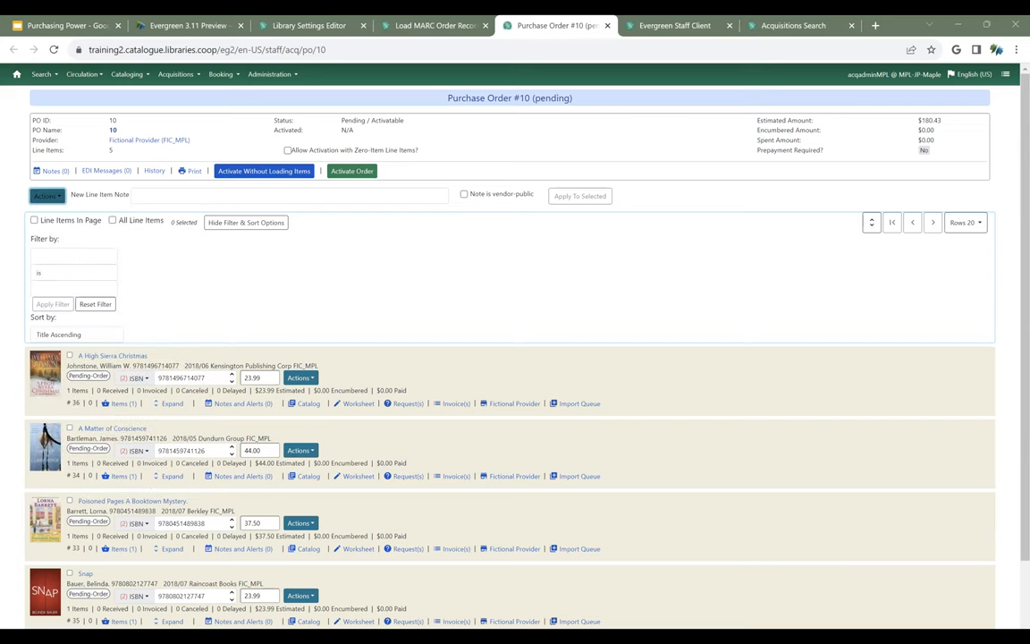
pyautogui.click(47, 195)
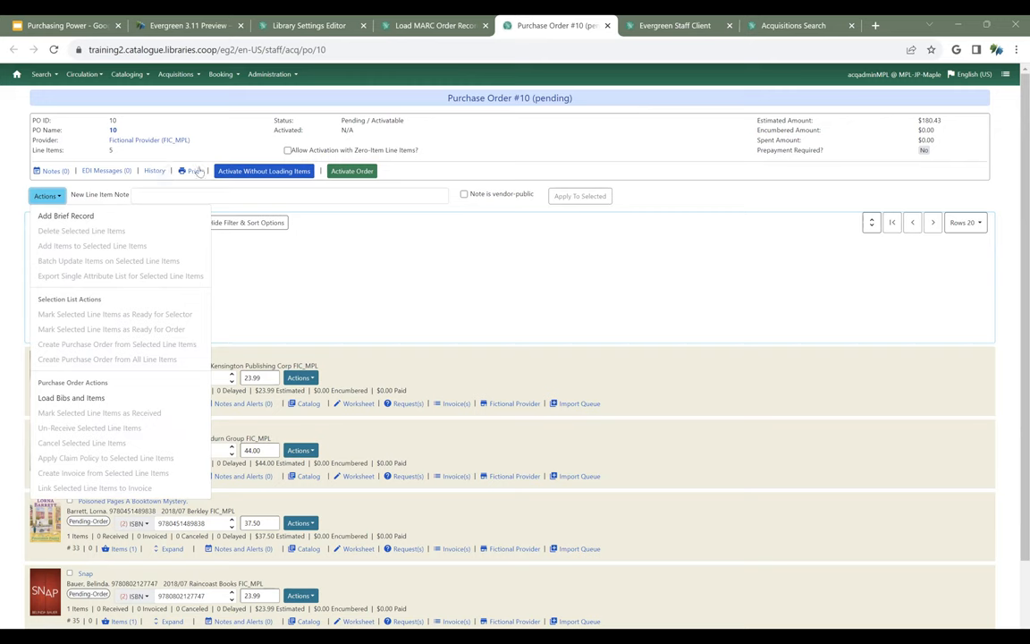
pyautogui.moveTo(59, 204)
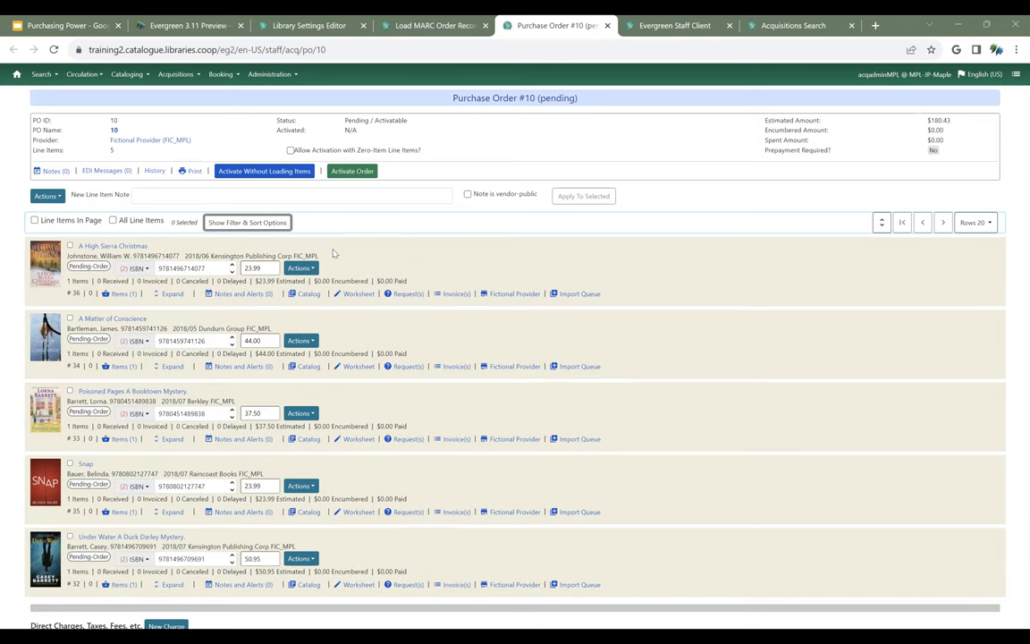
pyautogui.moveTo(411, 250)
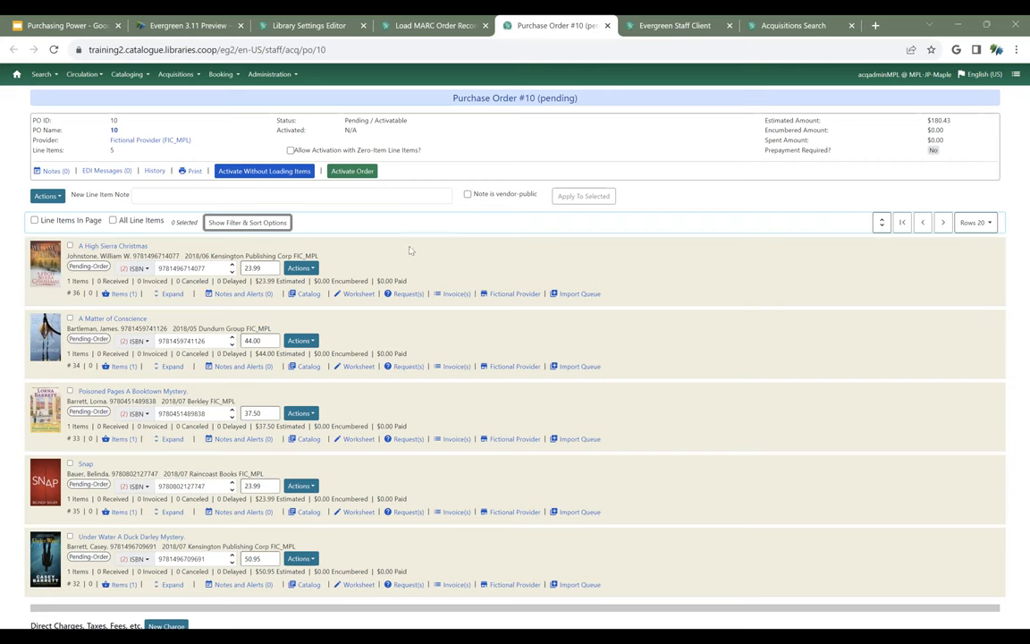
pyautogui.moveTo(635, 302)
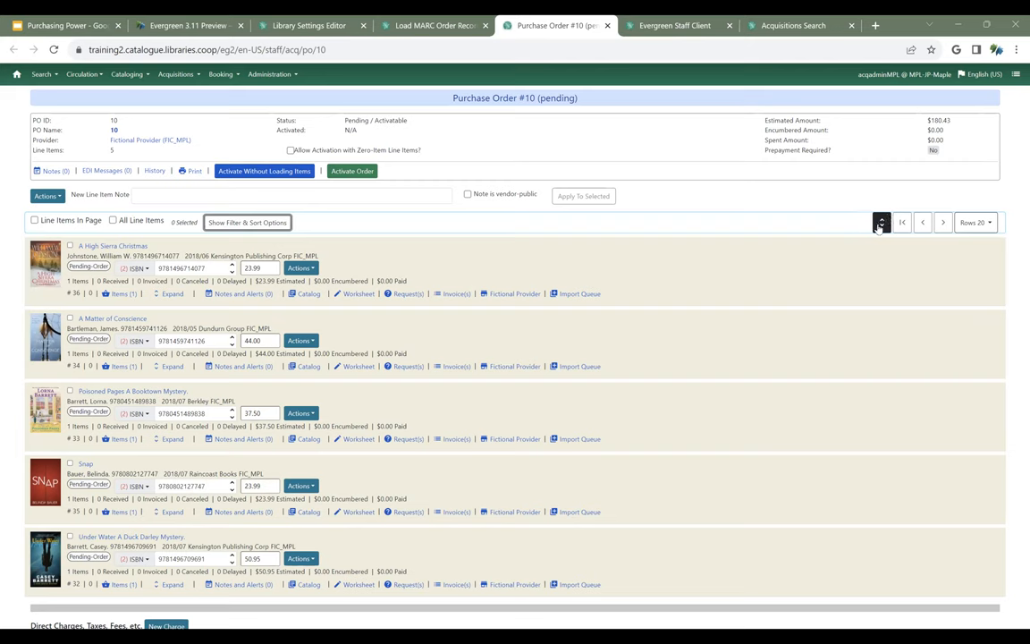
pyautogui.moveTo(879, 221)
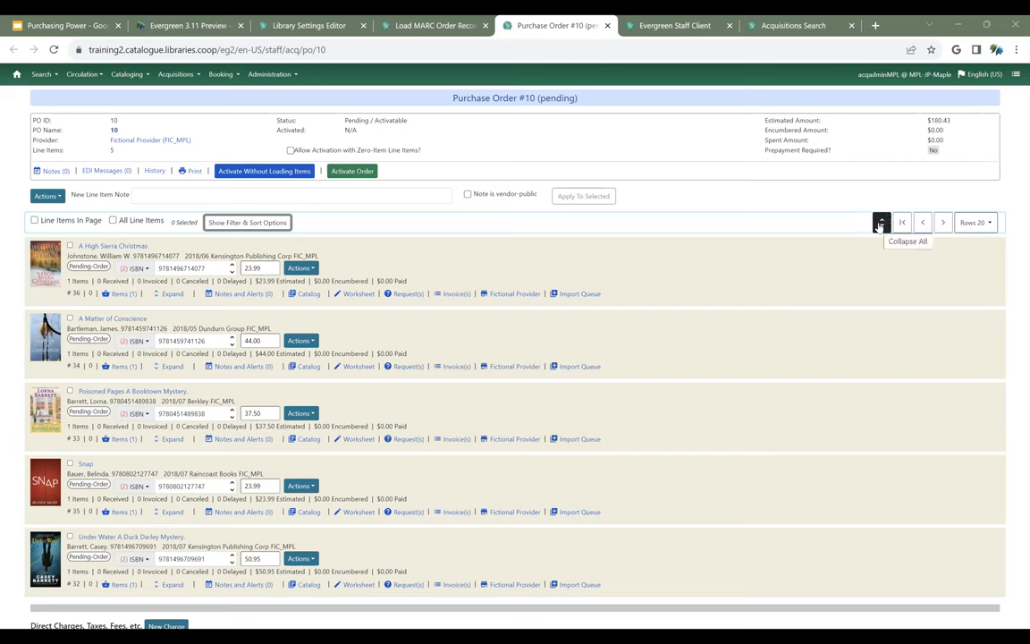
pyautogui.moveTo(880, 222)
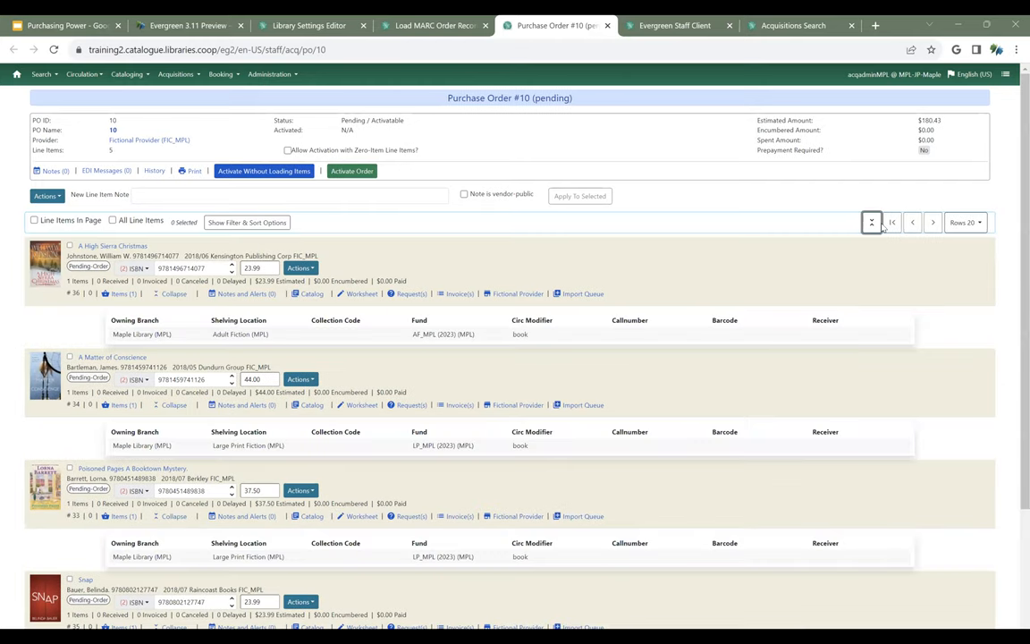
pyautogui.scroll(-3)
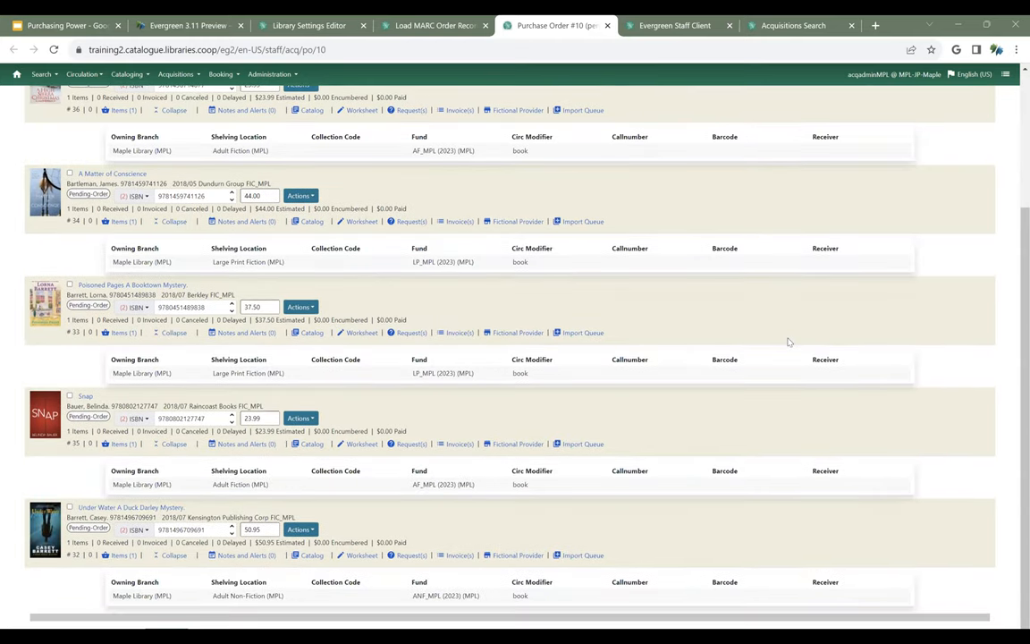
pyautogui.scroll(3)
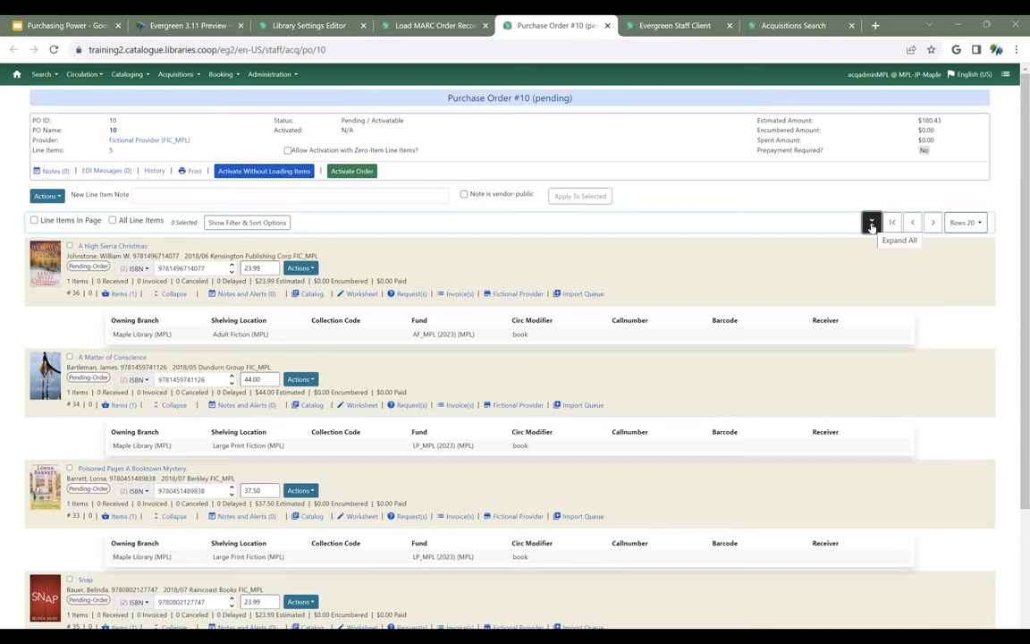
pyautogui.click(870, 221)
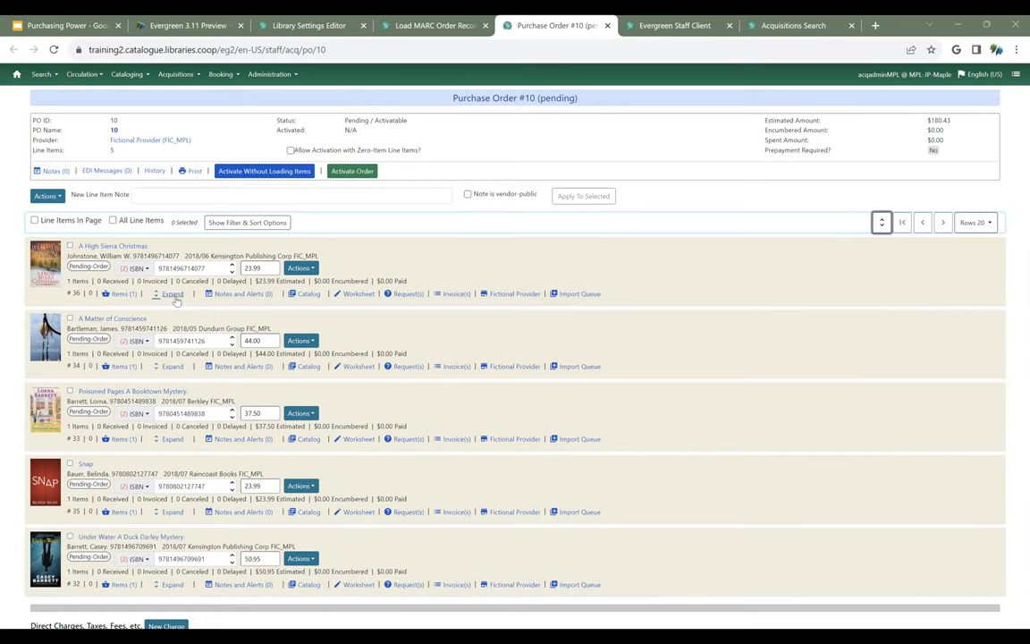
pyautogui.click(172, 293)
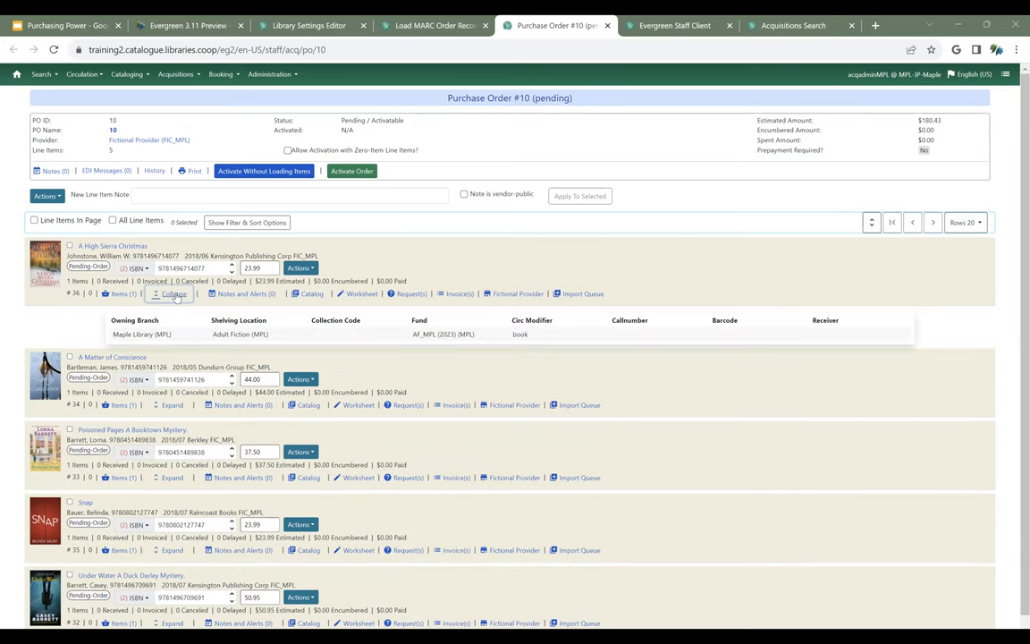
pyautogui.click(172, 293)
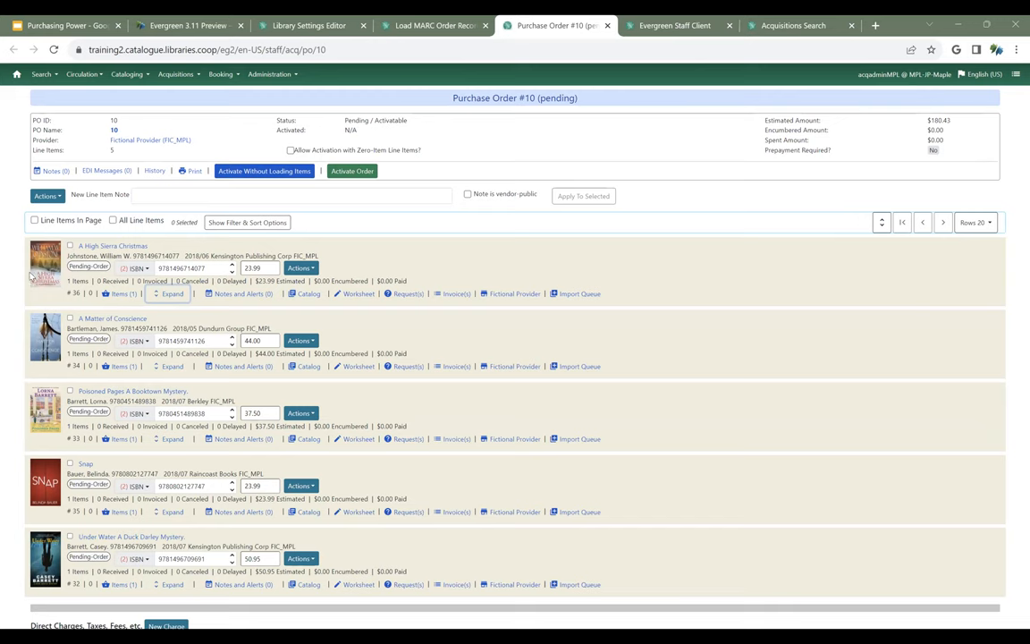
pyautogui.click(300, 268)
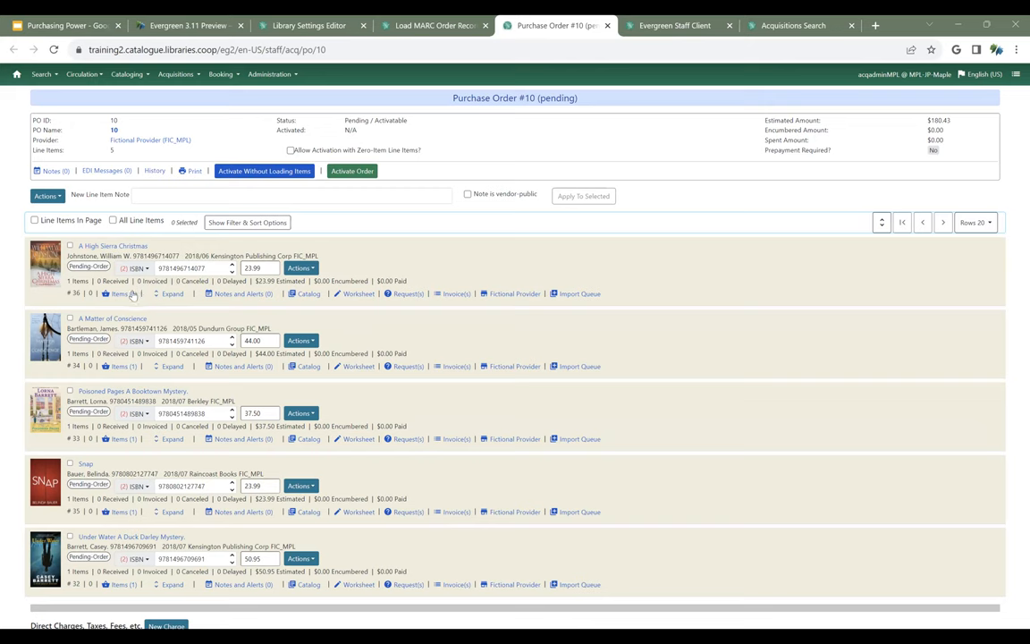
pyautogui.moveTo(329, 308)
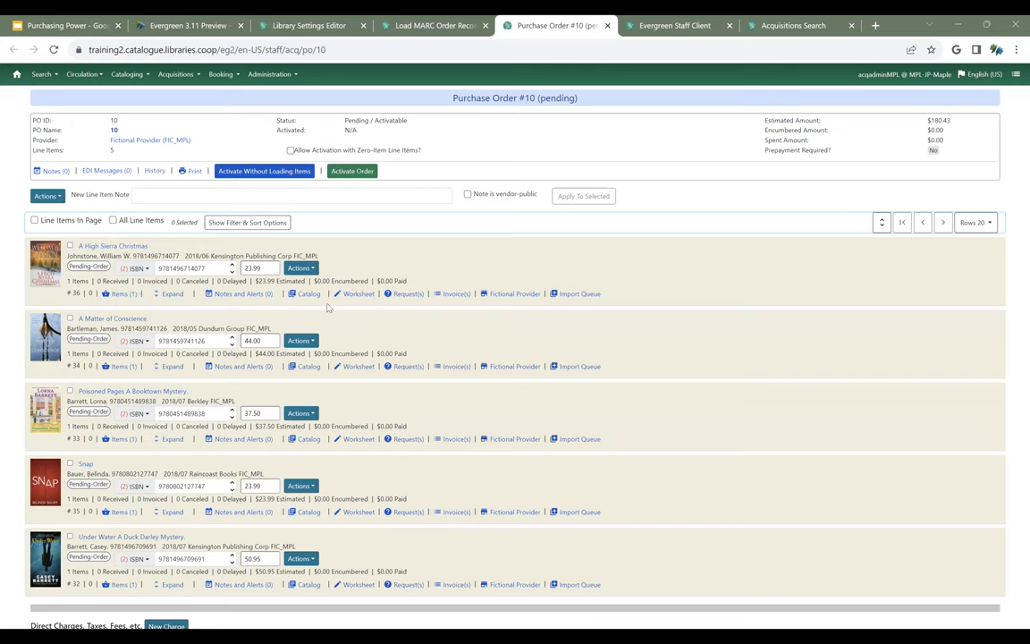
pyautogui.moveTo(570, 315)
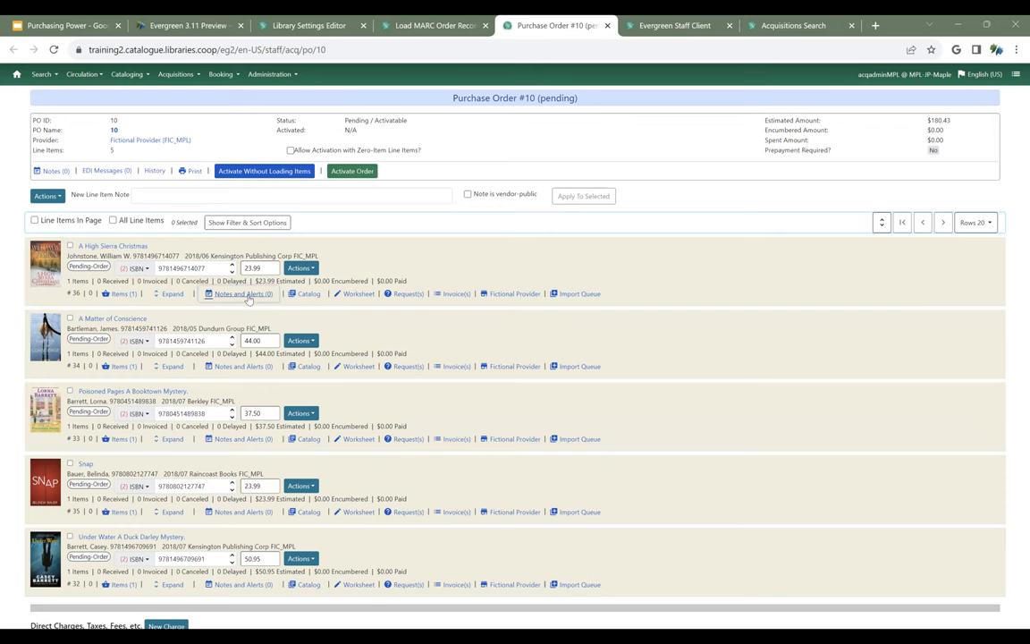
# - Show Notes and Alerts for A High Sierra Christmas and browse the alert types
pyautogui.click(243, 293)
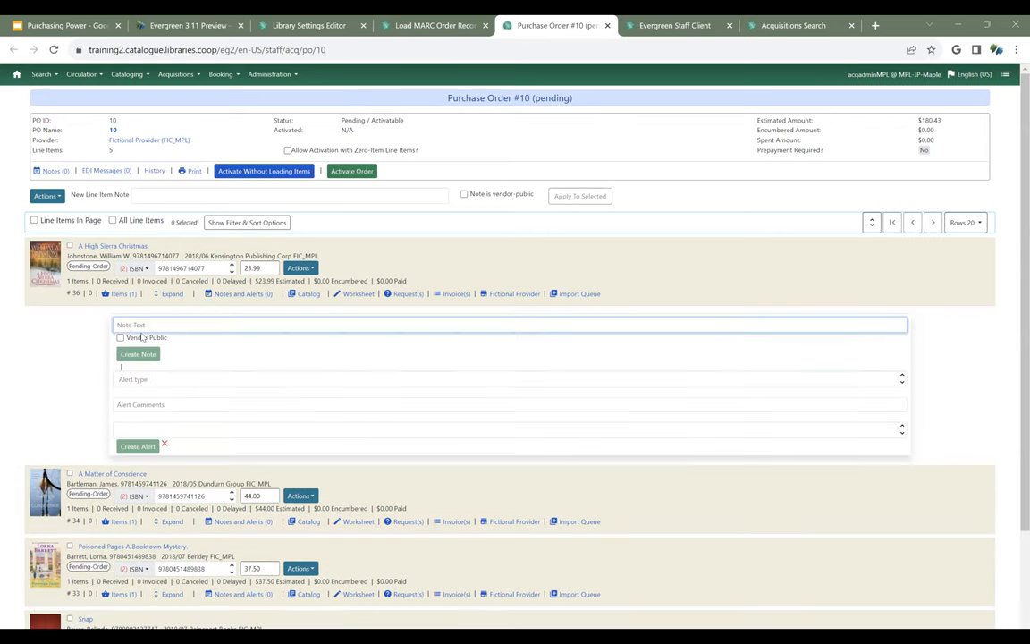
pyautogui.moveTo(143, 422)
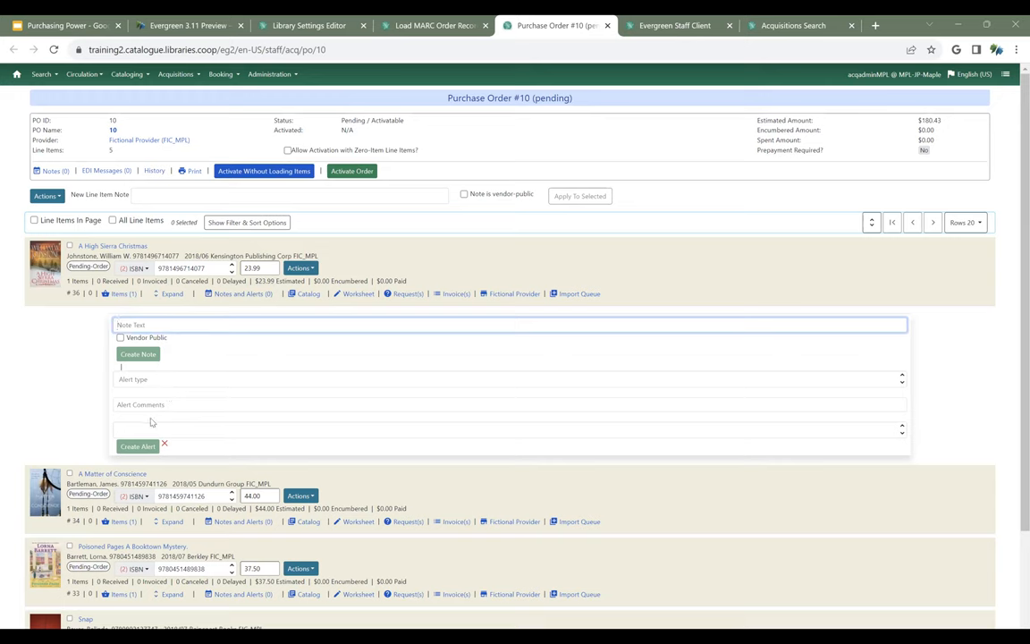
pyautogui.moveTo(150, 431)
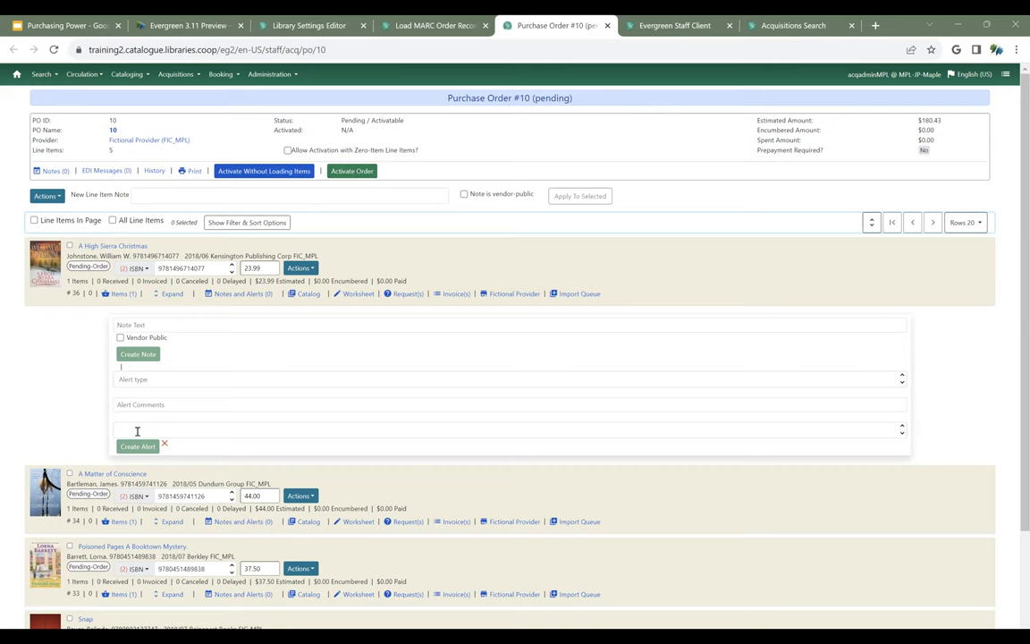
pyautogui.moveTo(636, 409)
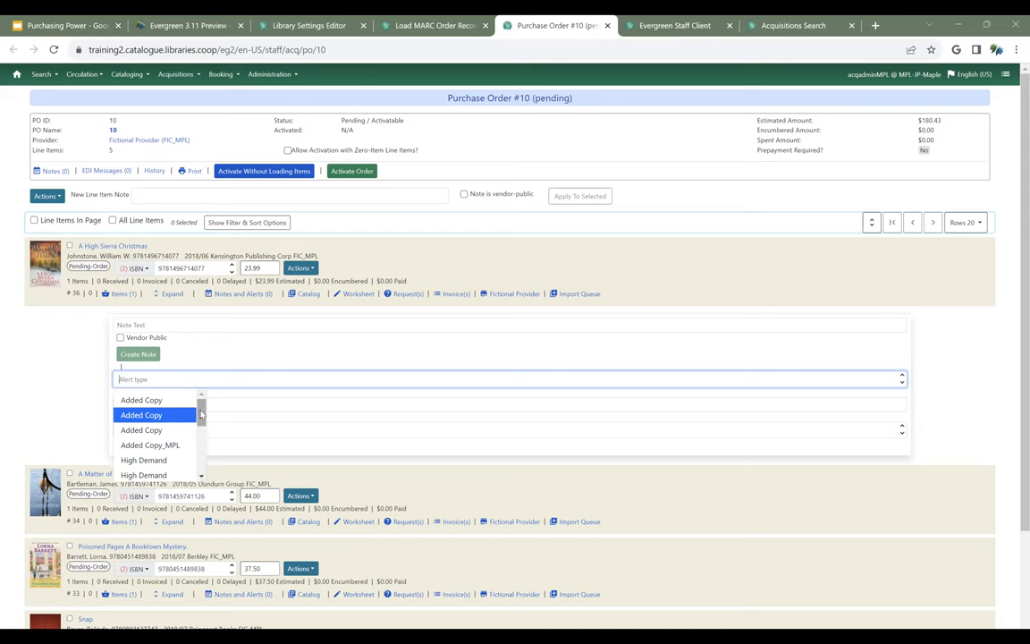
pyautogui.scroll(-3)
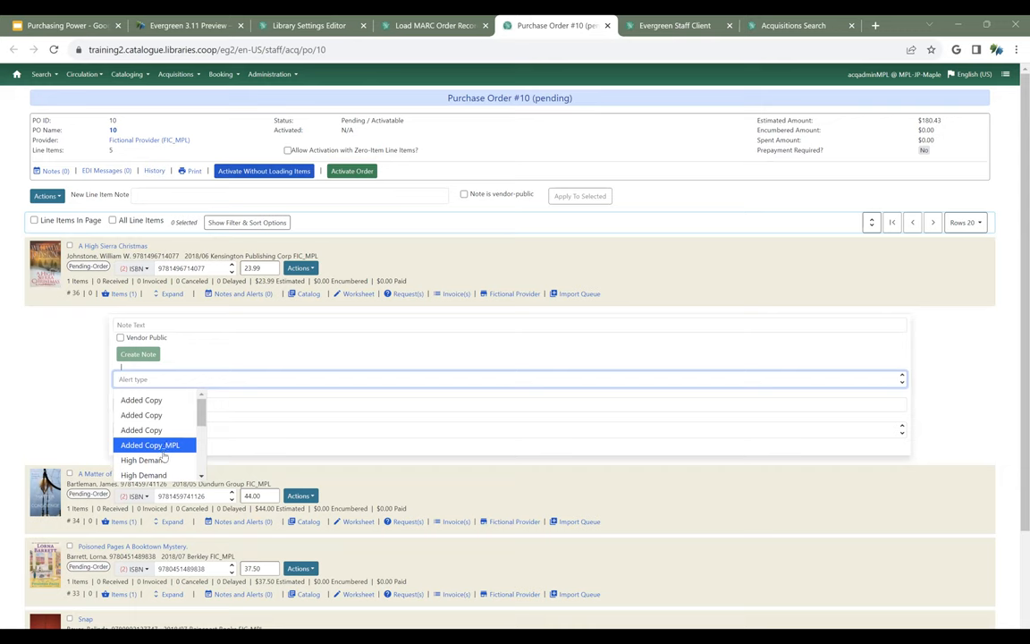
pyautogui.moveTo(171, 451)
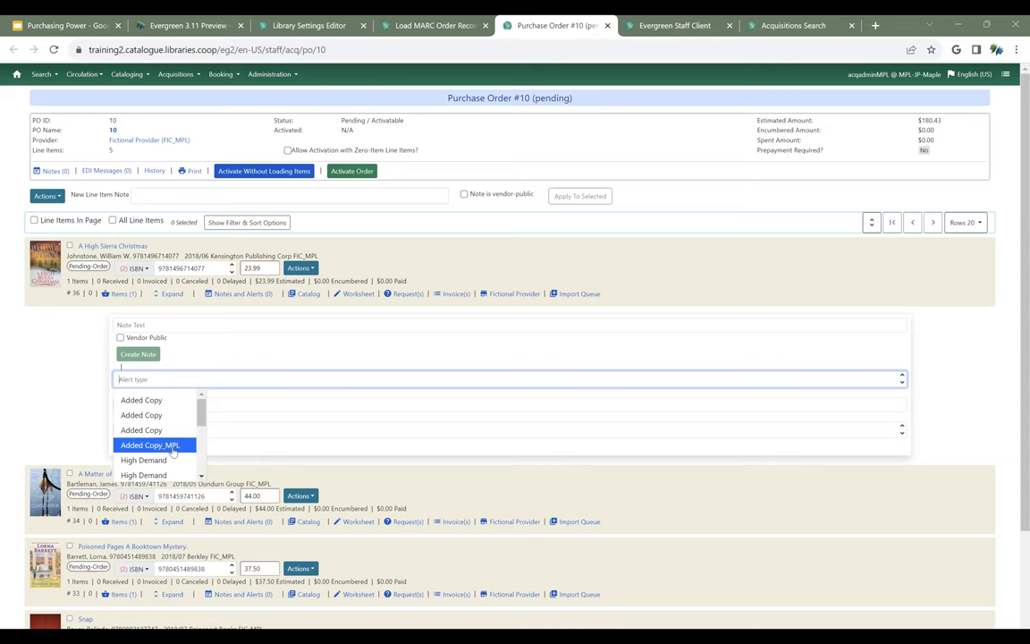
pyautogui.moveTo(164, 447)
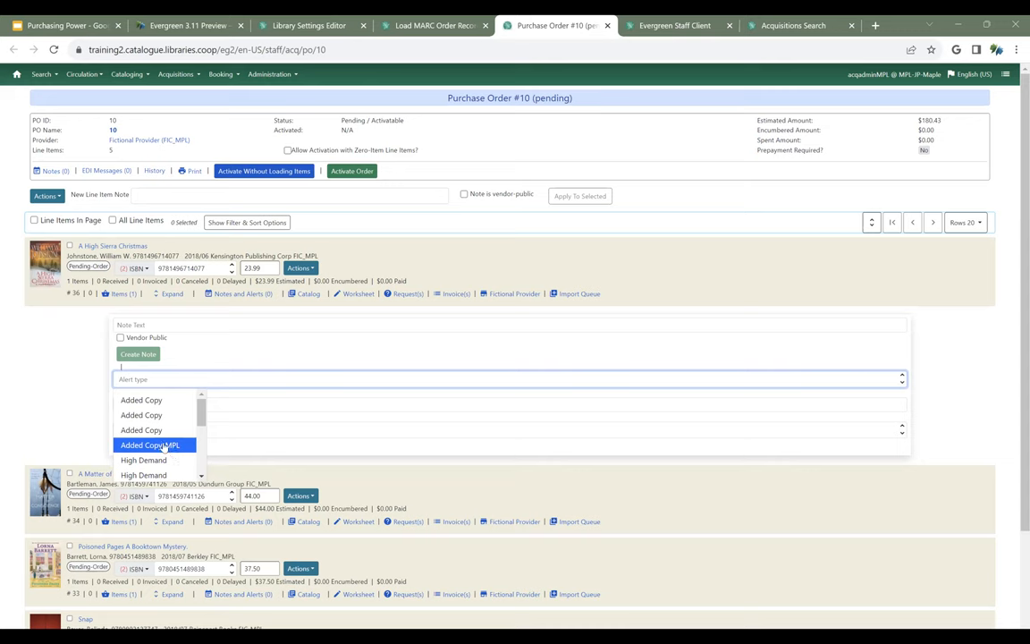
pyautogui.moveTo(142, 429)
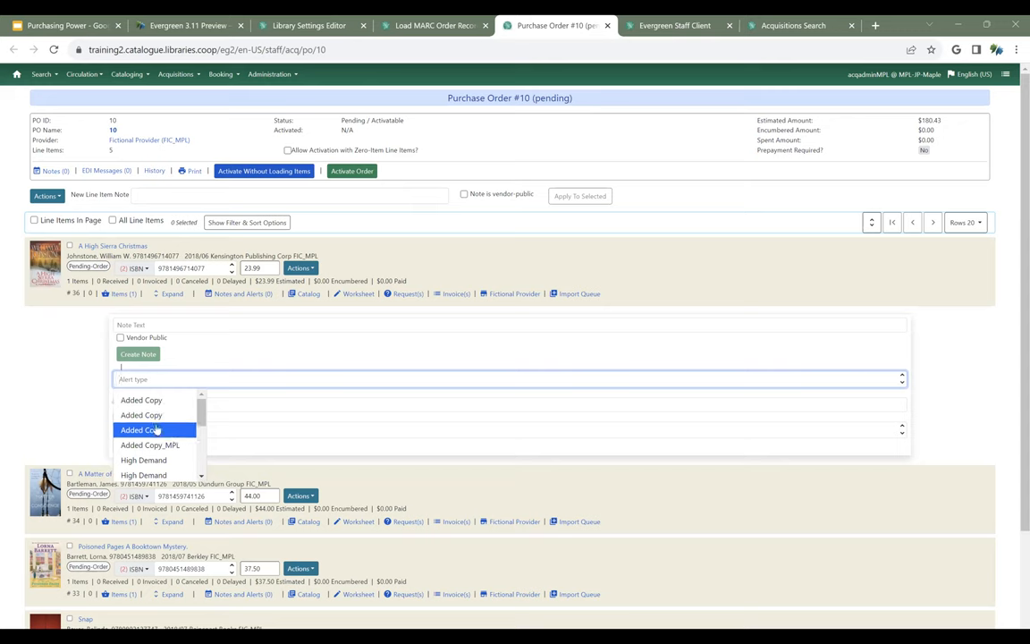
pyautogui.moveTo(150, 443)
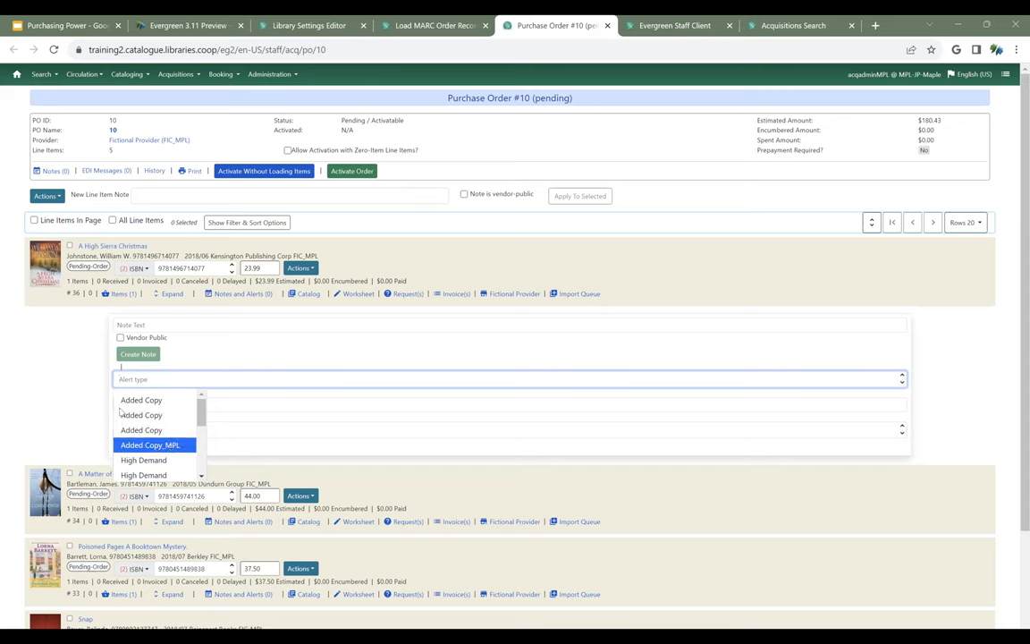
# - Create an Added Copy_MPL alert reading 'extra copy' on A High Sierra Christmas, then close the notes form
pyautogui.click(150, 444)
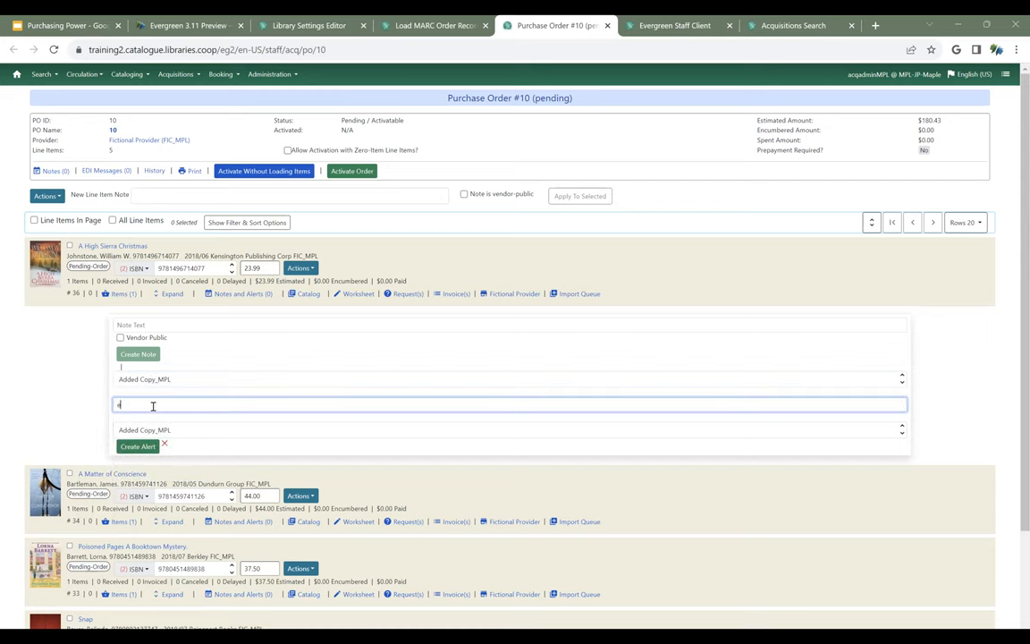
pyautogui.write('extra cio')
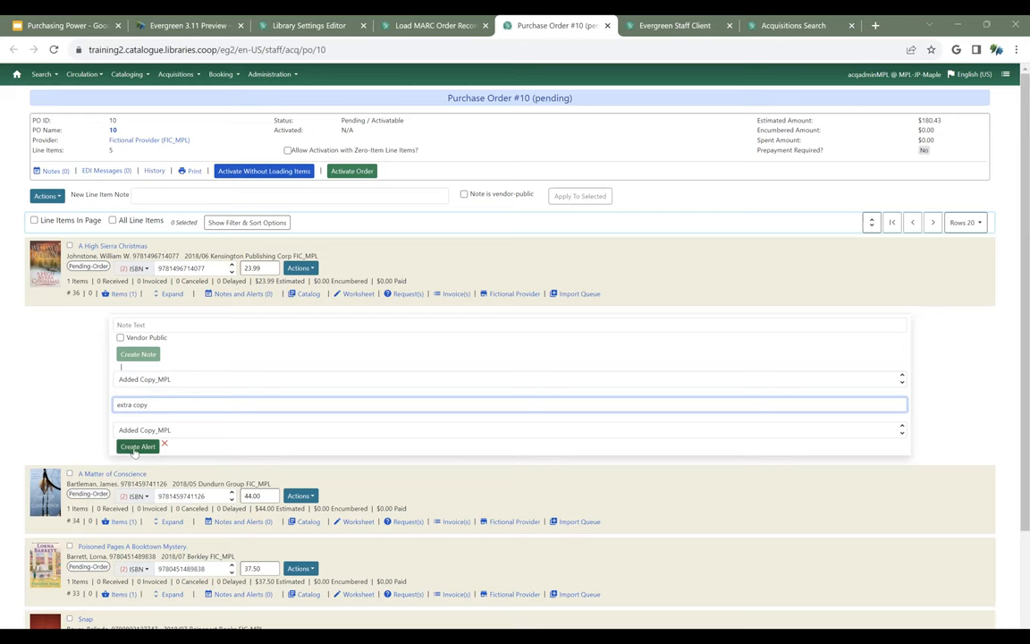
pyautogui.click(137, 447)
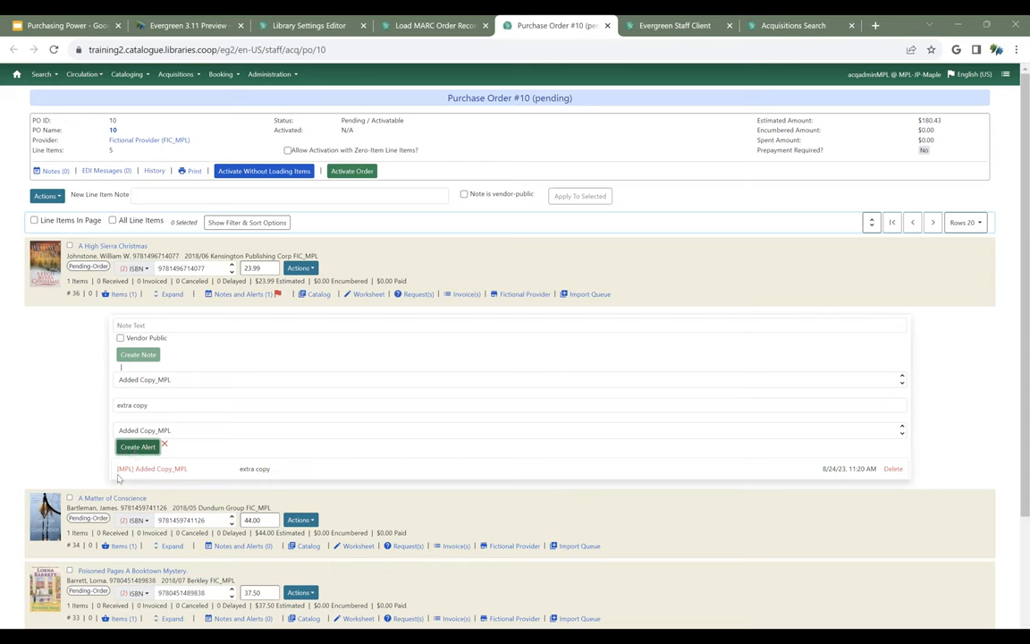
pyautogui.moveTo(286, 479)
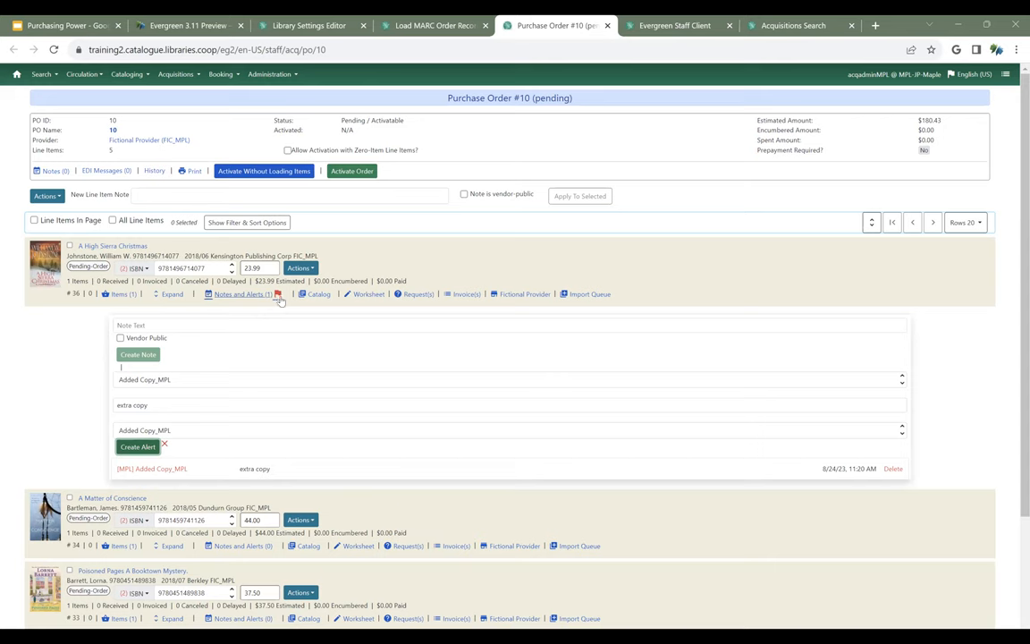
pyautogui.moveTo(279, 293)
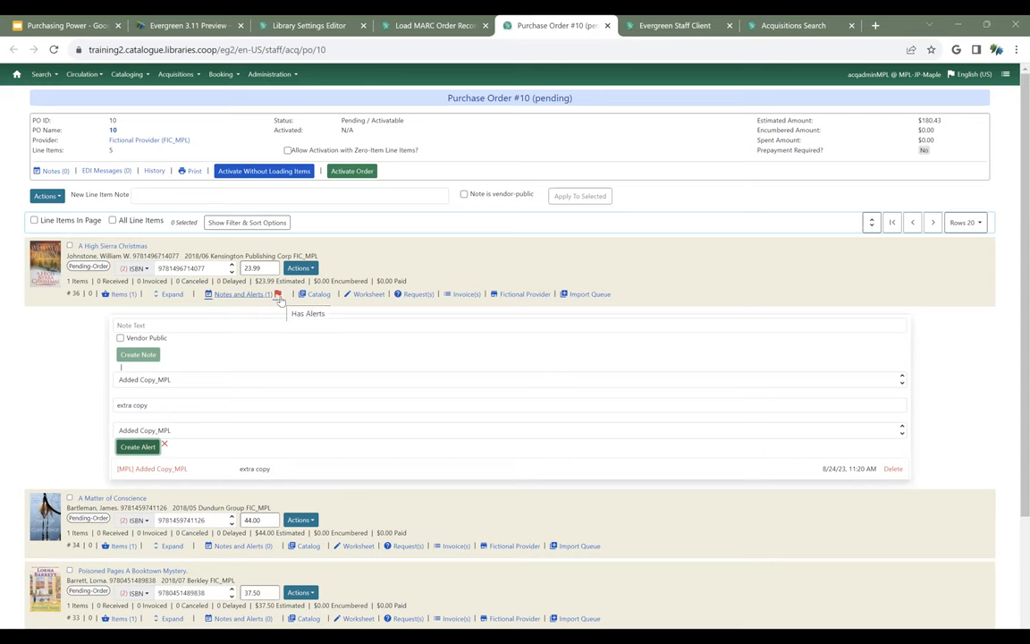
pyautogui.moveTo(200, 448)
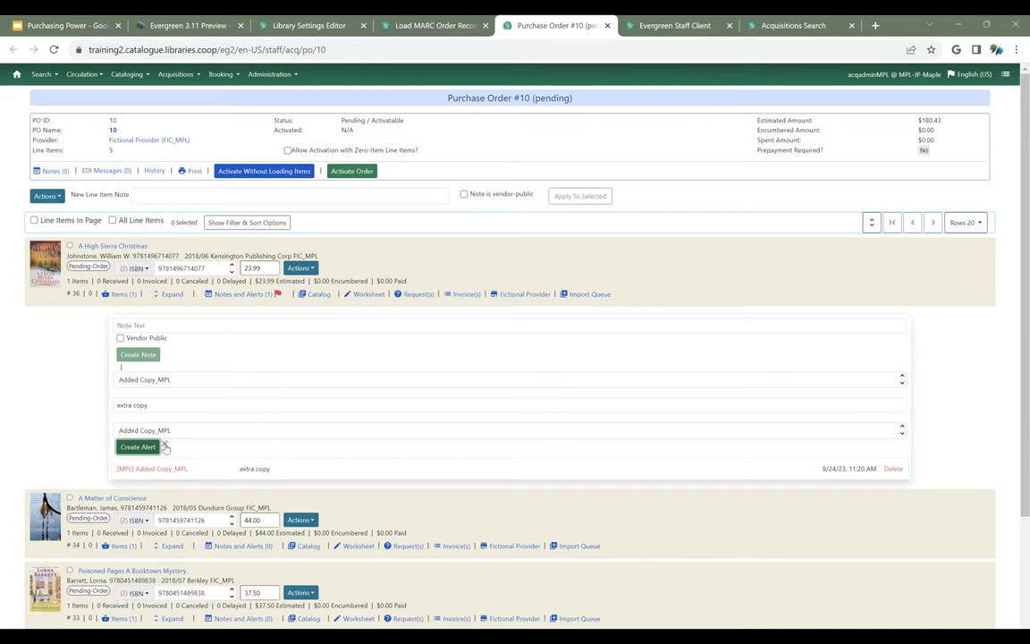
pyautogui.click(164, 447)
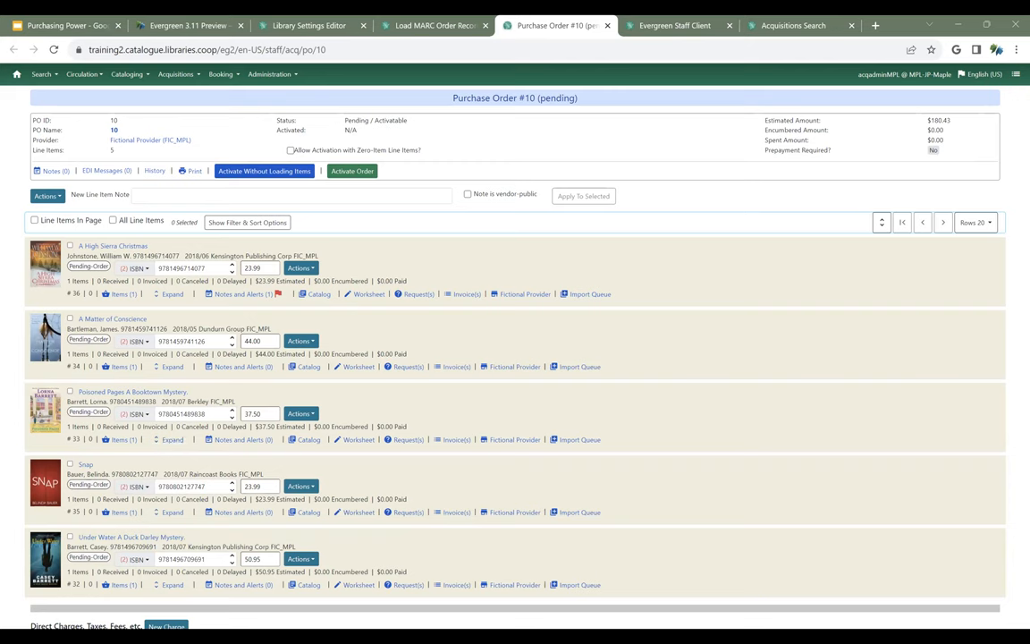
pyautogui.moveTo(365, 338)
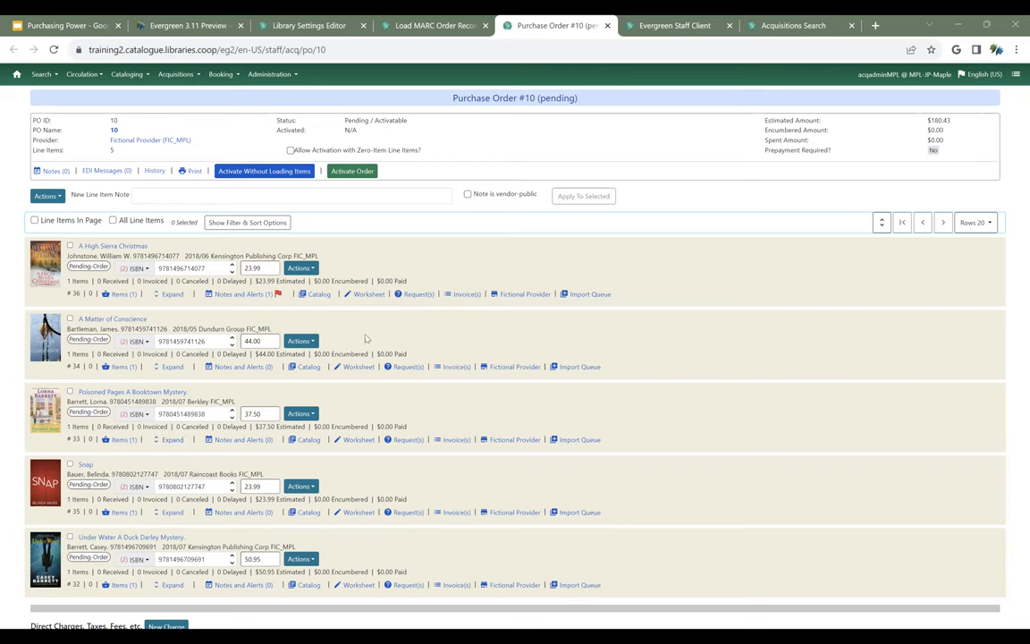
pyautogui.moveTo(375, 297)
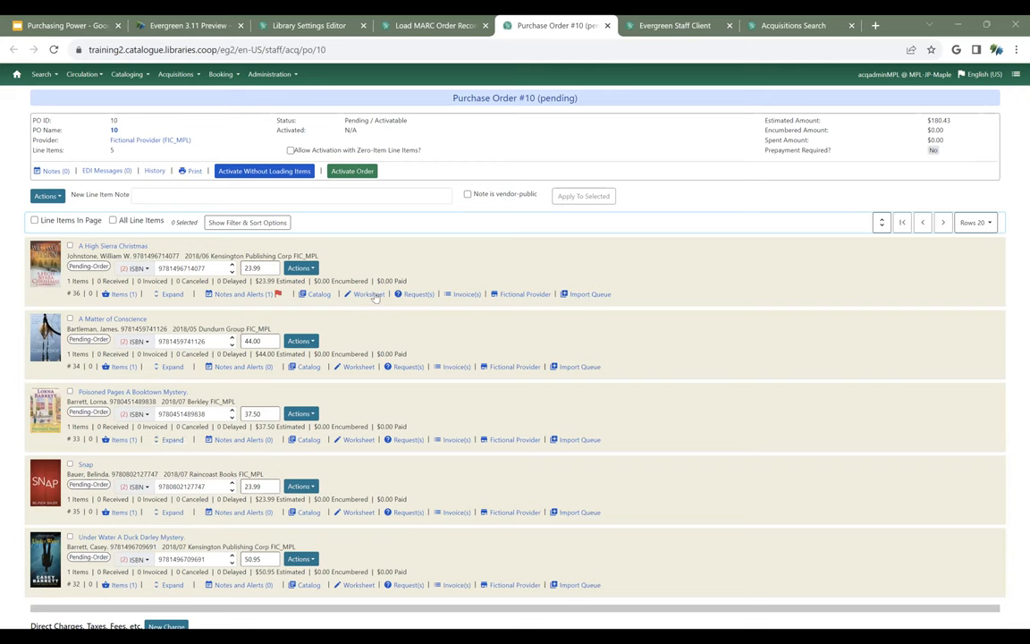
# - Show the worksheet for A High Sierra Christmas with its Added Copy_MPL note
pyautogui.click(368, 293)
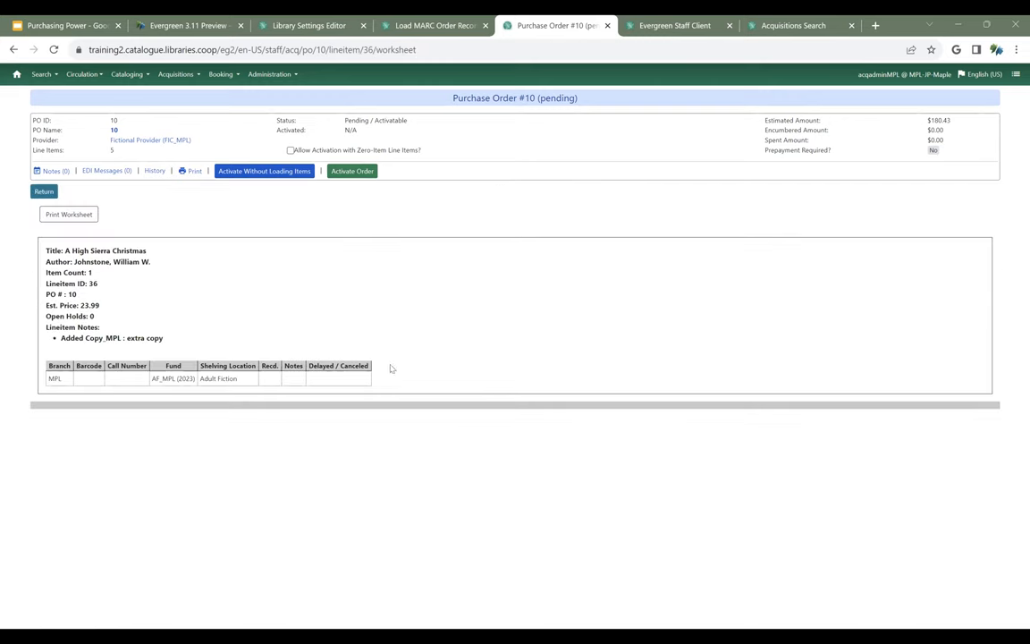
pyautogui.moveTo(414, 357)
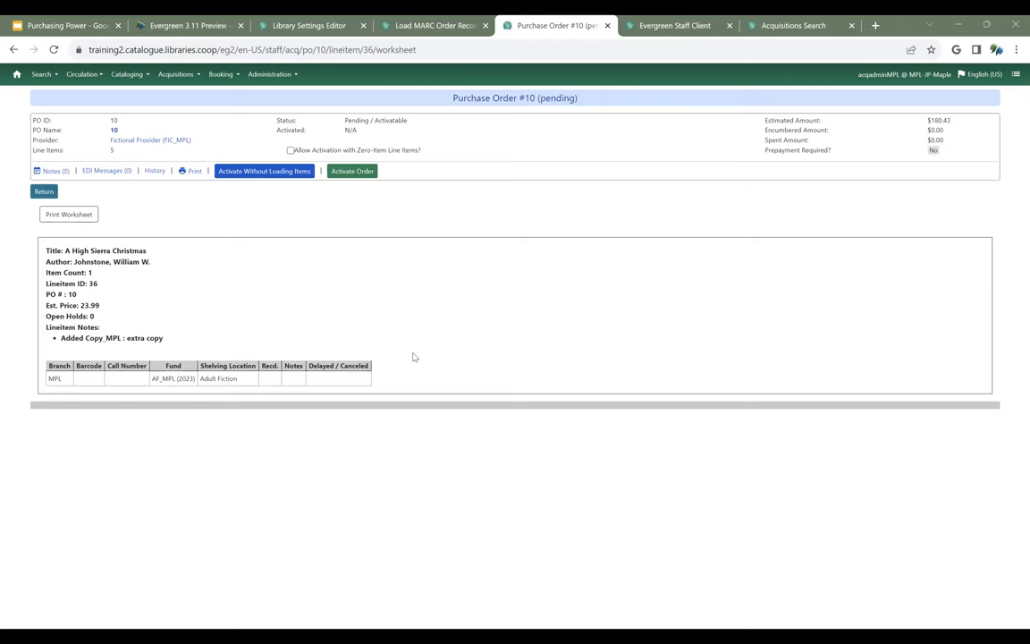
pyautogui.moveTo(52, 353)
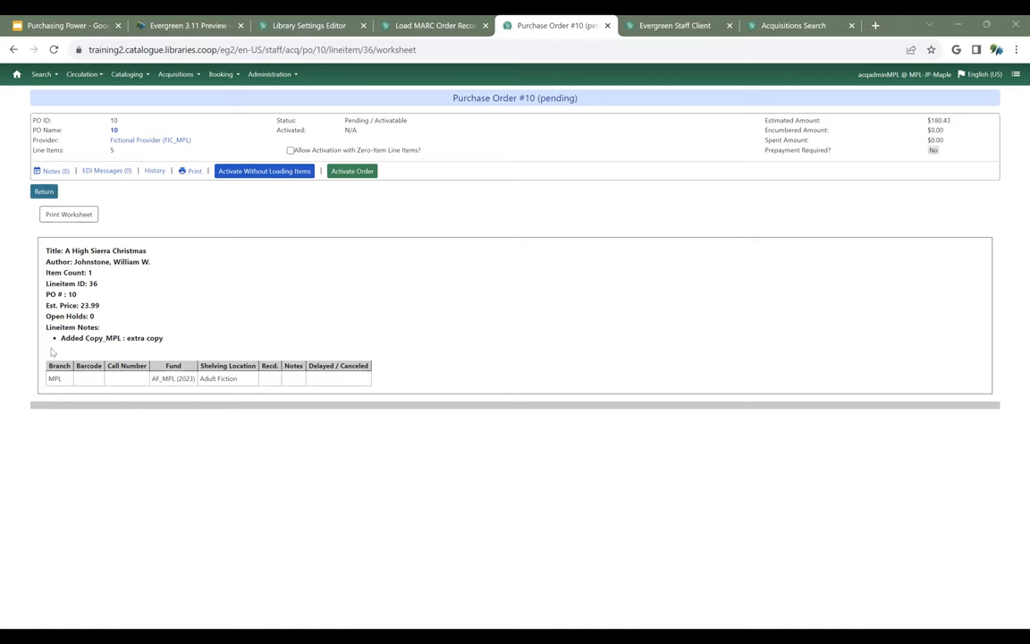
pyautogui.moveTo(86, 354)
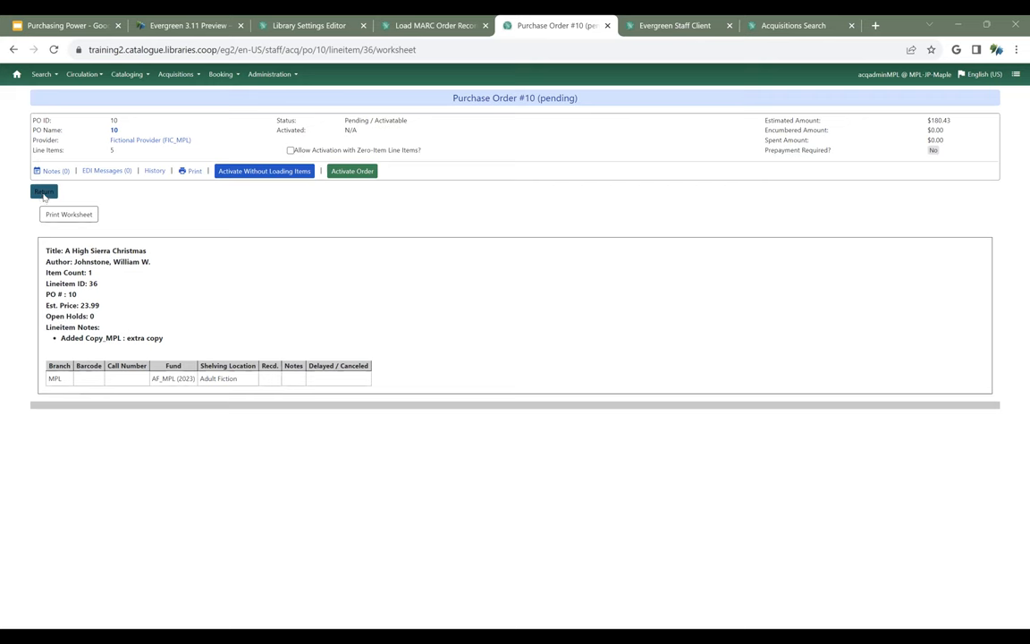
# - Return from the worksheet to Purchase Order #10's line item list
pyautogui.click(43, 191)
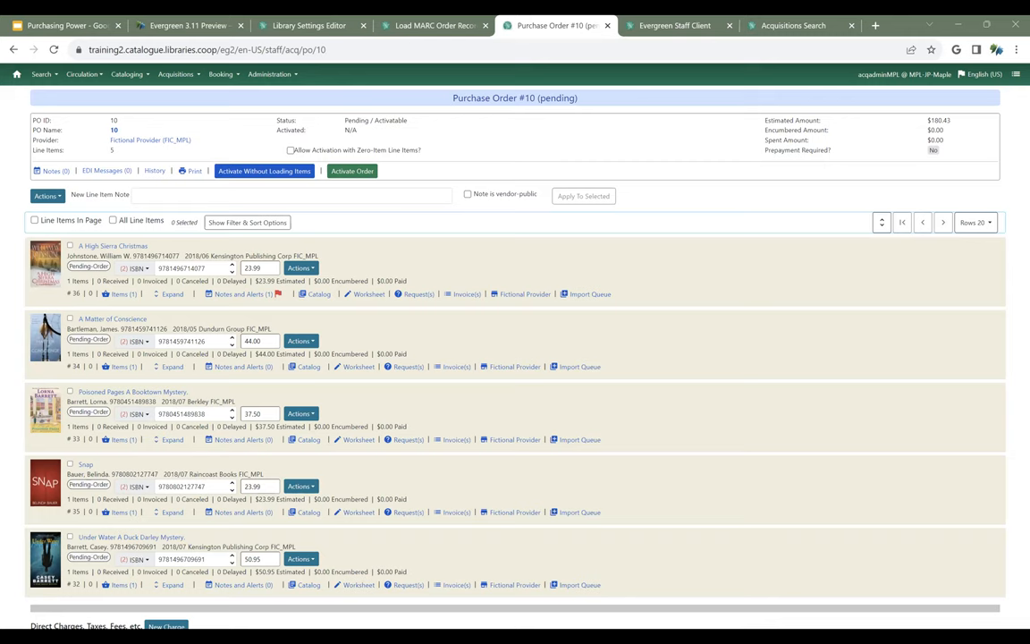
pyautogui.moveTo(726, 374)
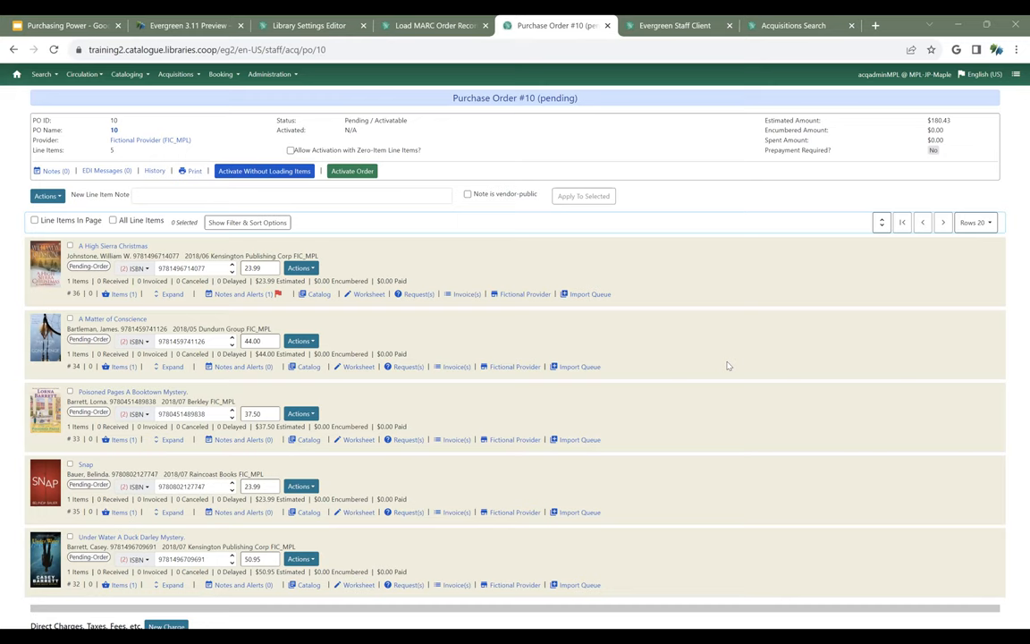
pyautogui.moveTo(425, 358)
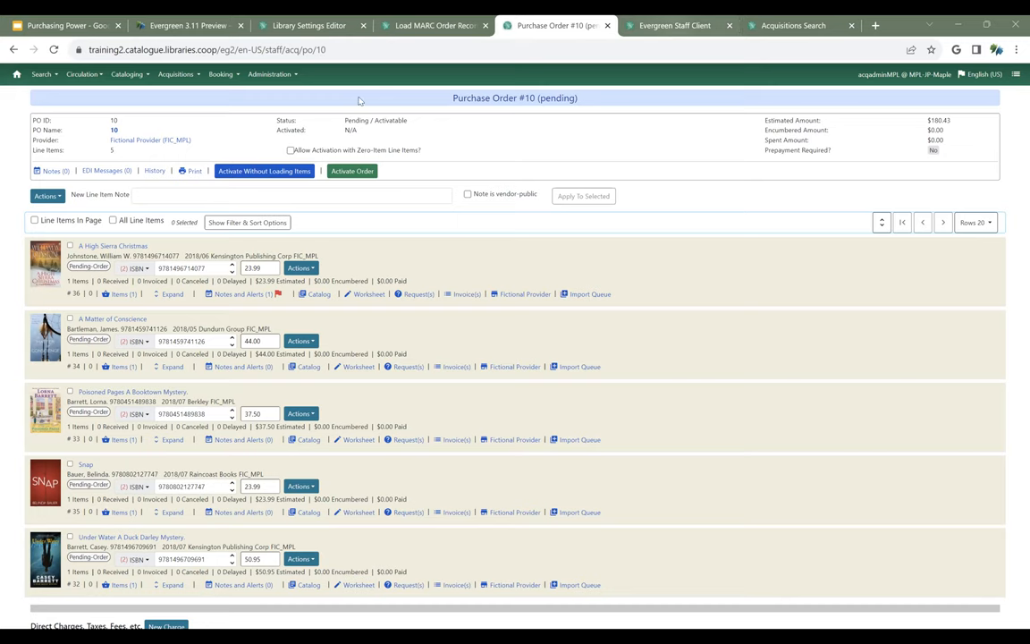
# - Search purchase orders without the On Order status filter and open PO 7
pyautogui.click(175, 75)
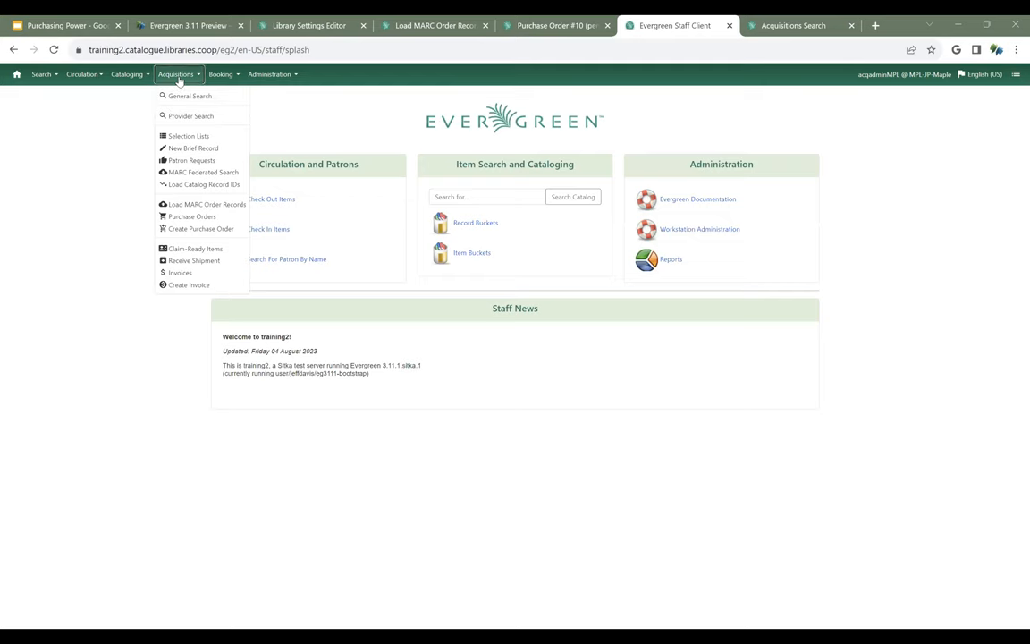
pyautogui.moveTo(200, 223)
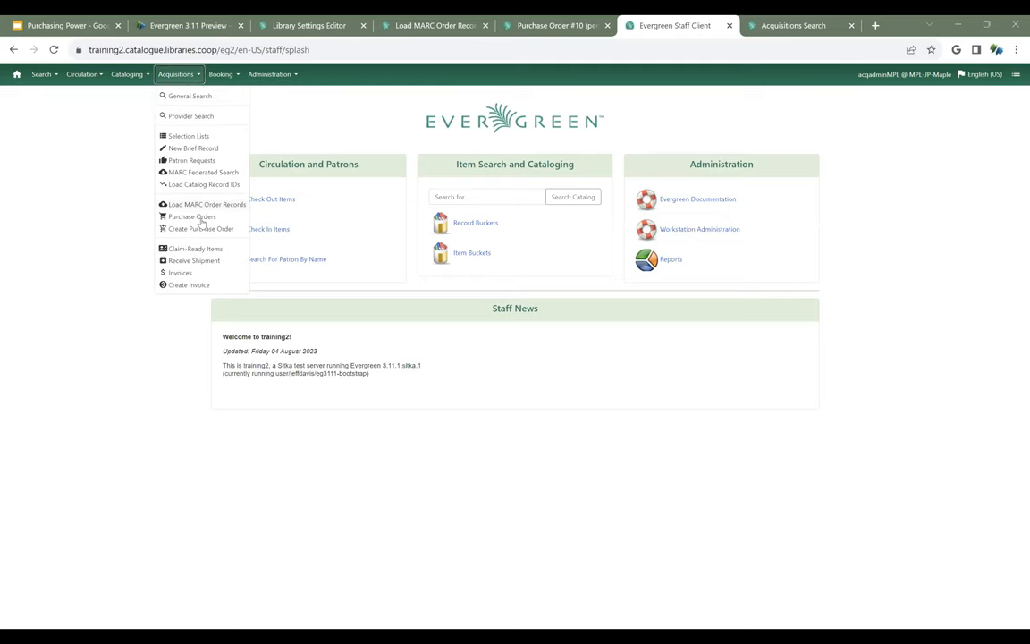
pyautogui.click(191, 216)
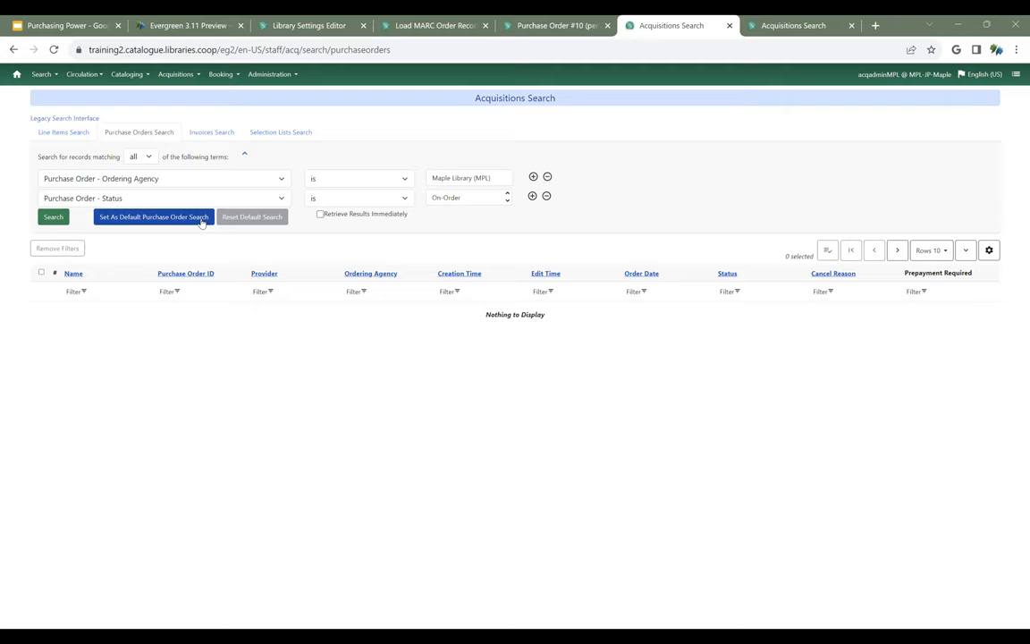
pyautogui.moveTo(588, 211)
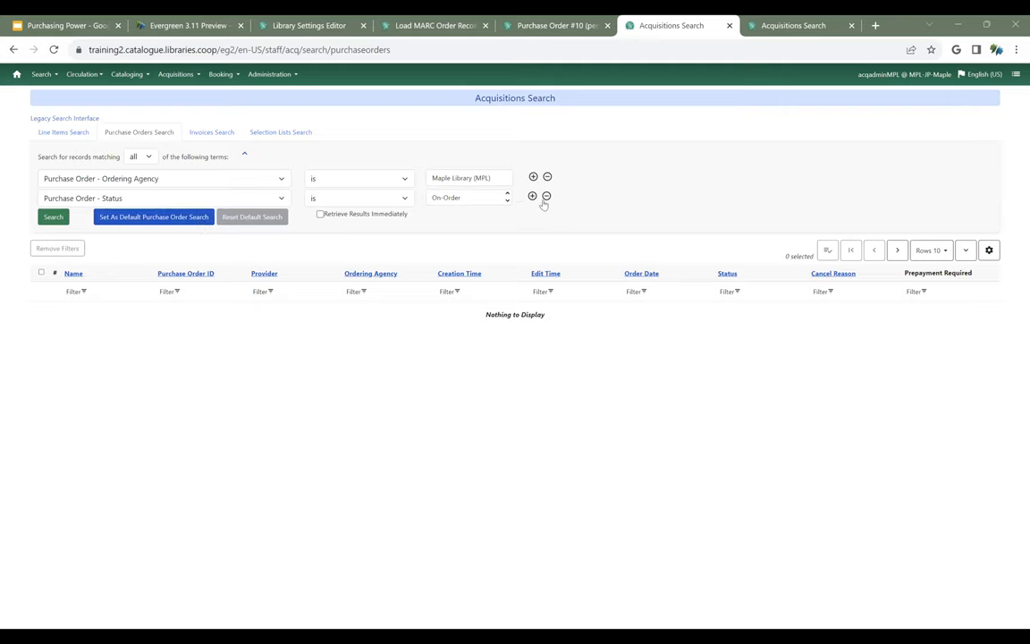
pyautogui.click(547, 197)
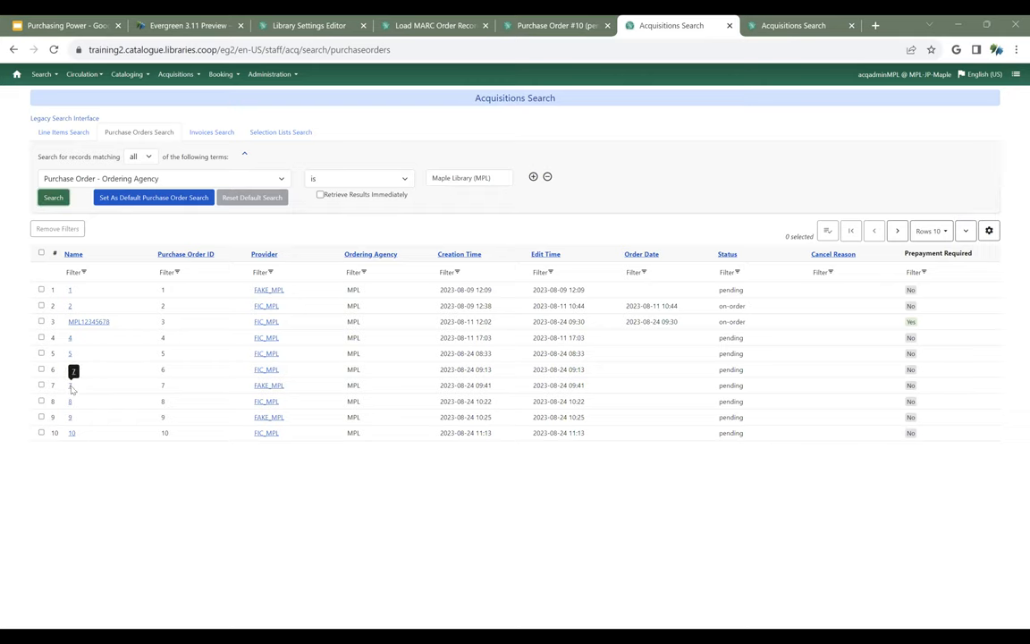
pyautogui.click(73, 369)
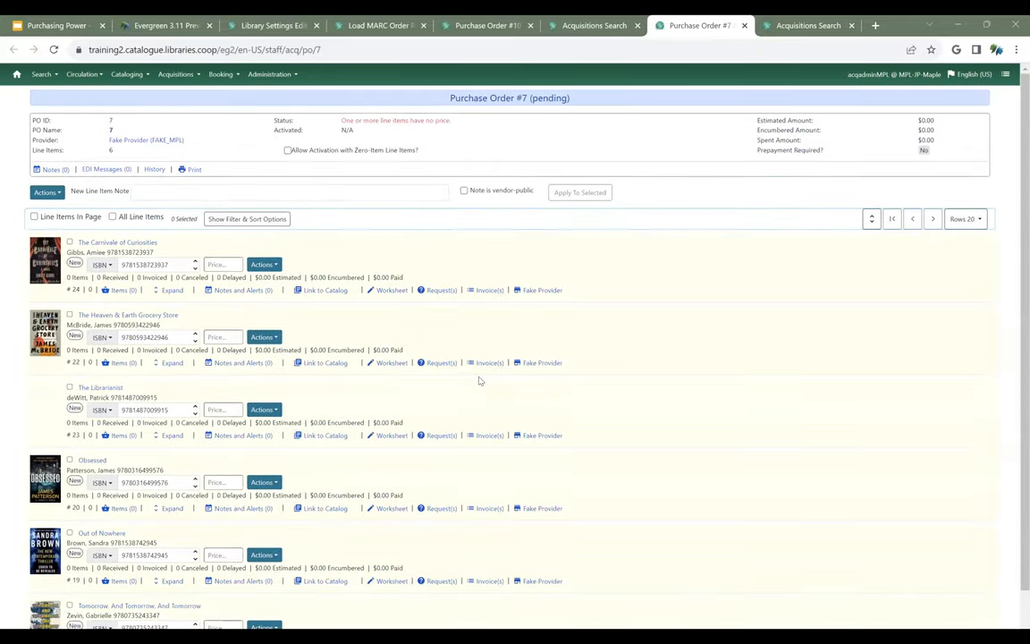
pyautogui.moveTo(803, 223)
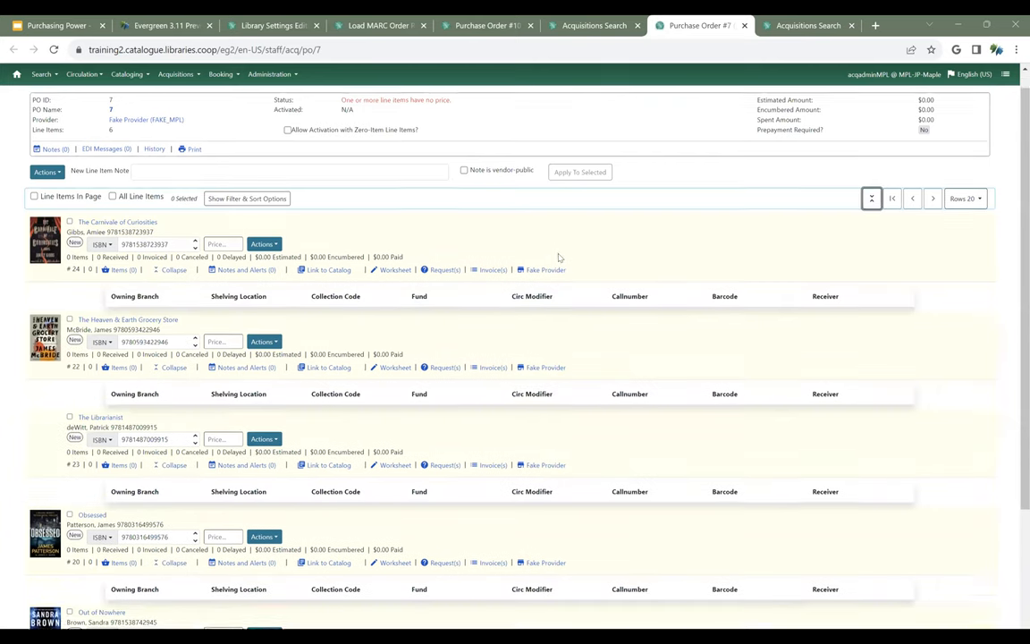
# - Scroll through PO 7's expanded line items and back to the top
pyautogui.scroll(-3)
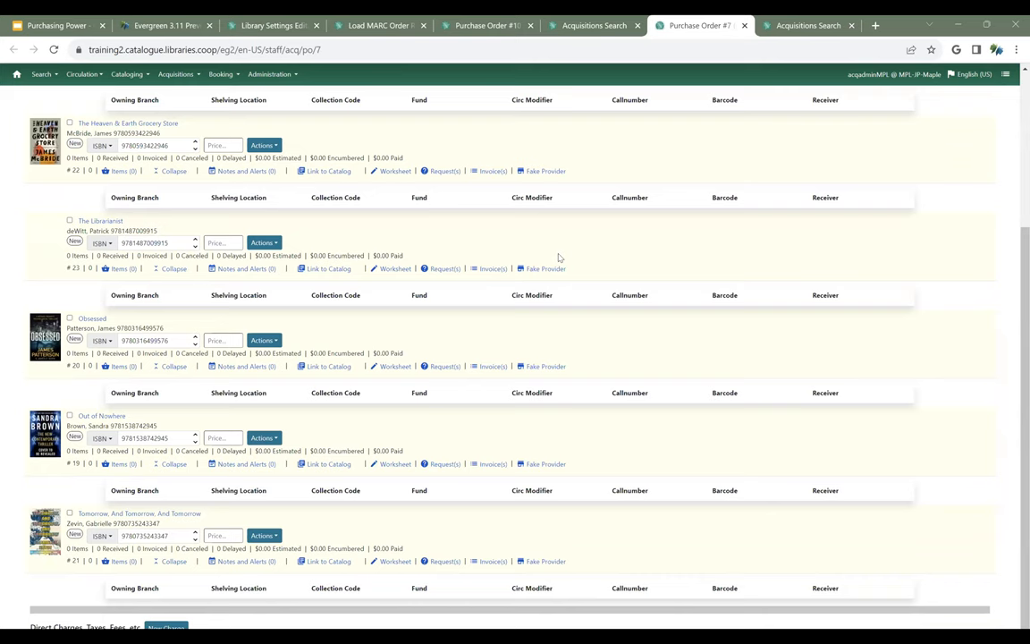
pyautogui.scroll(3)
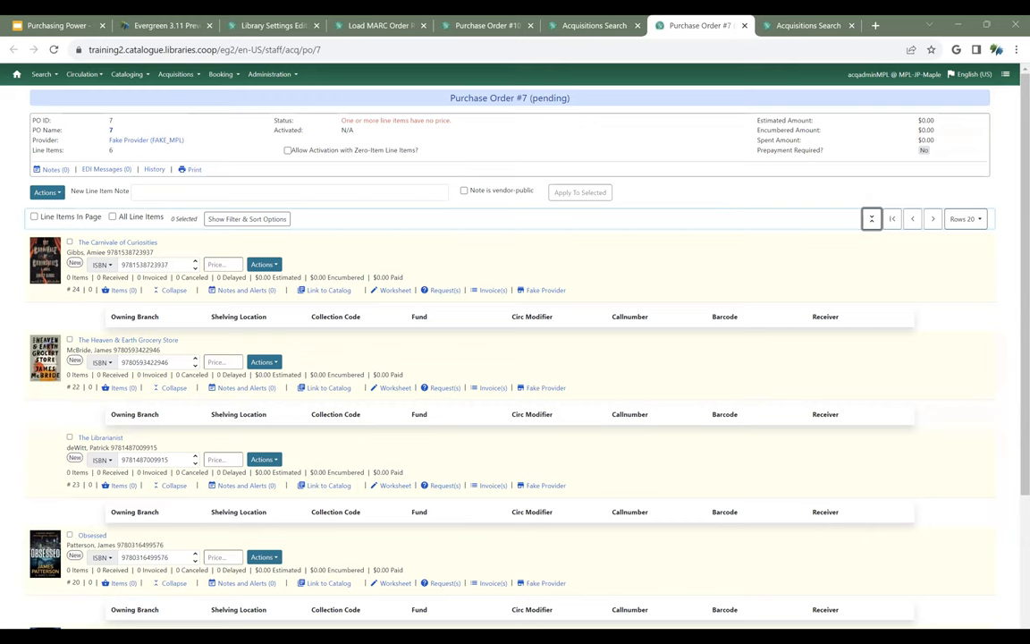
pyautogui.moveTo(72, 403)
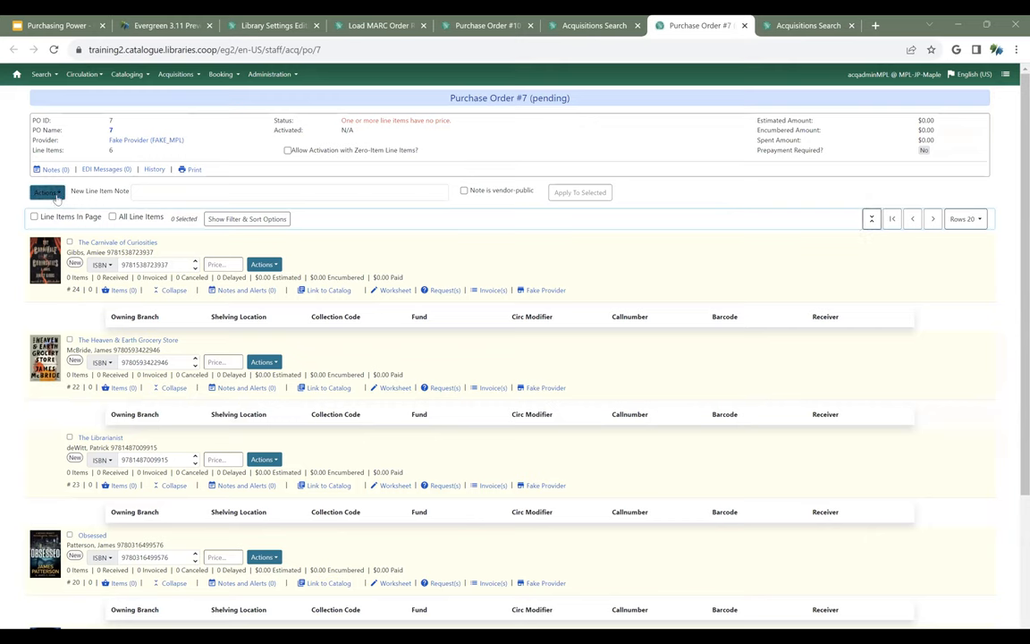
pyautogui.click(46, 192)
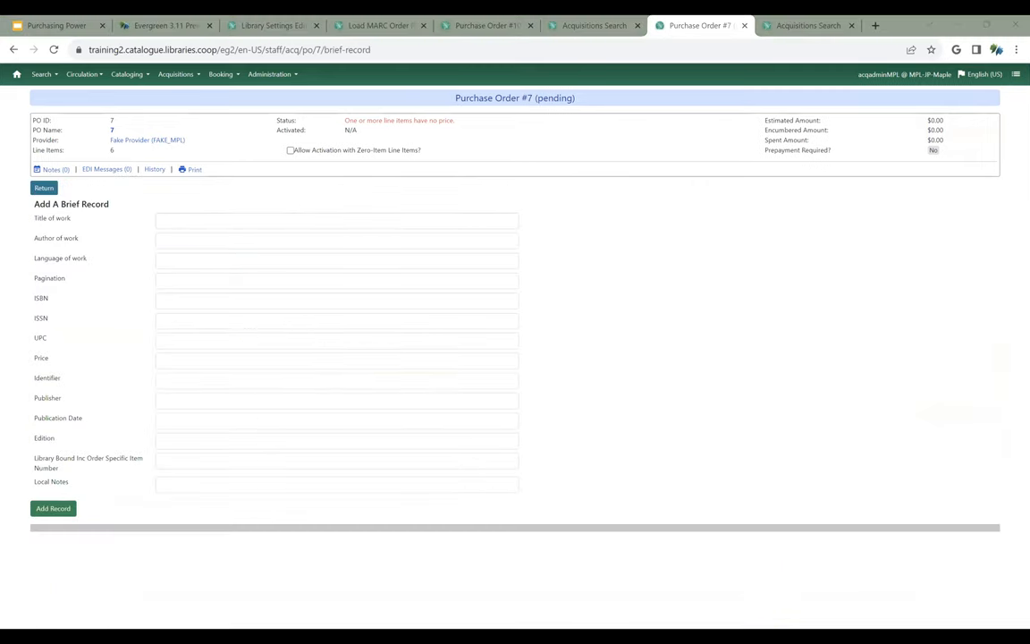
pyautogui.moveTo(164, 254)
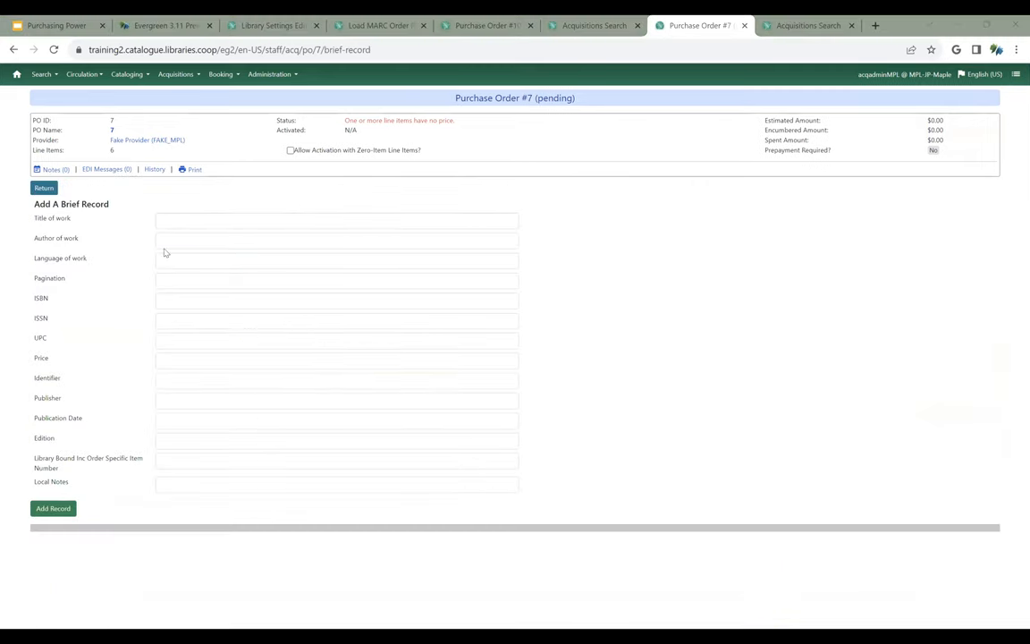
pyautogui.write('The wager')
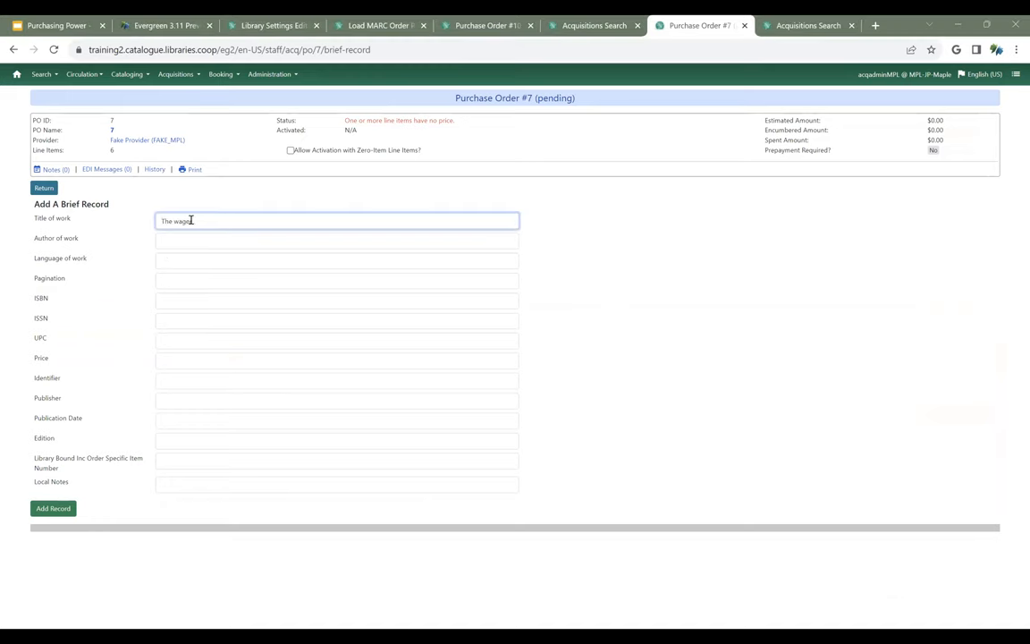
pyautogui.click(336, 239)
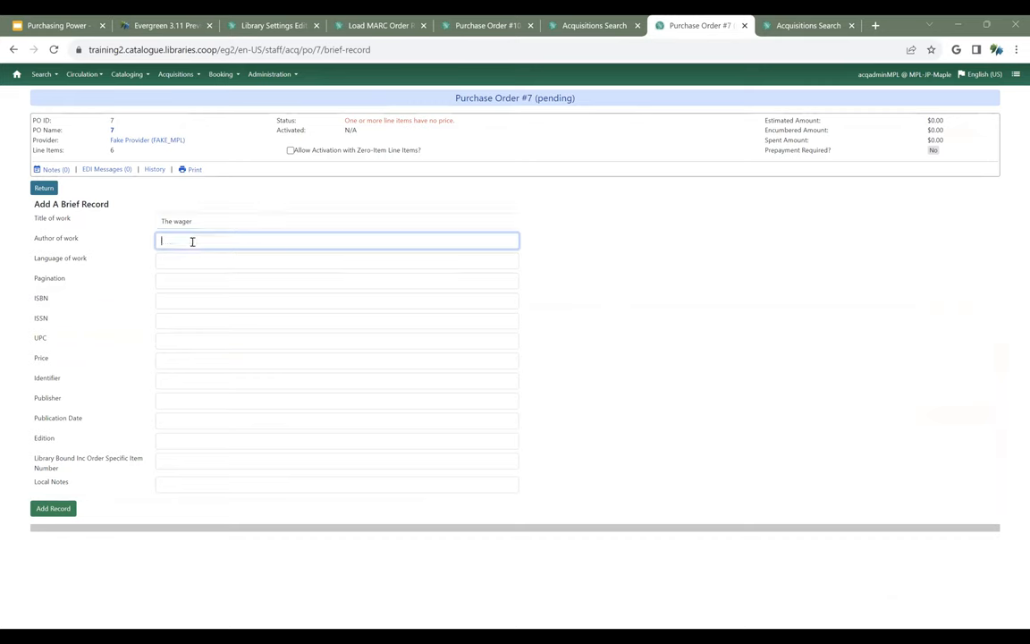
pyautogui.write('Grant')
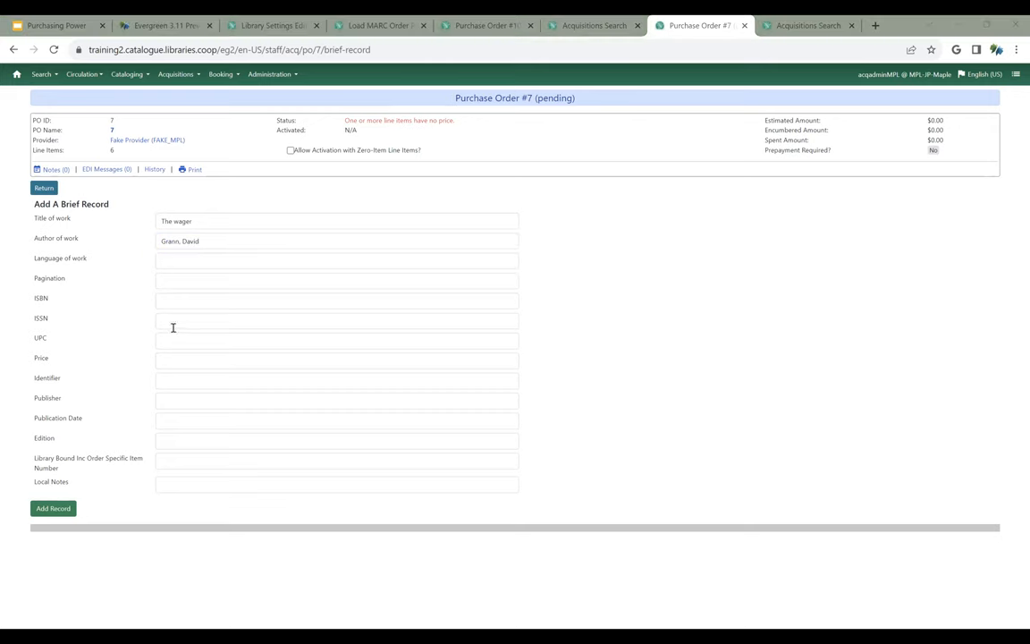
pyautogui.write('9780385534260')
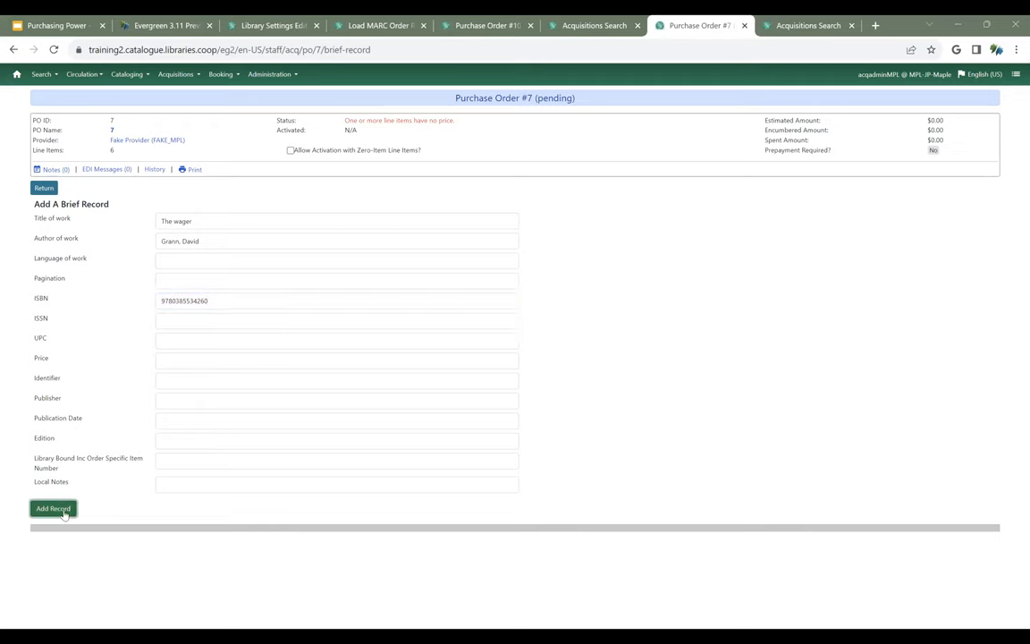
pyautogui.click(53, 508)
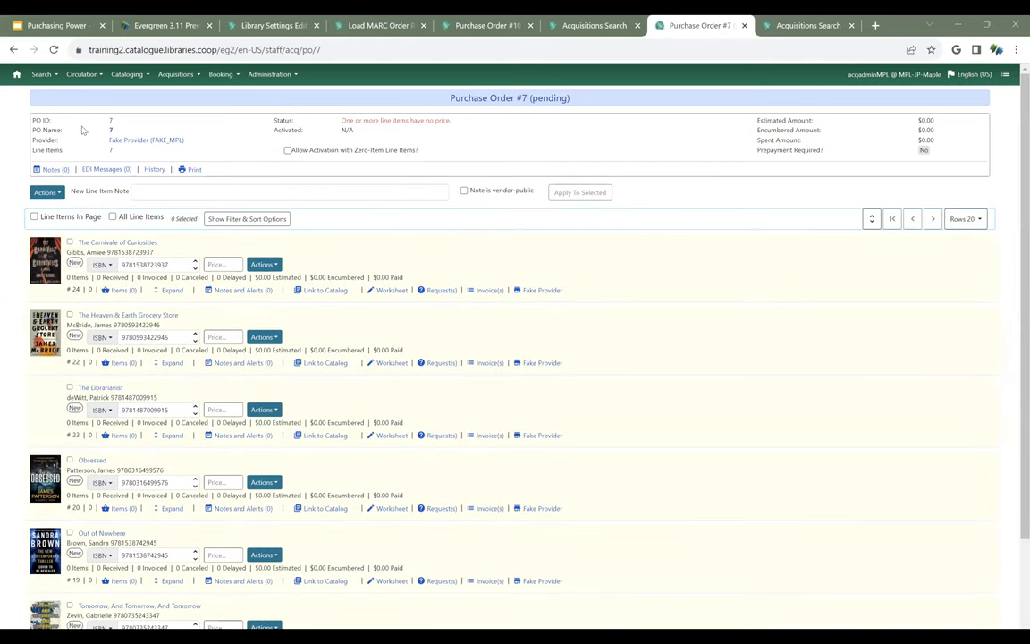
pyautogui.scroll(-3)
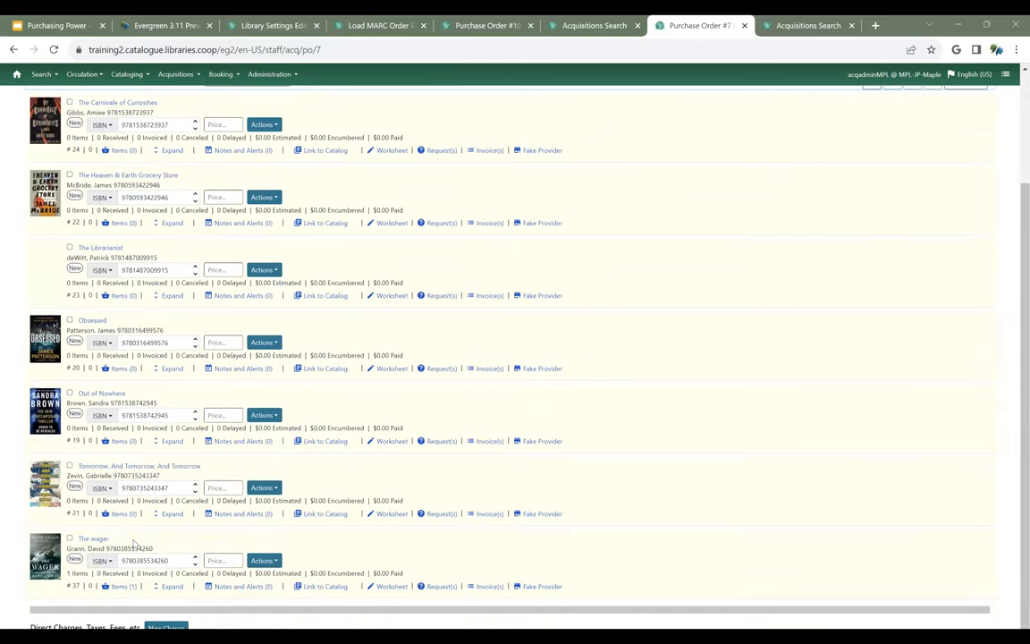
pyautogui.scroll(3)
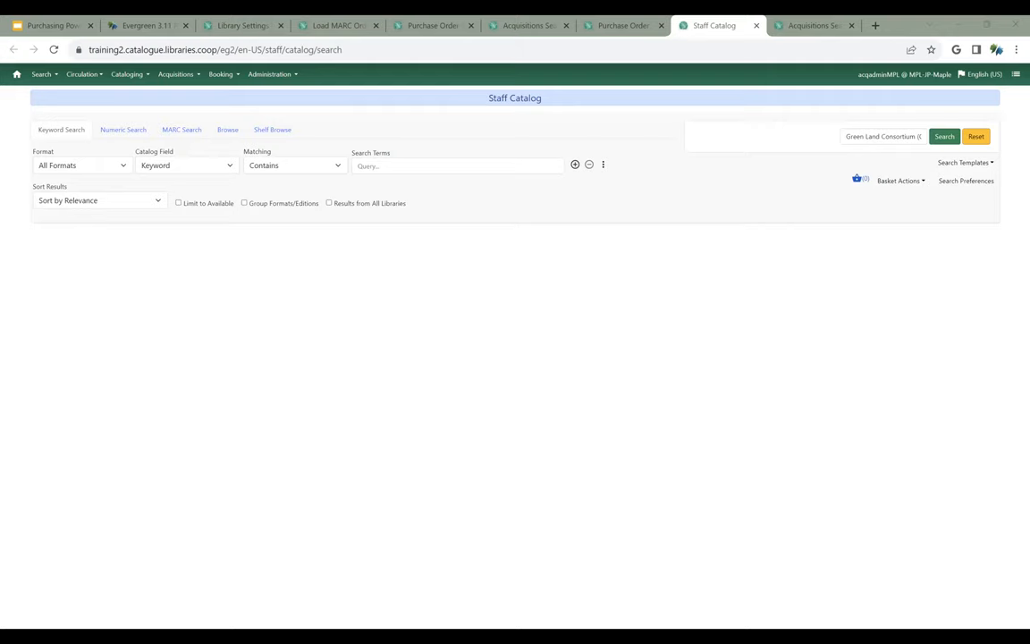
pyautogui.moveTo(122, 129)
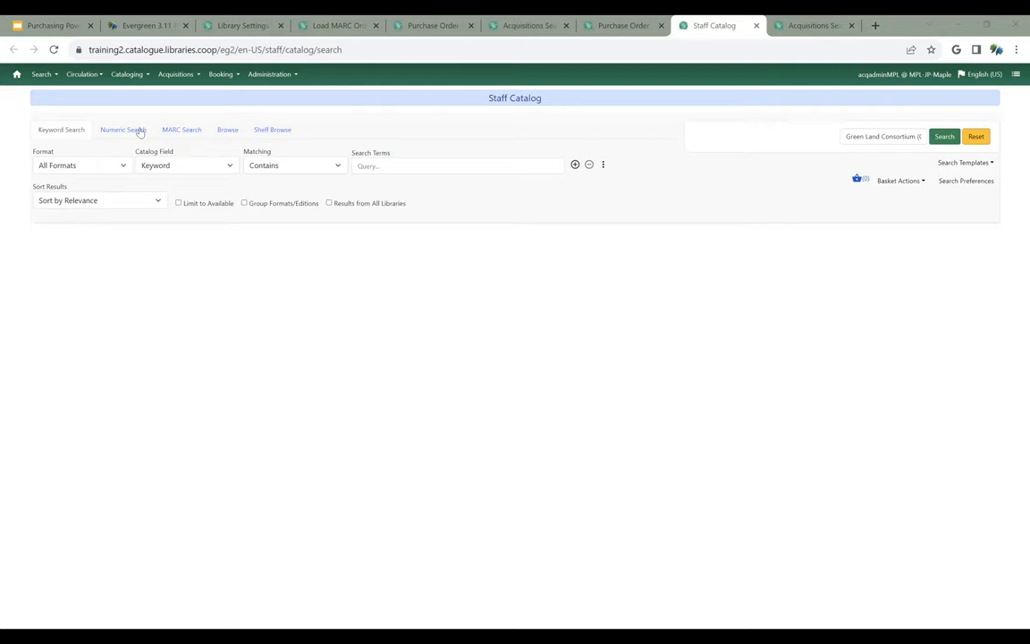
# - Run a numeric ISBN search and open the record for The new complete guide to beekeeping
pyautogui.click(123, 128)
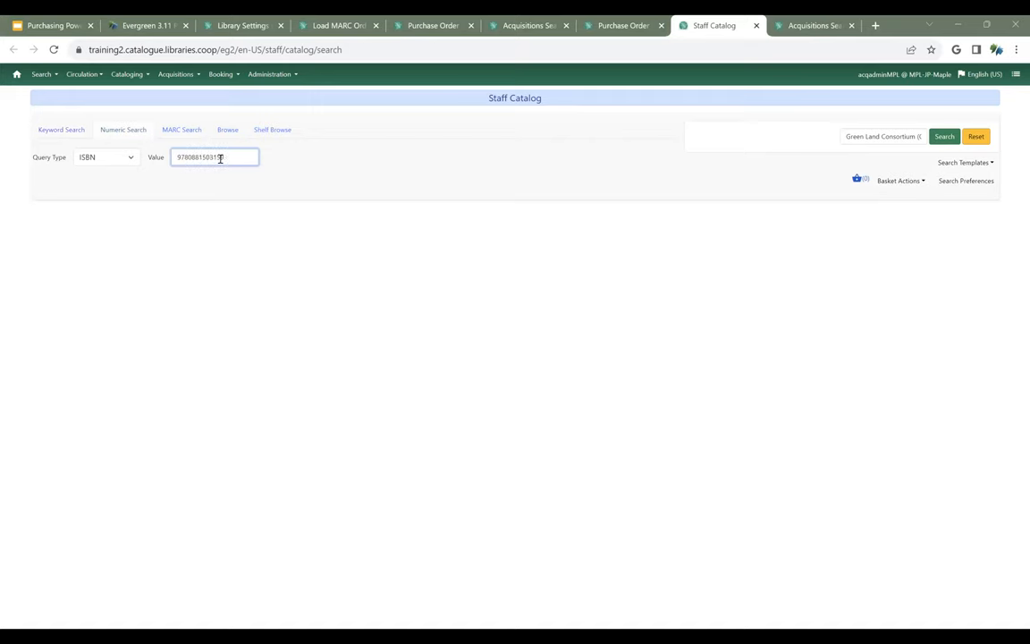
pyautogui.click(944, 135)
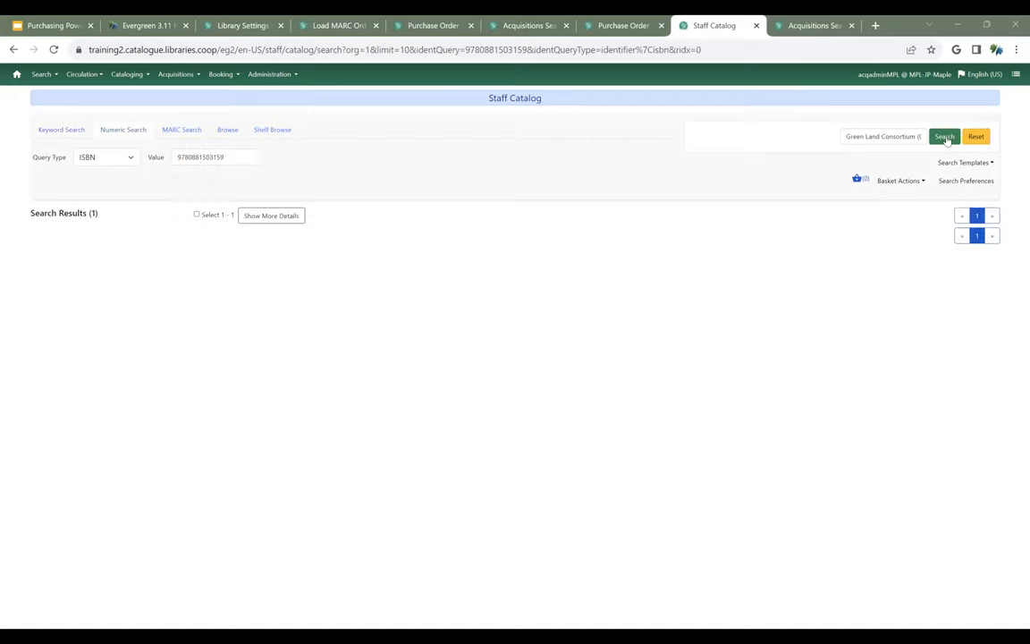
pyautogui.click(944, 136)
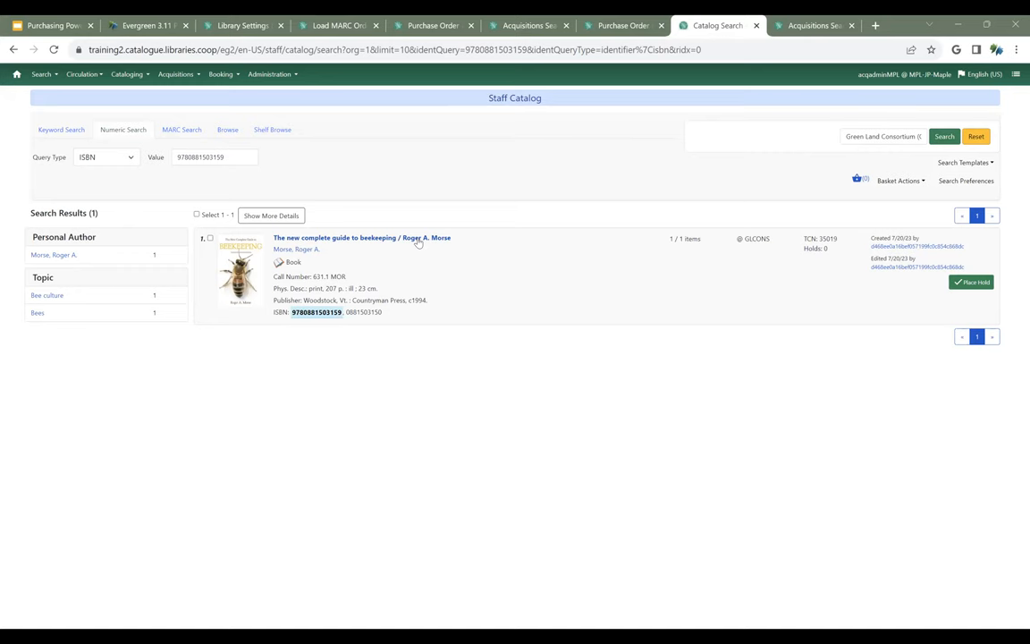
pyautogui.click(361, 236)
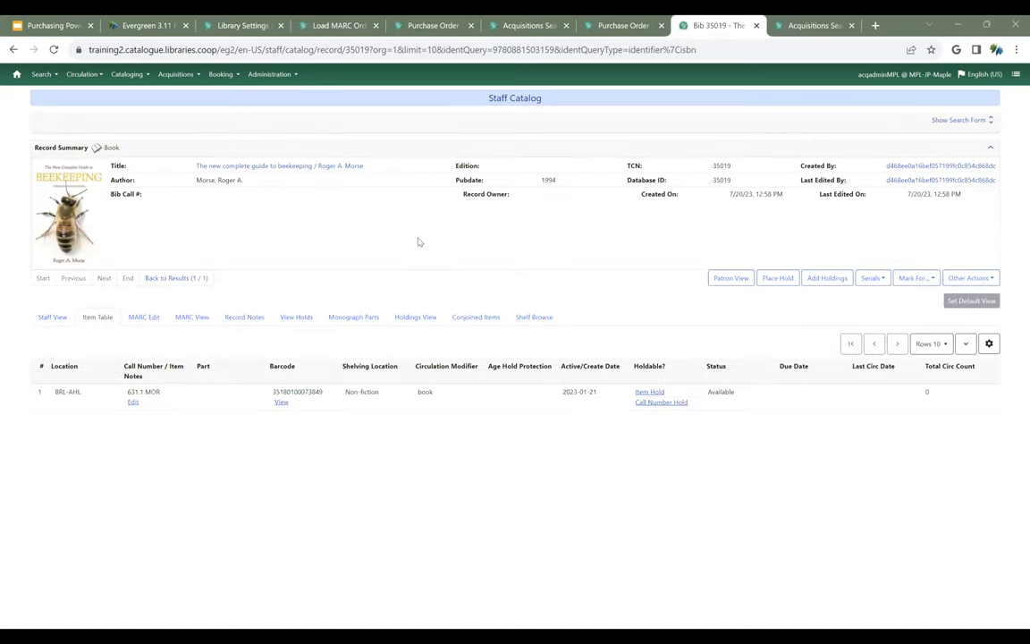
pyautogui.moveTo(418, 400)
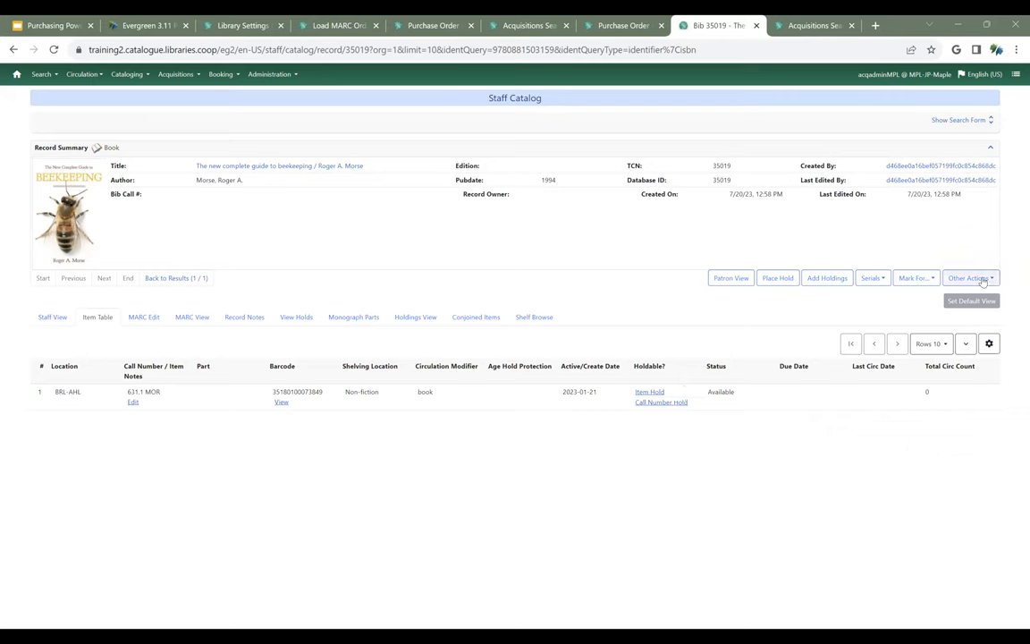
# - Choose View/Place Orders from Other Actions to list the beekeeping guide's line items
pyautogui.click(969, 278)
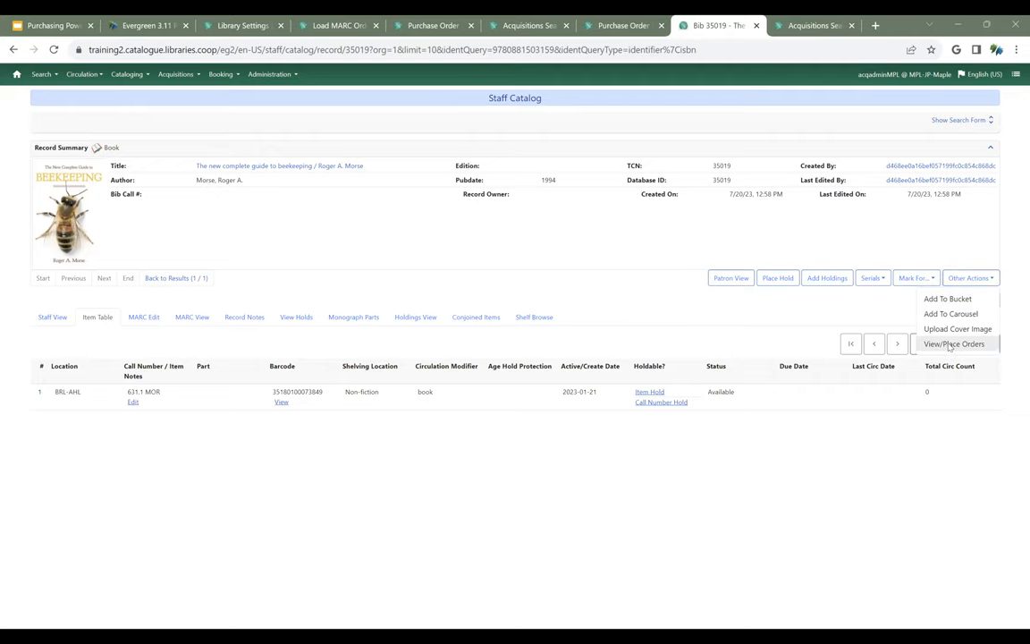
pyautogui.click(955, 343)
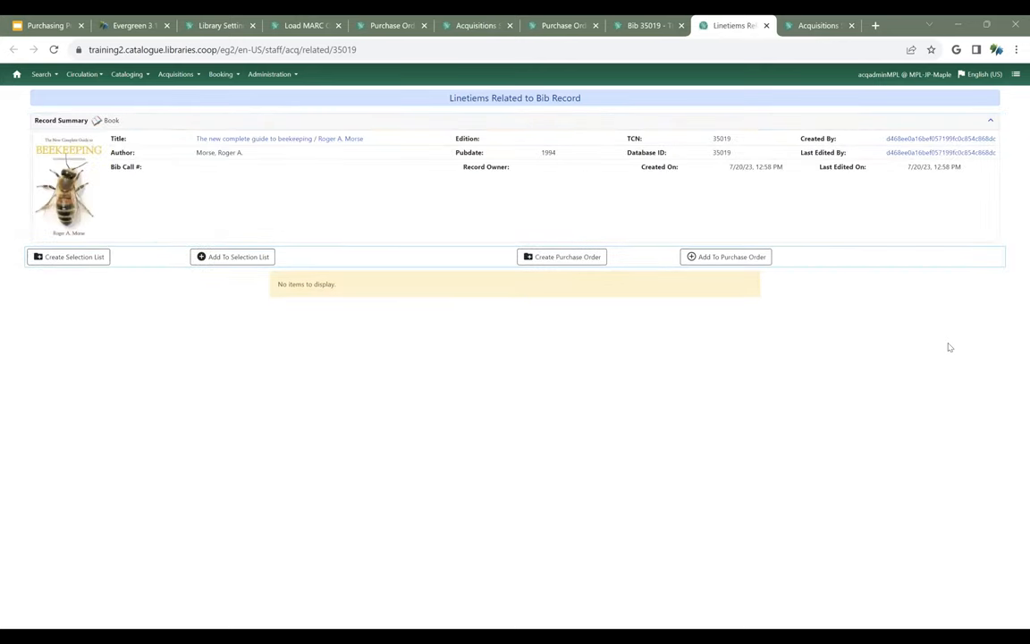
pyautogui.moveTo(804, 260)
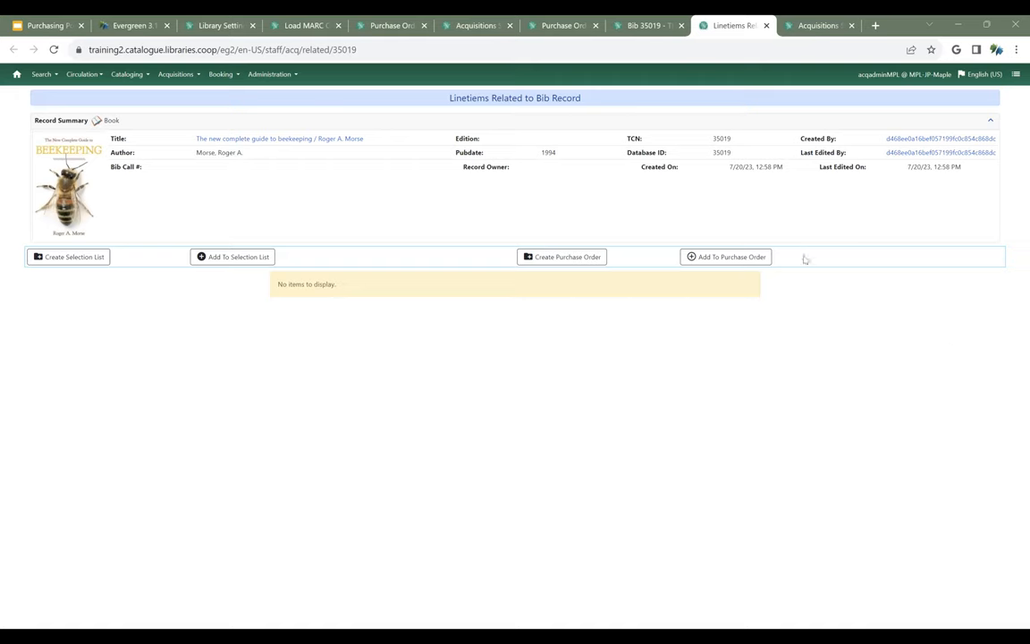
pyautogui.moveTo(465, 243)
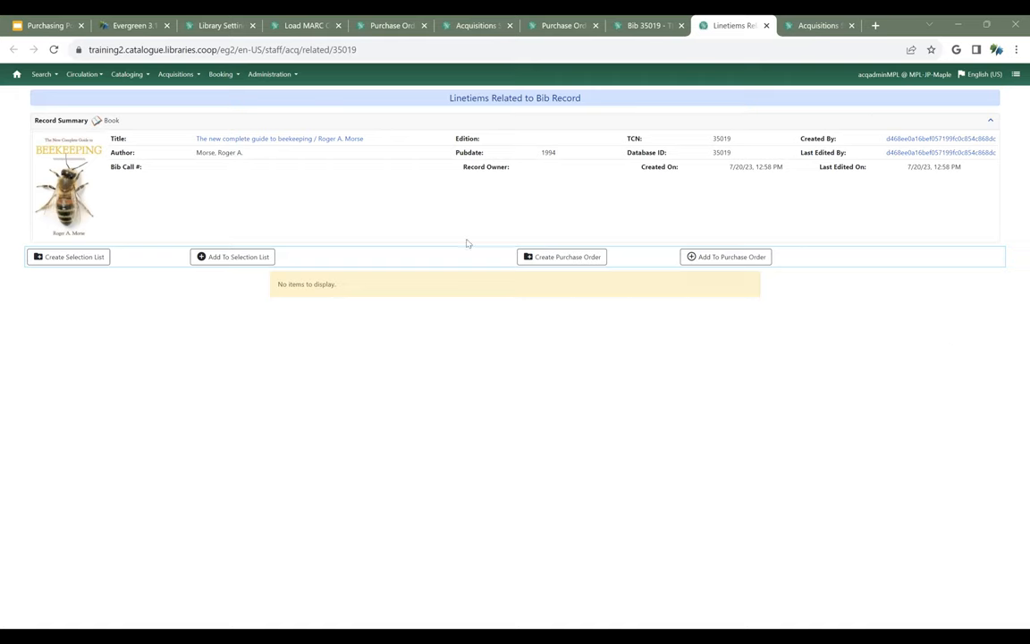
pyautogui.moveTo(494, 230)
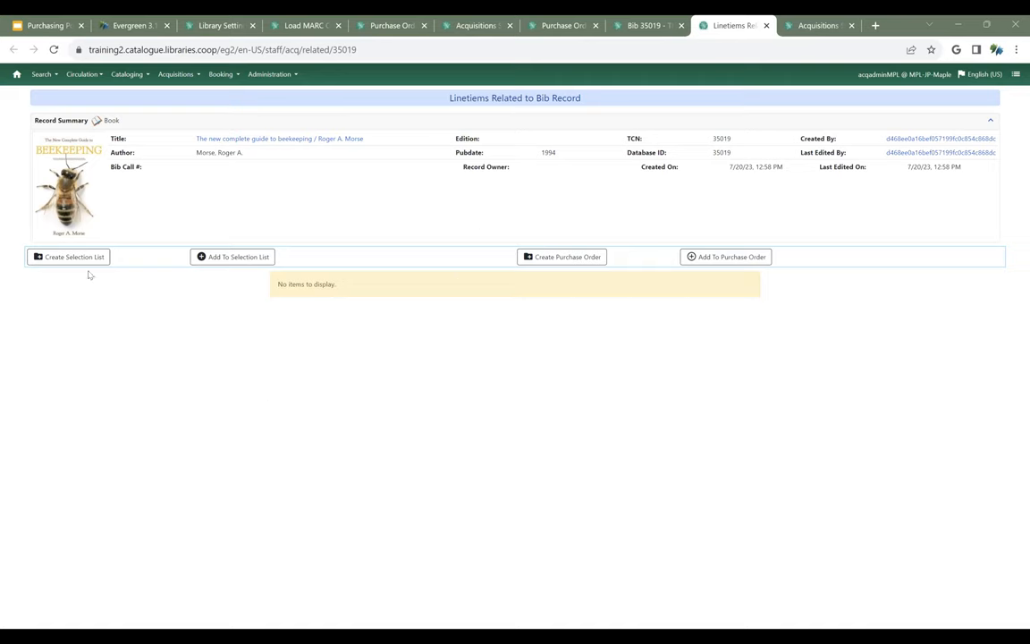
pyautogui.moveTo(301, 270)
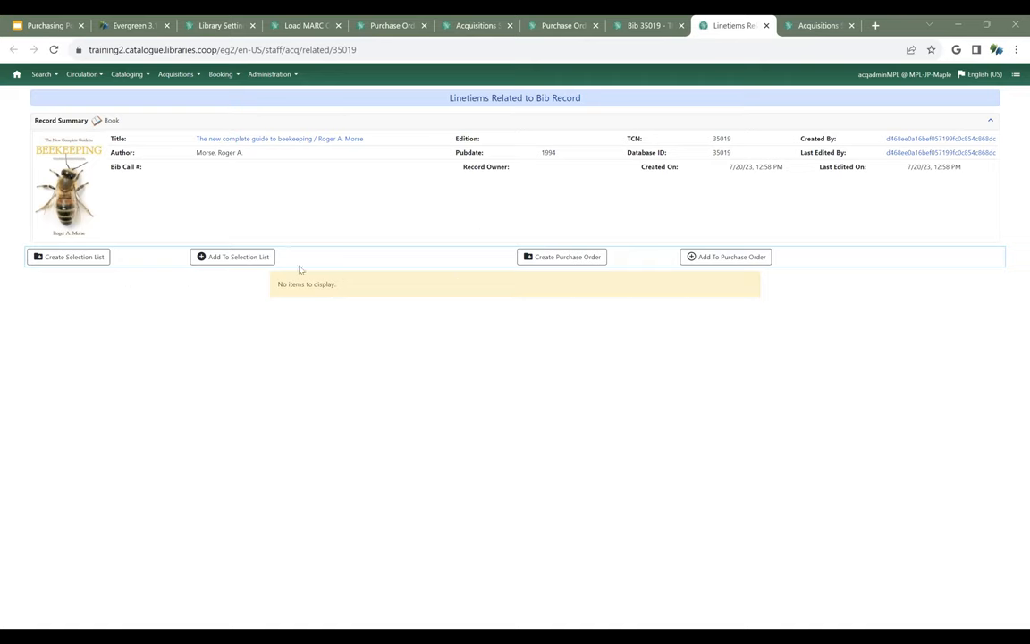
pyautogui.moveTo(561, 258)
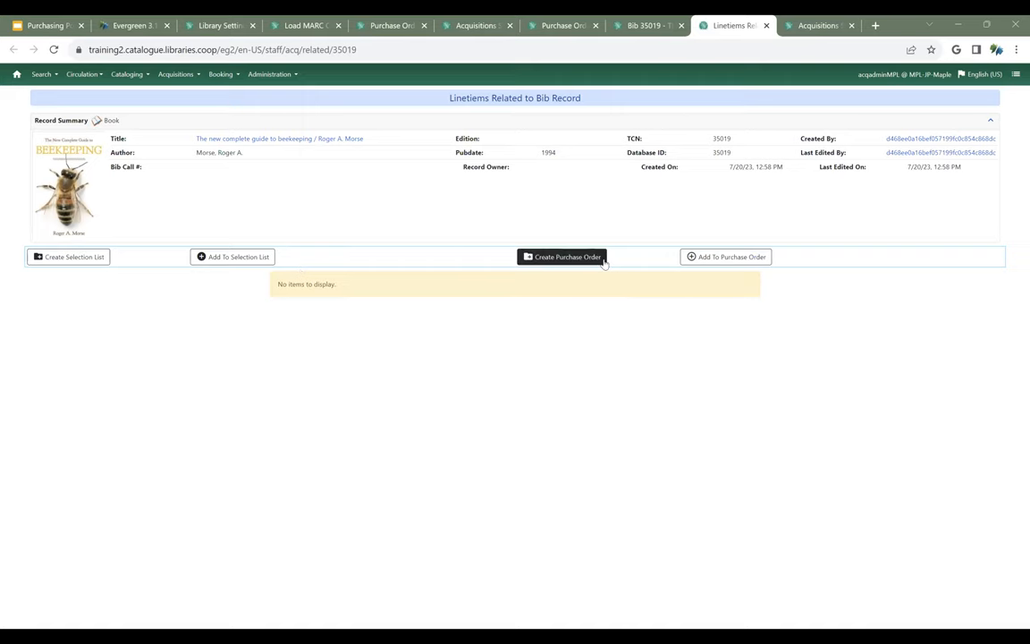
pyautogui.moveTo(733, 257)
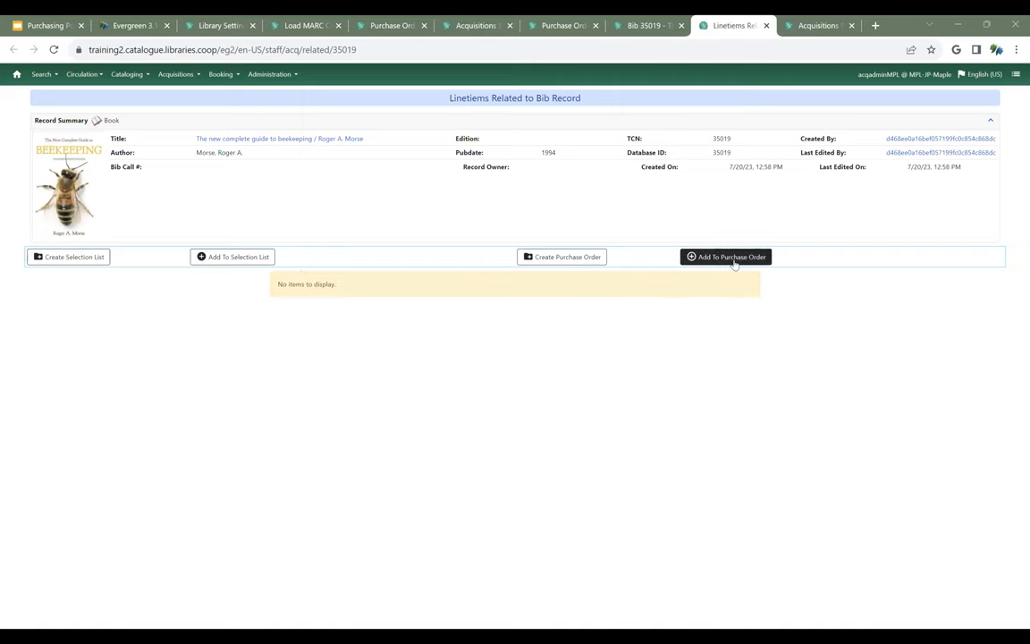
# - Add the beekeeping guide as a new pending line item on Purchase Order 7
pyautogui.click(726, 258)
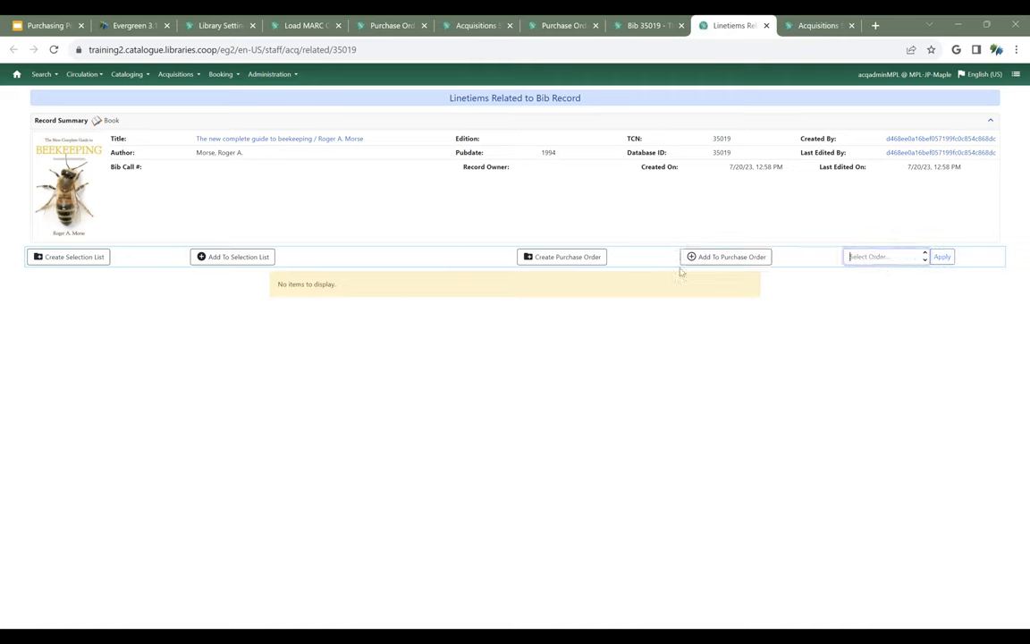
pyautogui.click(880, 258)
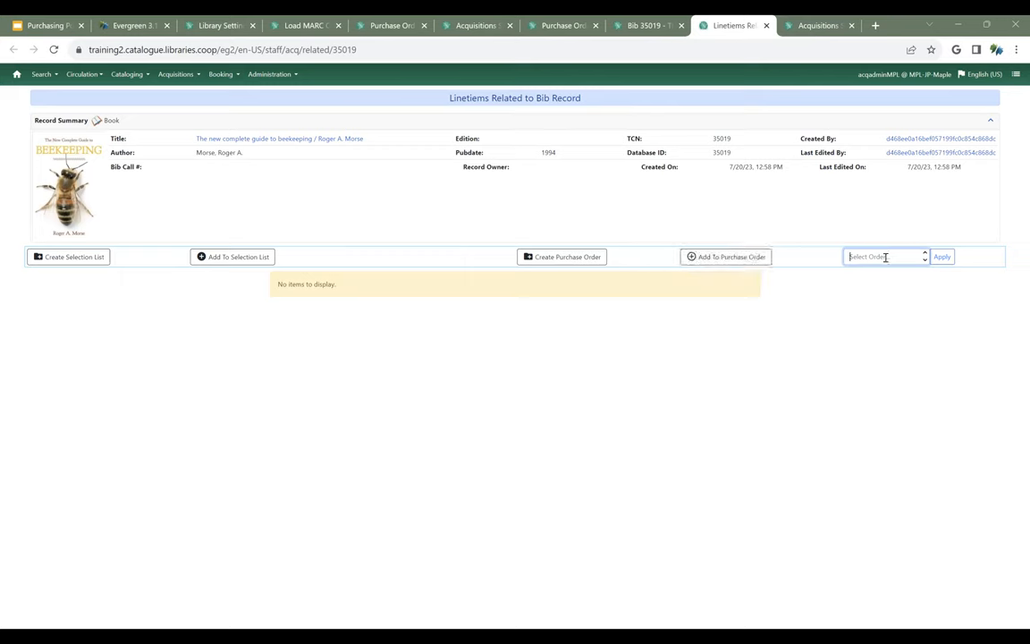
pyautogui.write('7')
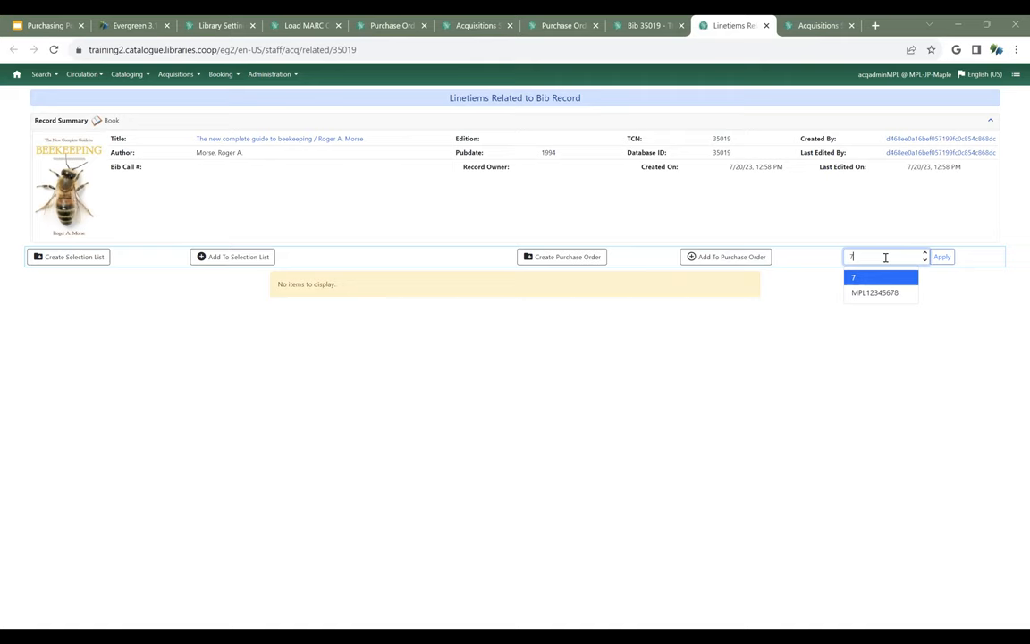
pyautogui.moveTo(862, 289)
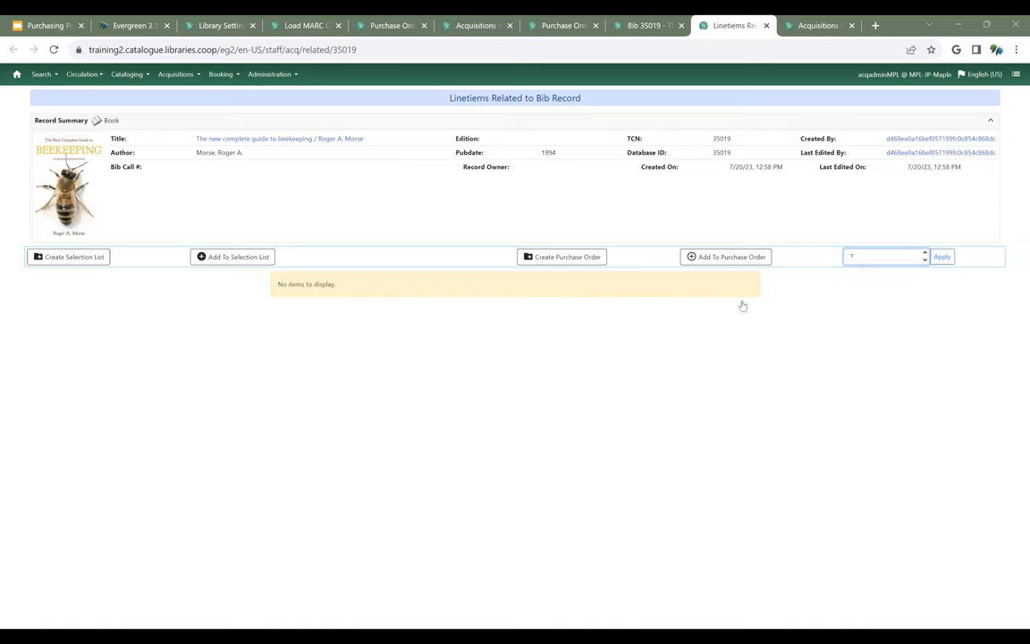
pyautogui.moveTo(941, 257)
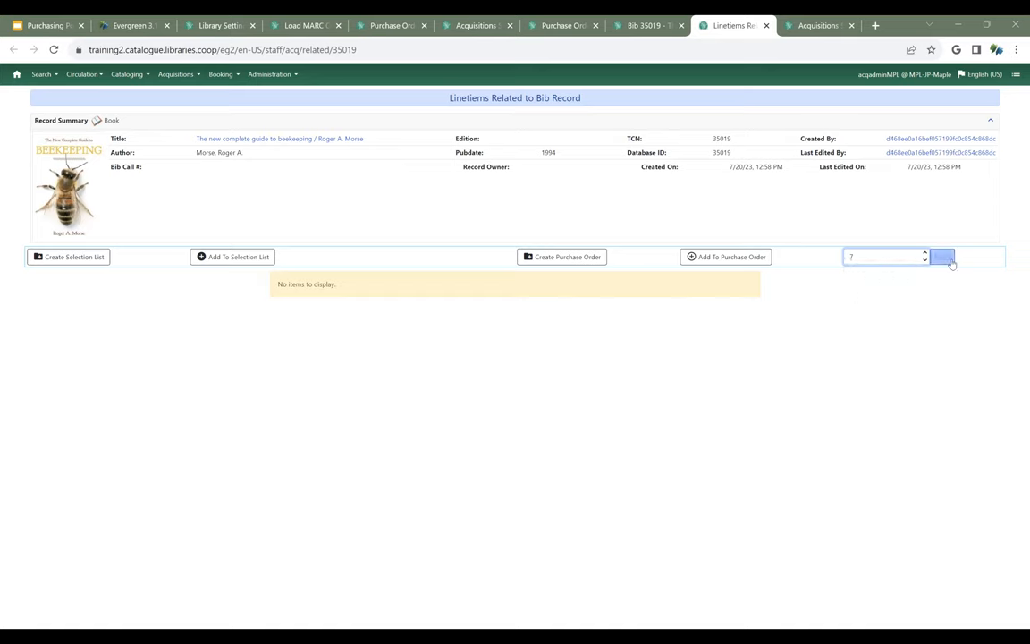
pyautogui.click(942, 258)
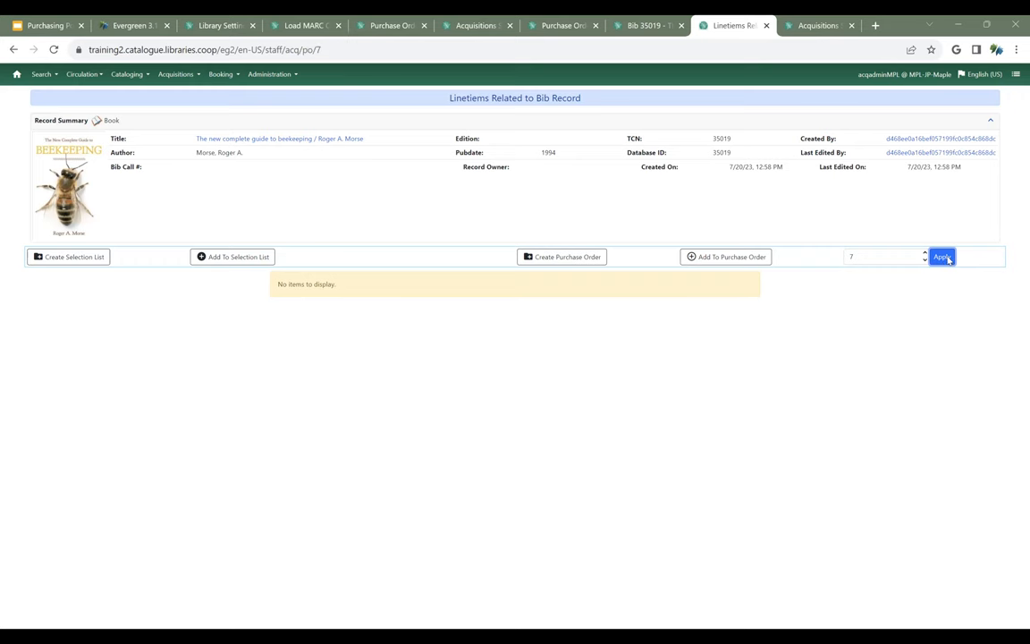
pyautogui.click(940, 257)
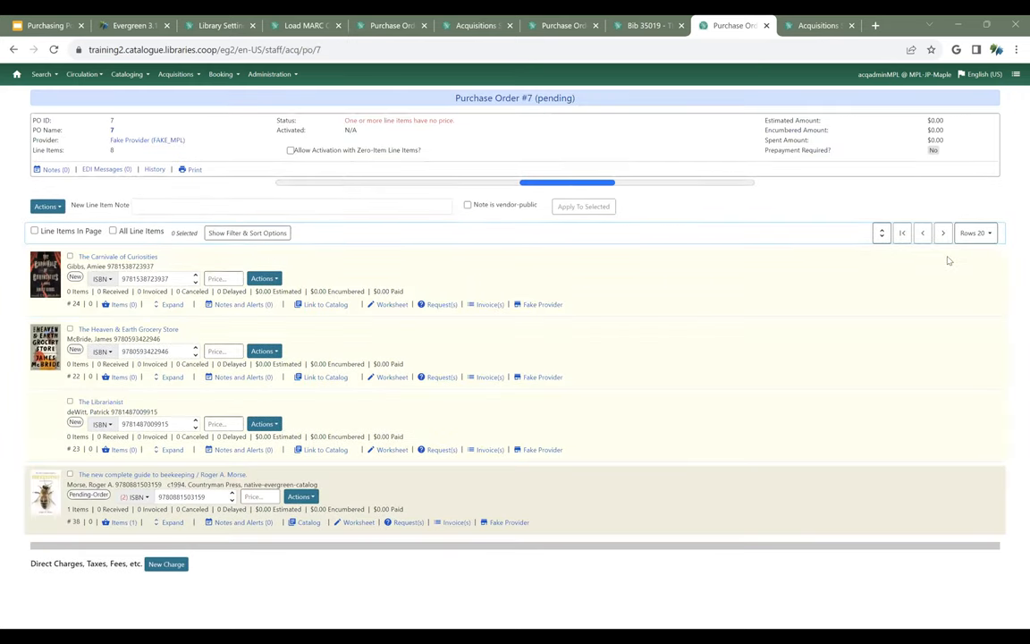
# - Scroll through PO 7 and expand the last line item's copy details showing Maple Library
pyautogui.scroll(-3)
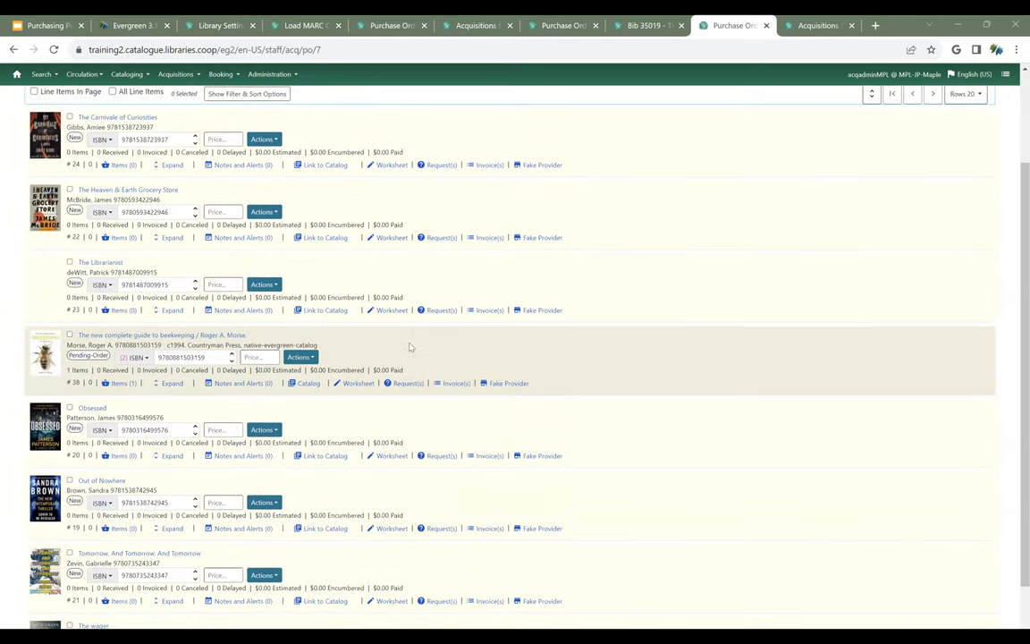
pyautogui.moveTo(472, 361)
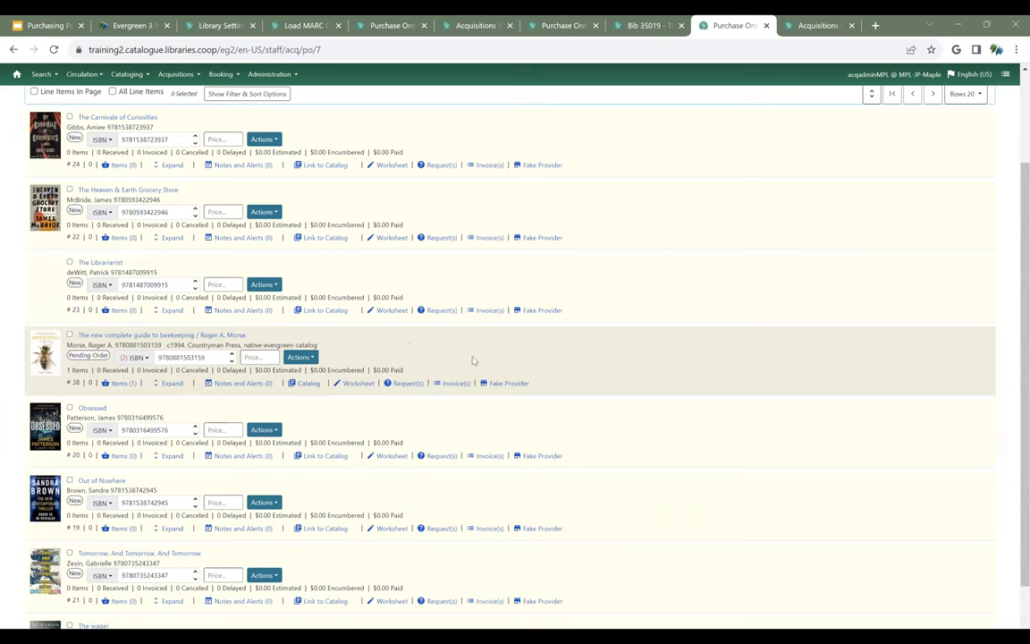
pyautogui.scroll(-3)
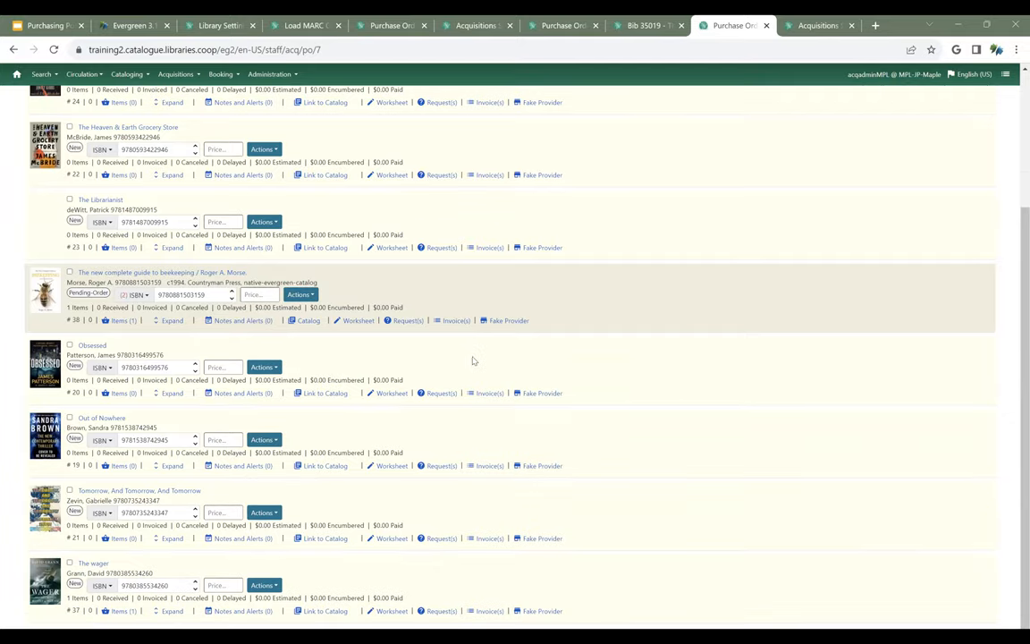
pyautogui.scroll(-3)
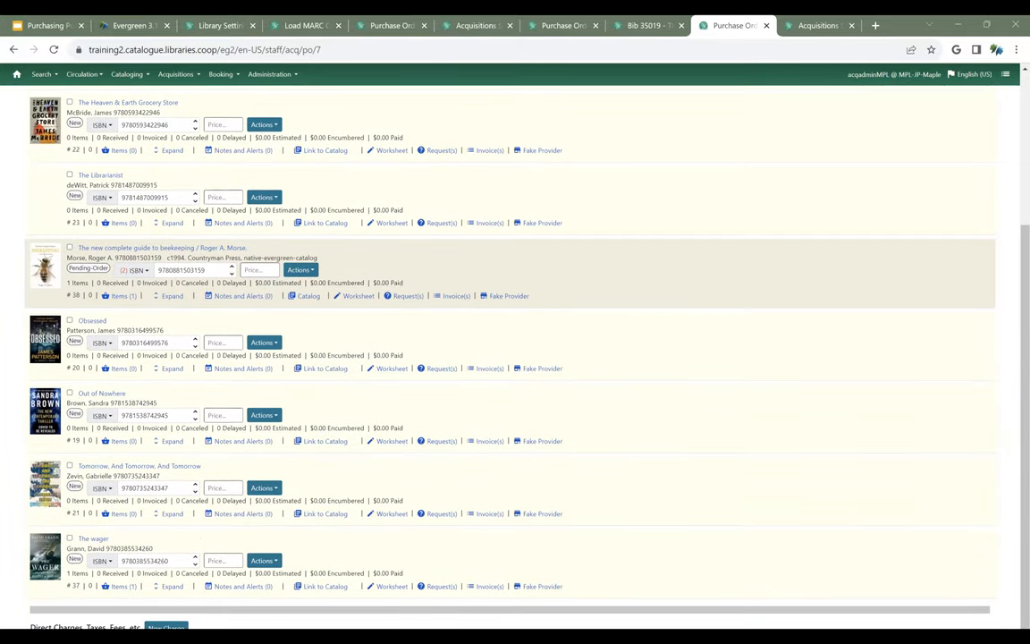
pyautogui.moveTo(480, 456)
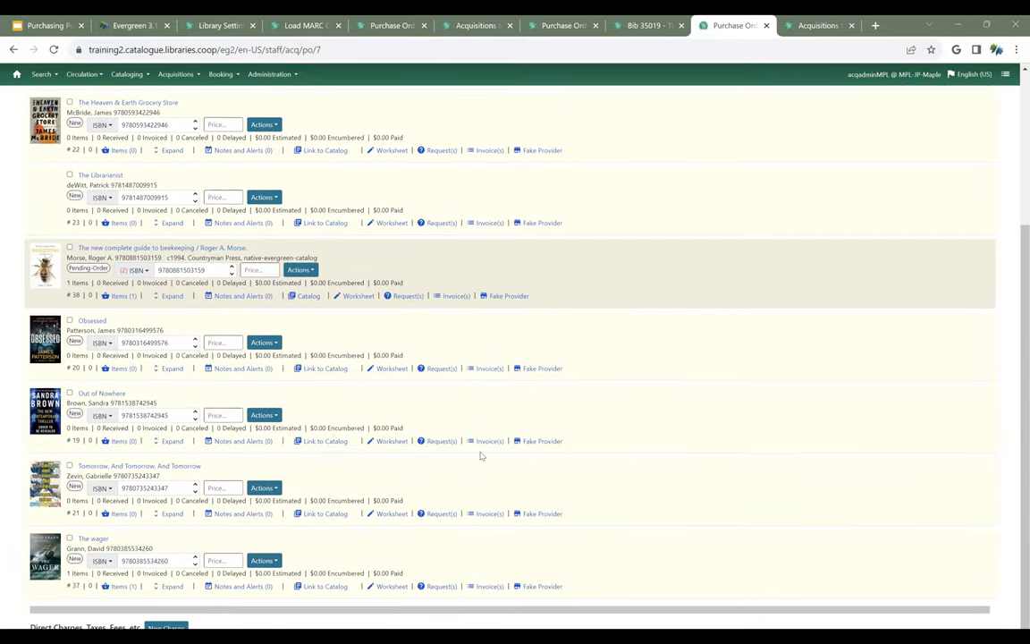
pyautogui.scroll(3)
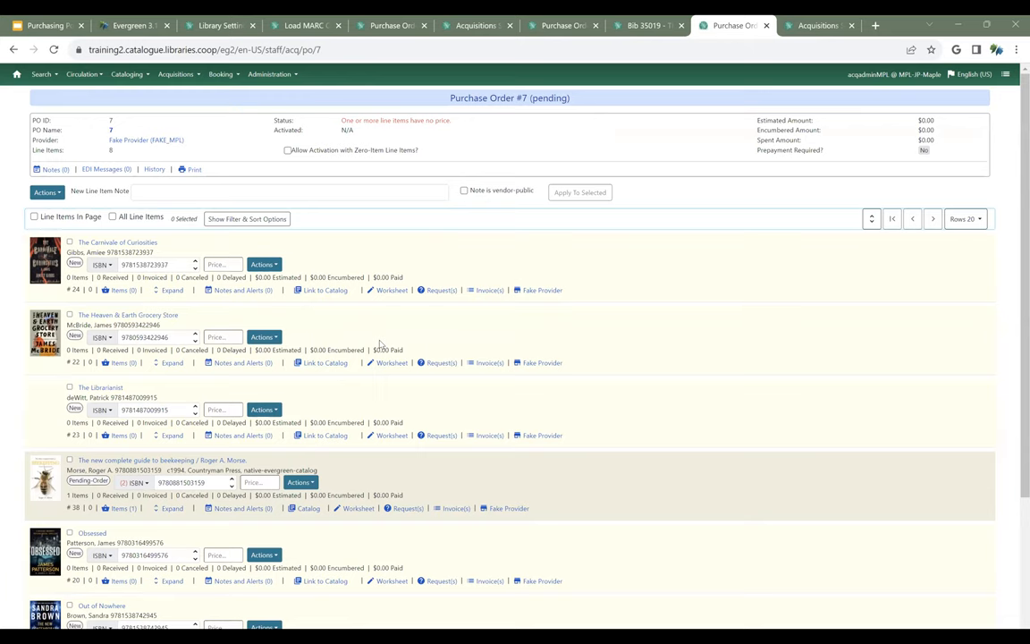
pyautogui.moveTo(500, 426)
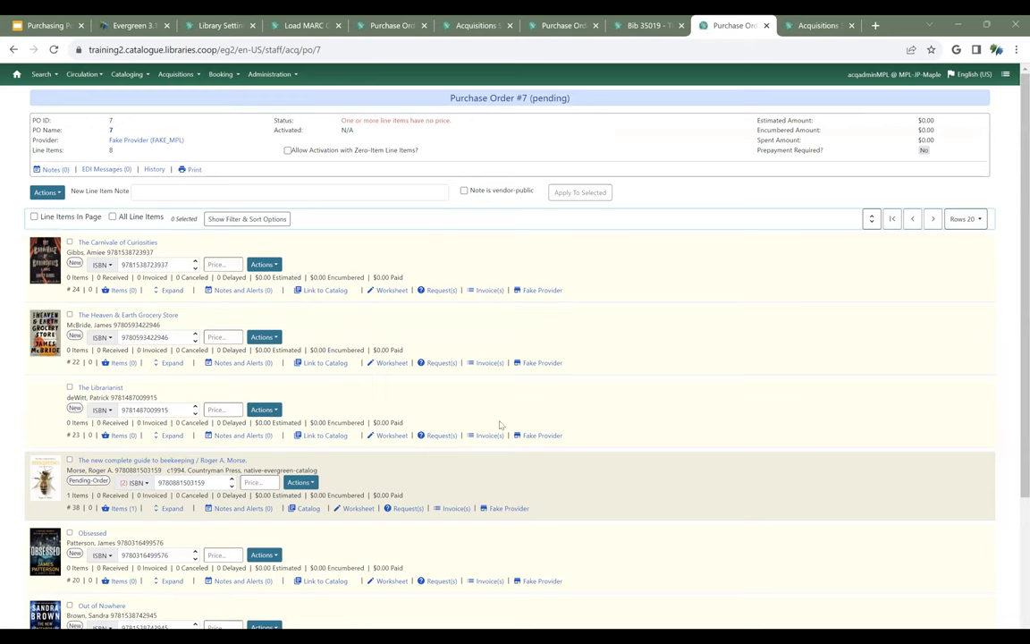
pyautogui.scroll(-3)
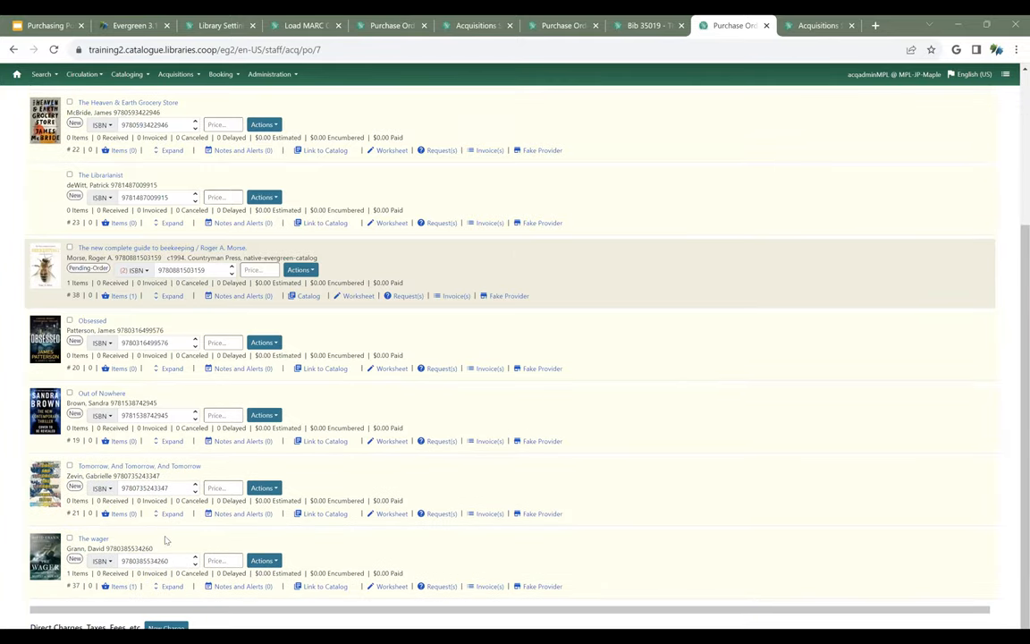
pyautogui.click(172, 587)
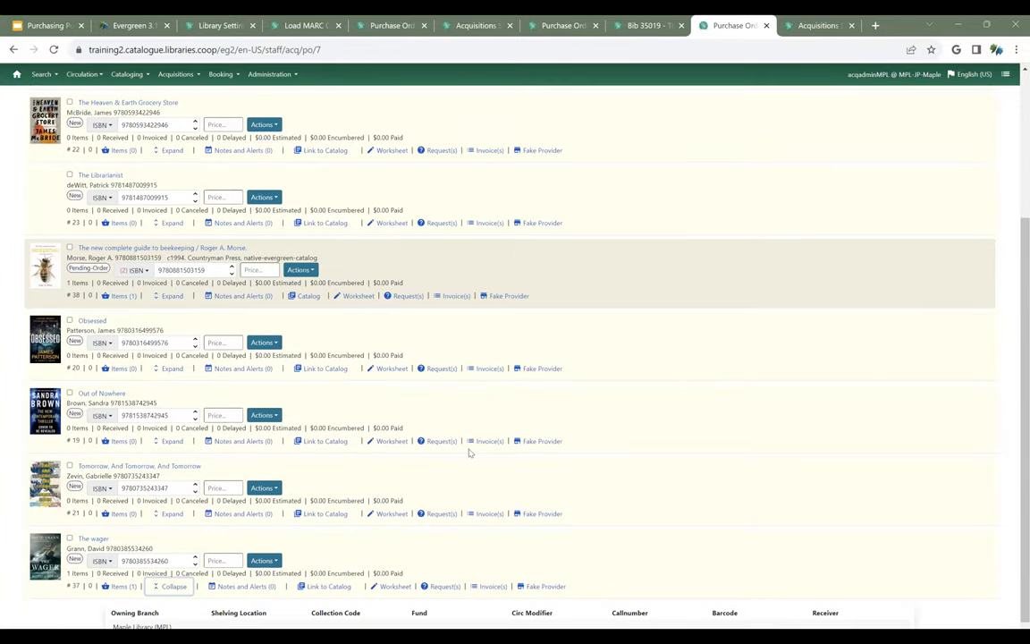
pyautogui.scroll(-3)
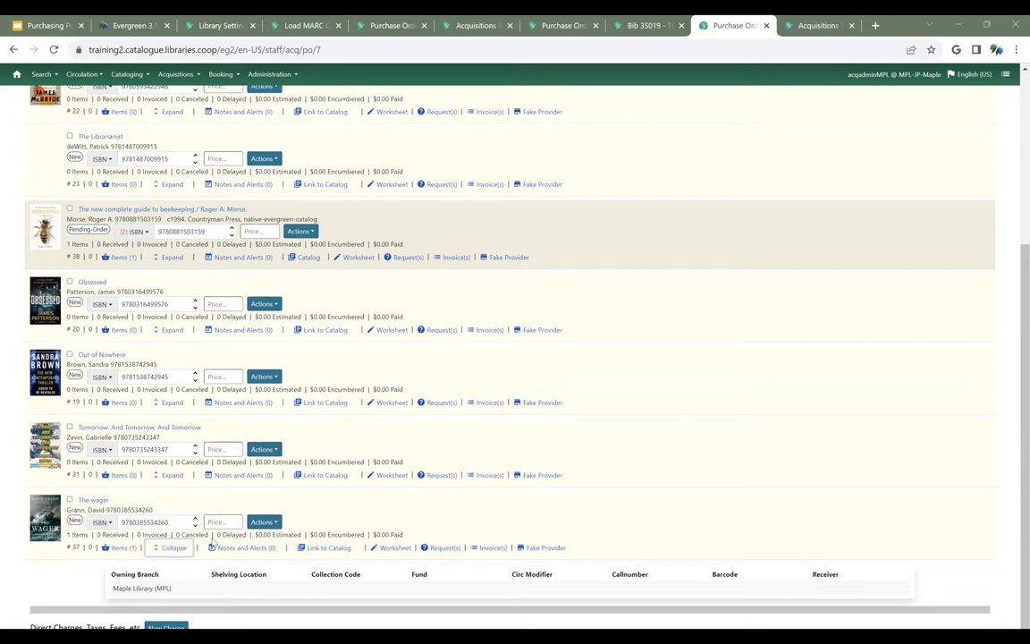
pyautogui.moveTo(78, 590)
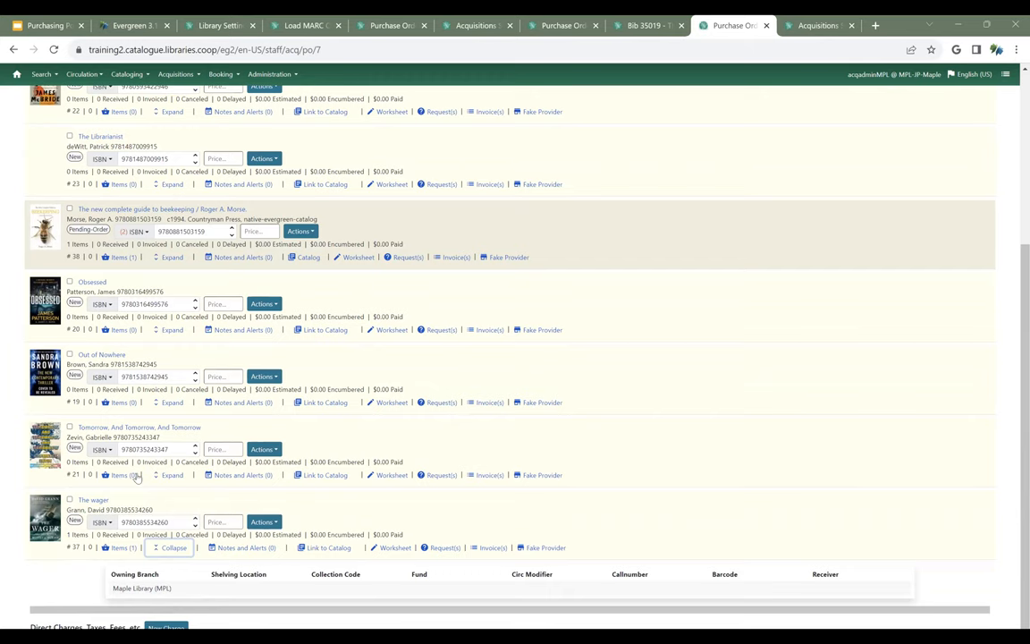
pyautogui.scroll(3)
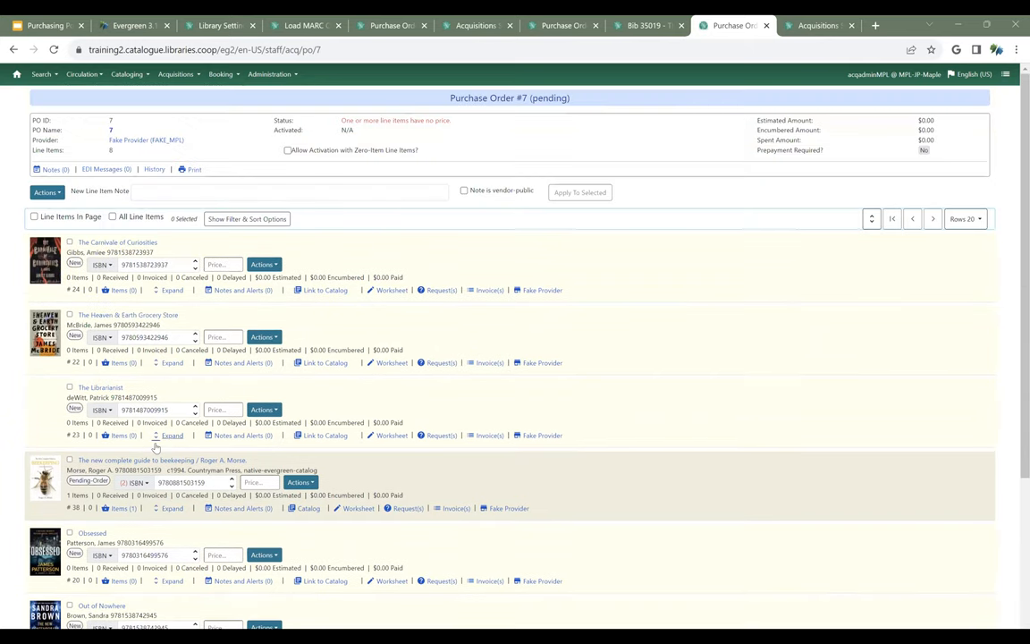
pyautogui.moveTo(168, 314)
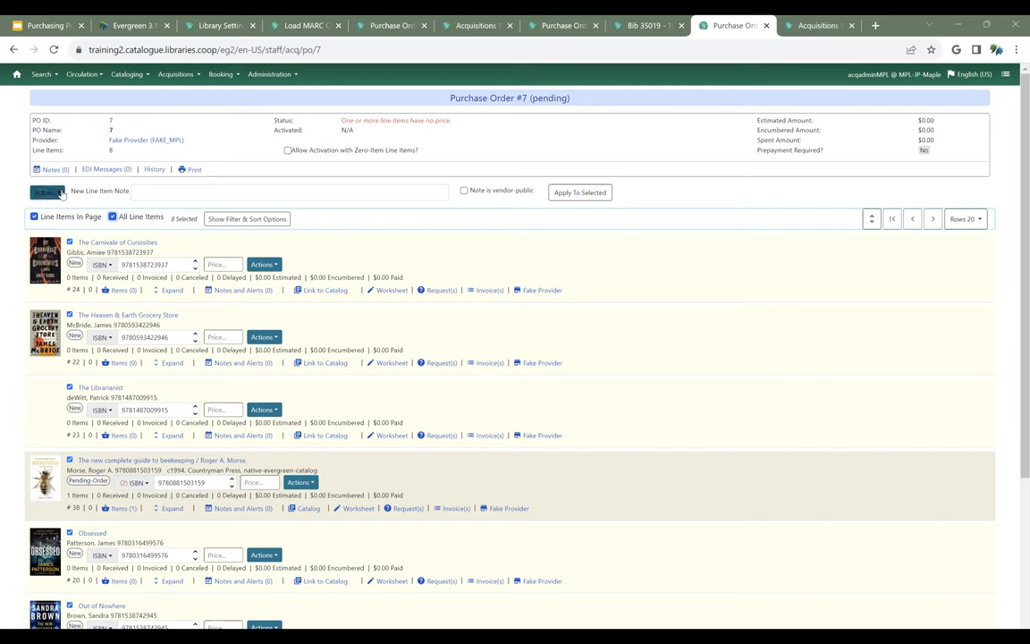
# - Start Batch Update Items on Selected Line Items with an item count of 1
pyautogui.click(46, 193)
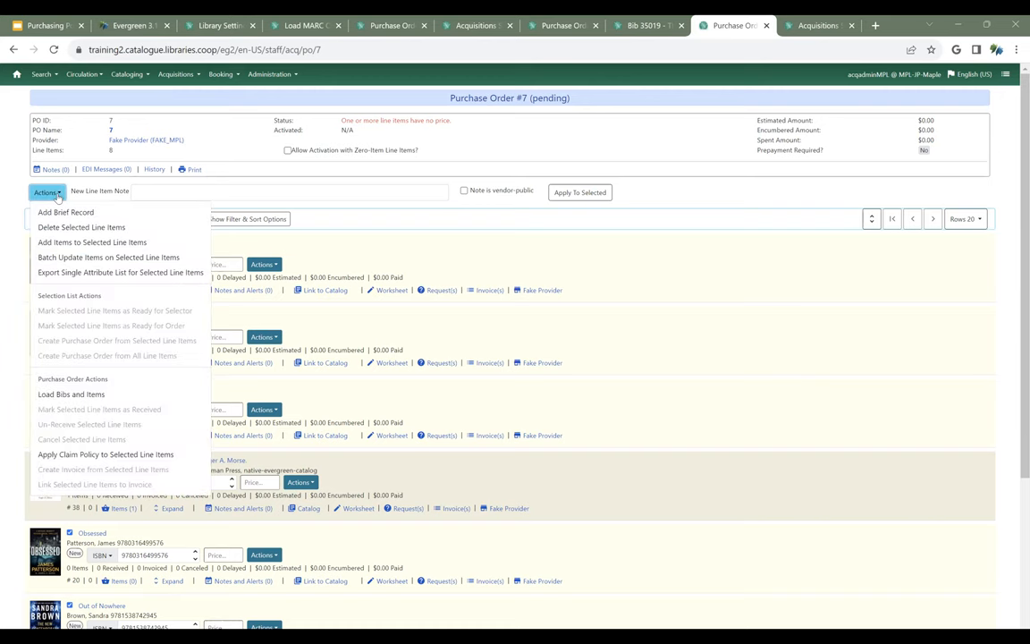
pyautogui.moveTo(107, 257)
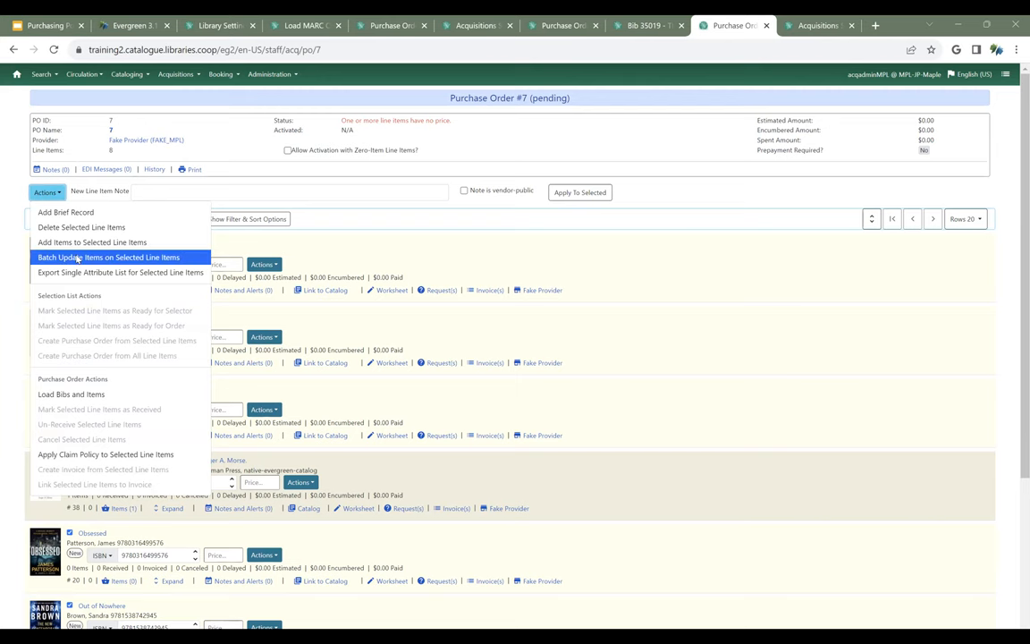
pyautogui.click(107, 257)
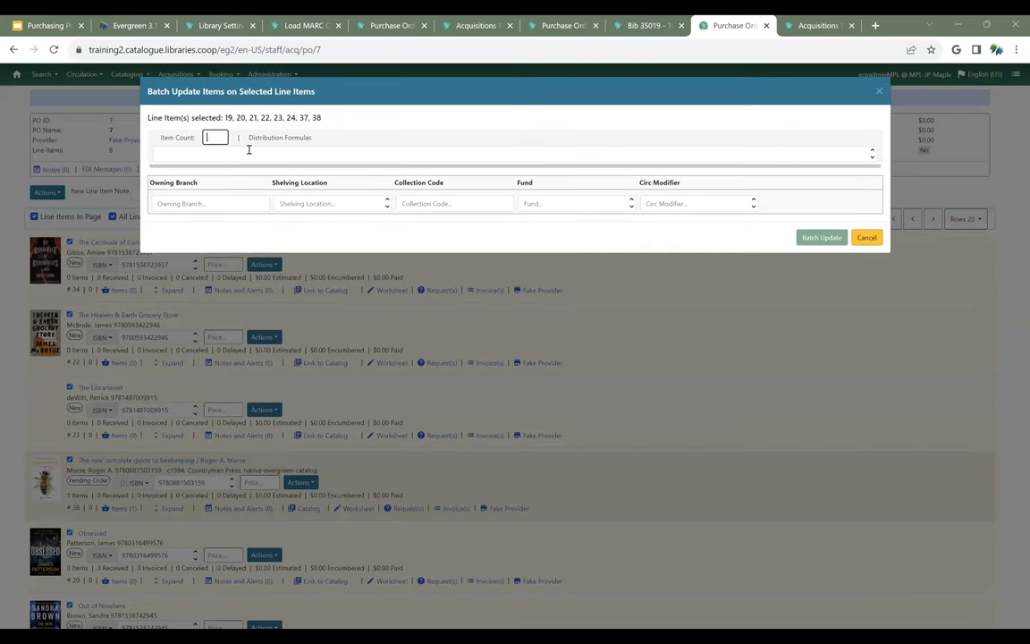
pyautogui.write('1')
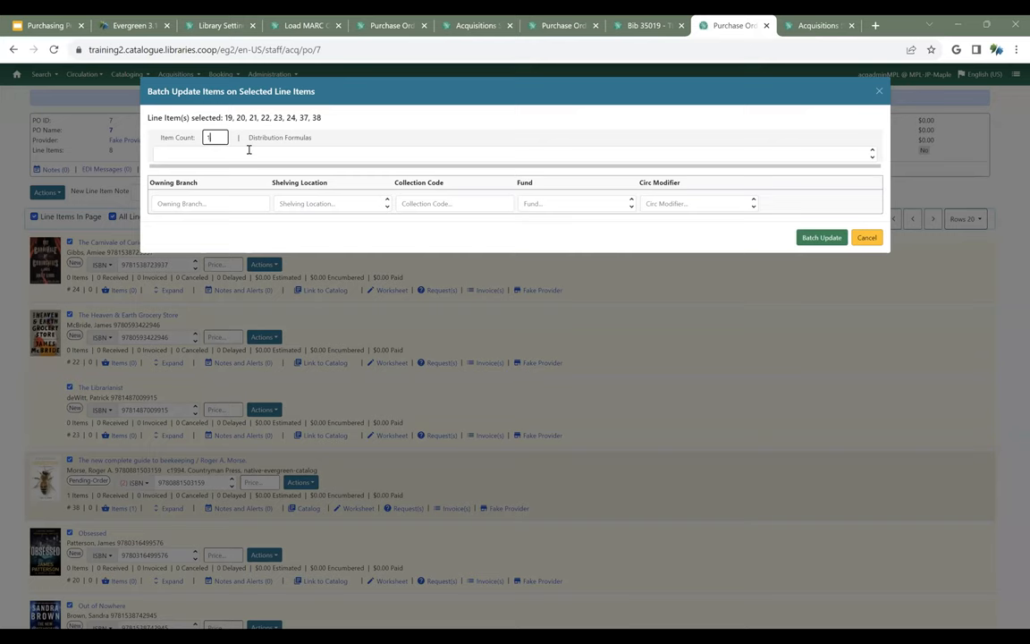
# - Set the shelving location to On Order (MPL) and choose a fund for the copies
pyautogui.click(209, 204)
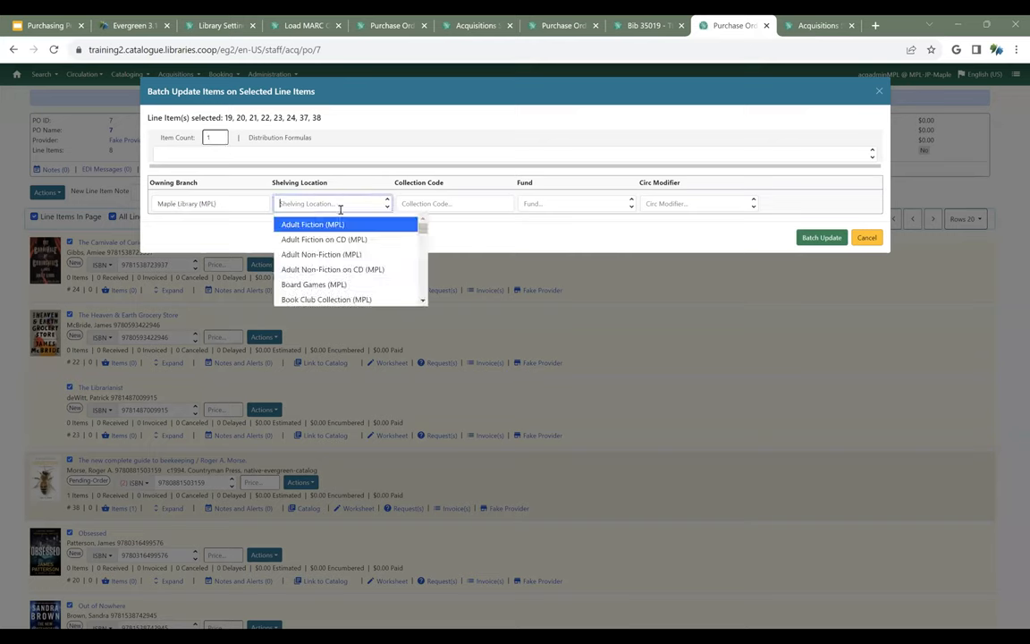
pyautogui.scroll(-3)
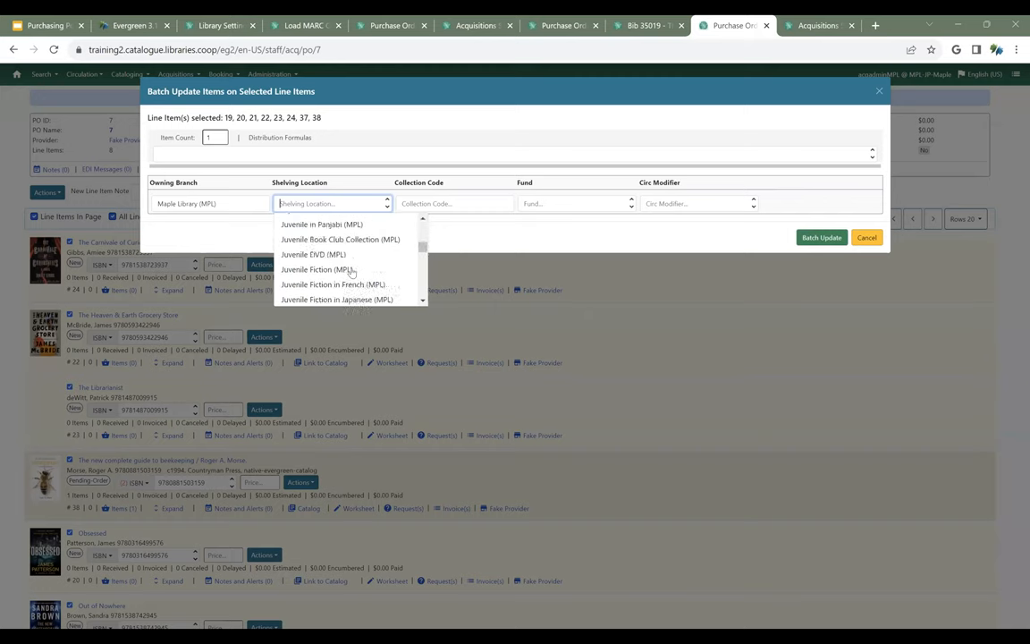
pyautogui.scroll(-3)
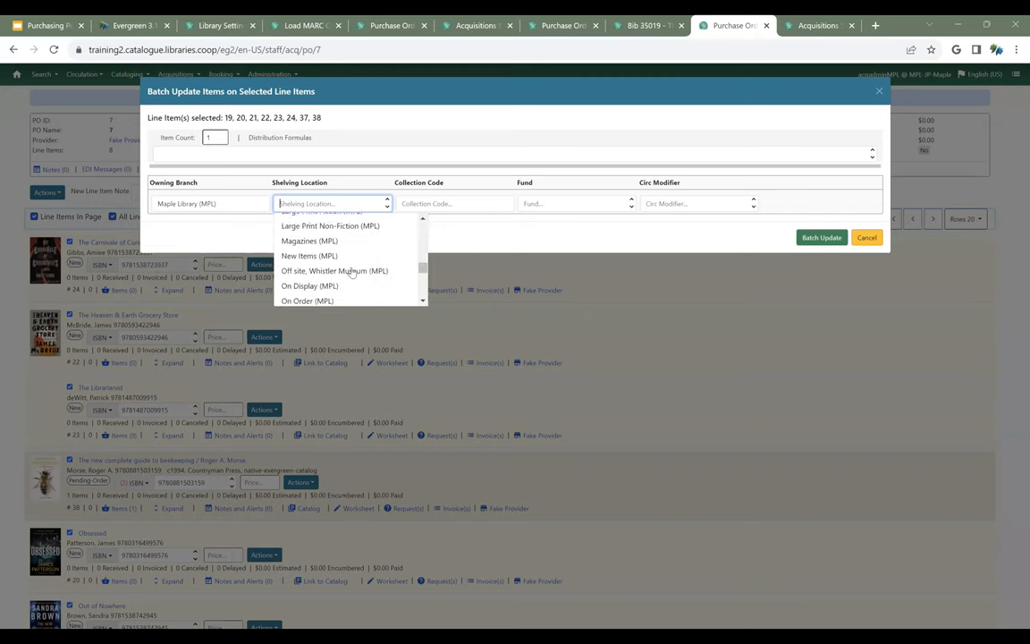
pyautogui.click(307, 300)
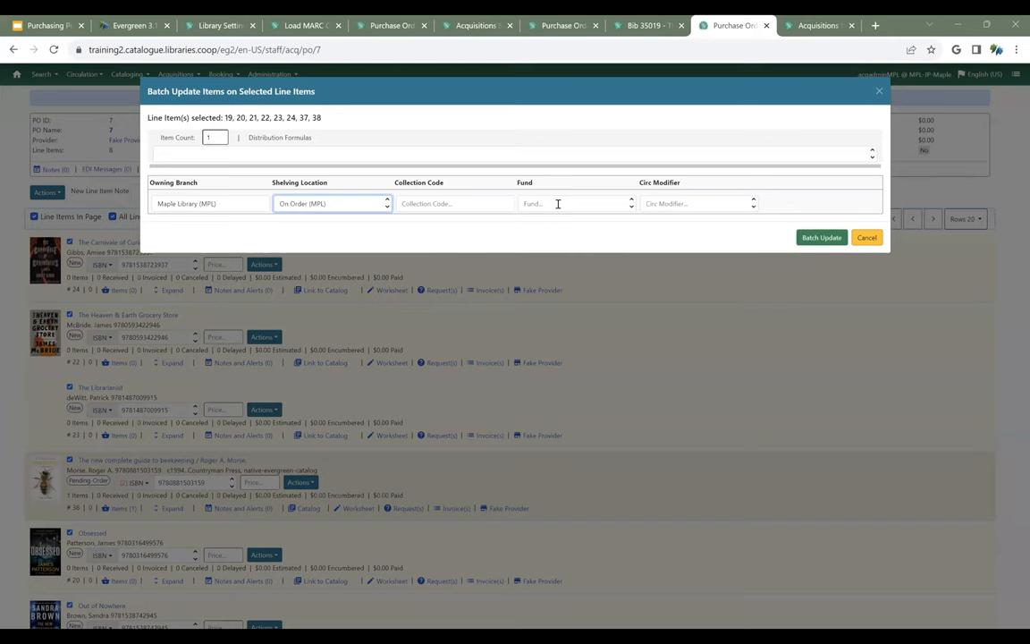
pyautogui.click(576, 204)
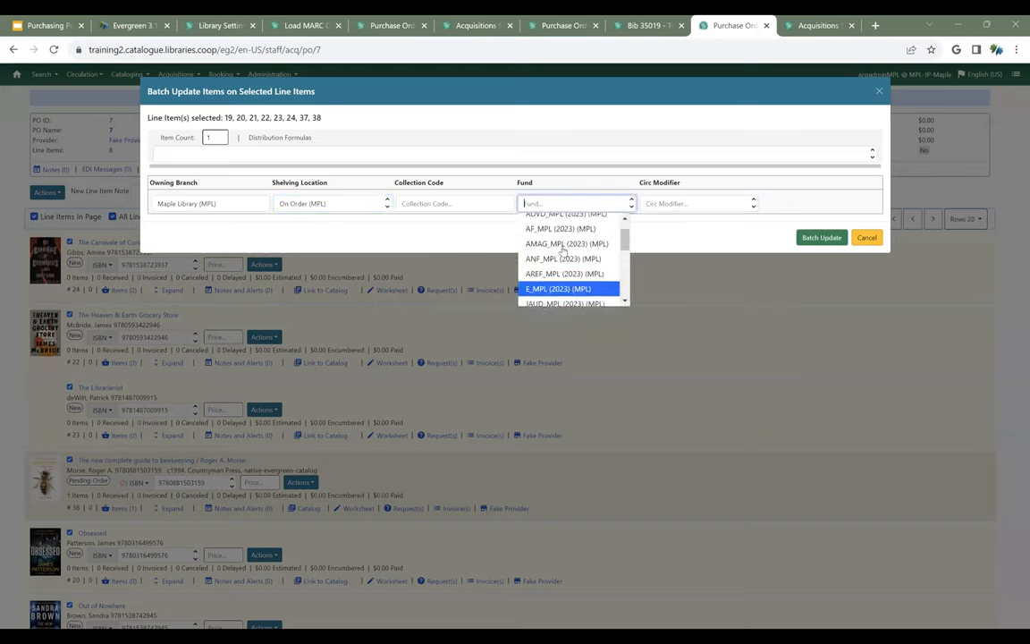
pyautogui.click(558, 229)
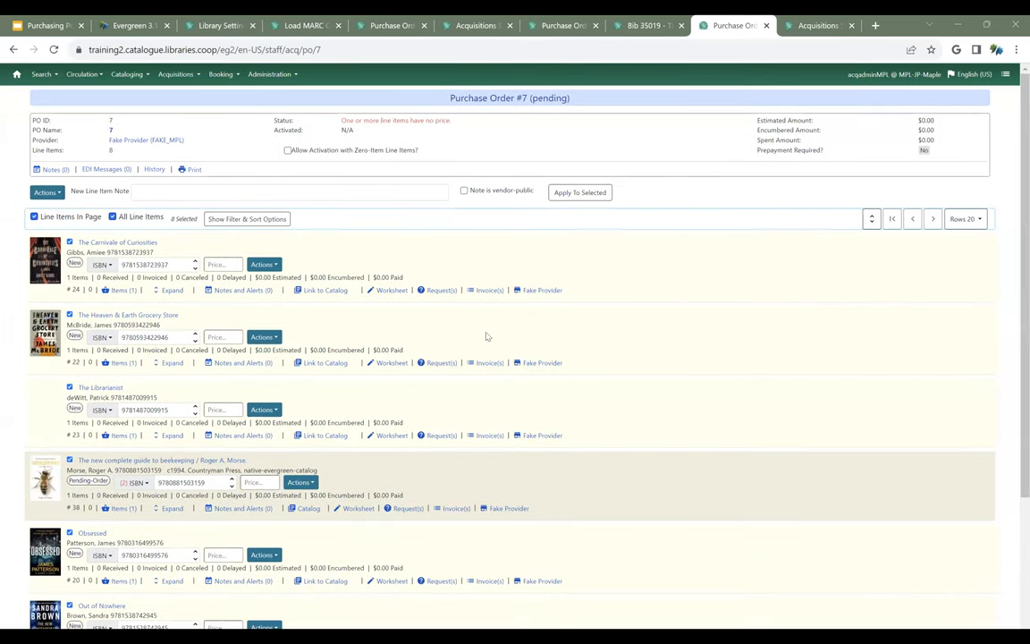
pyautogui.scroll(-3)
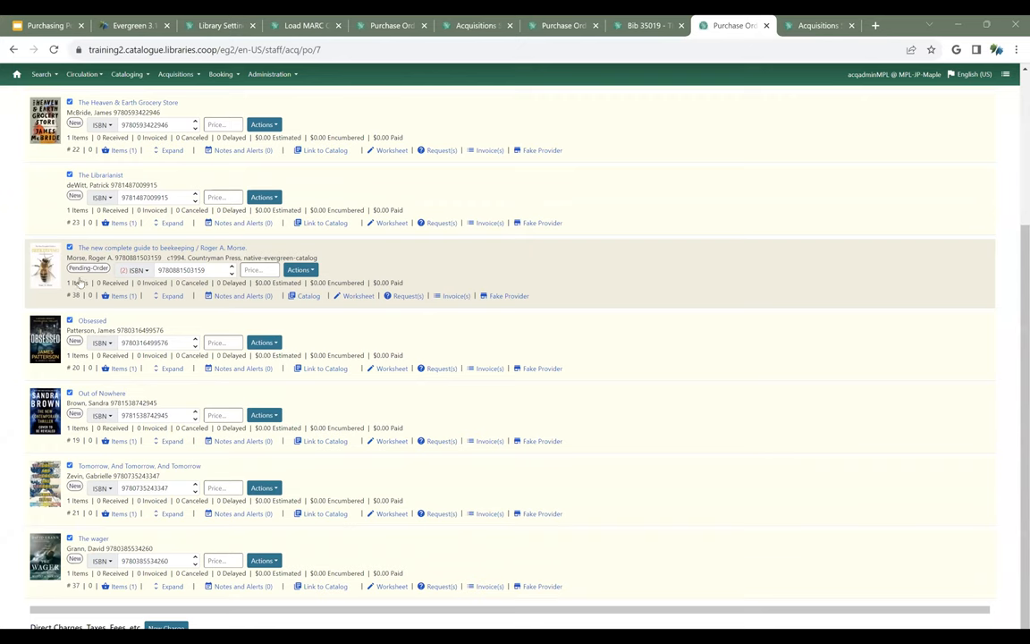
pyautogui.scroll(3)
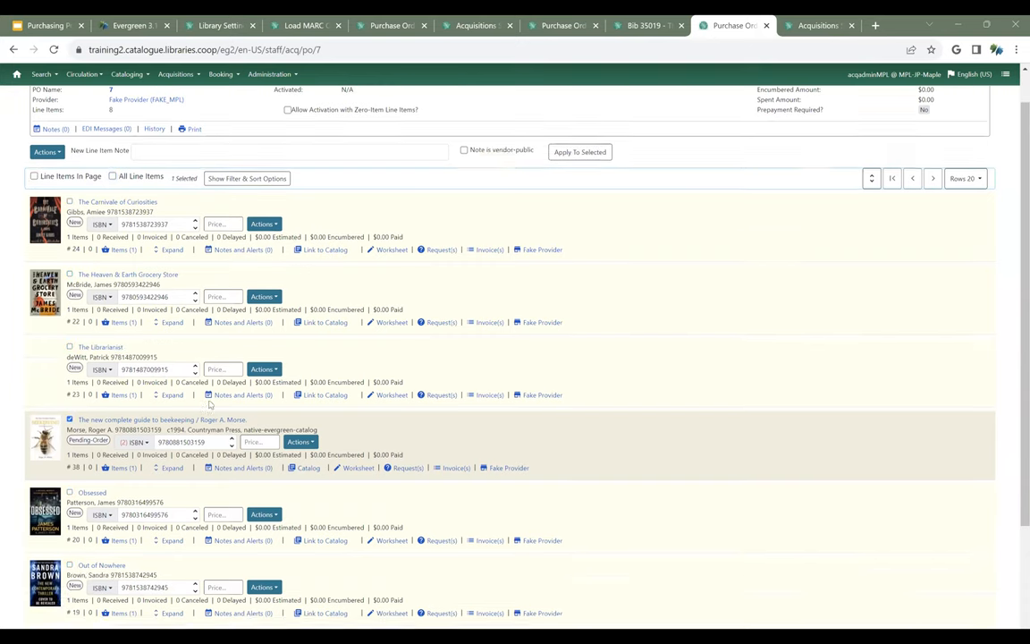
pyautogui.scroll(-3)
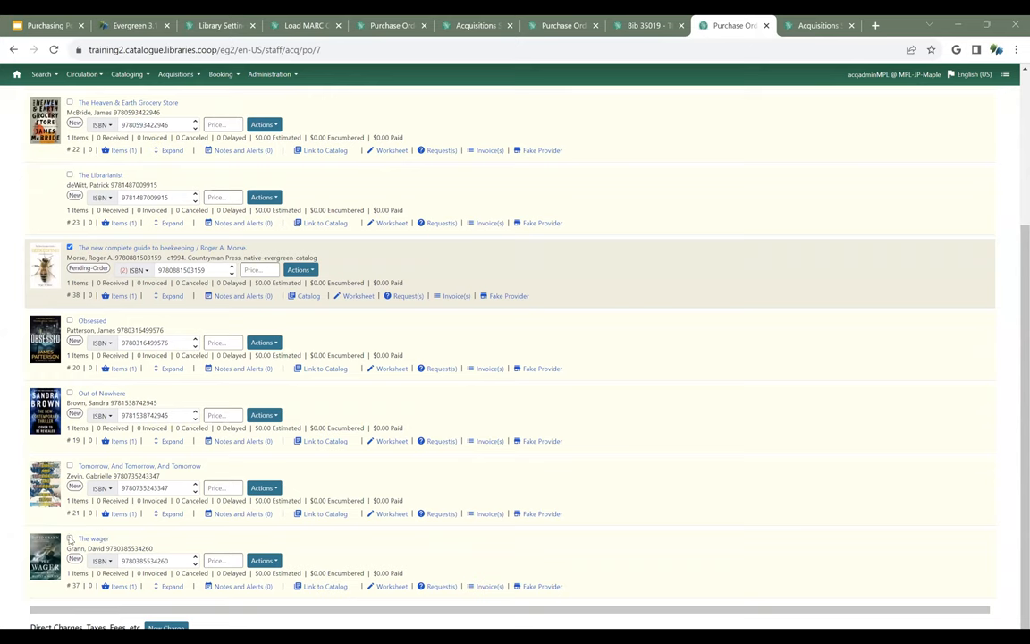
pyautogui.scroll(3)
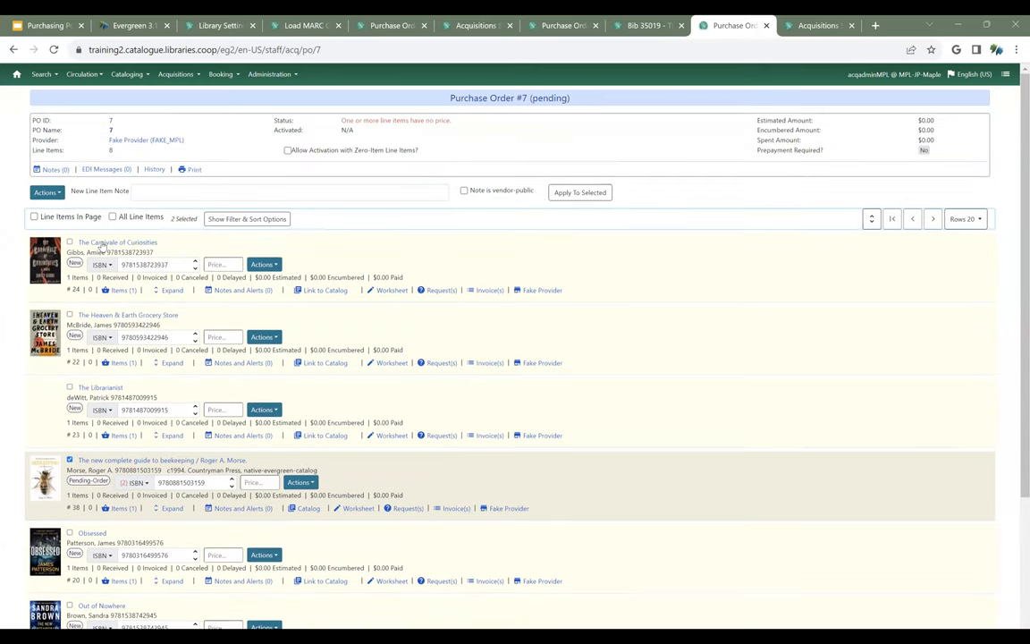
pyautogui.click(47, 191)
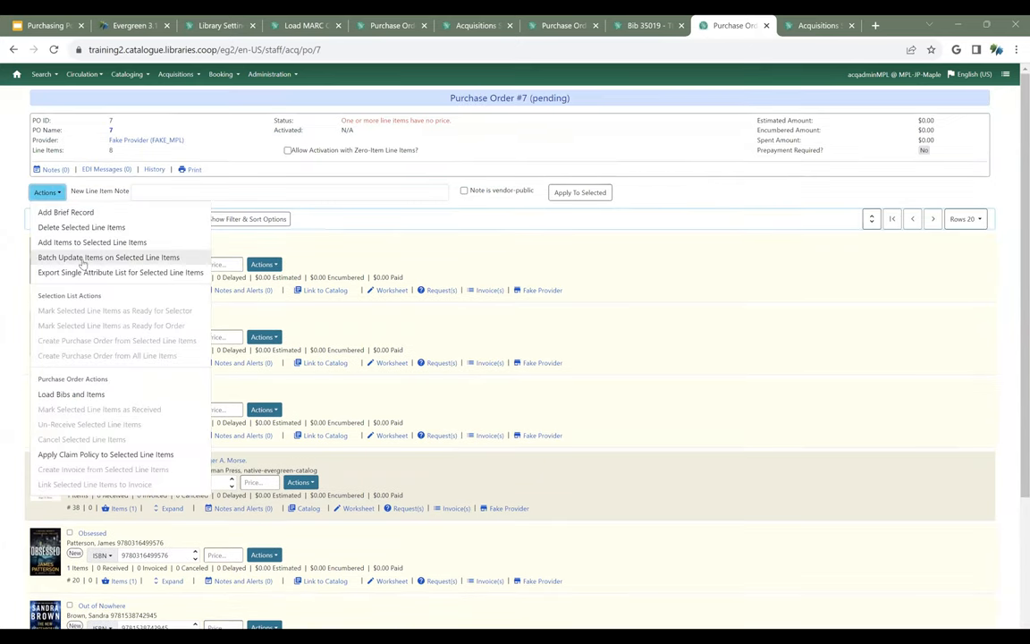
pyautogui.click(107, 258)
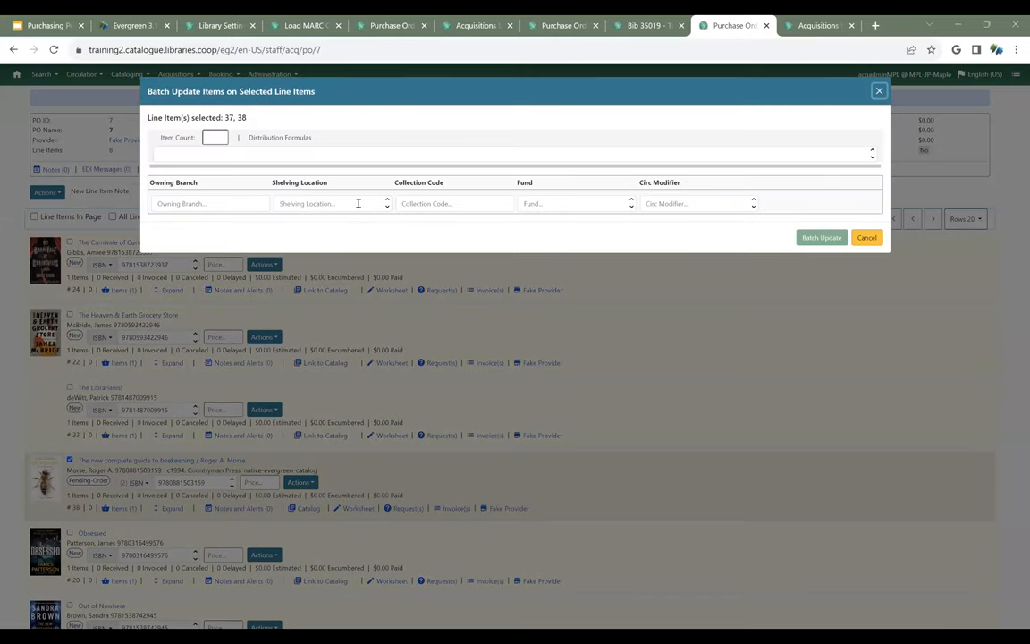
pyautogui.click(576, 204)
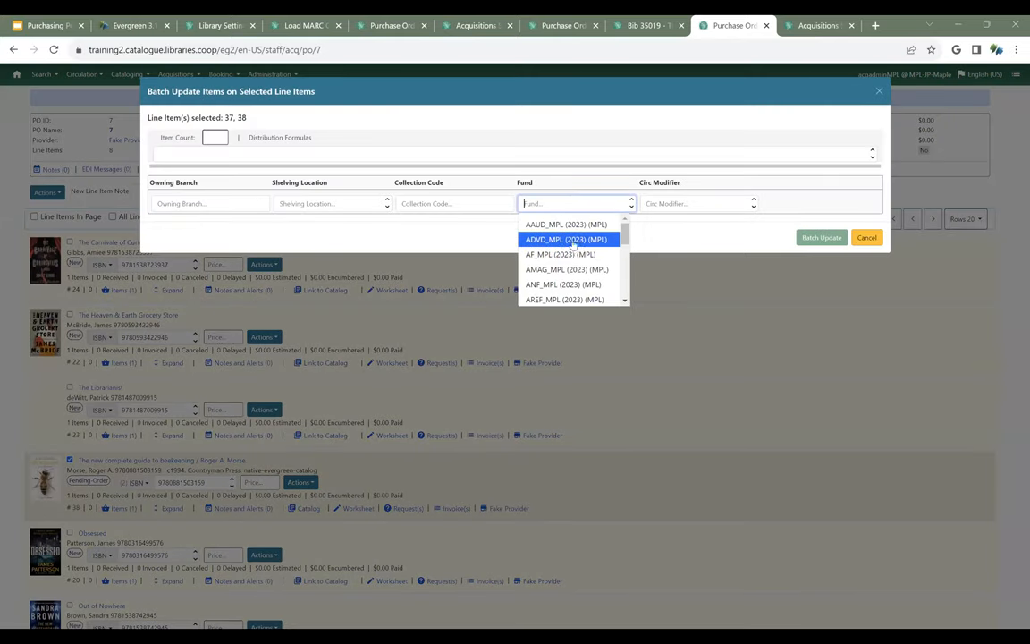
pyautogui.click(563, 285)
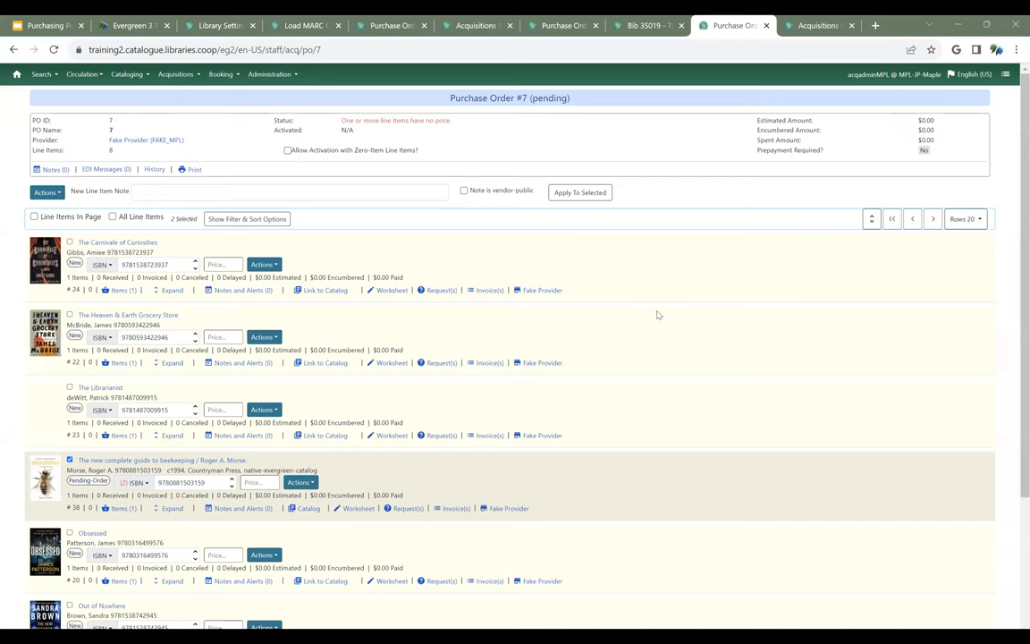
pyautogui.click(870, 218)
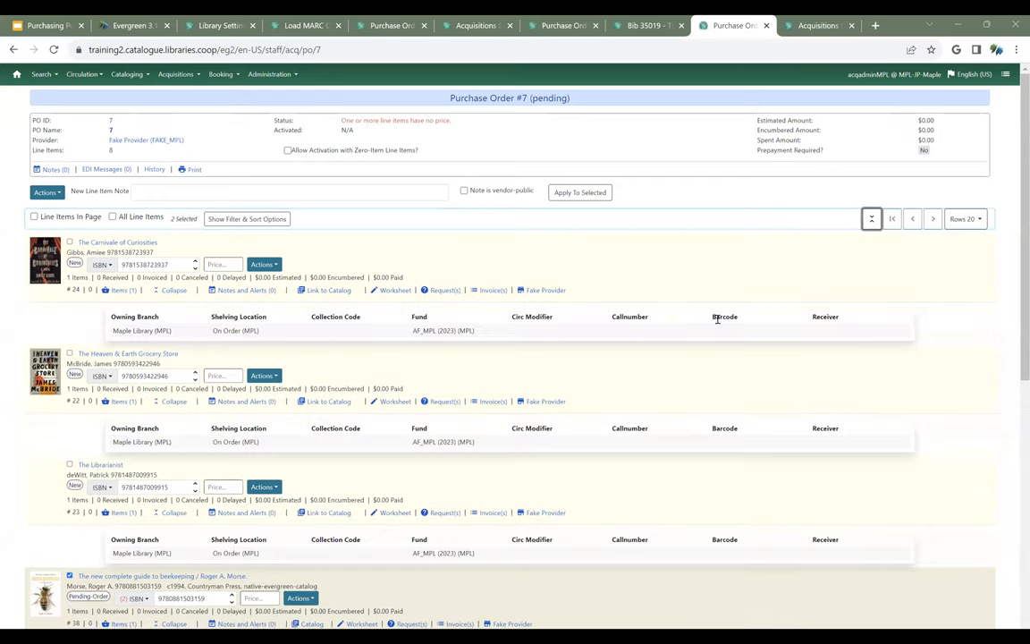
pyautogui.scroll(-3)
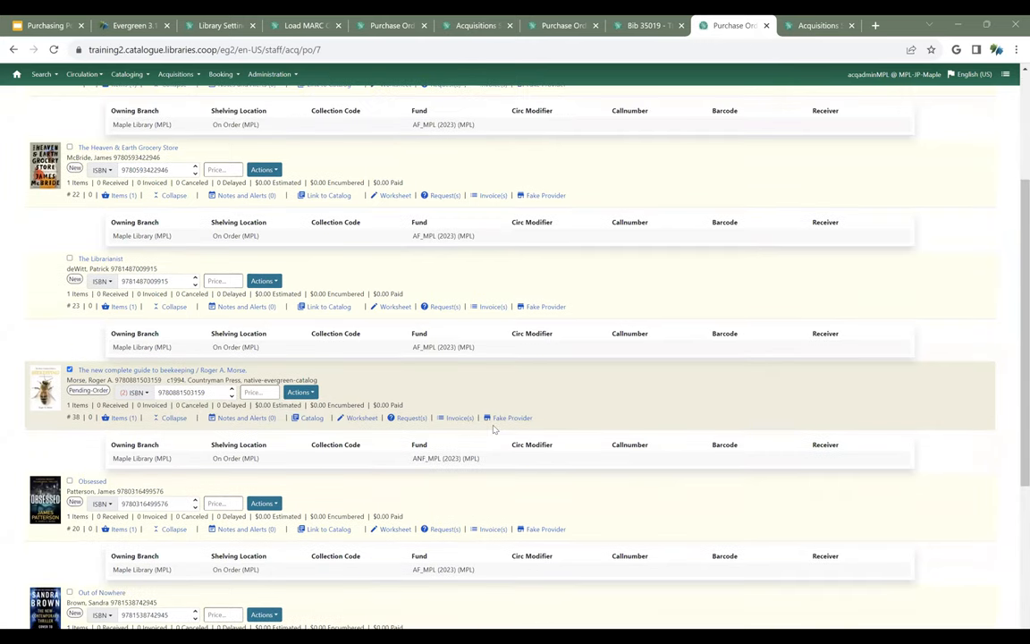
pyautogui.scroll(-3)
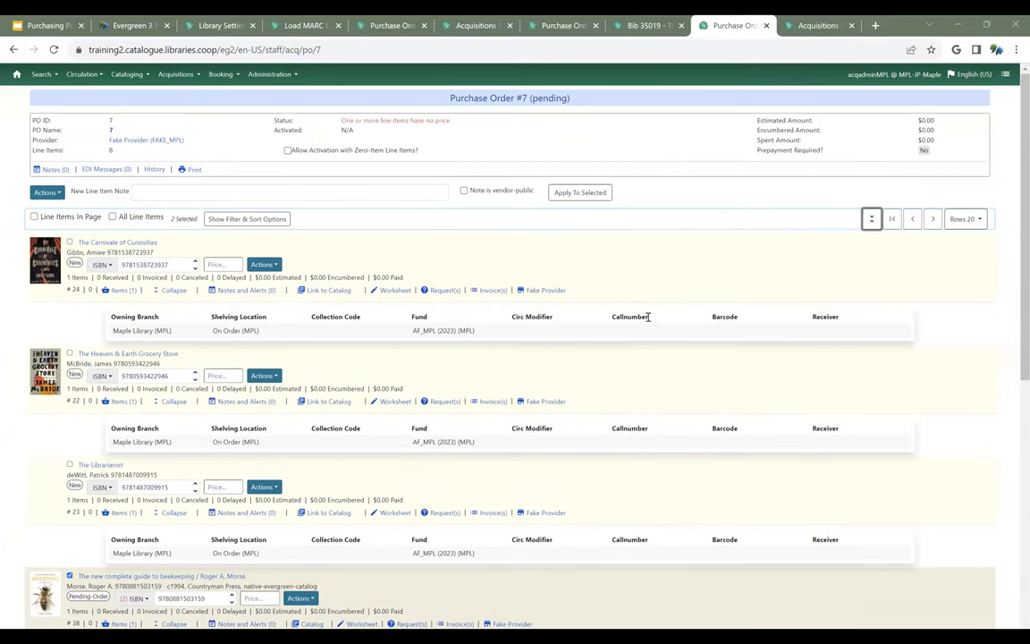
pyautogui.click(170, 290)
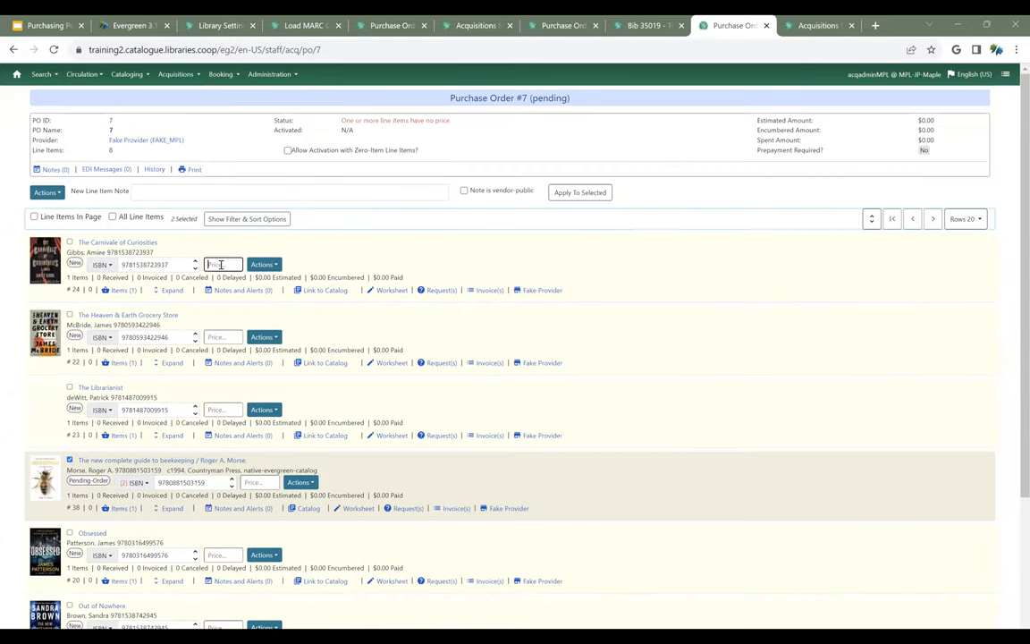
# - Enter estimated prices 10.00, 15.00, 19 and 24 on the PO 7 line items
pyautogui.write('10.00')
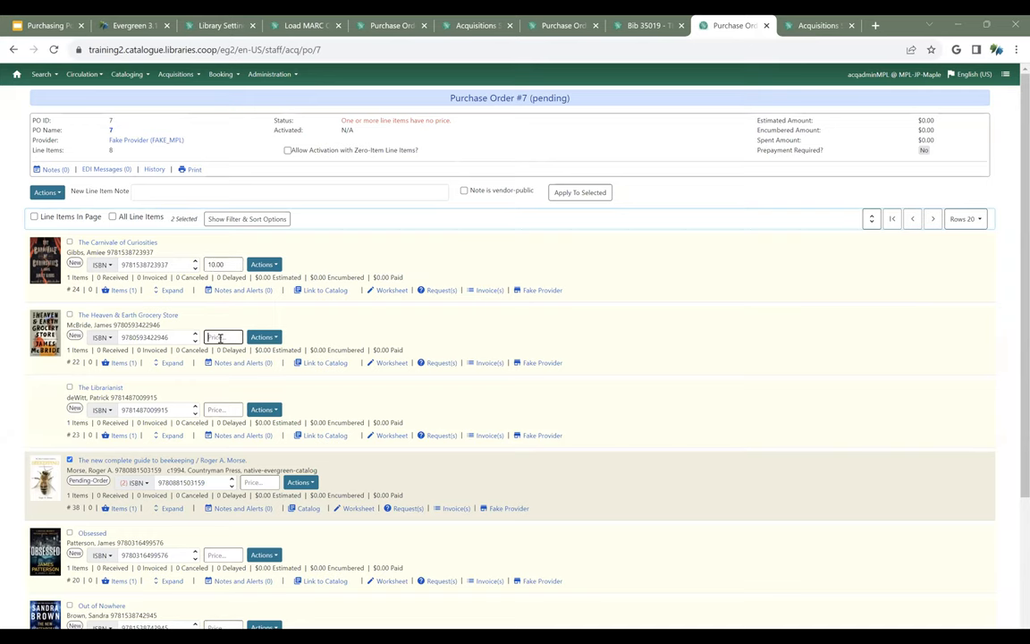
pyautogui.write('15.00')
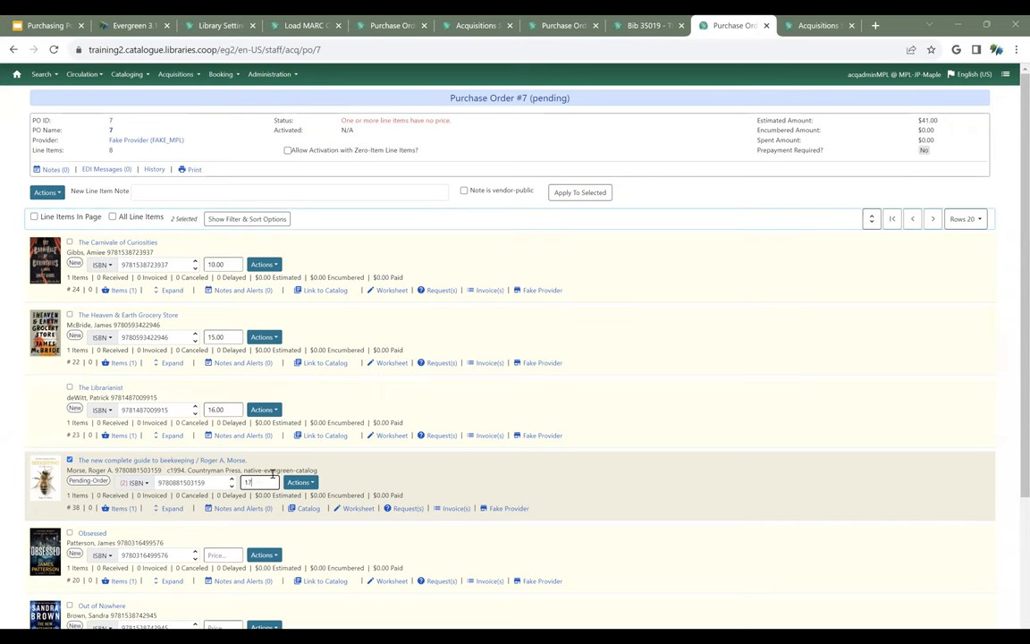
pyautogui.scroll(-3)
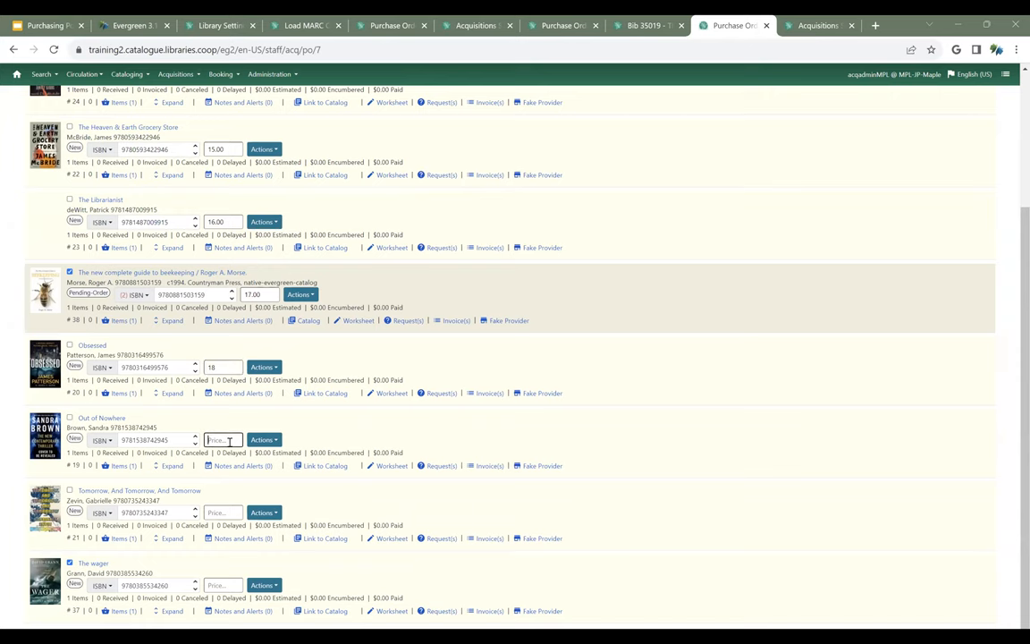
pyautogui.write('19.00')
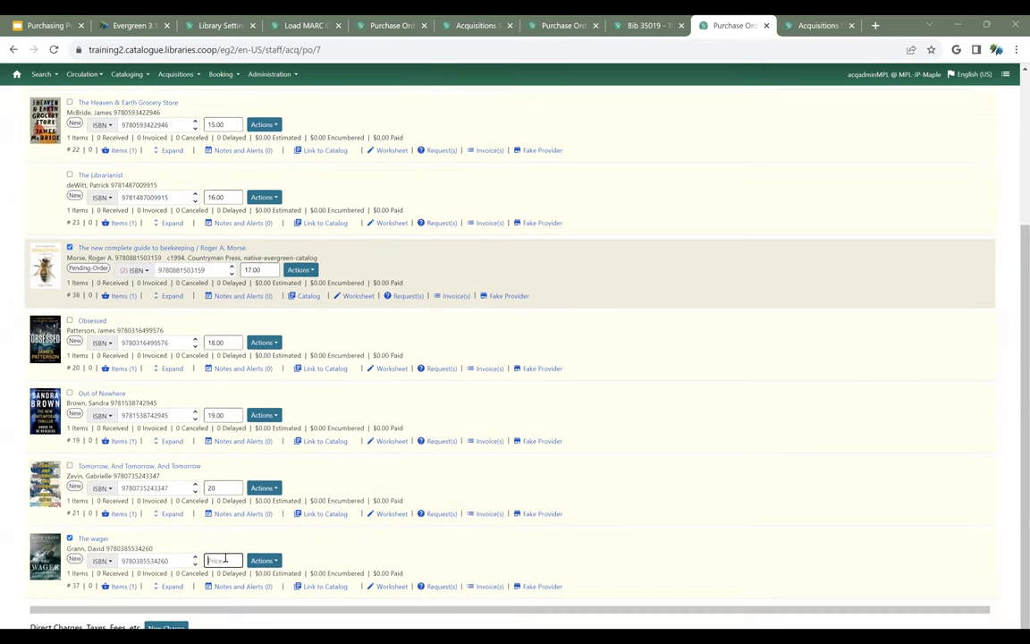
pyautogui.write('24')
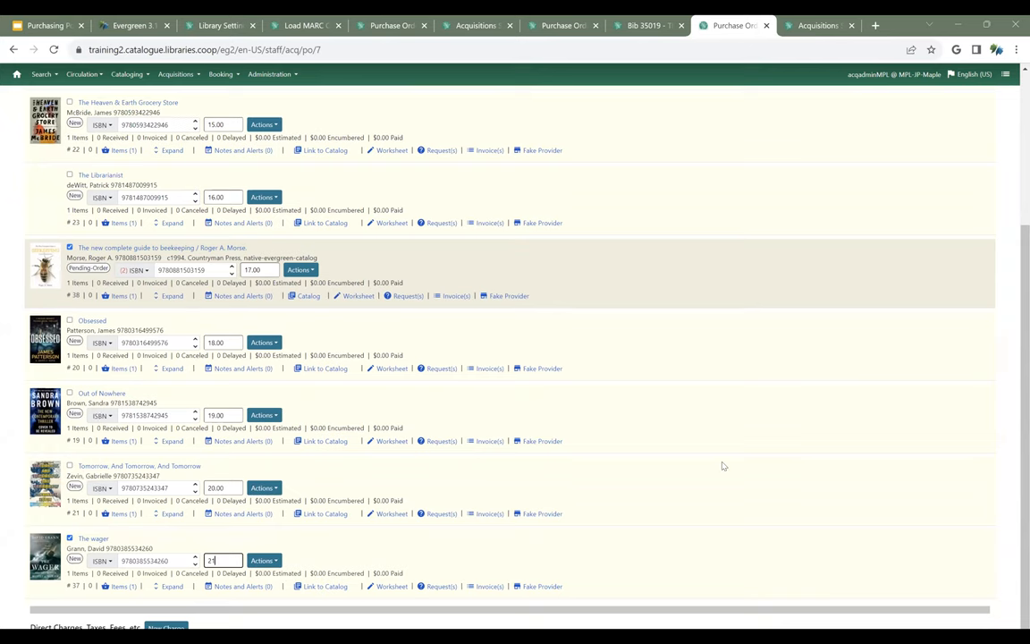
pyautogui.scroll(3)
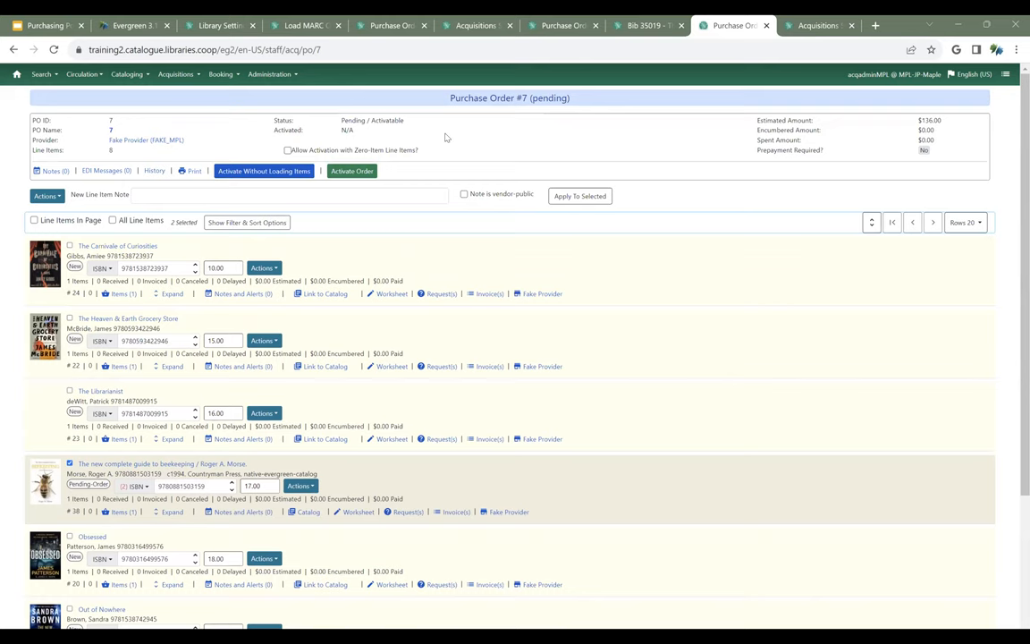
pyautogui.moveTo(390, 140)
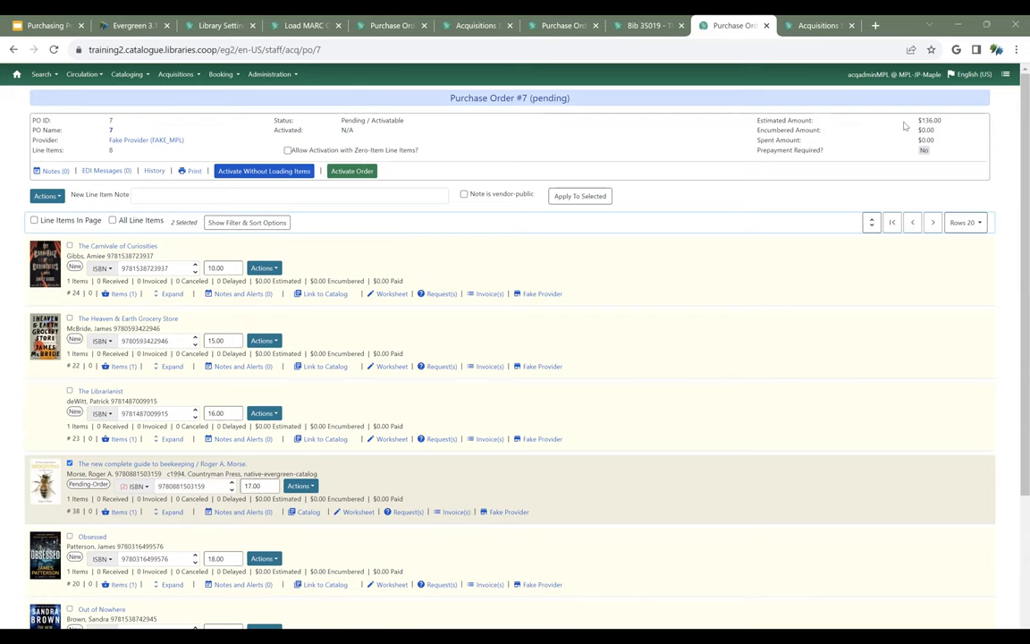
pyautogui.moveTo(773, 93)
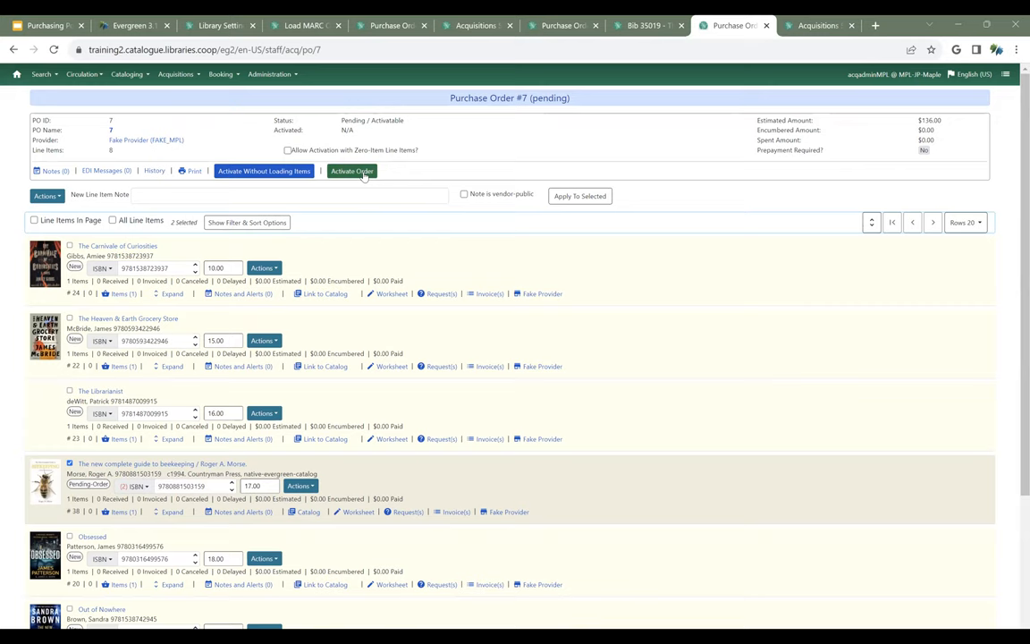
# - Activate PO 7 loading bibs and items with the Fake Provider template into queue JP Aug August 2
pyautogui.click(352, 171)
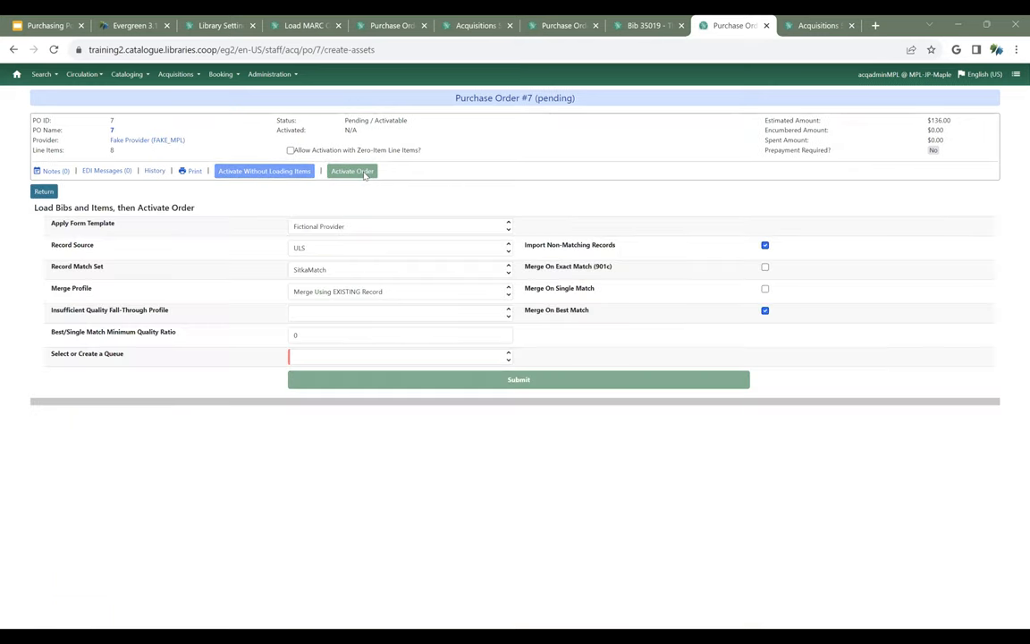
pyautogui.moveTo(365, 469)
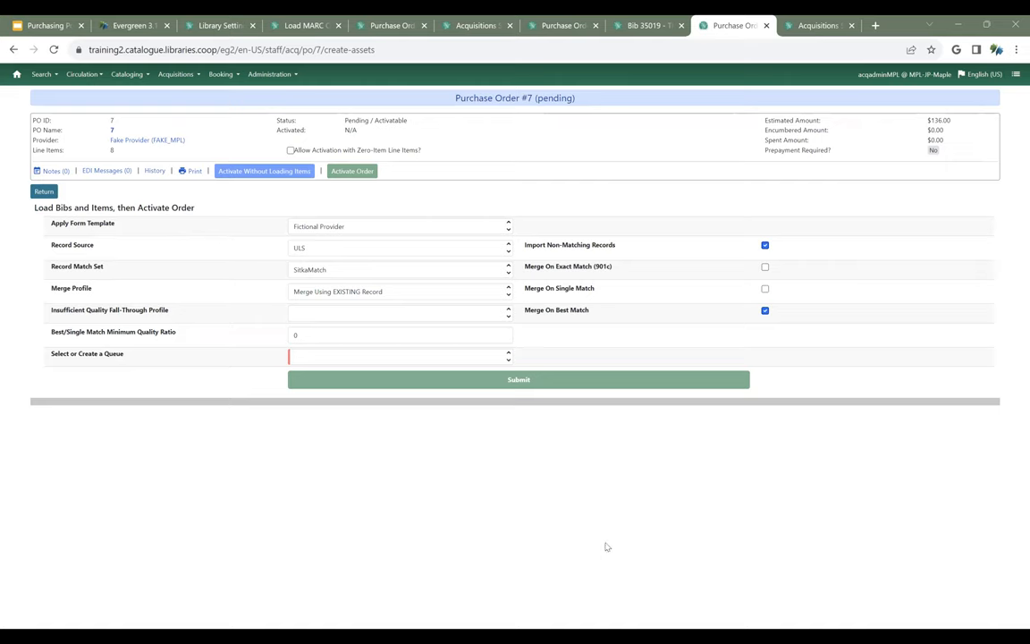
pyautogui.click(401, 225)
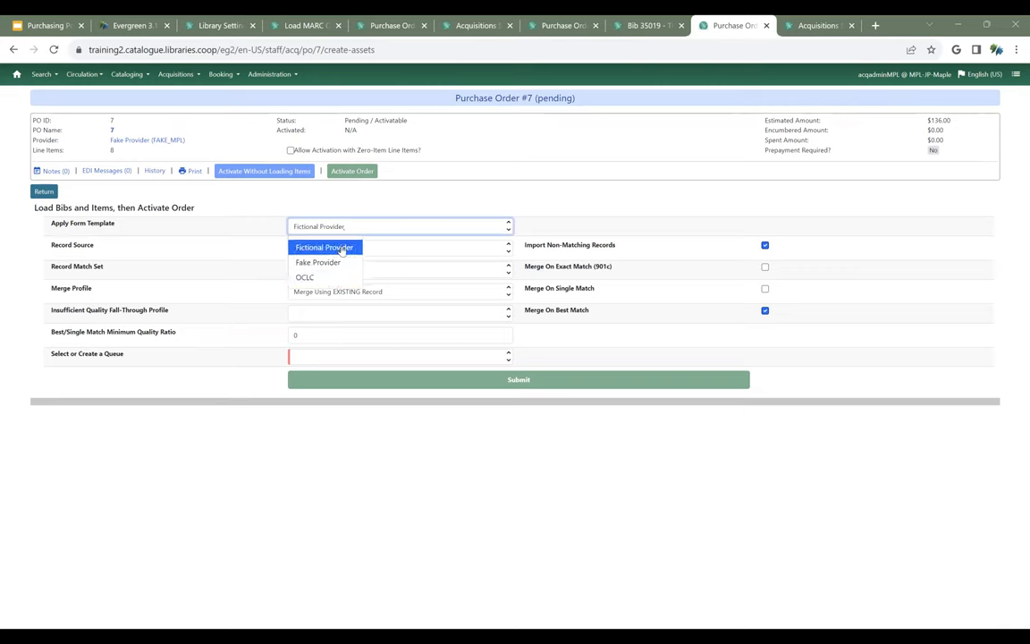
pyautogui.moveTo(323, 261)
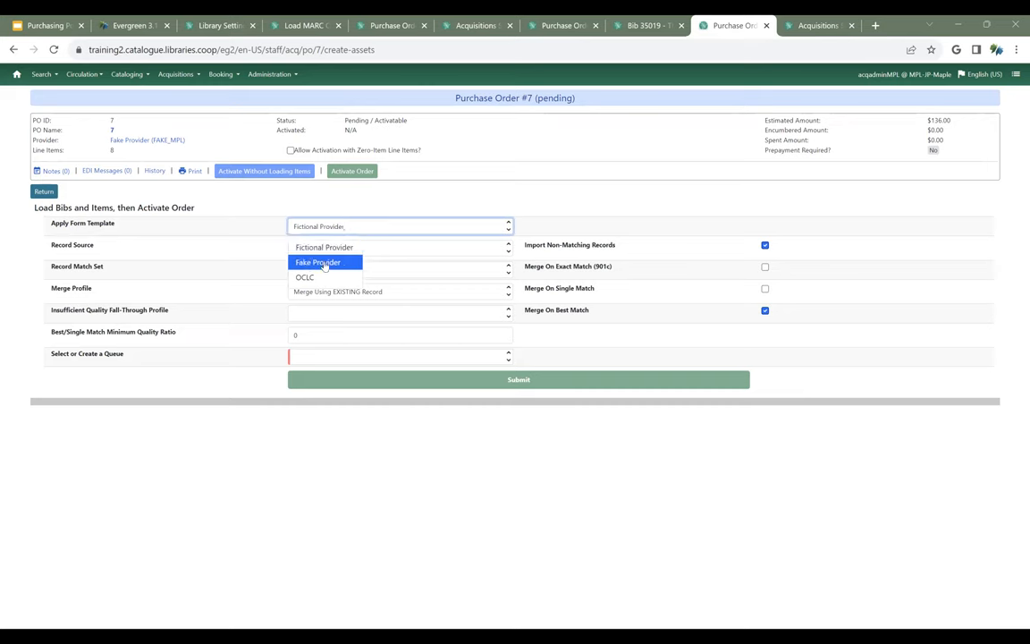
pyautogui.click(318, 261)
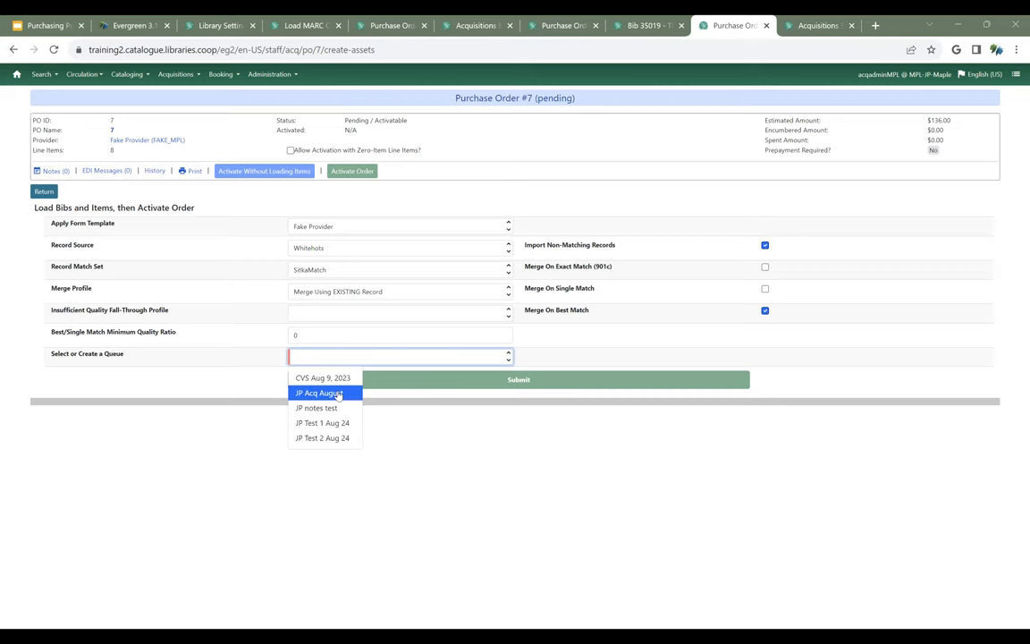
pyautogui.click(318, 393)
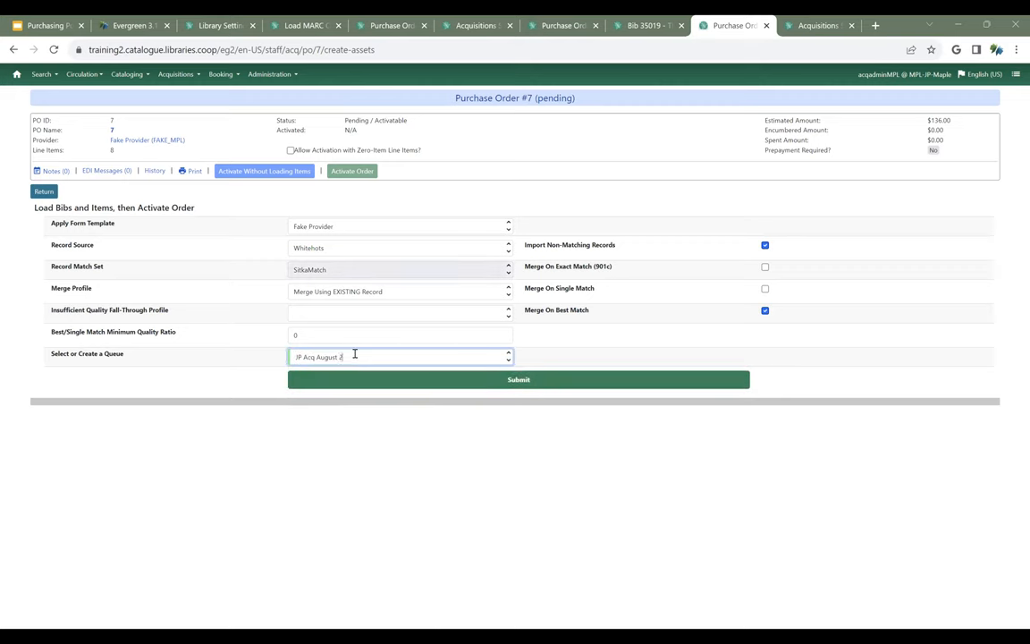
pyautogui.click(519, 379)
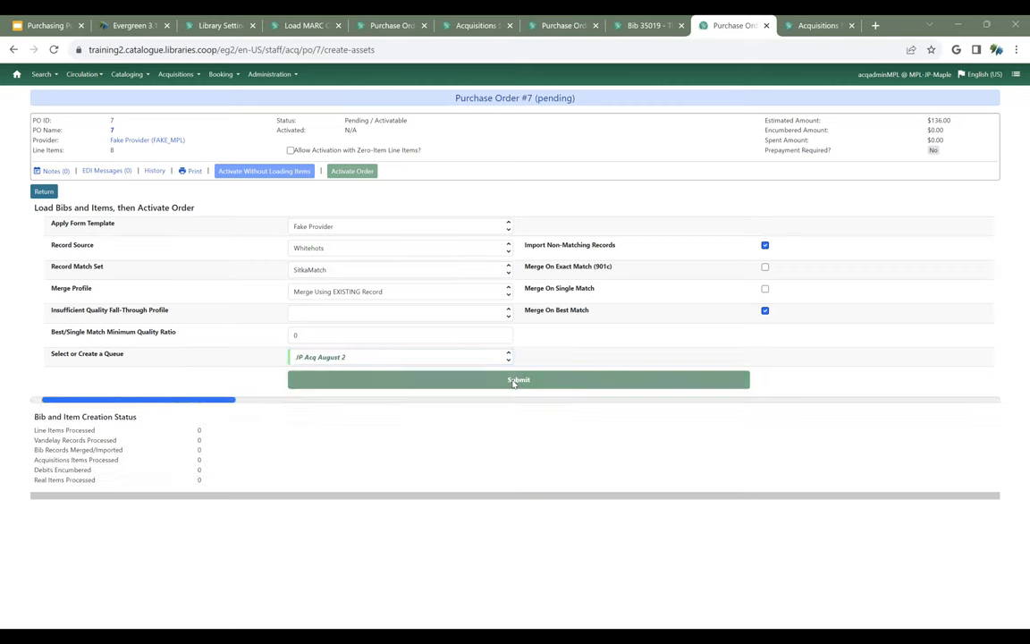
pyautogui.click(519, 379)
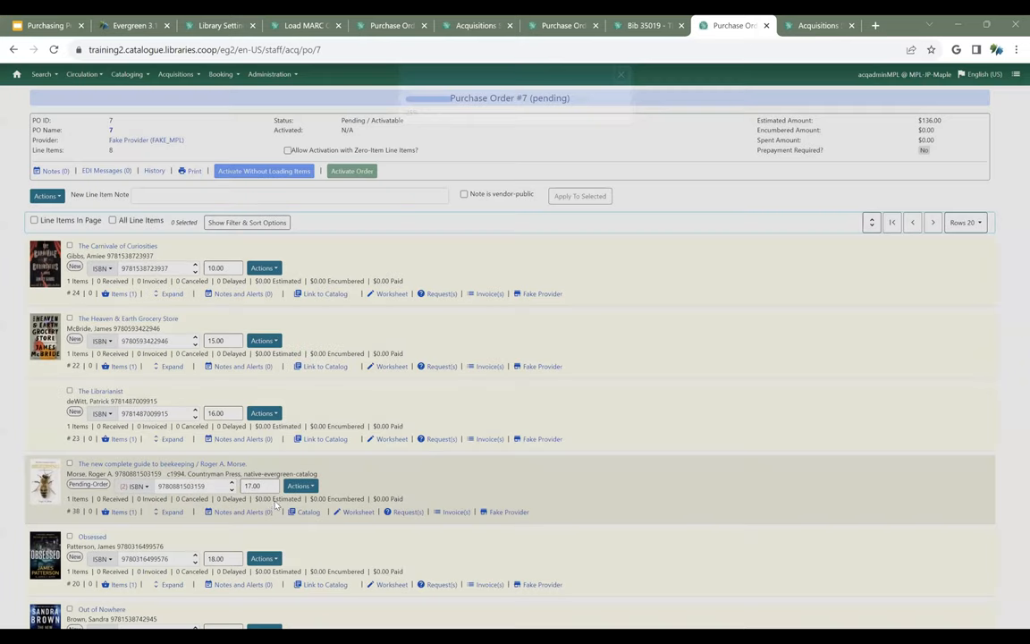
pyautogui.click(350, 172)
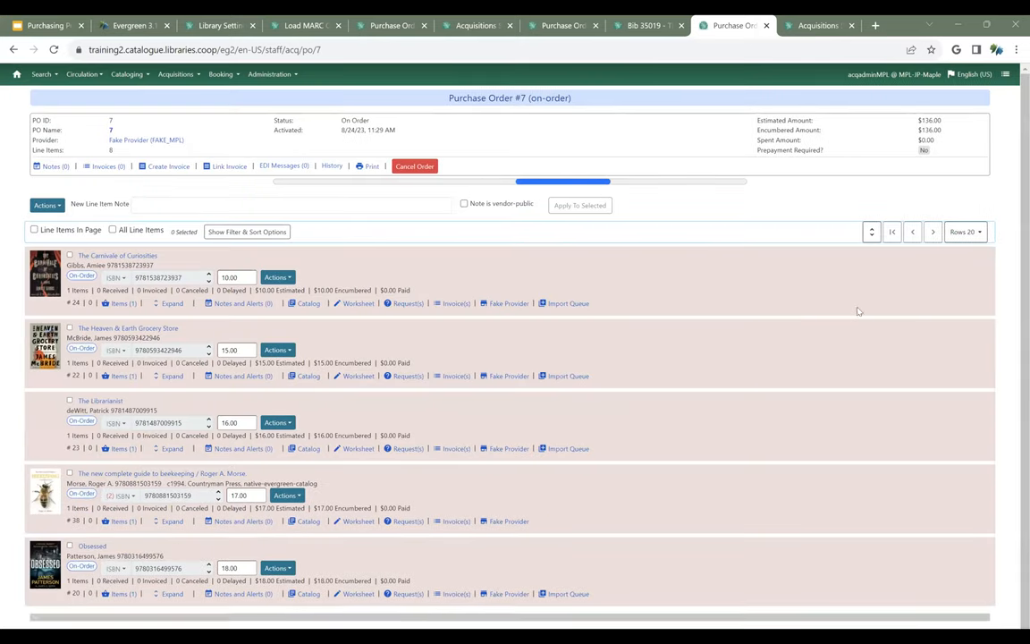
pyautogui.scroll(-3)
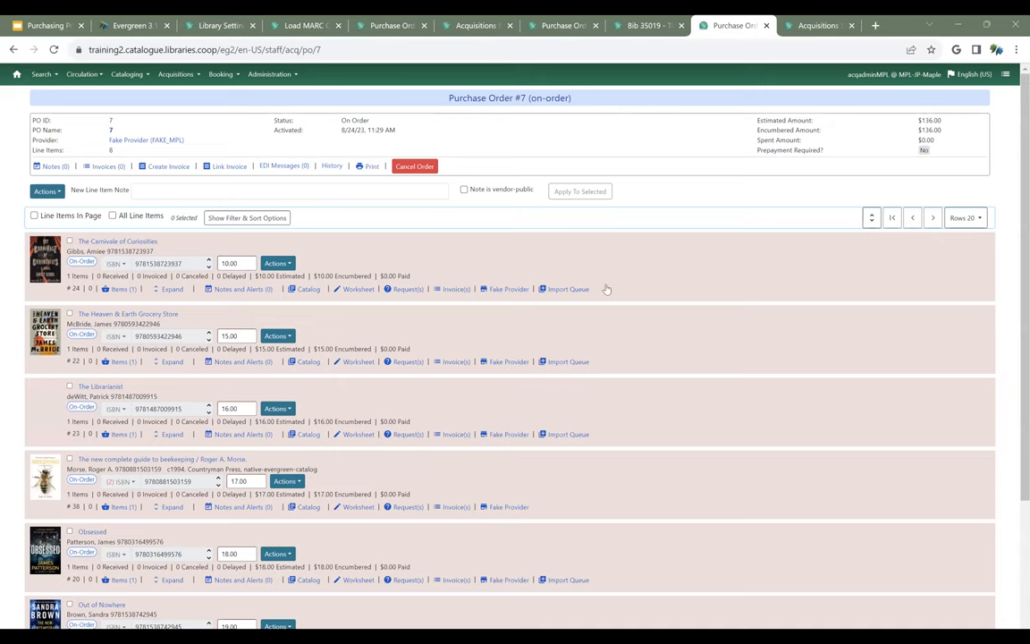
pyautogui.moveTo(665, 272)
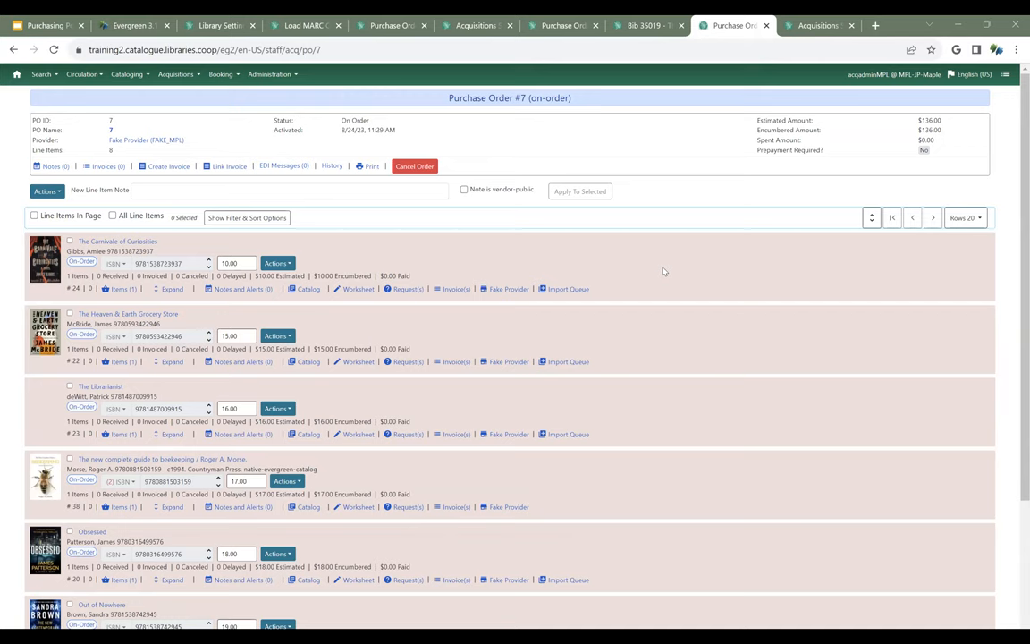
pyautogui.moveTo(650, 323)
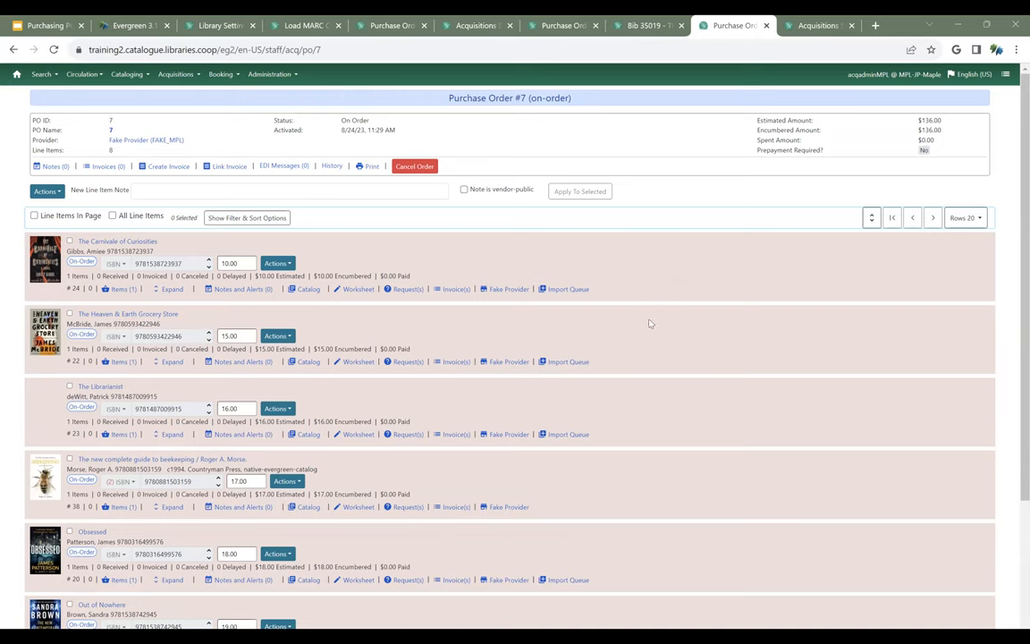
pyautogui.scroll(-3)
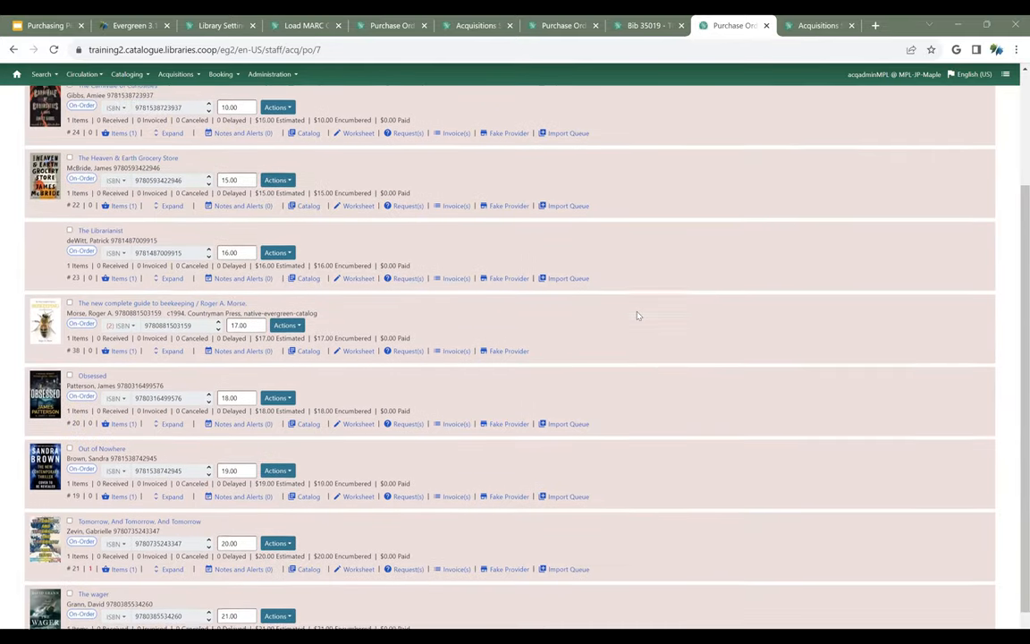
pyautogui.scroll(3)
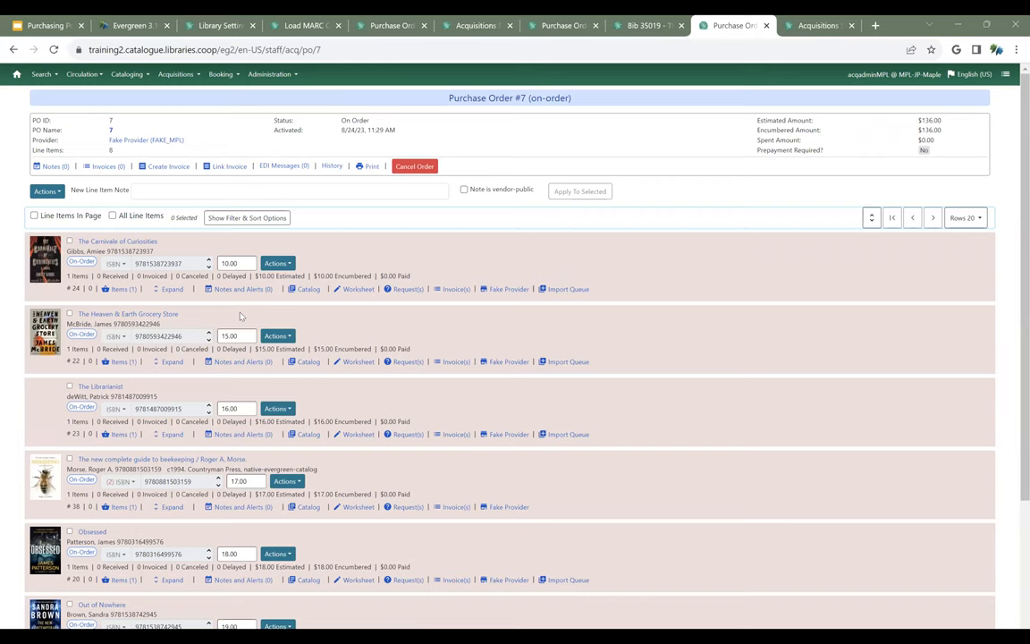
pyautogui.moveTo(300, 313)
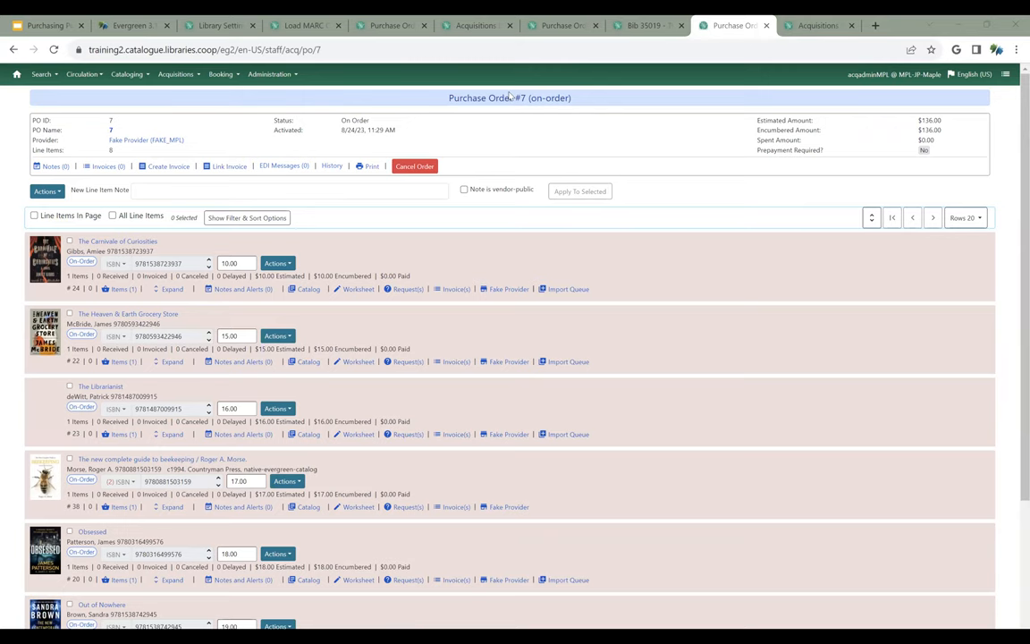
pyautogui.moveTo(819, 25)
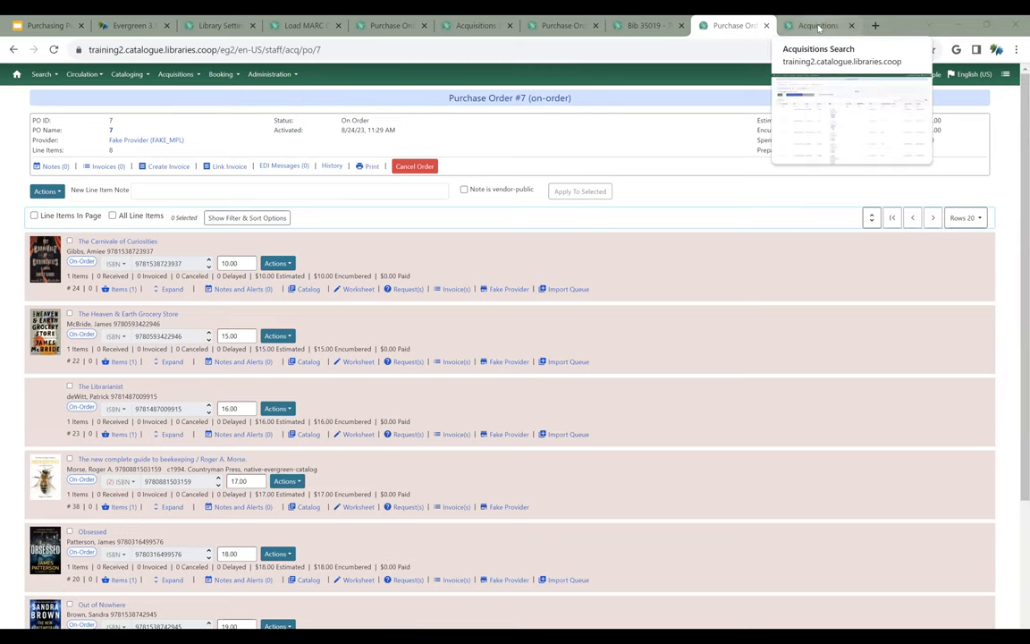
# - Switch to Acquisitions Search and select the first line item in the results
pyautogui.click(819, 25)
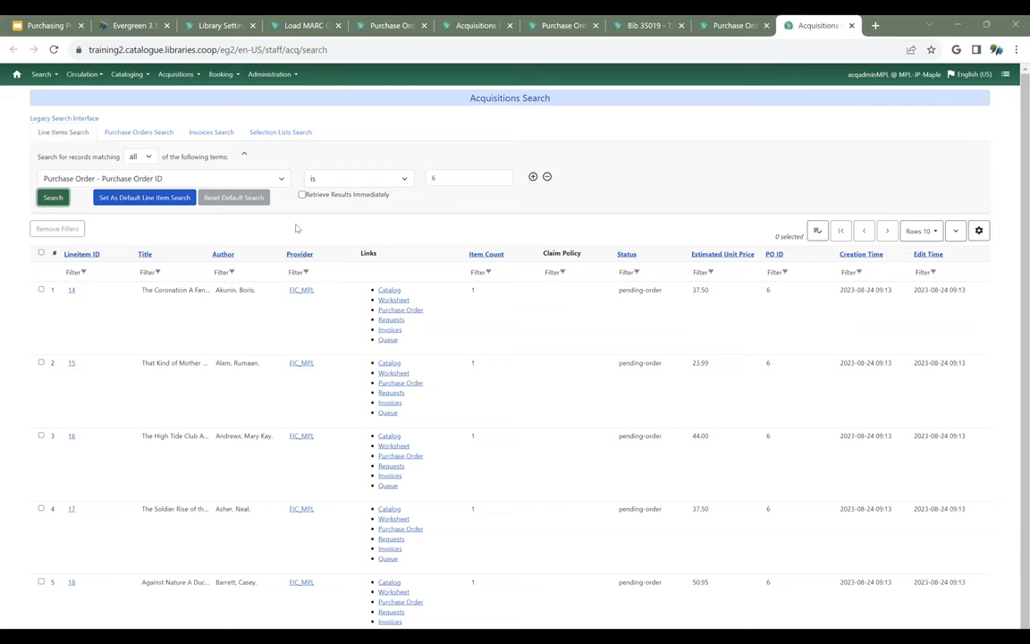
pyautogui.moveTo(361, 318)
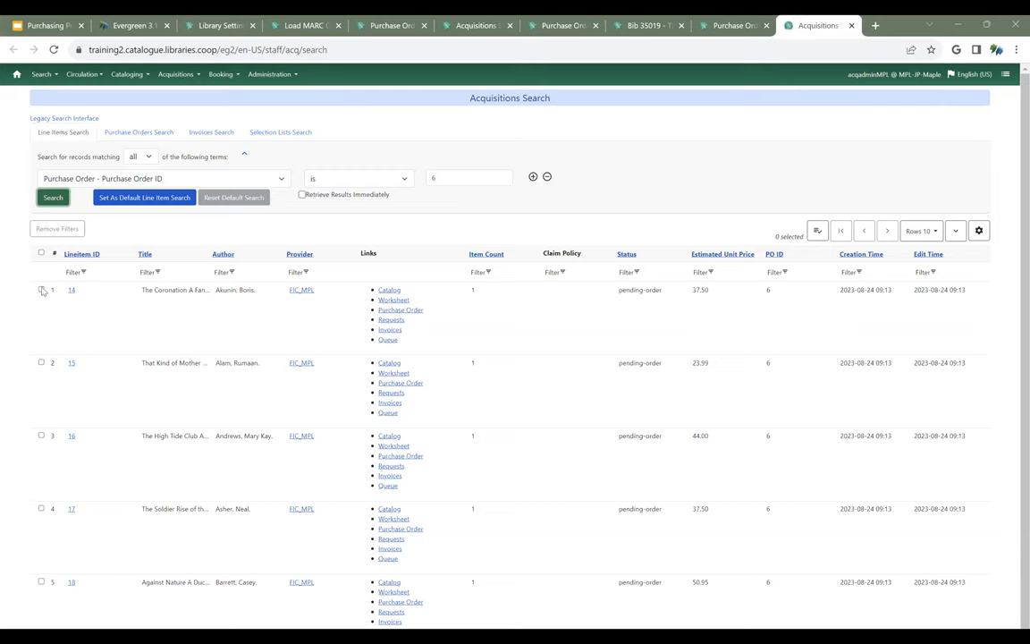
pyautogui.click(817, 230)
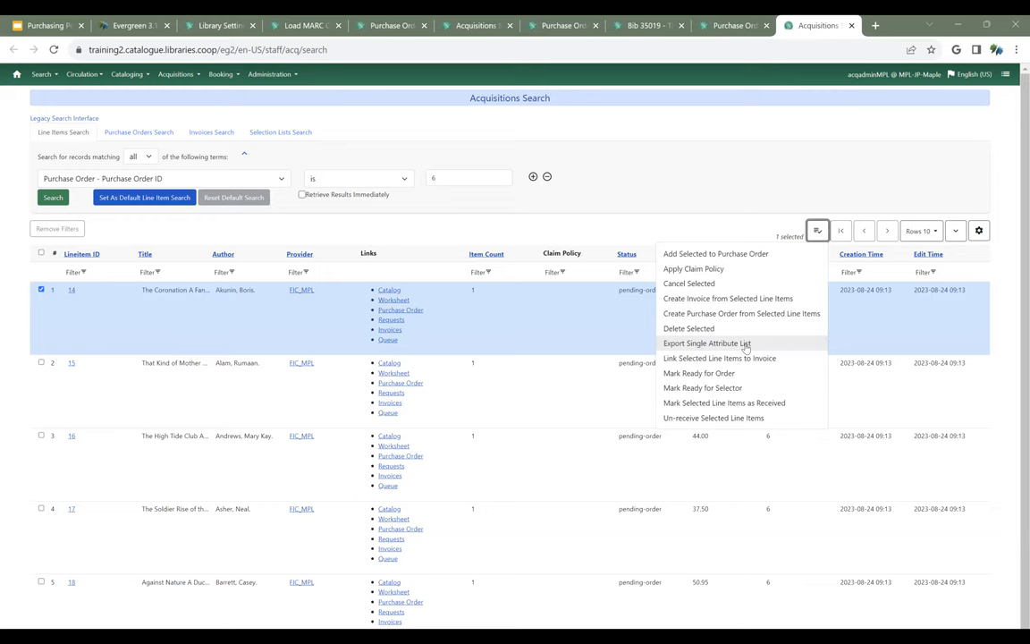
pyautogui.moveTo(717, 268)
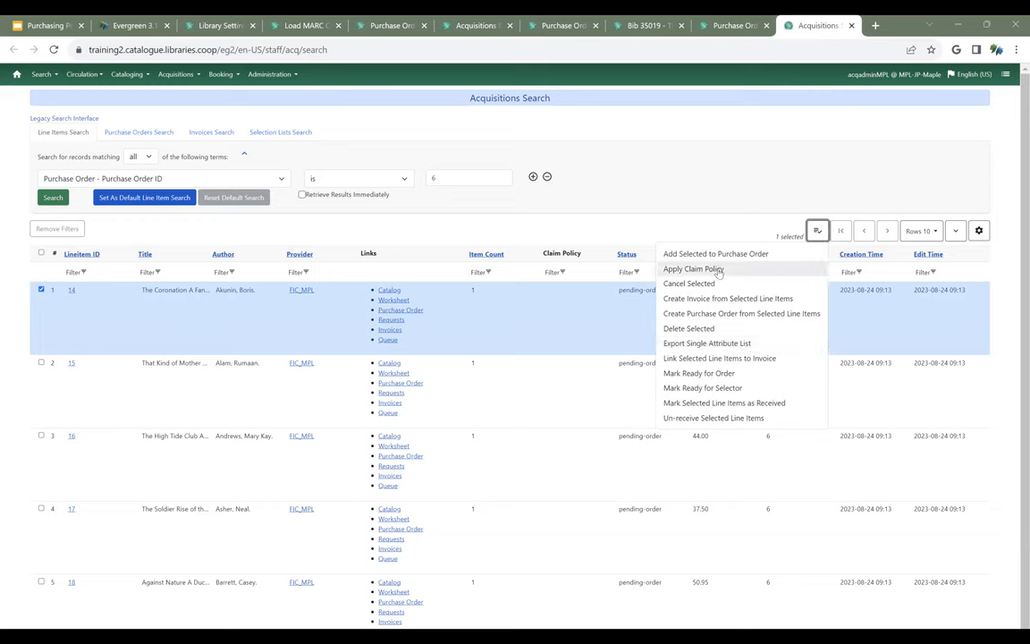
pyautogui.moveTo(741, 296)
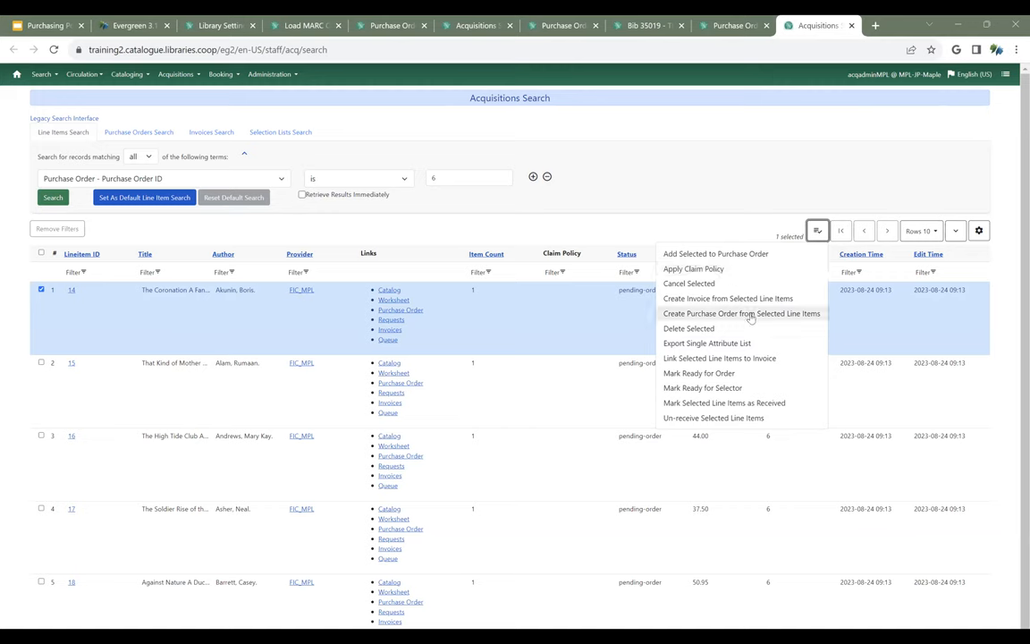
pyautogui.moveTo(783, 327)
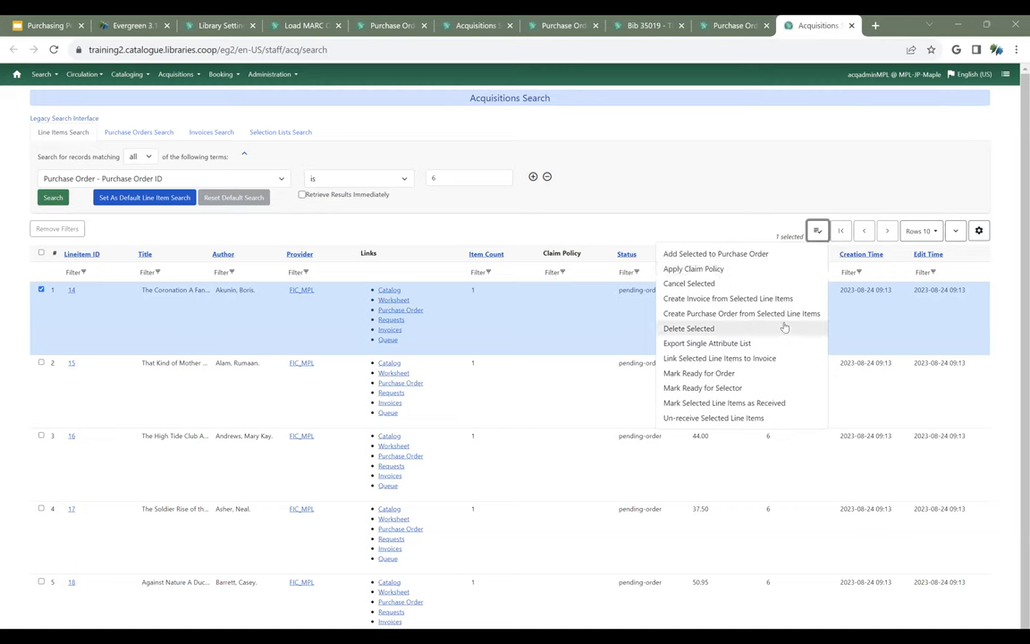
pyautogui.moveTo(790, 387)
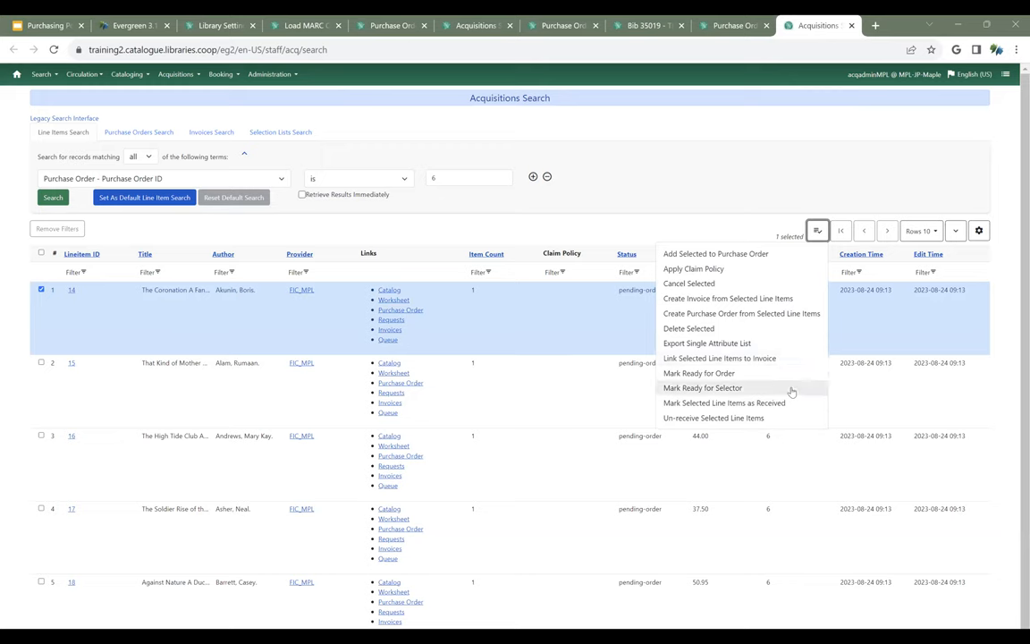
pyautogui.moveTo(788, 403)
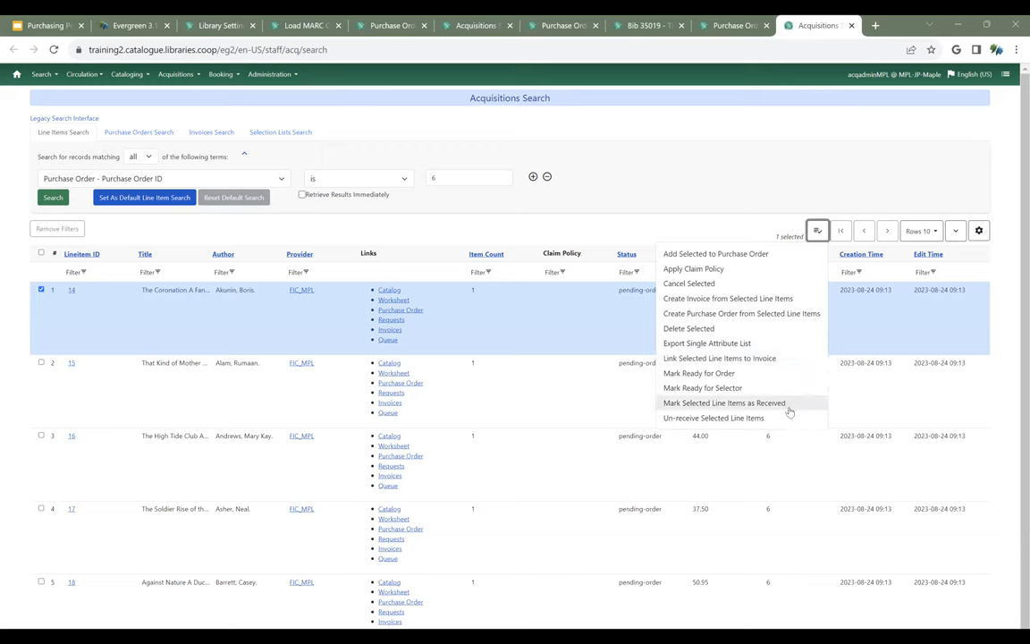
pyautogui.moveTo(773, 429)
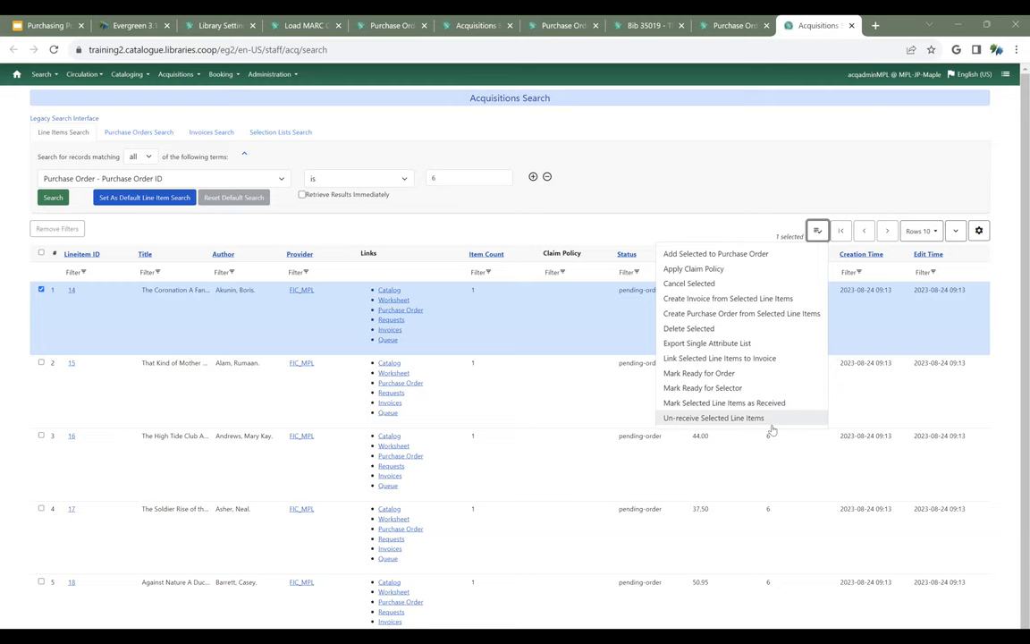
pyautogui.moveTo(504, 233)
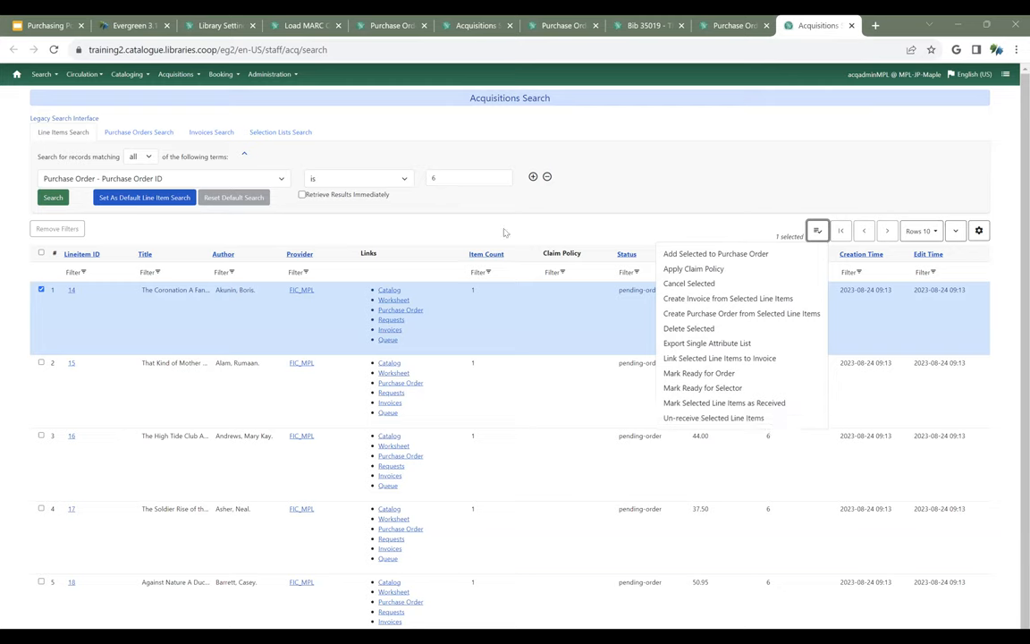
pyautogui.moveTo(460, 192)
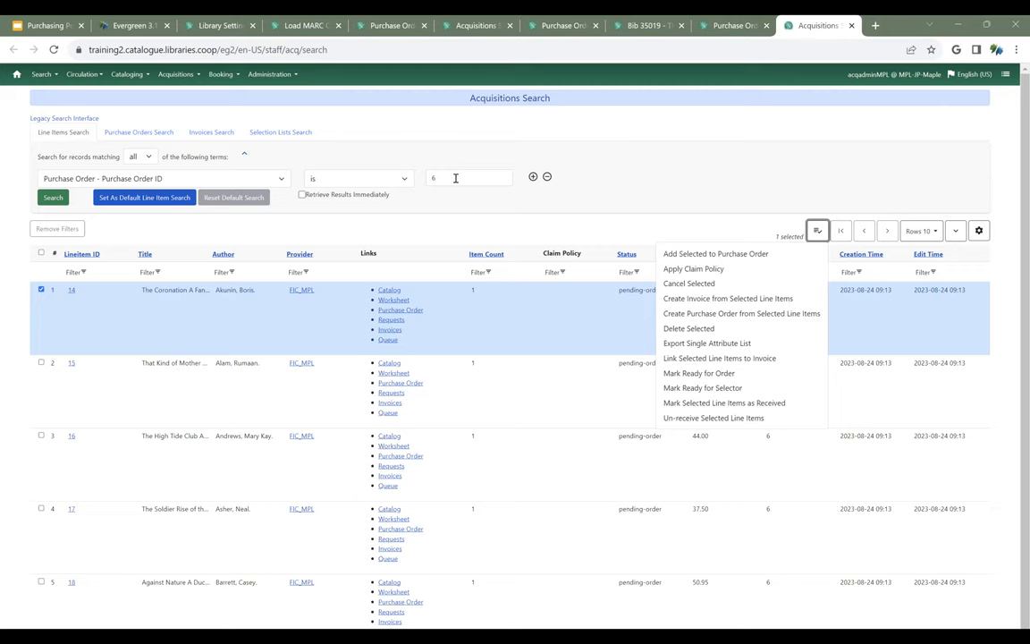
# - Search acquisitions line items for Purchase Order ID 7
pyautogui.click(41, 361)
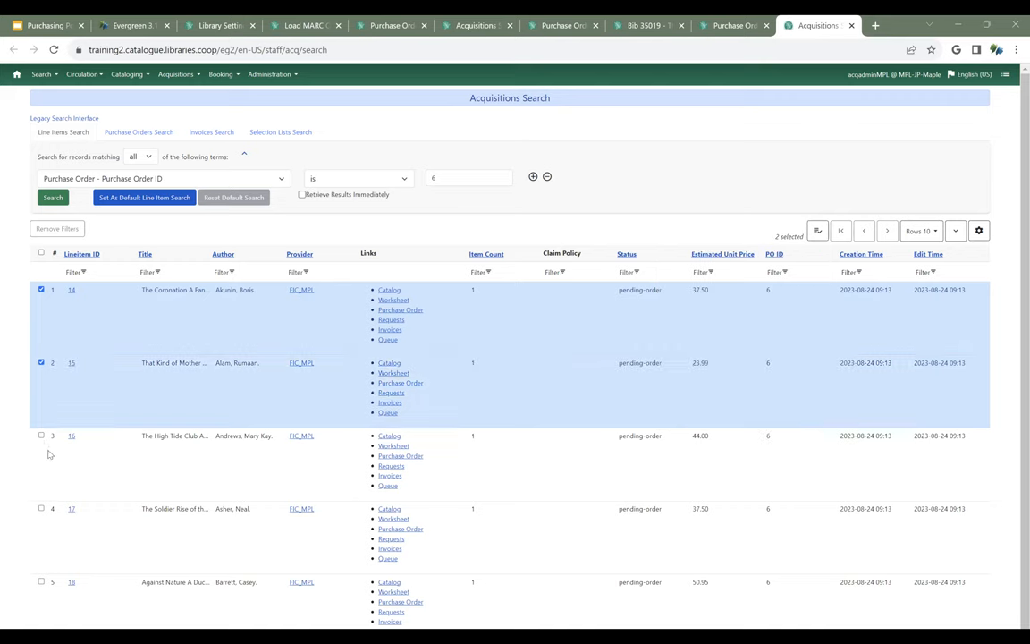
pyautogui.click(816, 231)
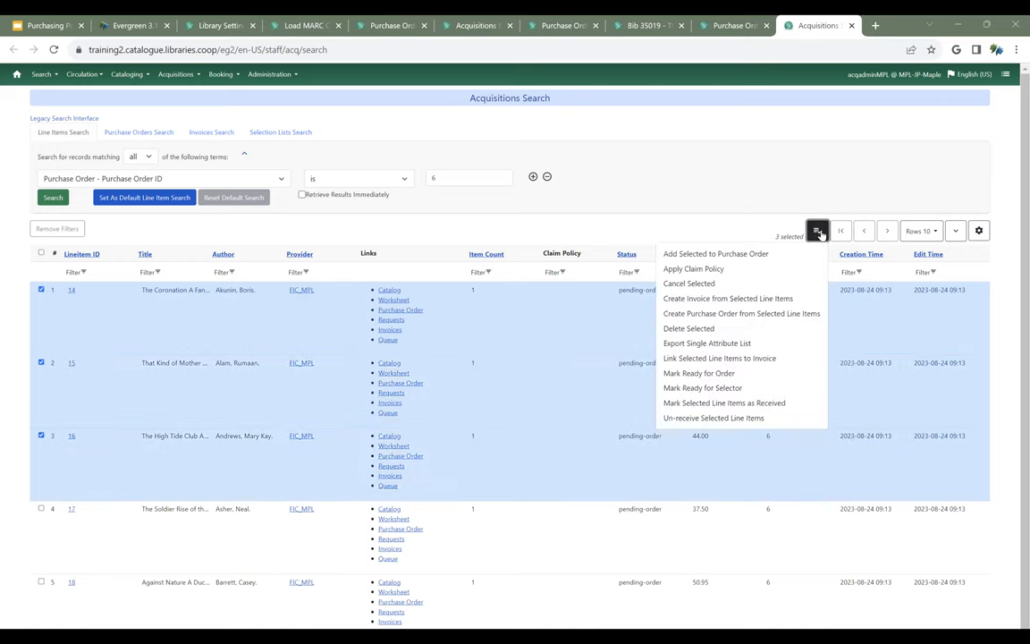
pyautogui.moveTo(573, 301)
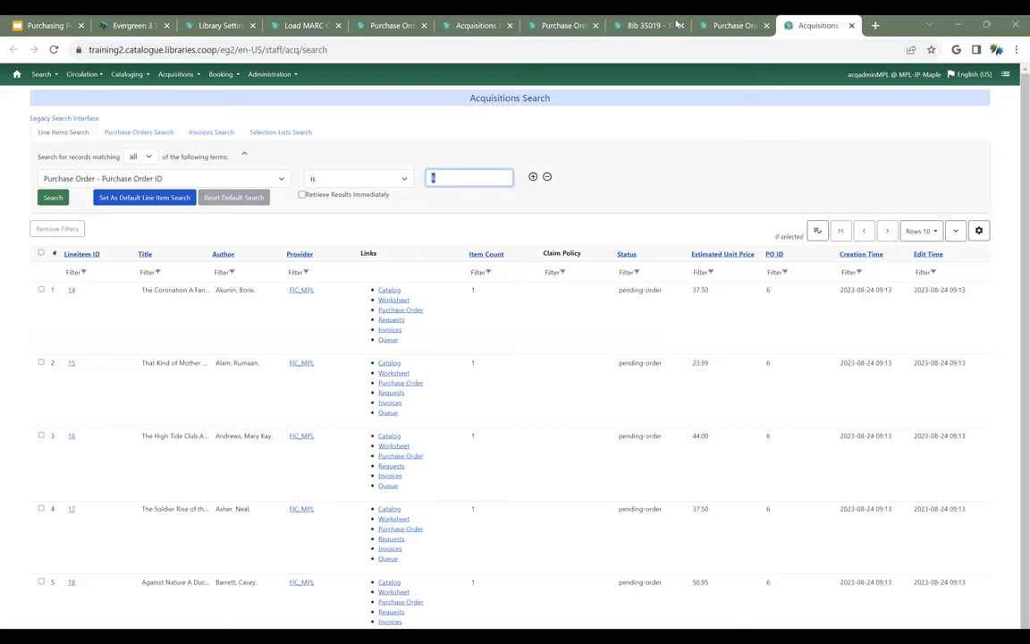
pyautogui.click(732, 25)
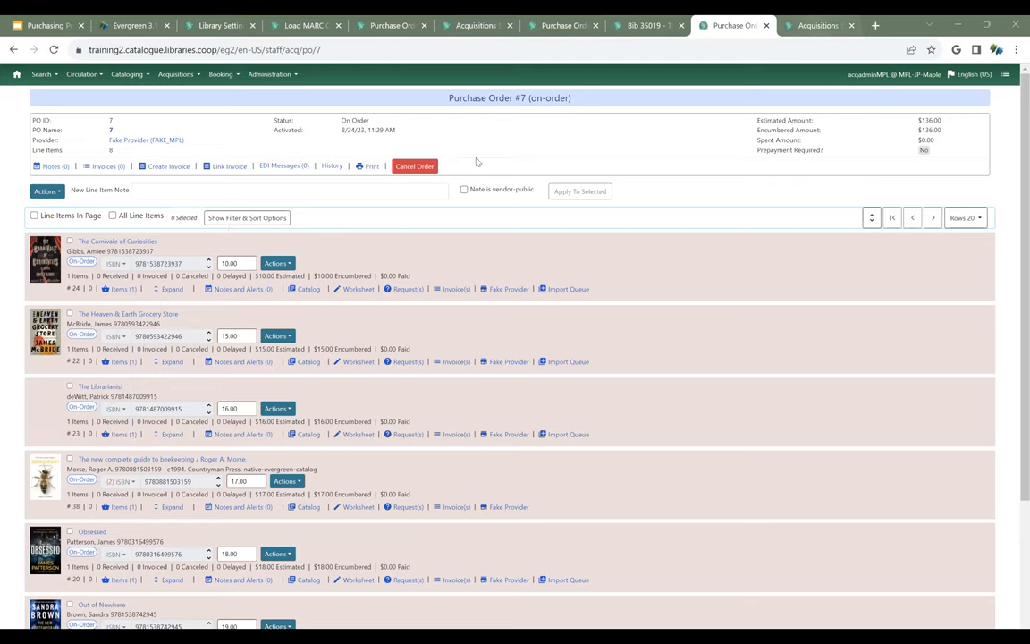
pyautogui.click(819, 25)
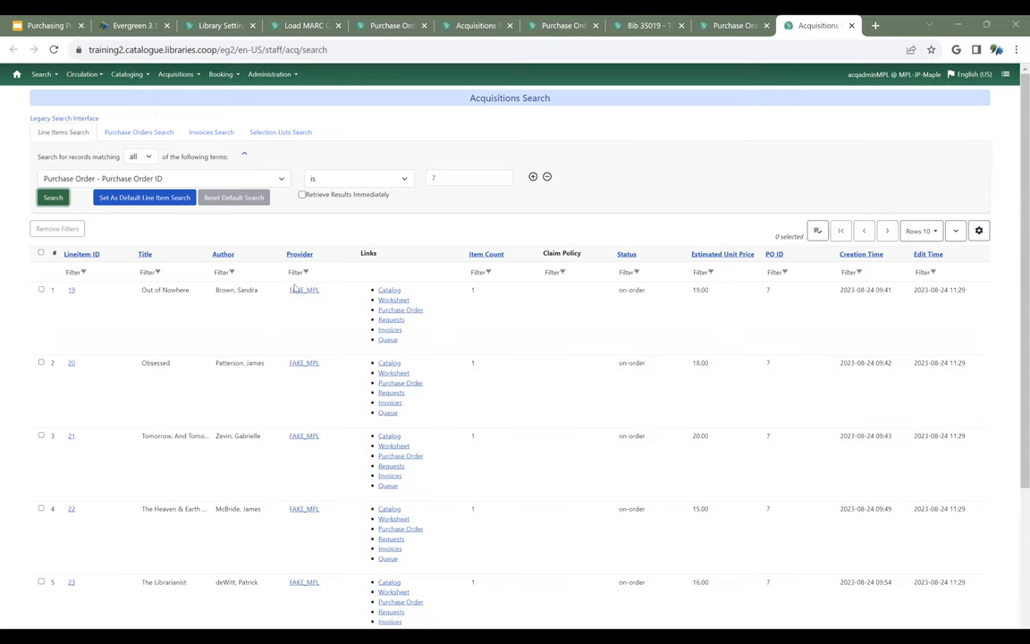
# - Cancel the two selected line items with reason 'Canceled: Already owned'
pyautogui.click(39, 289)
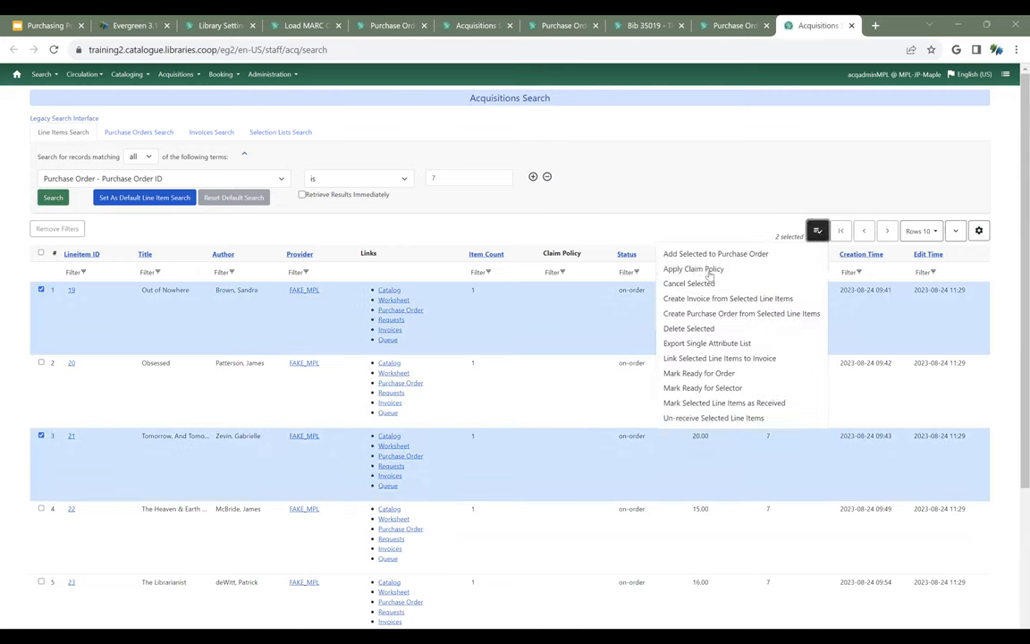
pyautogui.moveTo(689, 282)
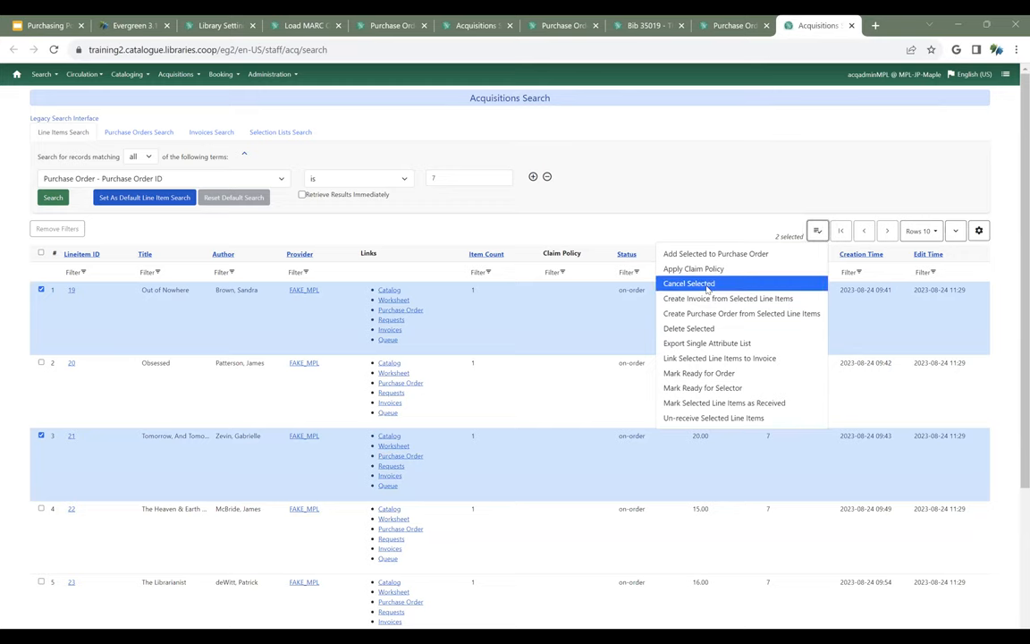
pyautogui.click(688, 283)
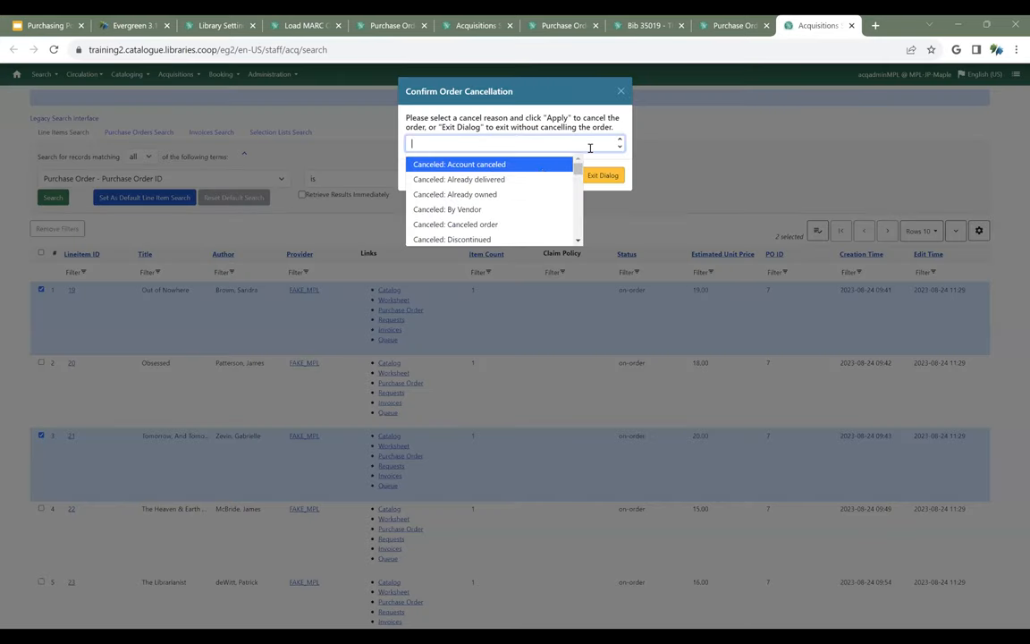
pyautogui.moveTo(490, 209)
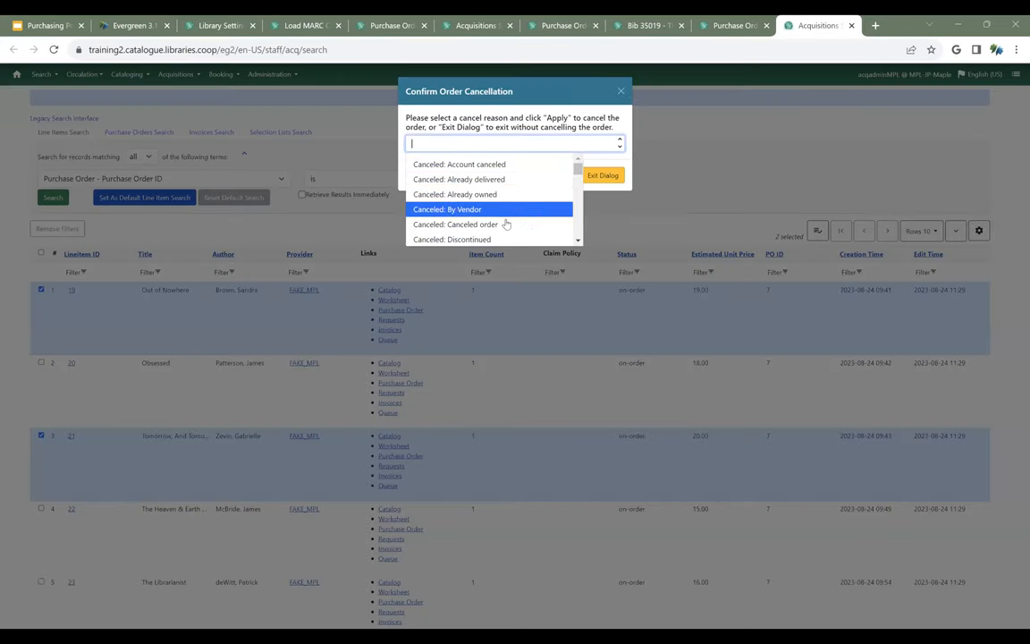
pyautogui.click(454, 194)
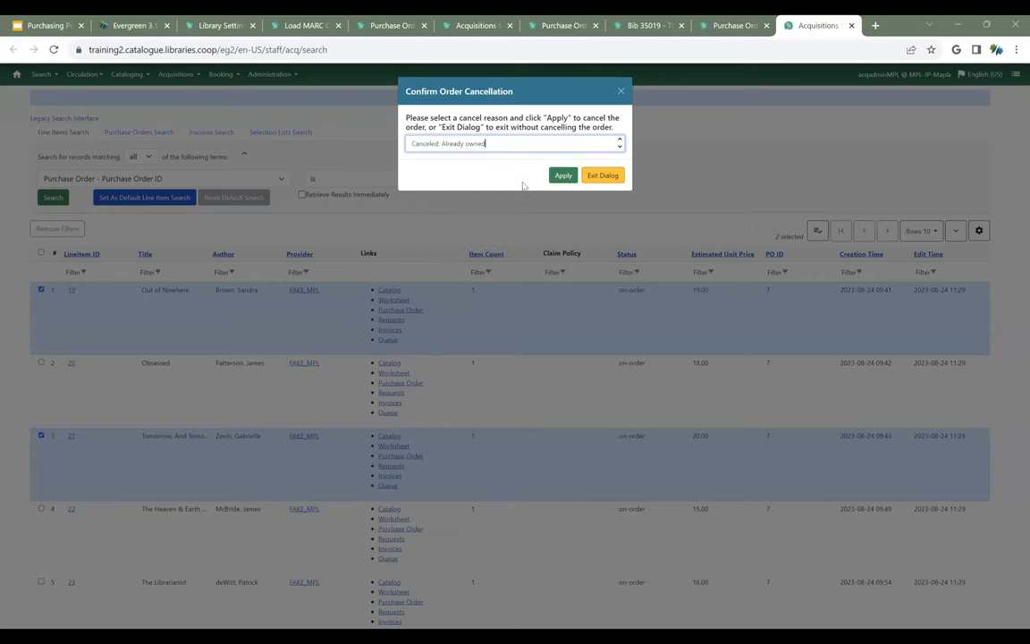
pyautogui.click(562, 175)
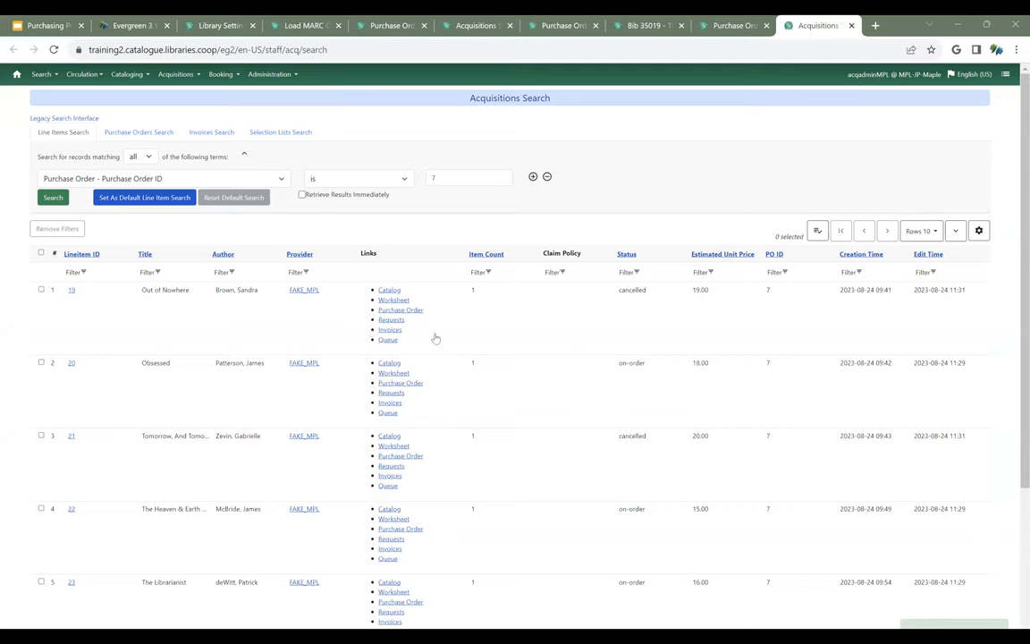
pyautogui.moveTo(651, 302)
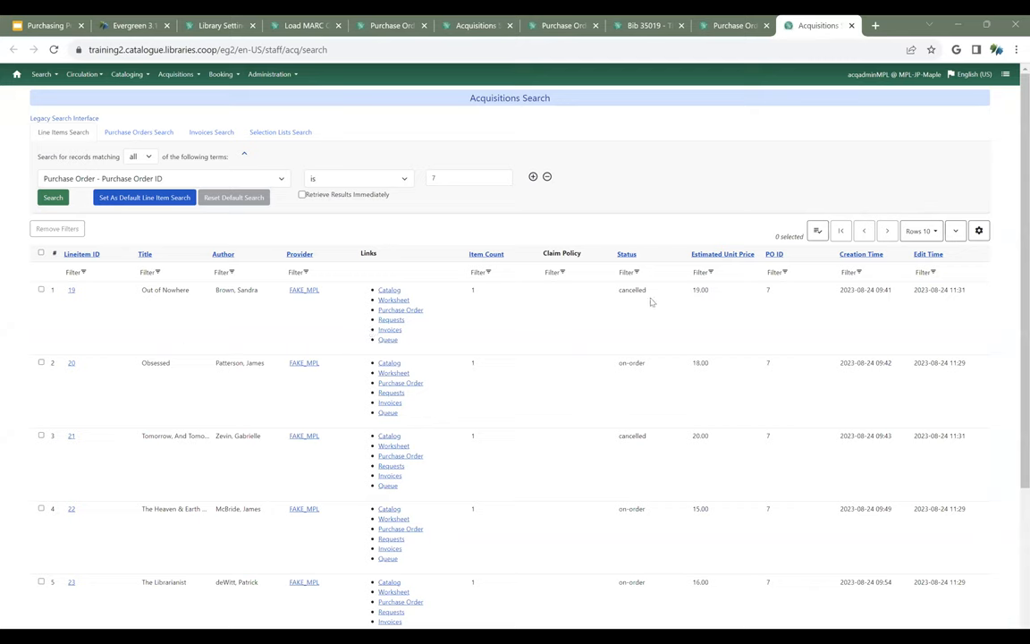
# - Mark the two remaining on-order PO 7 line items as received
pyautogui.click(39, 361)
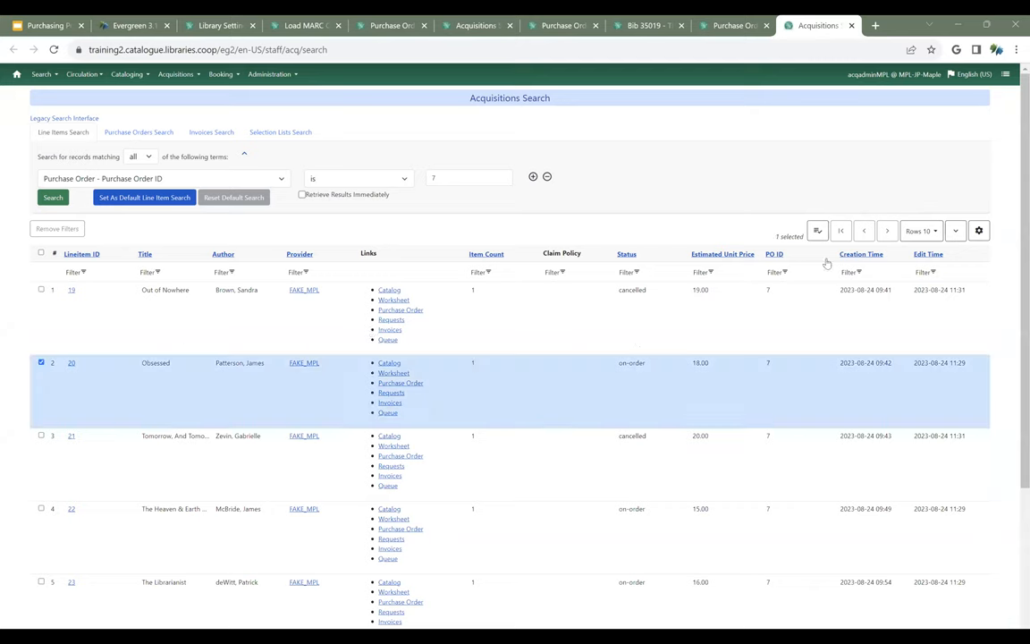
pyautogui.click(39, 508)
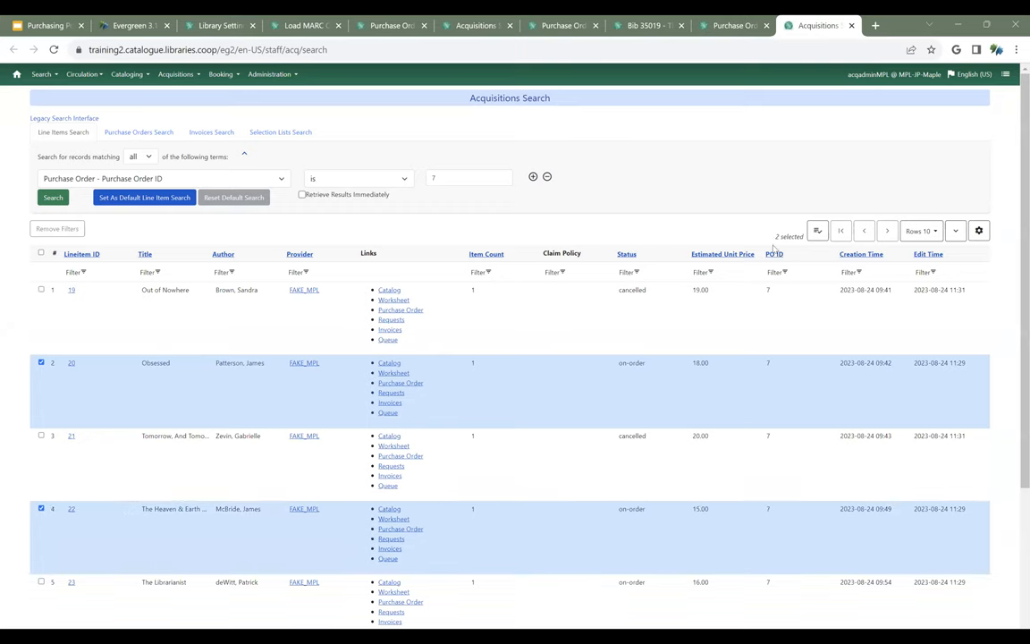
pyautogui.click(815, 231)
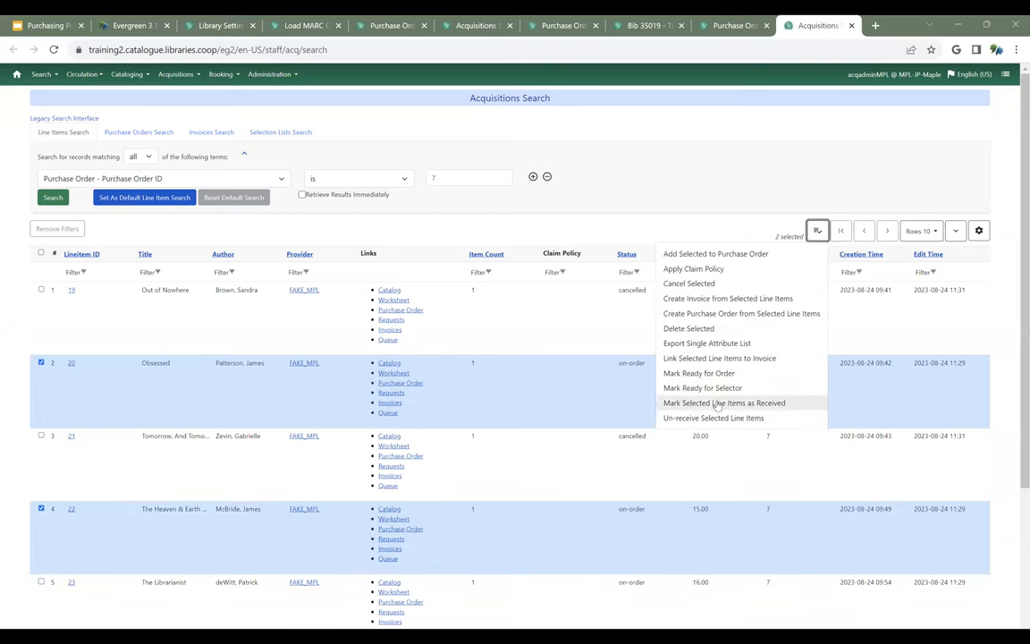
pyautogui.click(725, 402)
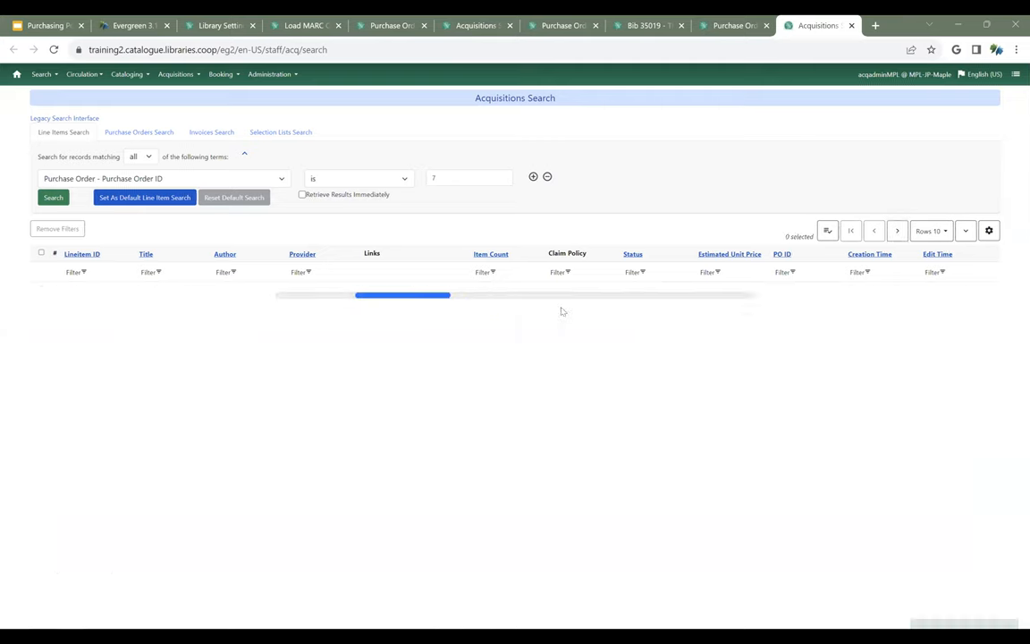
pyautogui.click(54, 197)
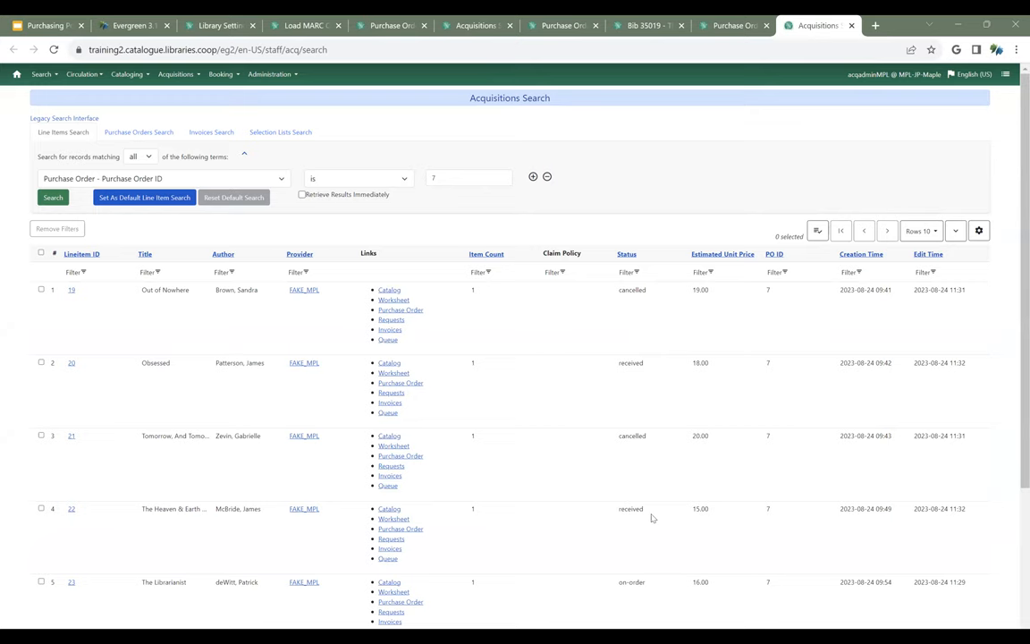
pyautogui.moveTo(651, 519)
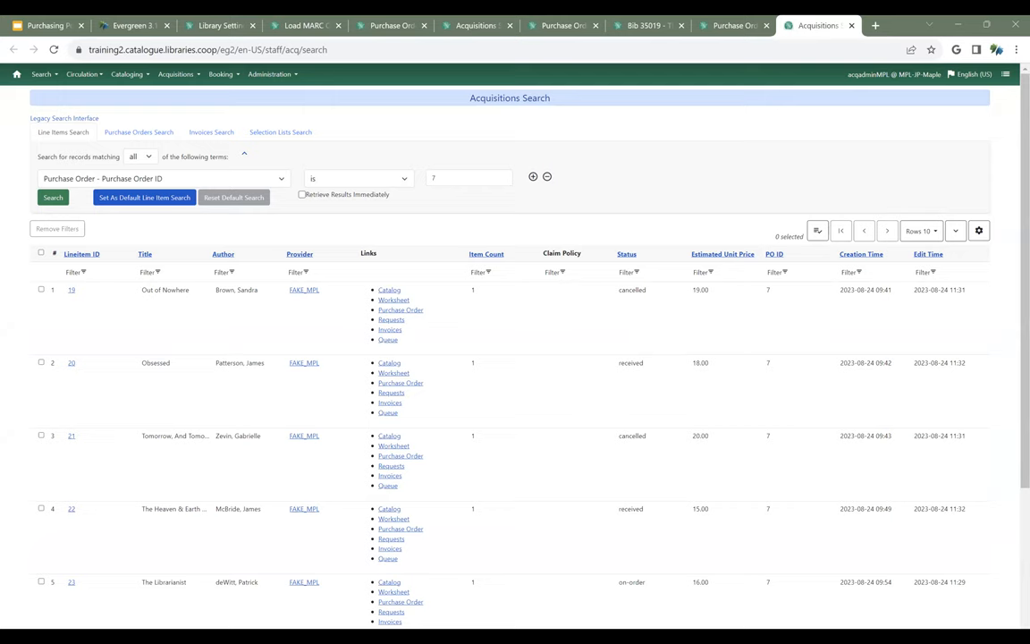
pyautogui.moveTo(656, 136)
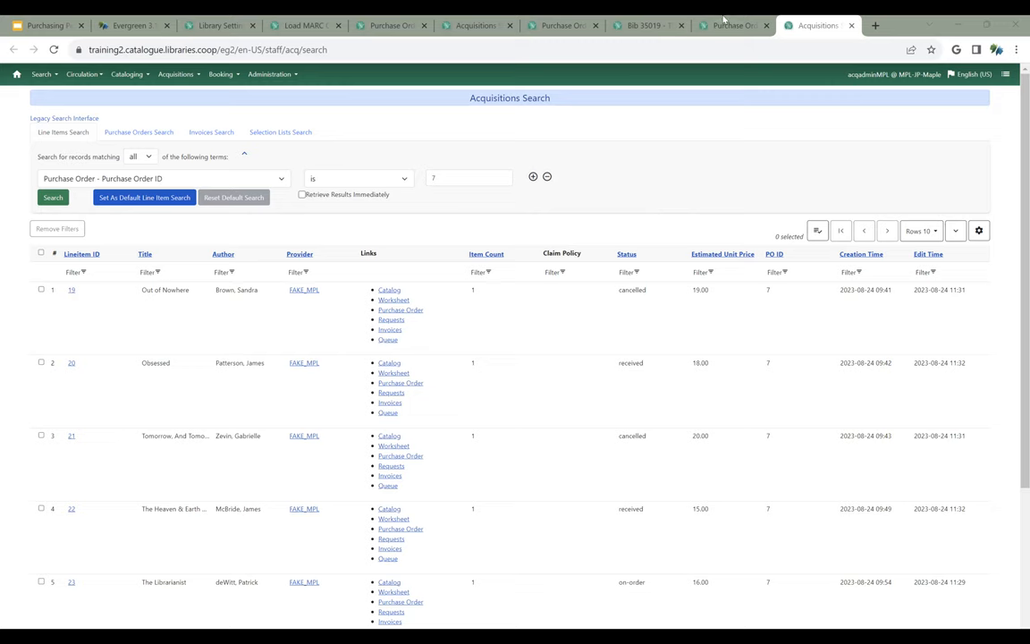
pyautogui.moveTo(615, 229)
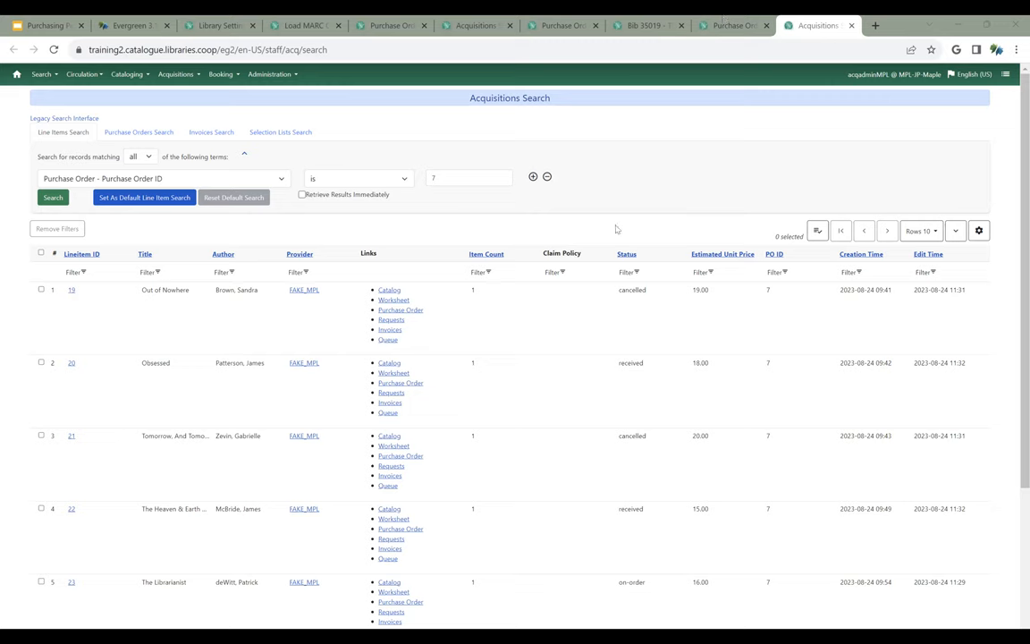
pyautogui.moveTo(243, 242)
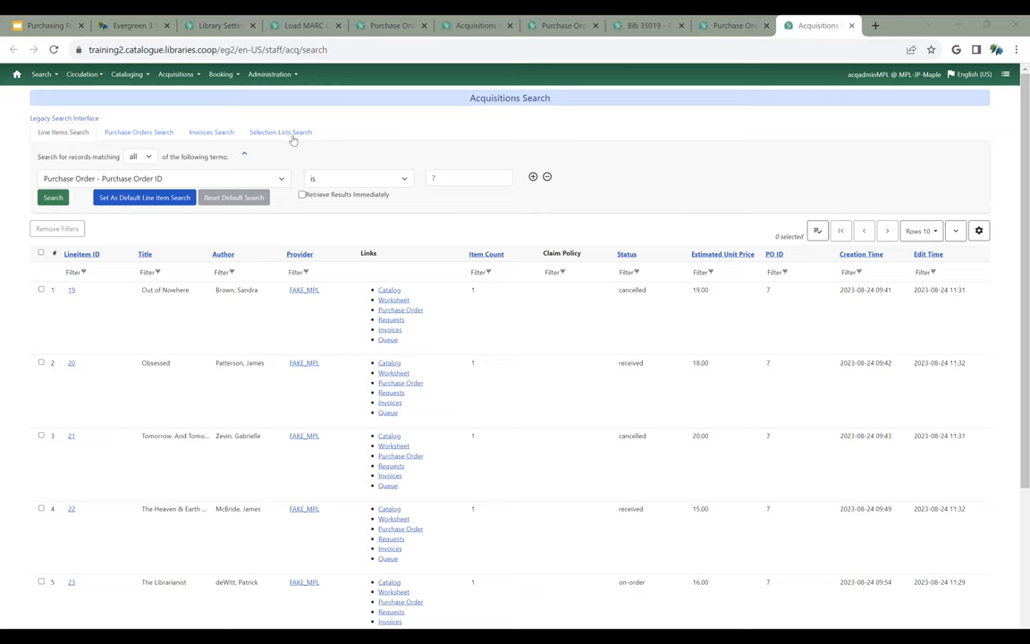
# - Run a Selection Lists search returning the three lists owned by acqadminMPL
pyautogui.click(279, 132)
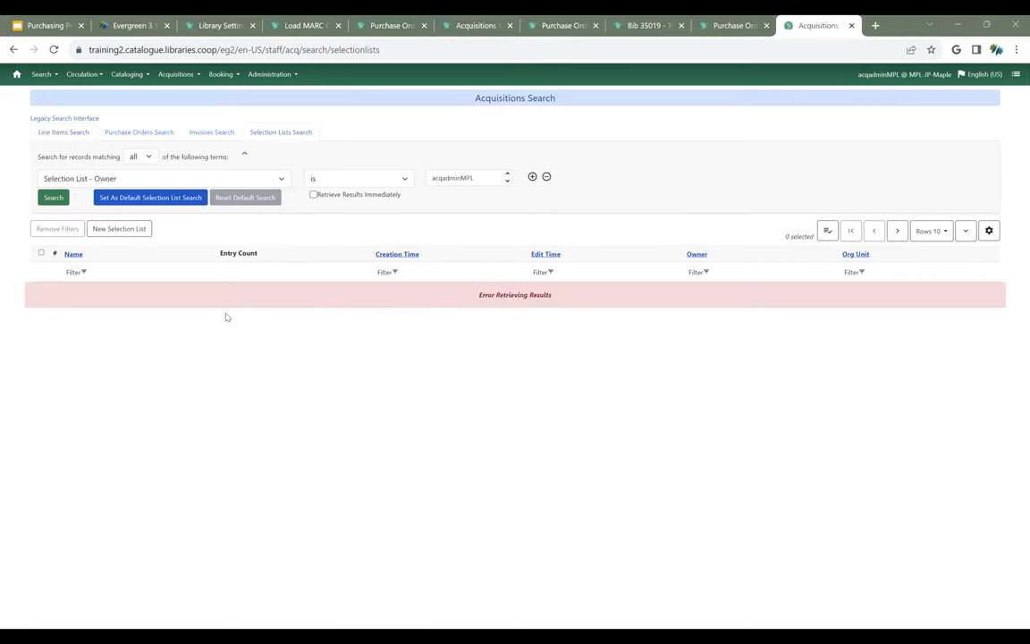
pyautogui.click(54, 197)
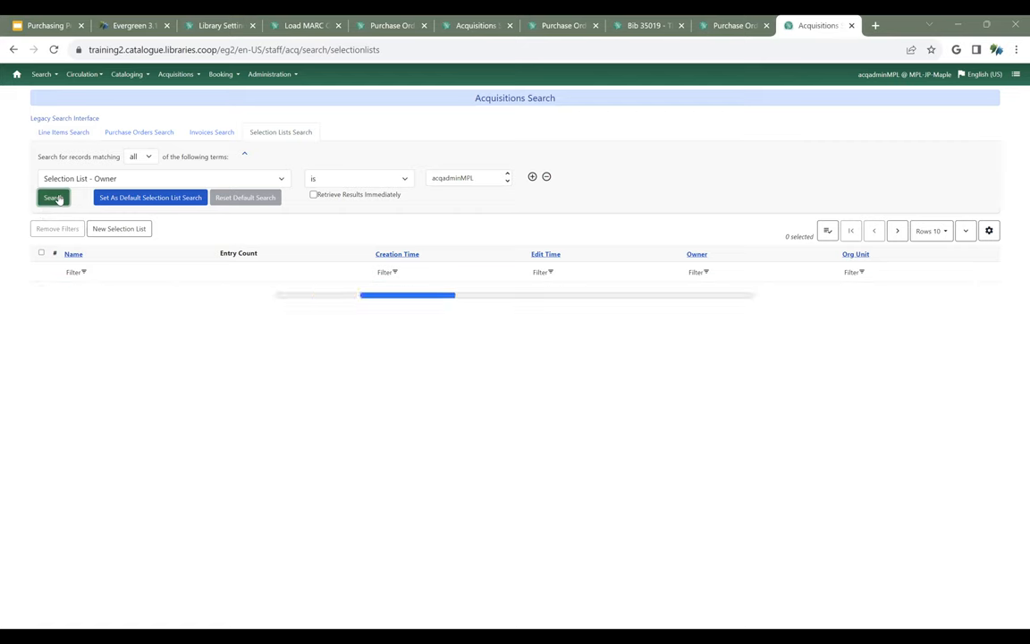
pyautogui.click(53, 196)
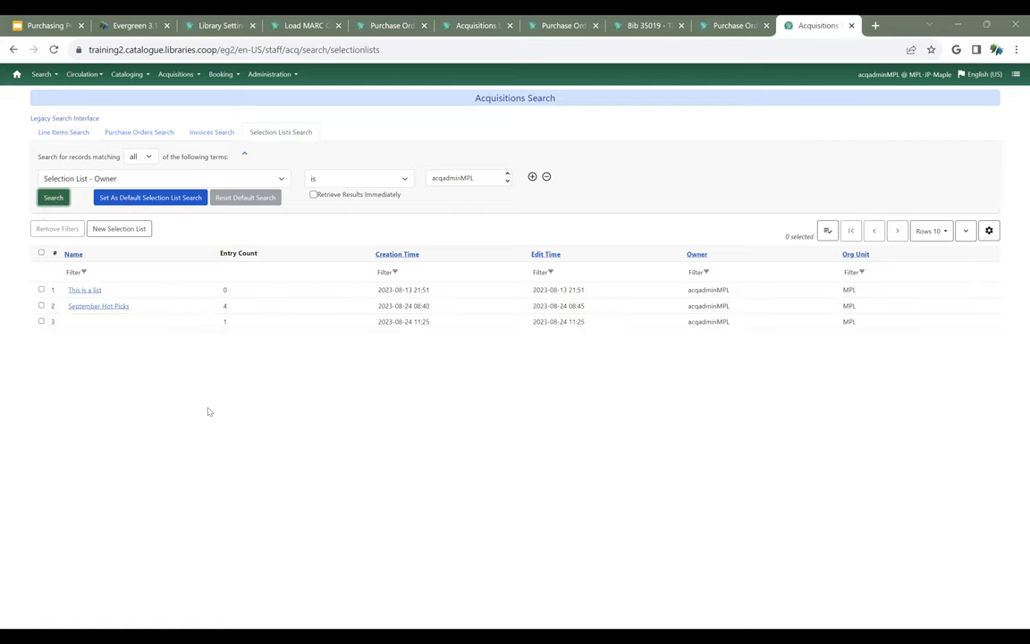
pyautogui.moveTo(261, 403)
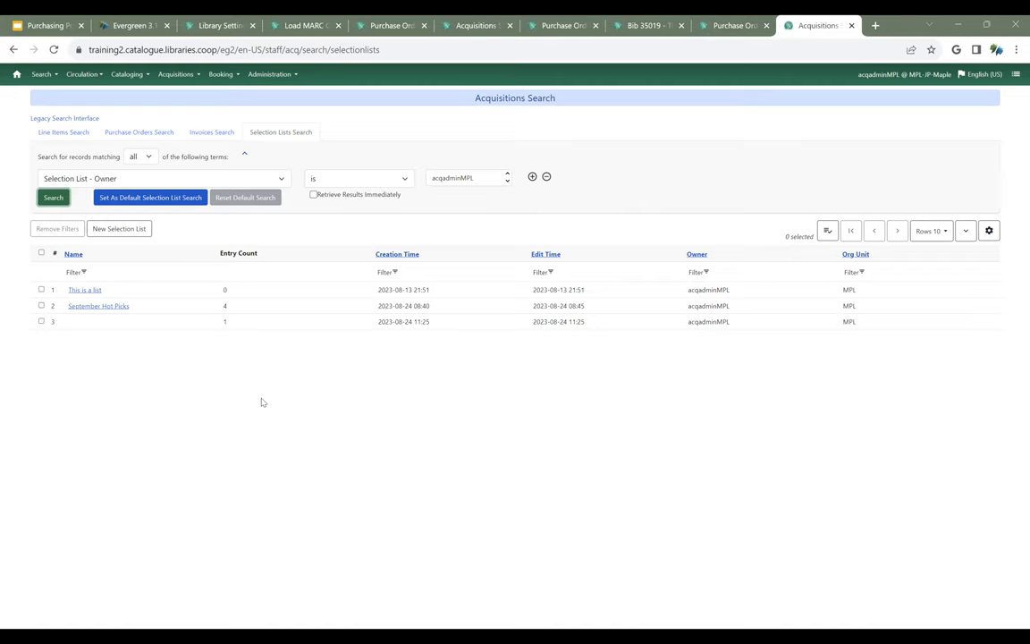
pyautogui.moveTo(258, 390)
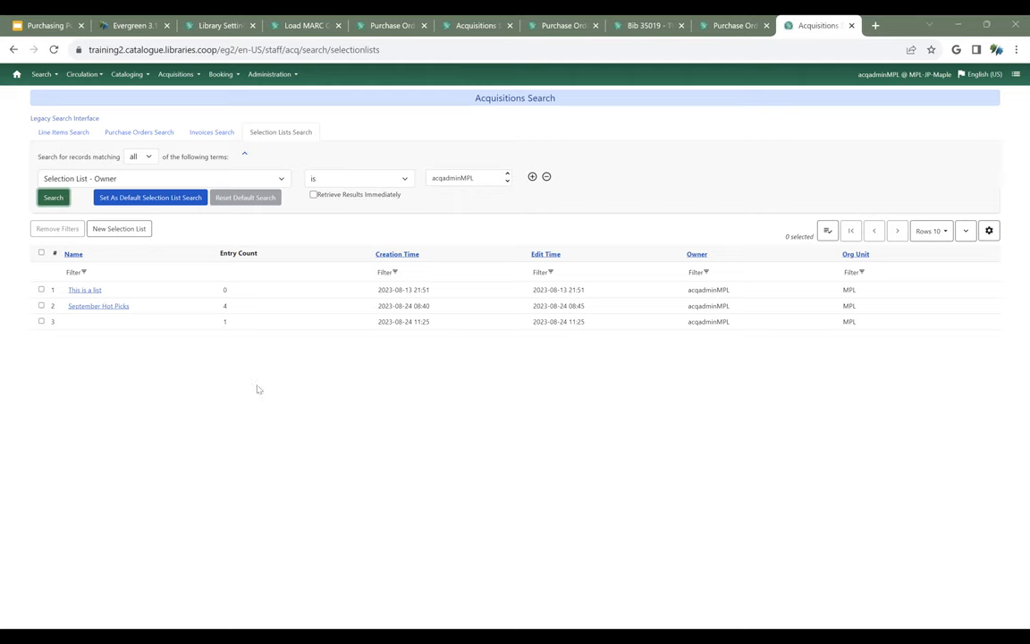
pyautogui.moveTo(114, 311)
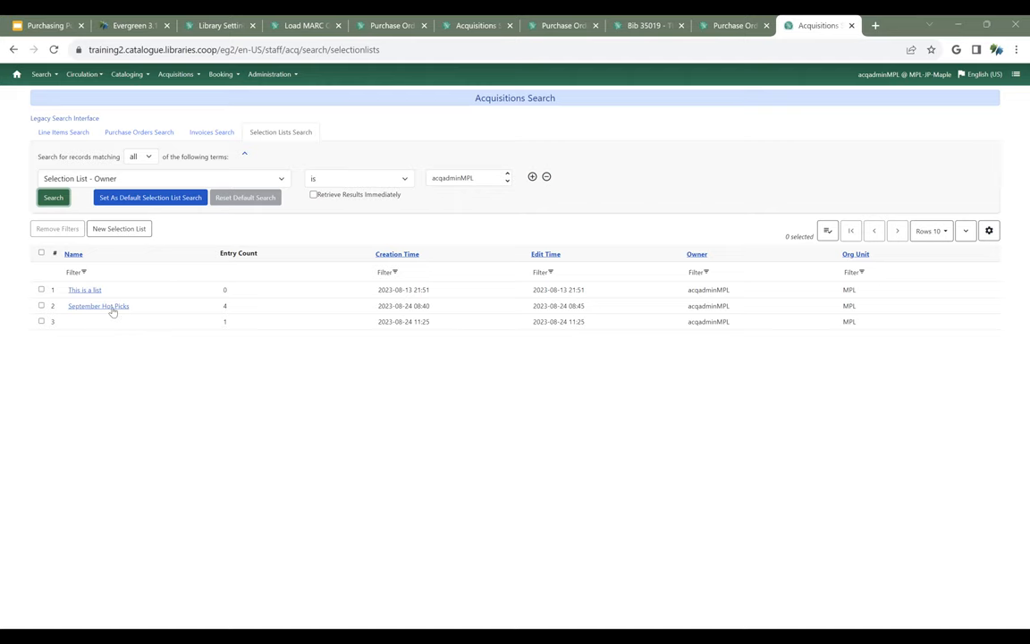
# - Open the September Hot Picks selection list and toggle its filter and sort options
pyautogui.click(96, 306)
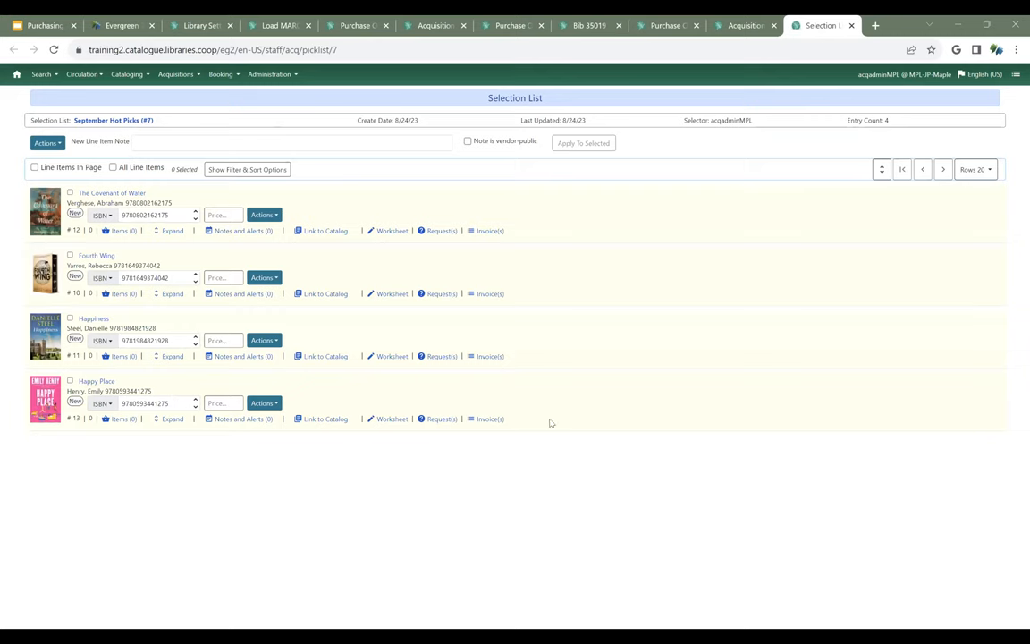
pyautogui.moveTo(572, 408)
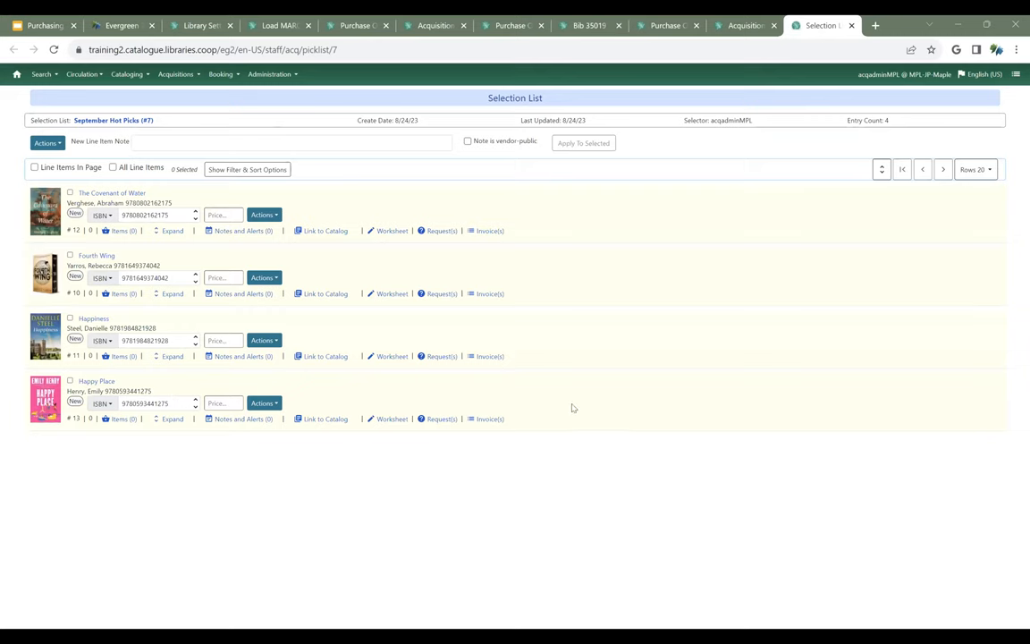
pyautogui.moveTo(586, 399)
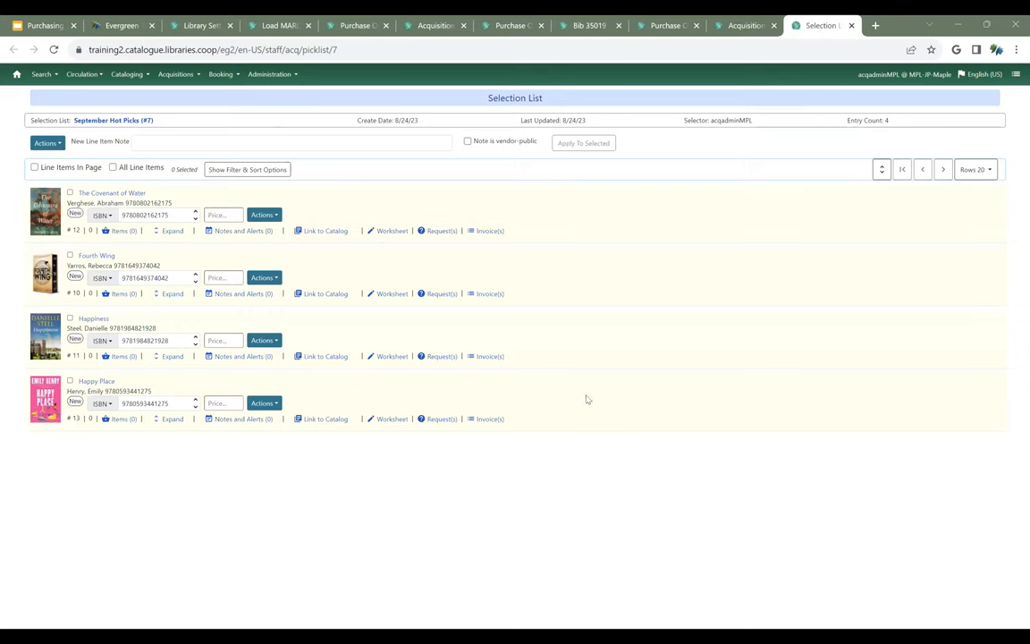
pyautogui.moveTo(626, 414)
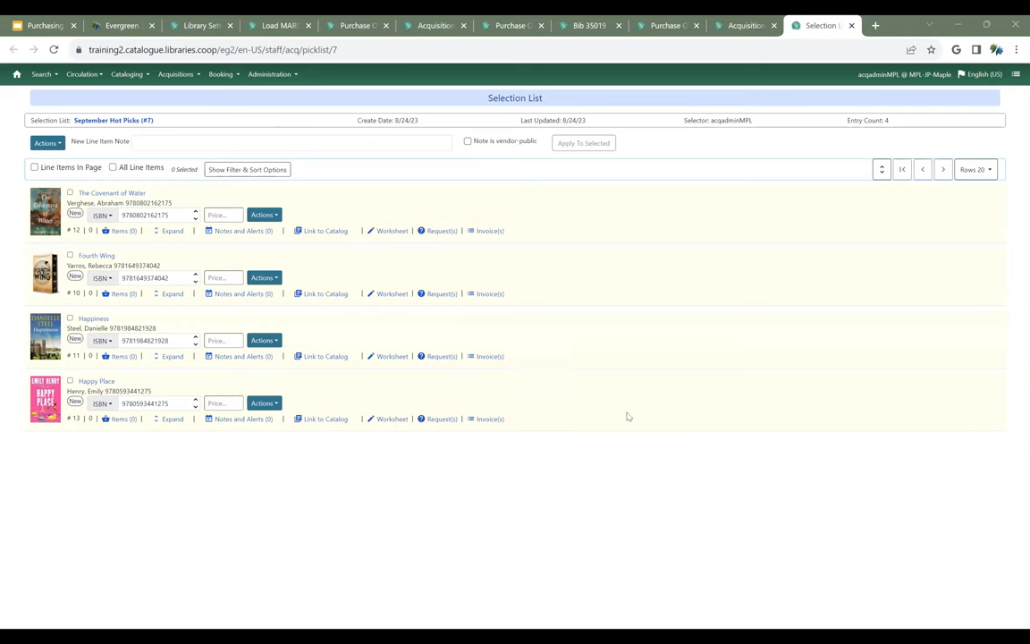
pyautogui.moveTo(590, 436)
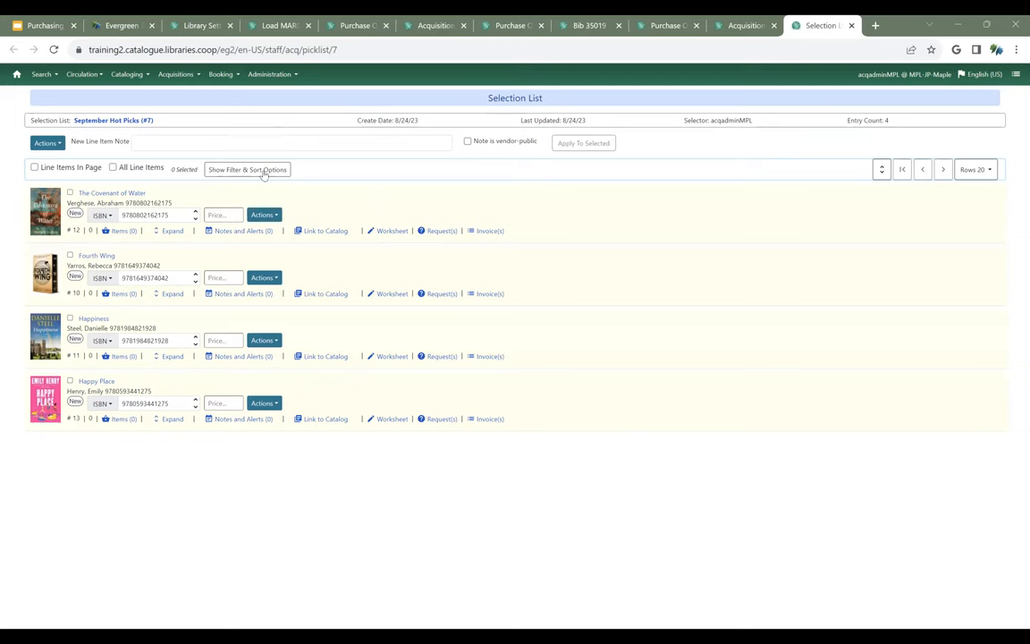
pyautogui.click(246, 168)
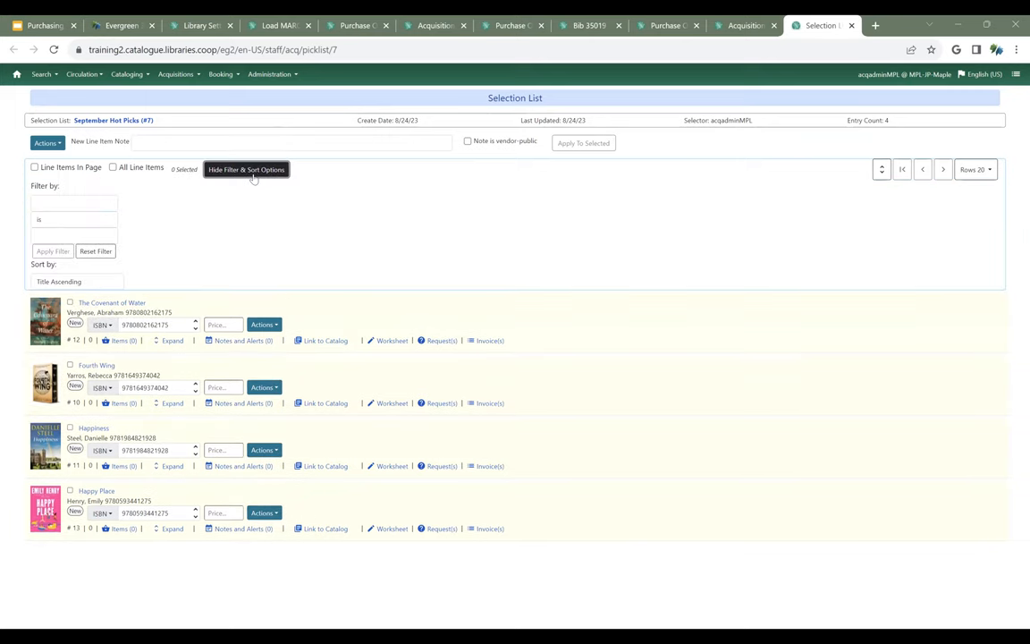
pyautogui.click(246, 168)
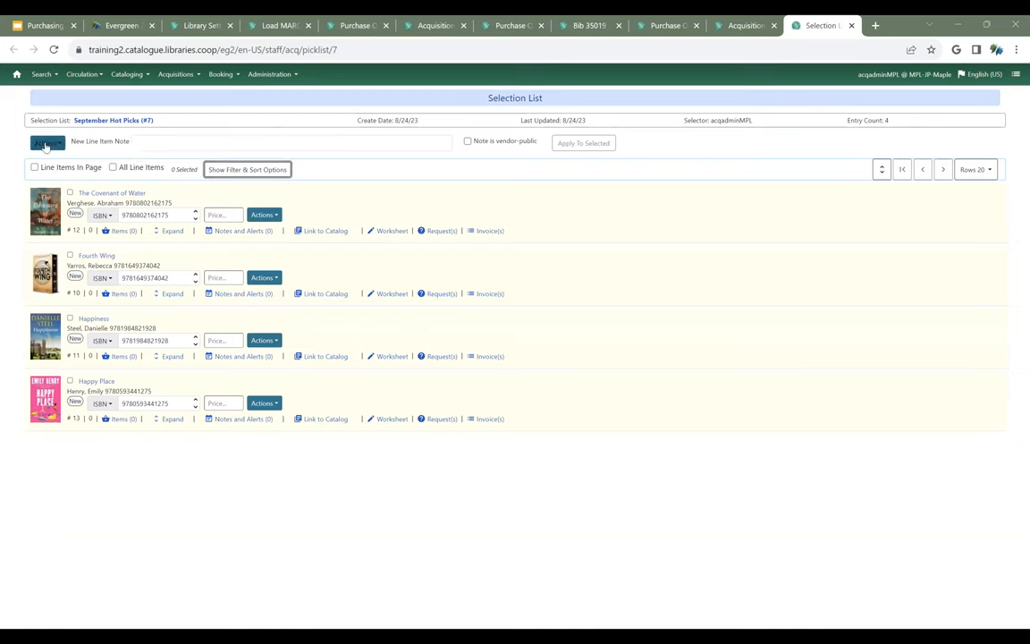
# - Expand all four line items to show copy details, then collapse them again
pyautogui.click(47, 143)
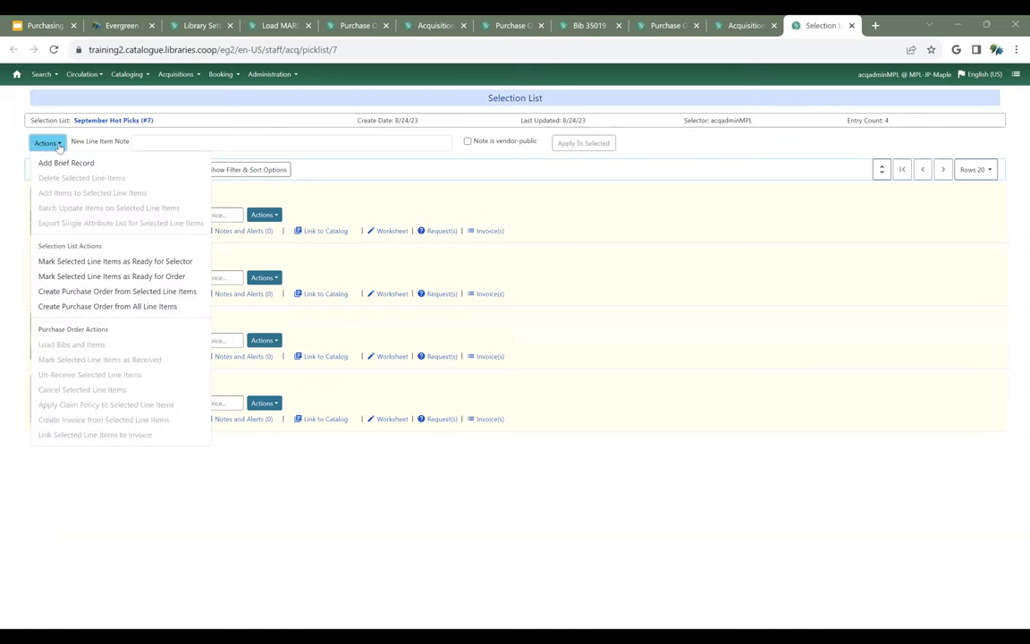
pyautogui.moveTo(136, 306)
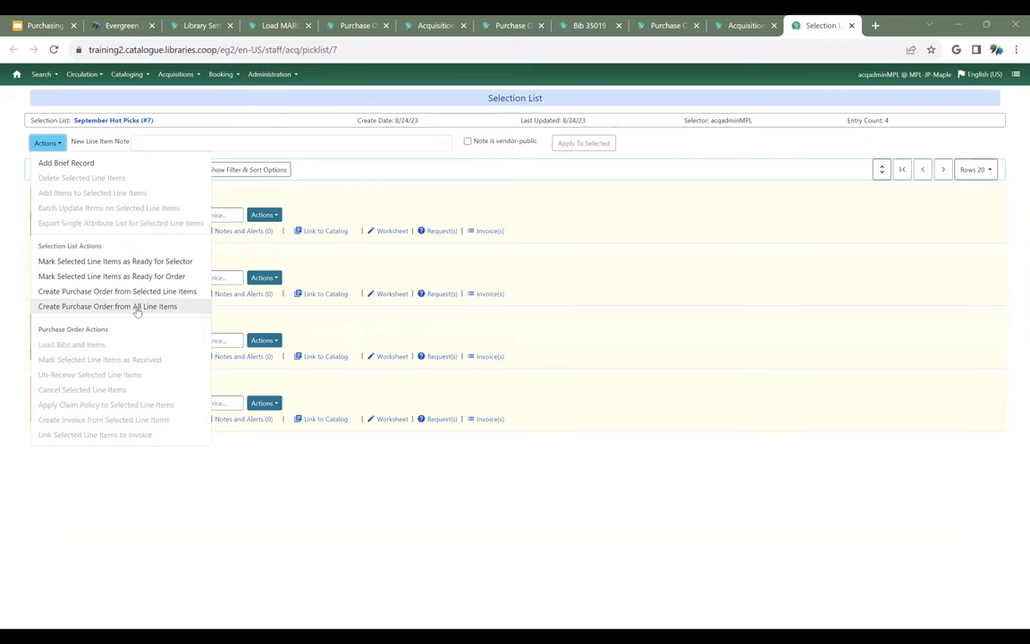
pyautogui.moveTo(89, 179)
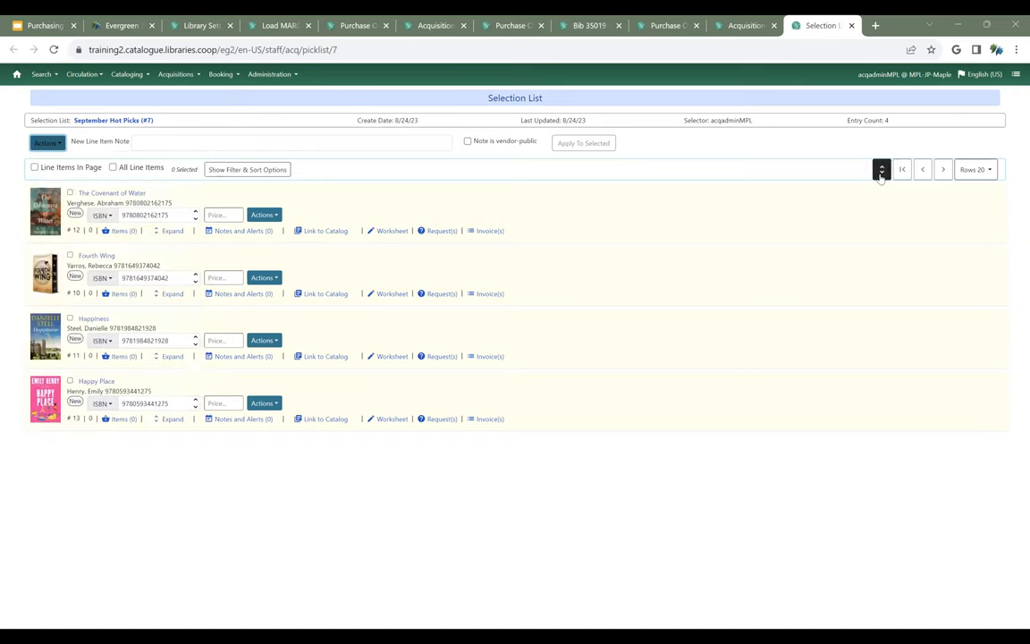
pyautogui.click(879, 168)
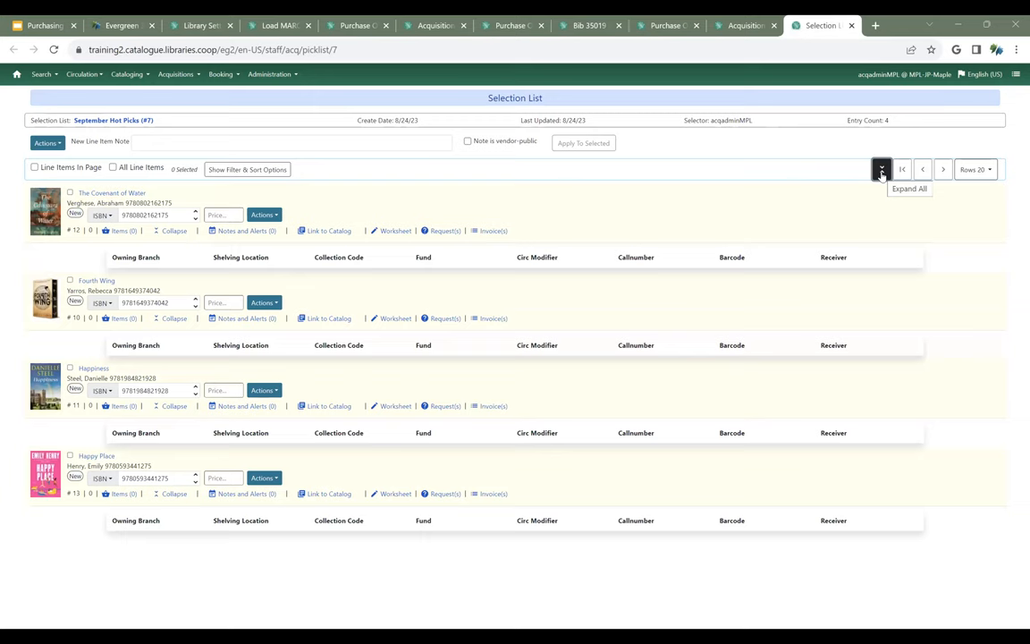
pyautogui.click(880, 168)
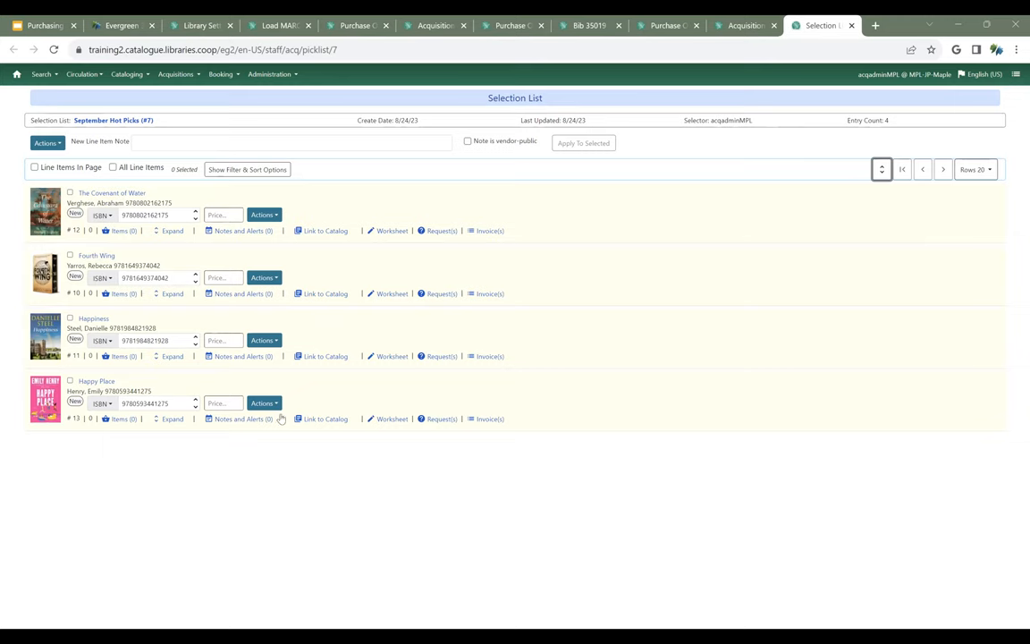
pyautogui.moveTo(555, 538)
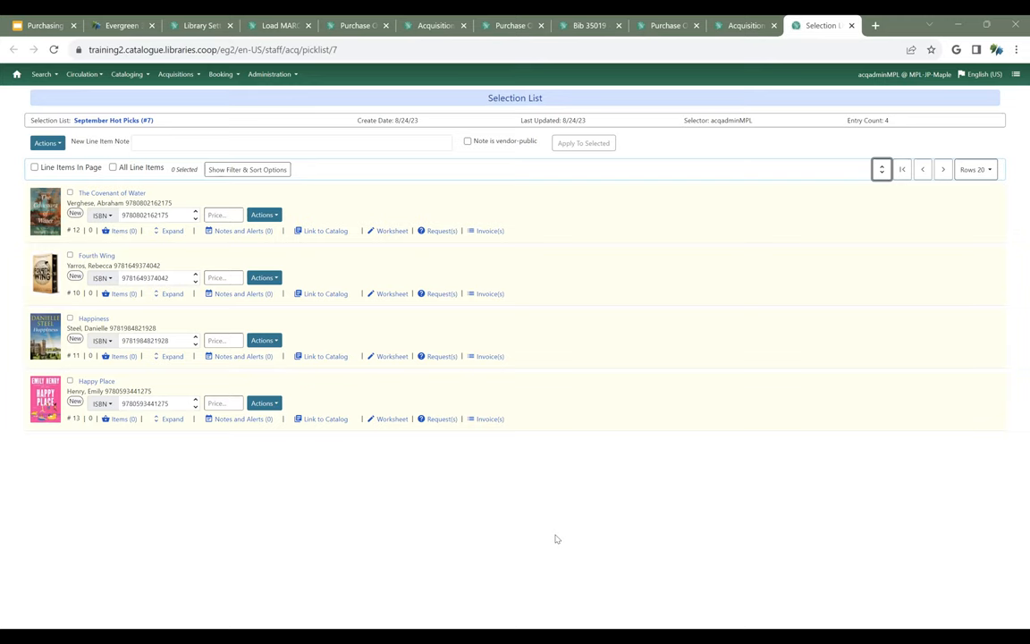
pyautogui.moveTo(547, 322)
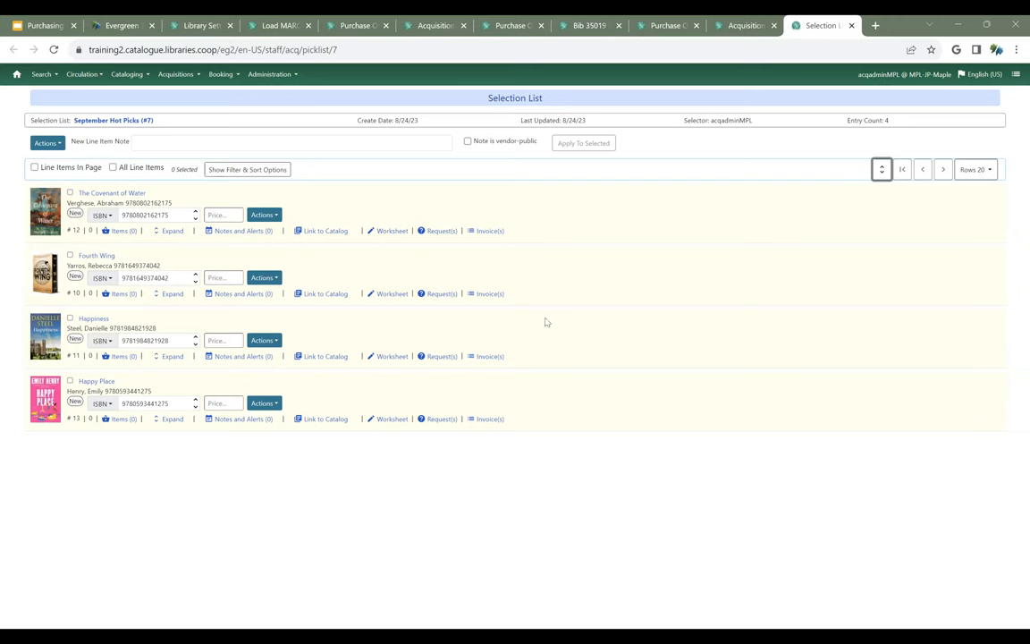